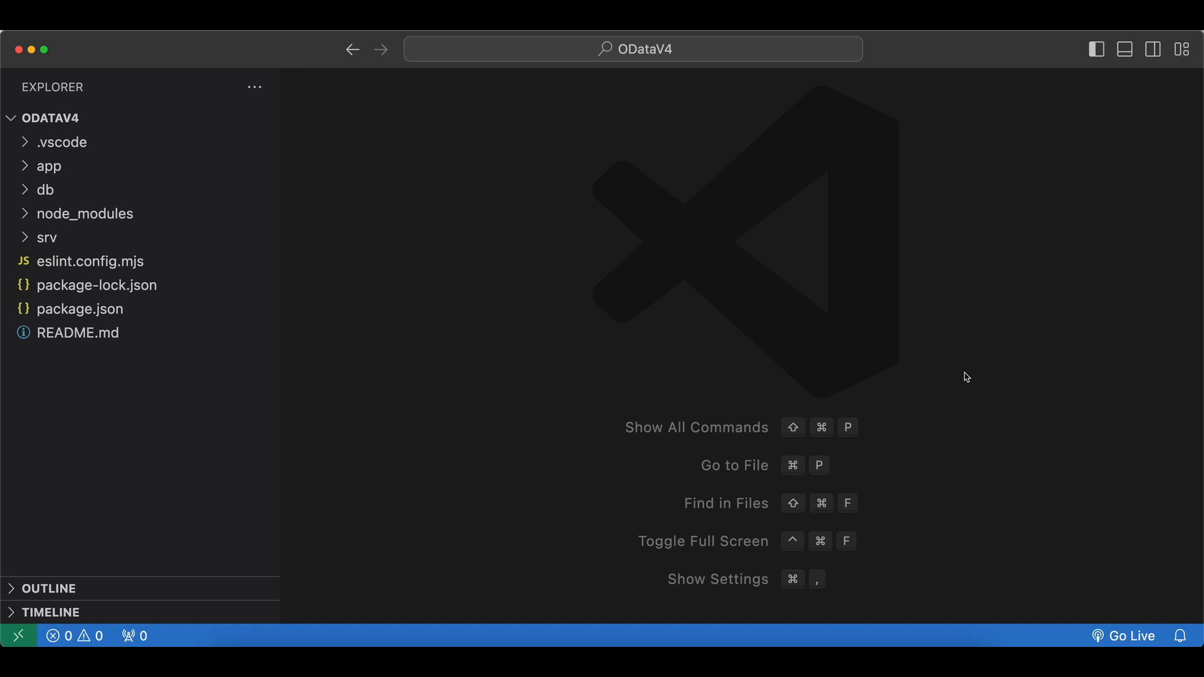
mouse_move(505, 355)
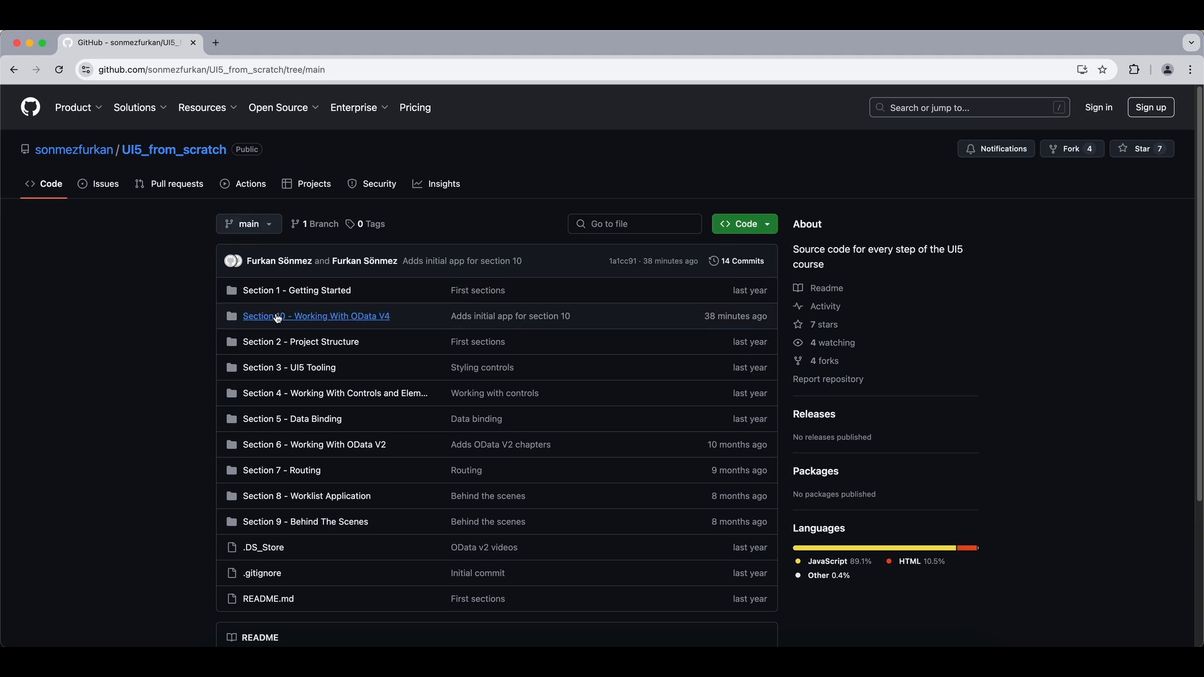
Navigate into Section 10 - Working With OData V4 / 0. Initial Application on GitHub.
left_click(315, 316)
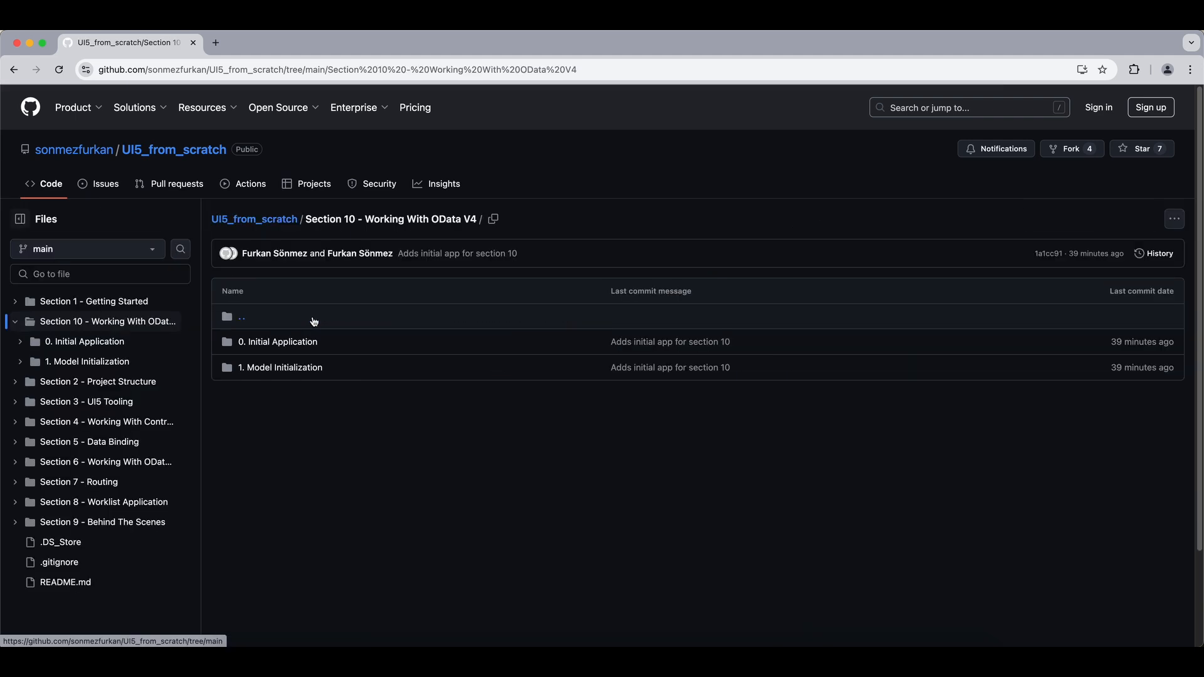
left_click(278, 341)
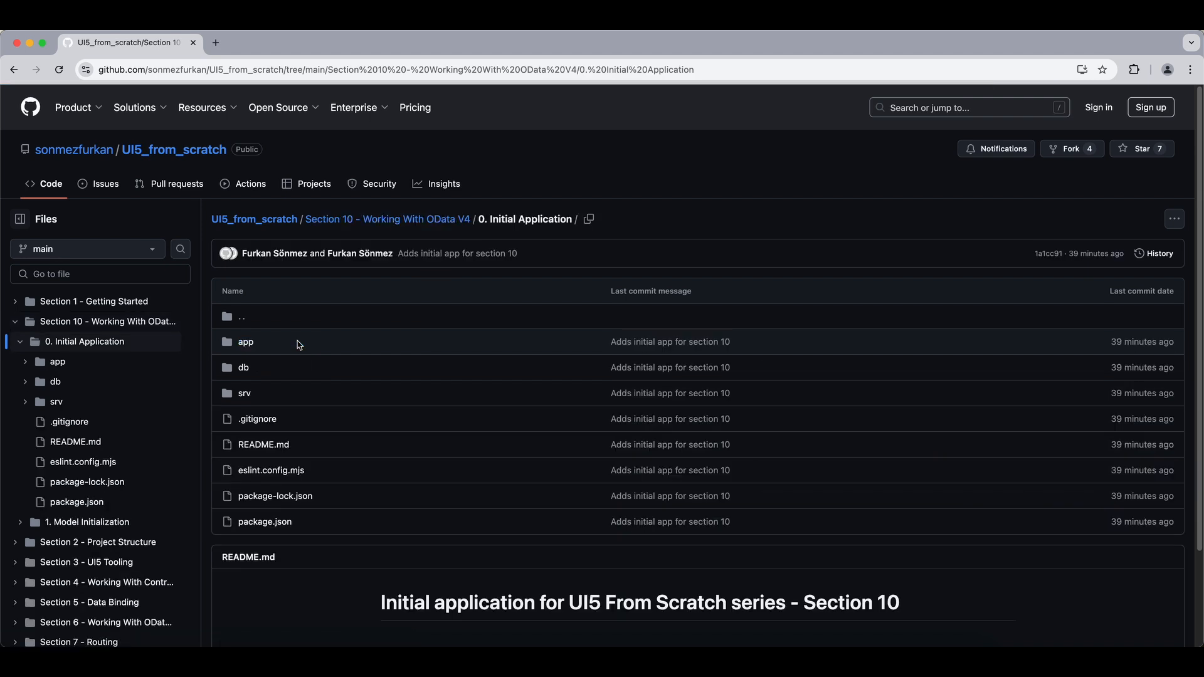
mouse_move(666, 224)
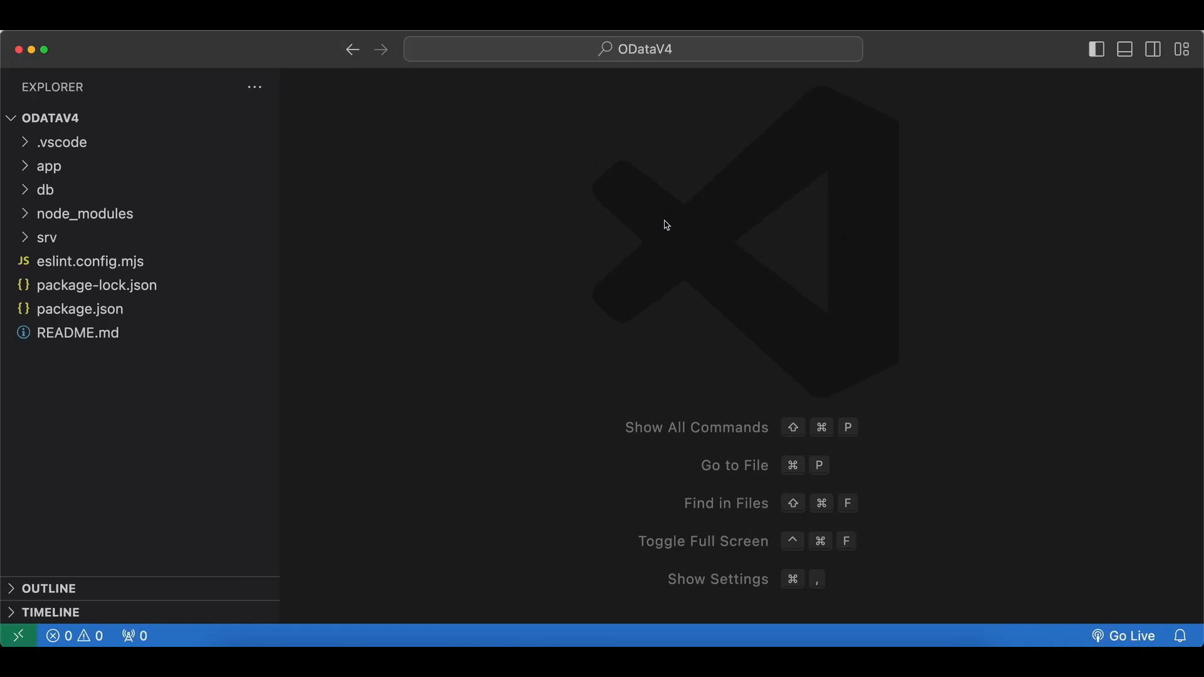
mouse_move(700, 593)
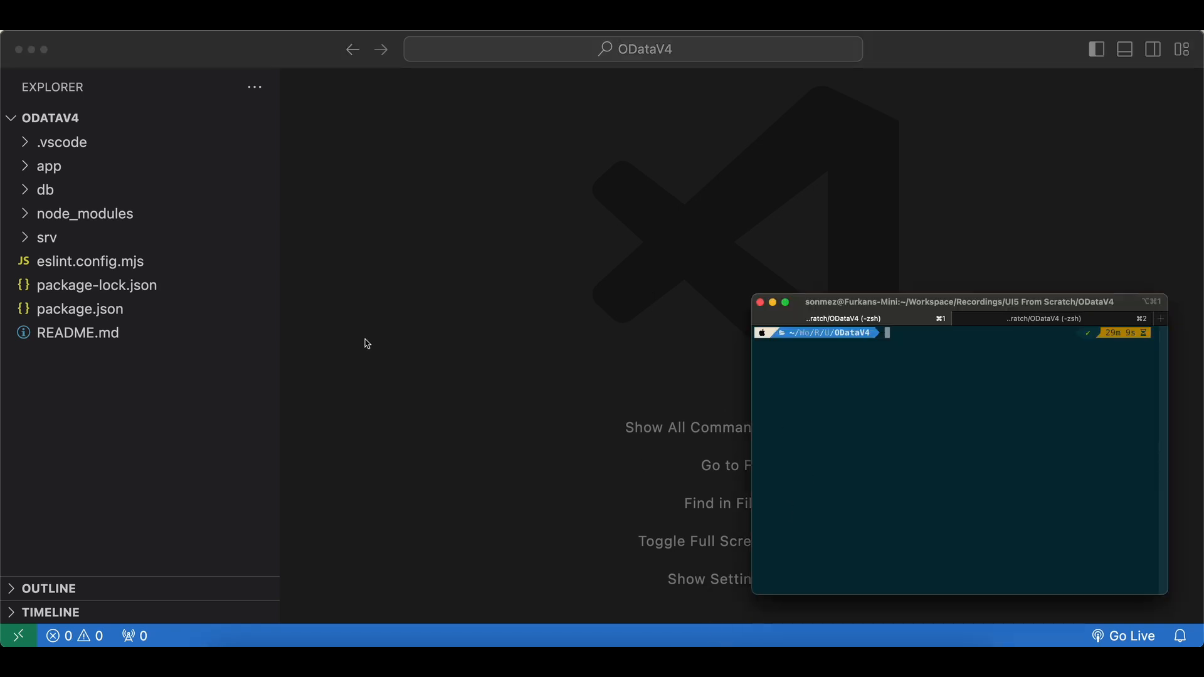
mouse_move(60, 129)
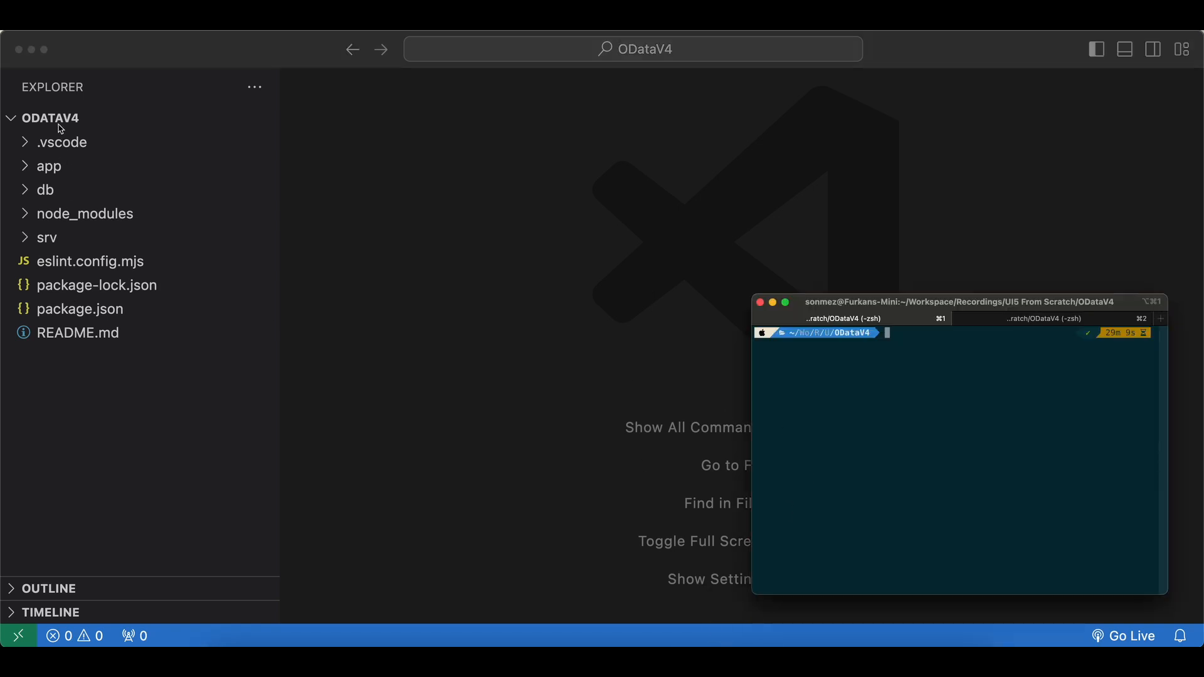
mouse_move(70, 143)
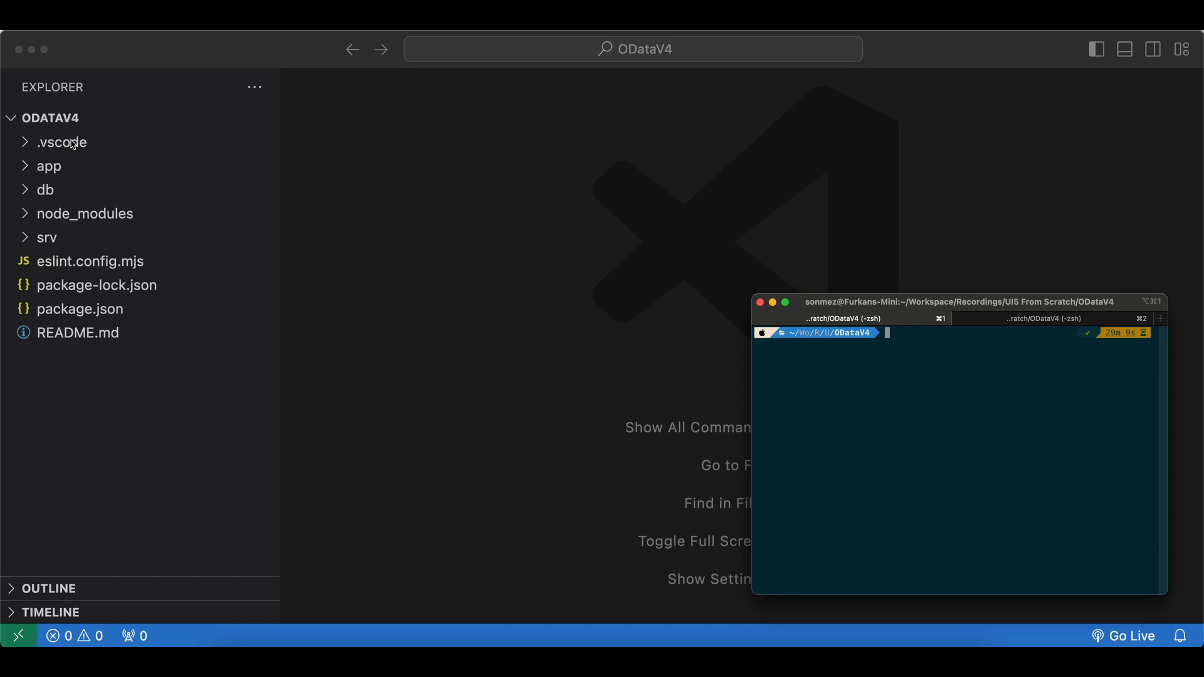
mouse_move(868, 397)
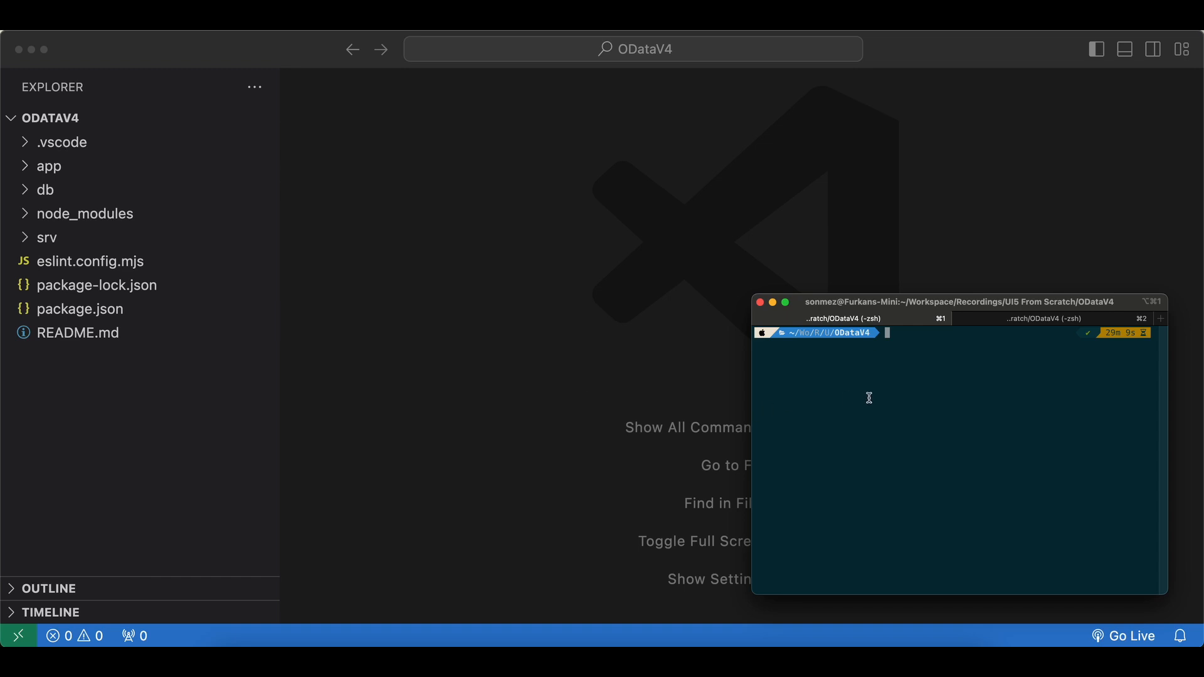
Run npm i then npm start so the CAP server serves TrippinService on localhost:4004.
type("npm i")
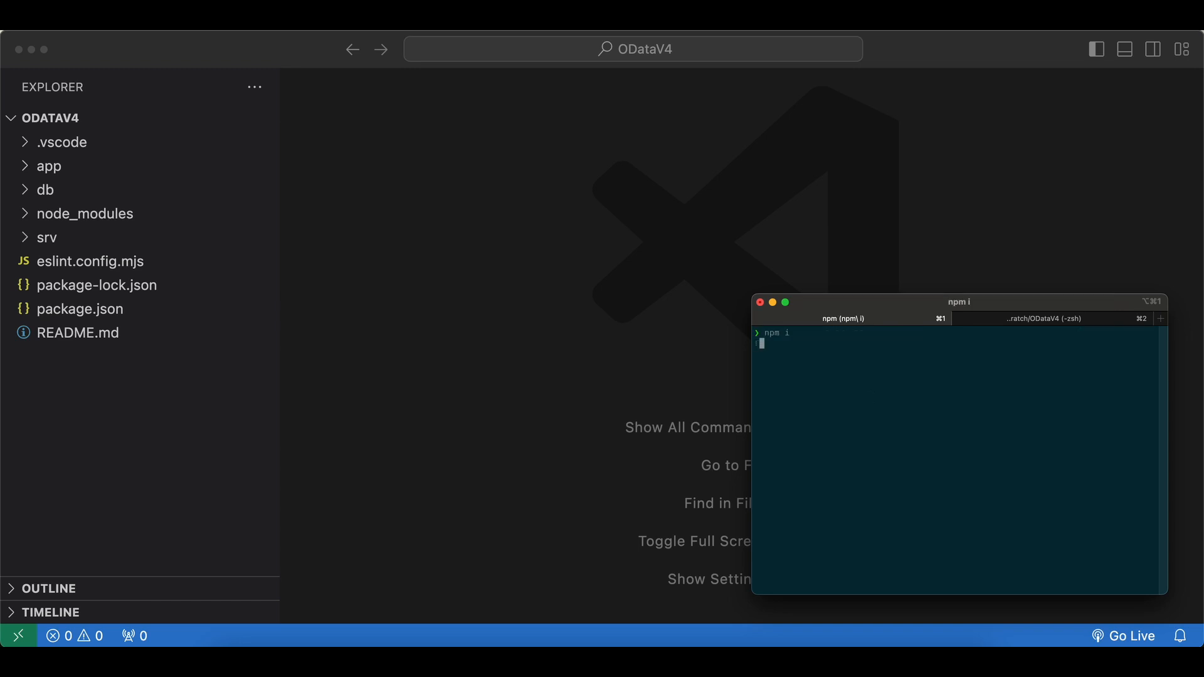
key("Return")
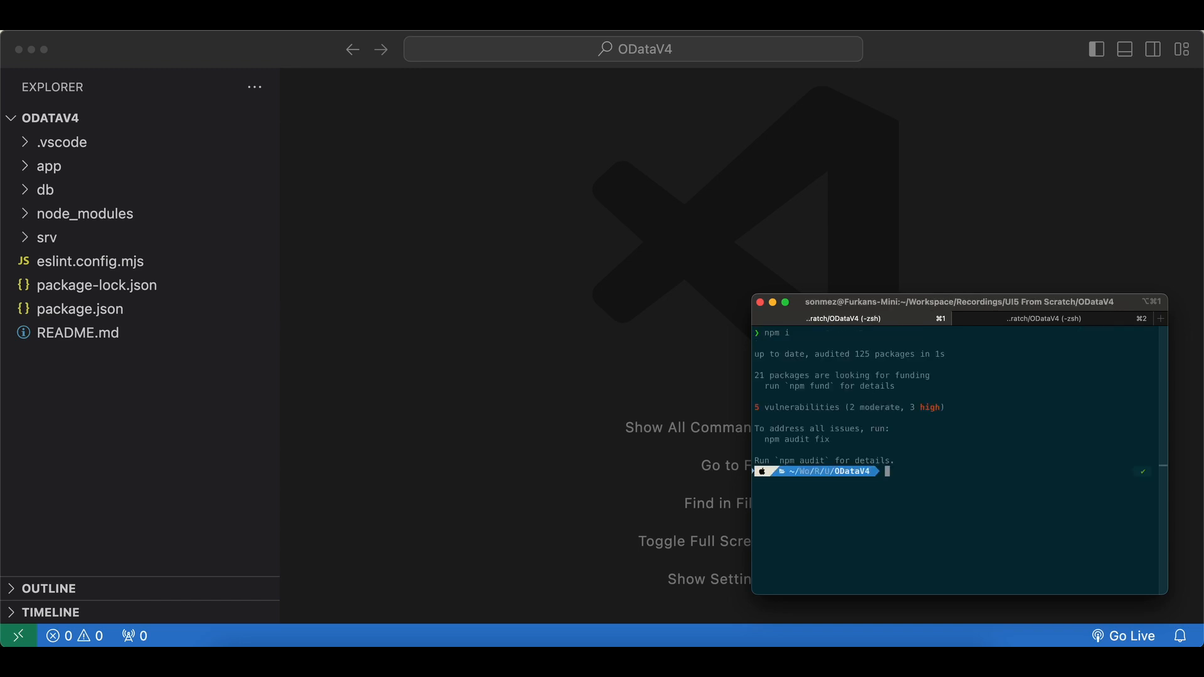
type("npm start")
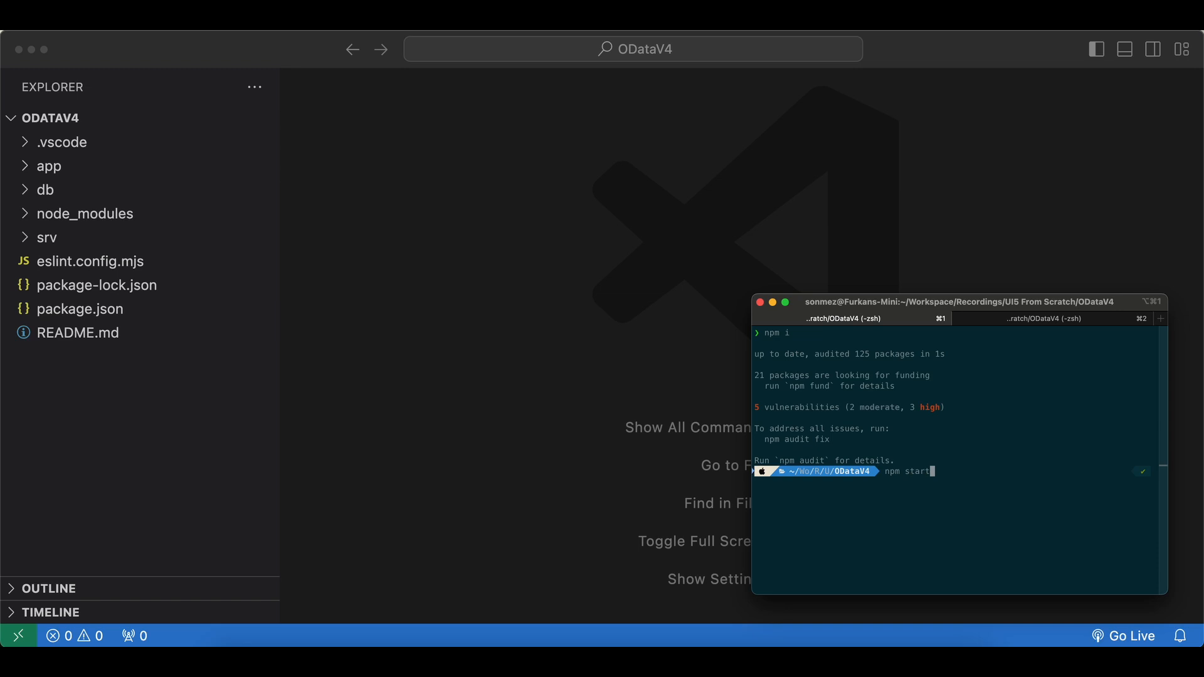
key("Return")
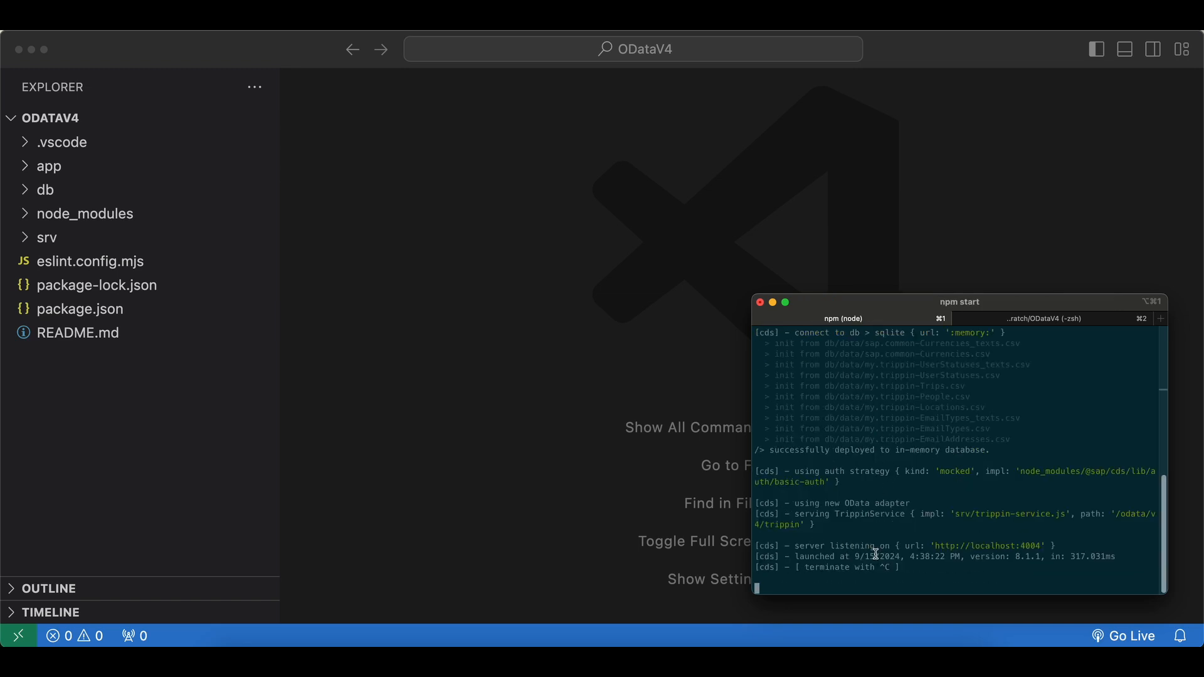
mouse_move(999, 545)
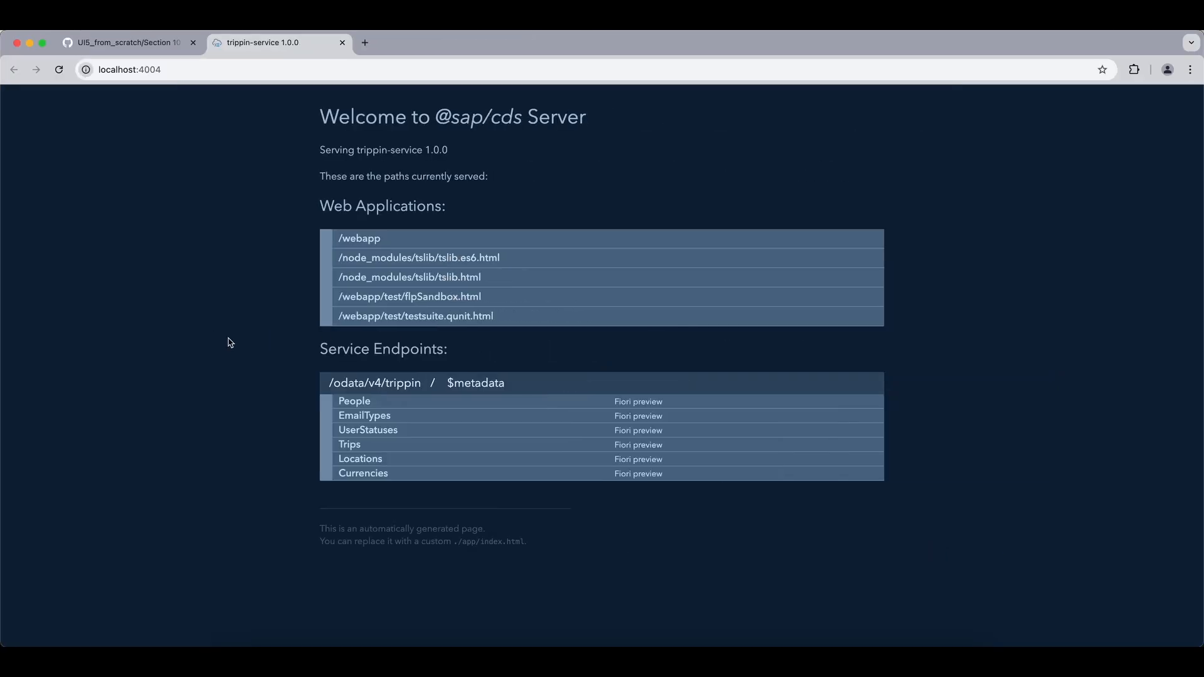
mouse_move(286, 191)
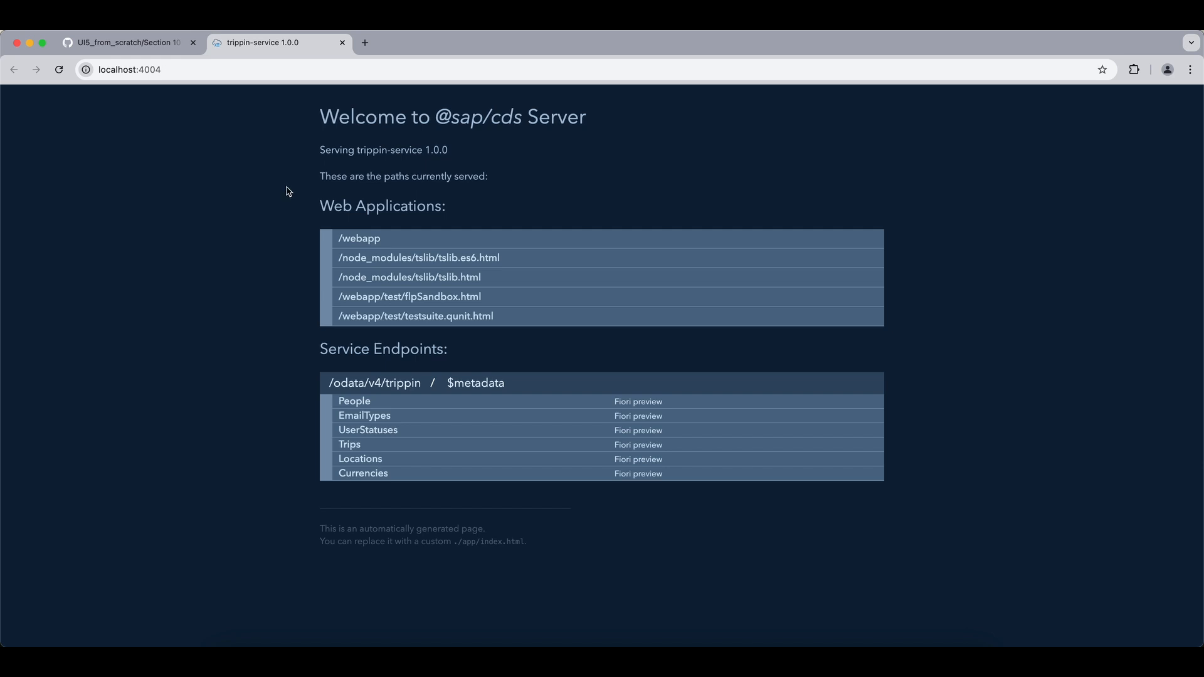
mouse_move(369, 353)
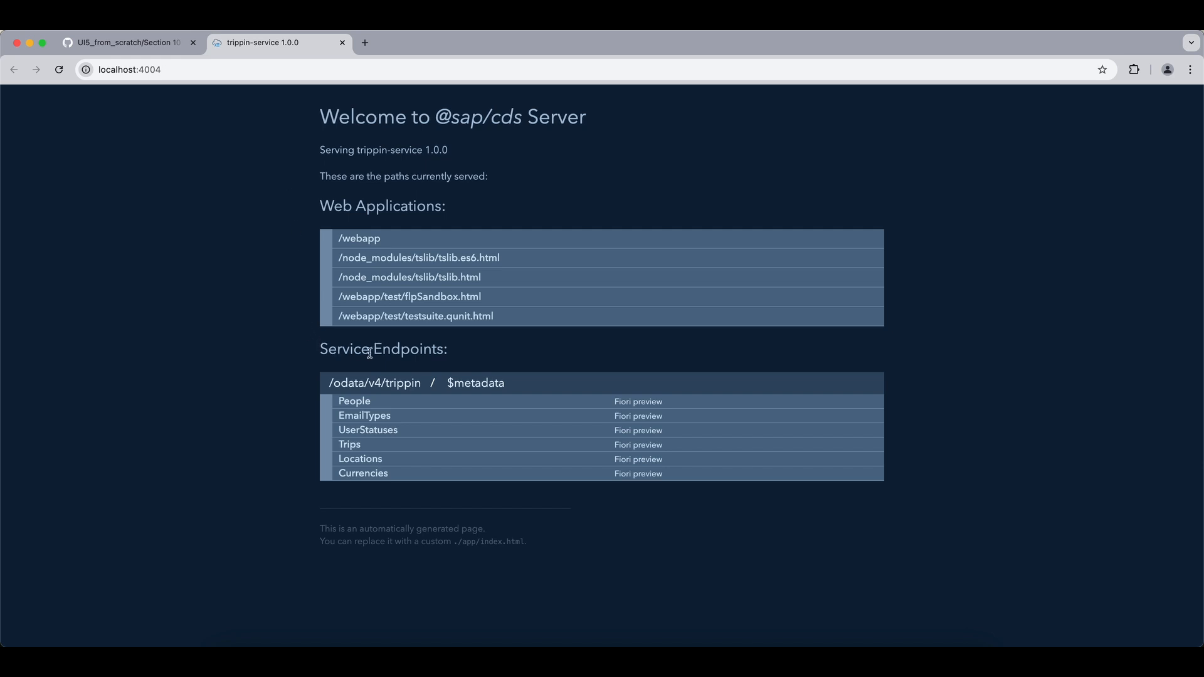
mouse_move(477, 390)
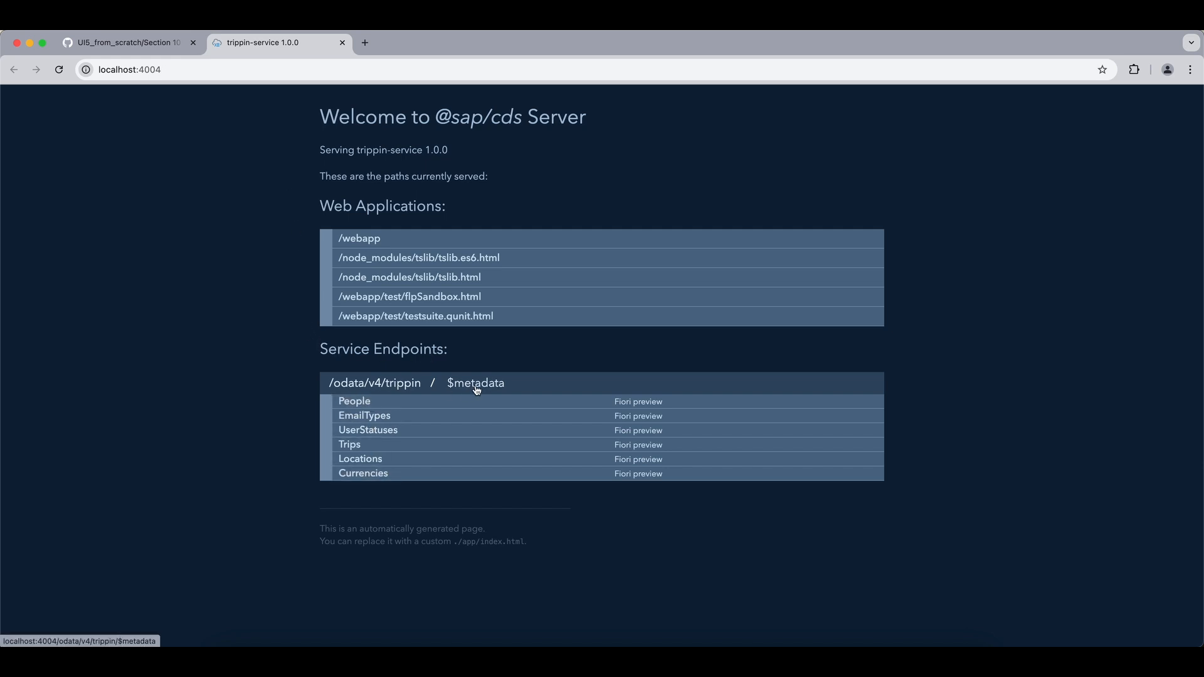
View the $metadata XML document of the /odata/v4/trippin service.
left_click(474, 383)
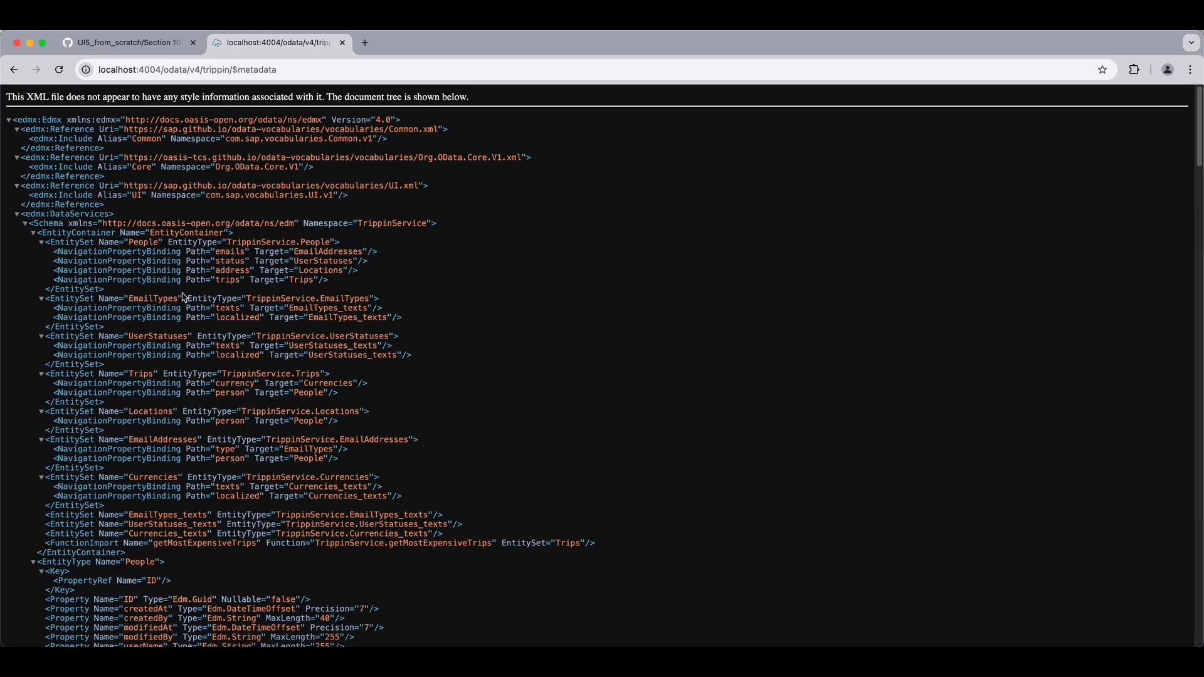
mouse_move(390, 254)
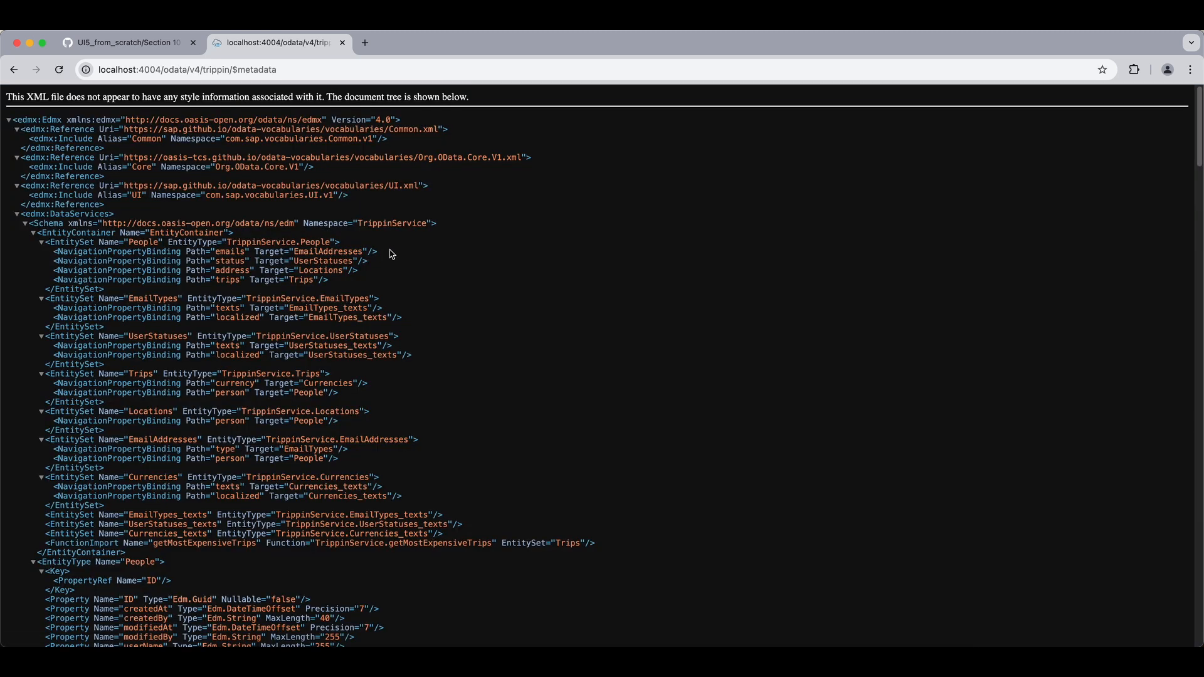
mouse_move(274, 244)
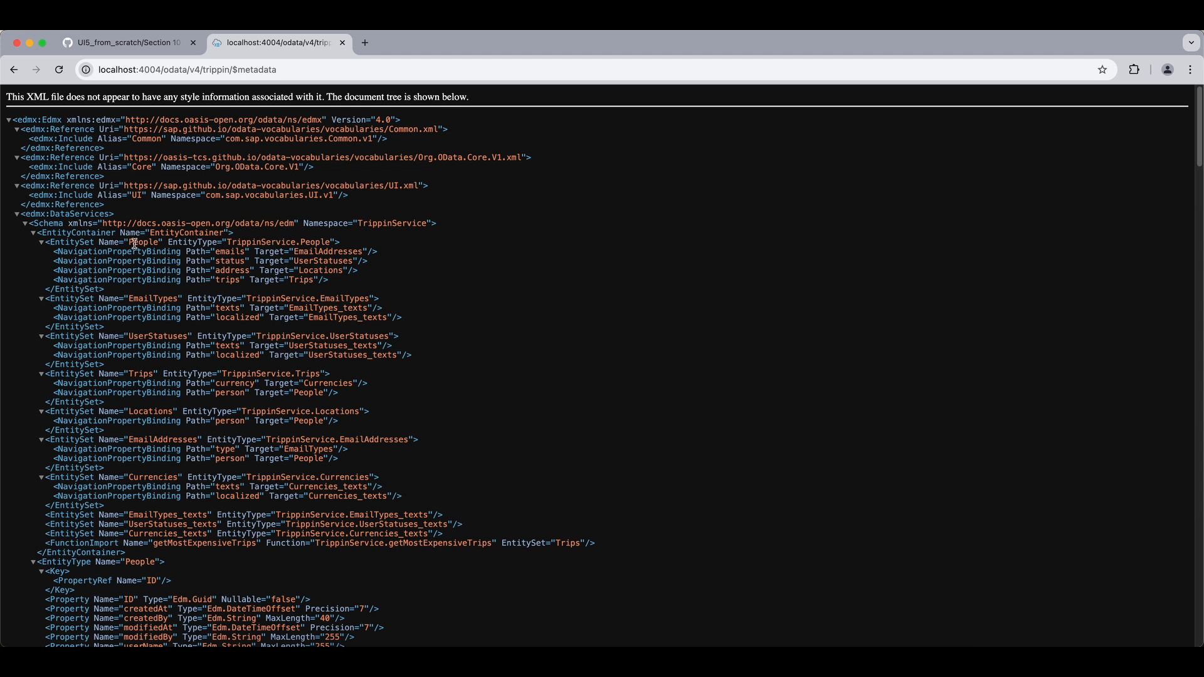
mouse_move(143, 338)
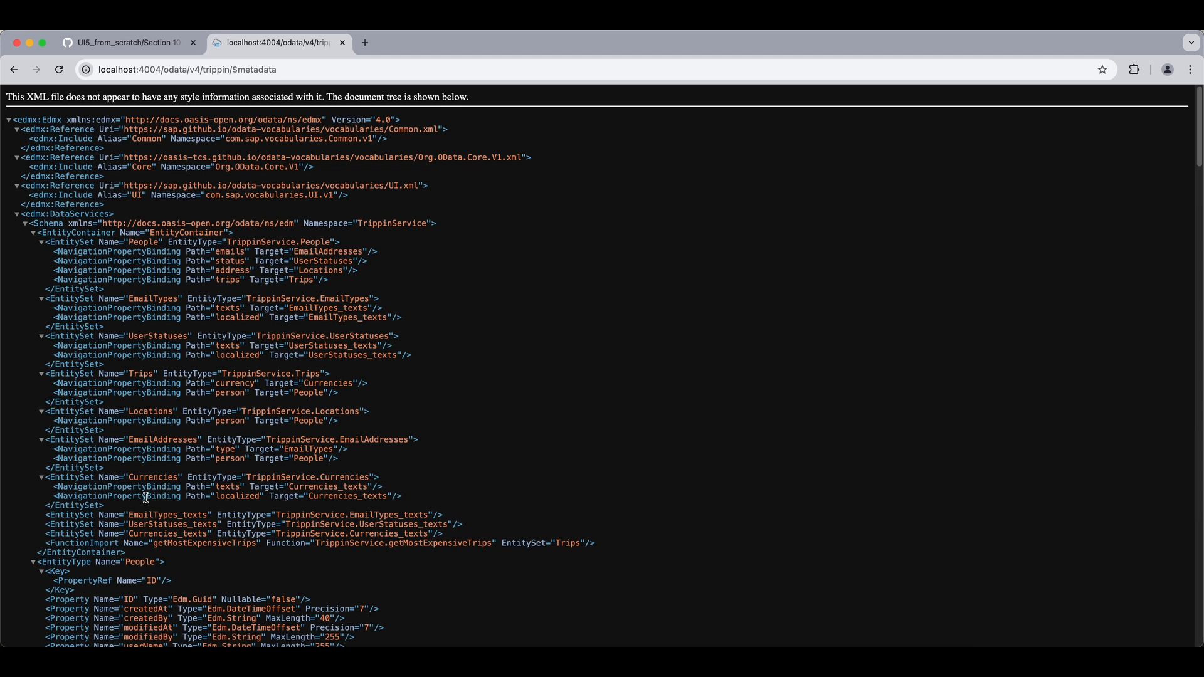
mouse_move(551, 450)
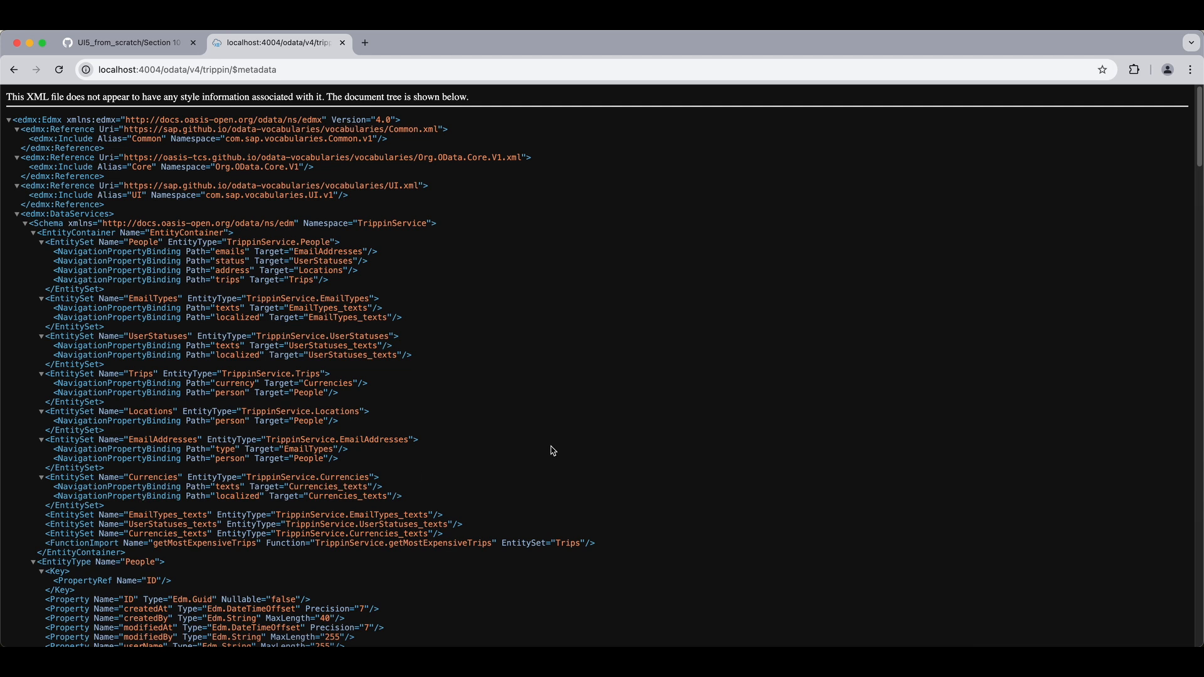
mouse_move(252, 138)
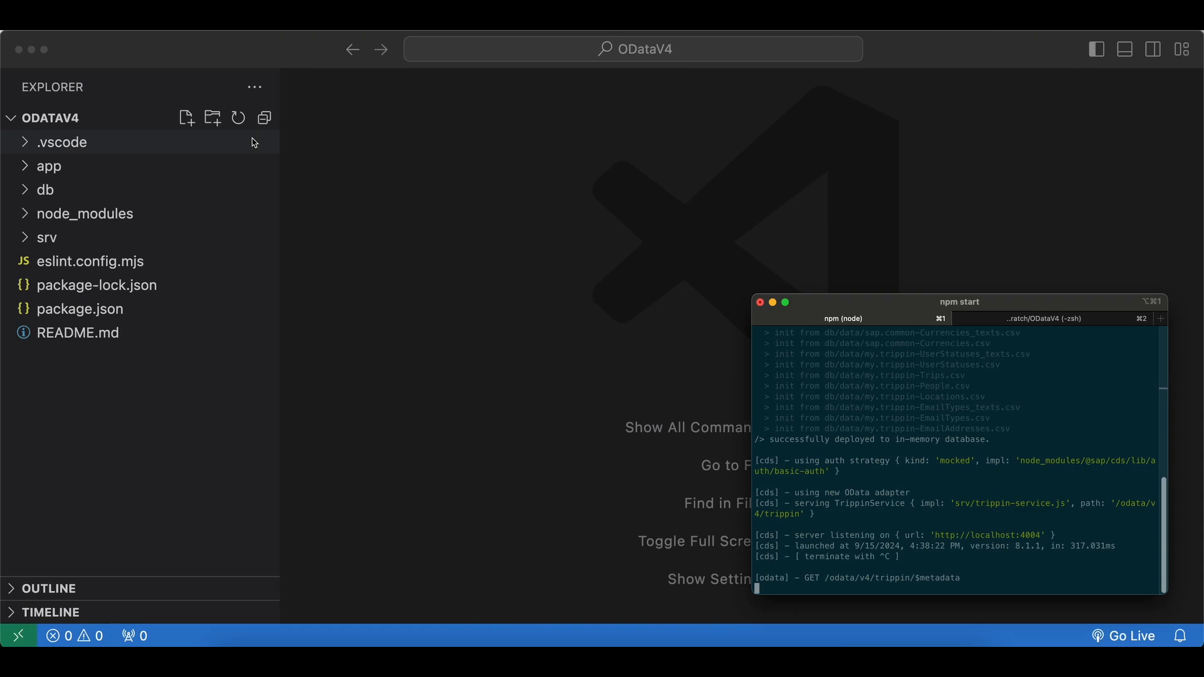
In a second shell, cd into app, run npm i and npm start to serve the UI5 app on localhost:8080.
left_click(49, 166)
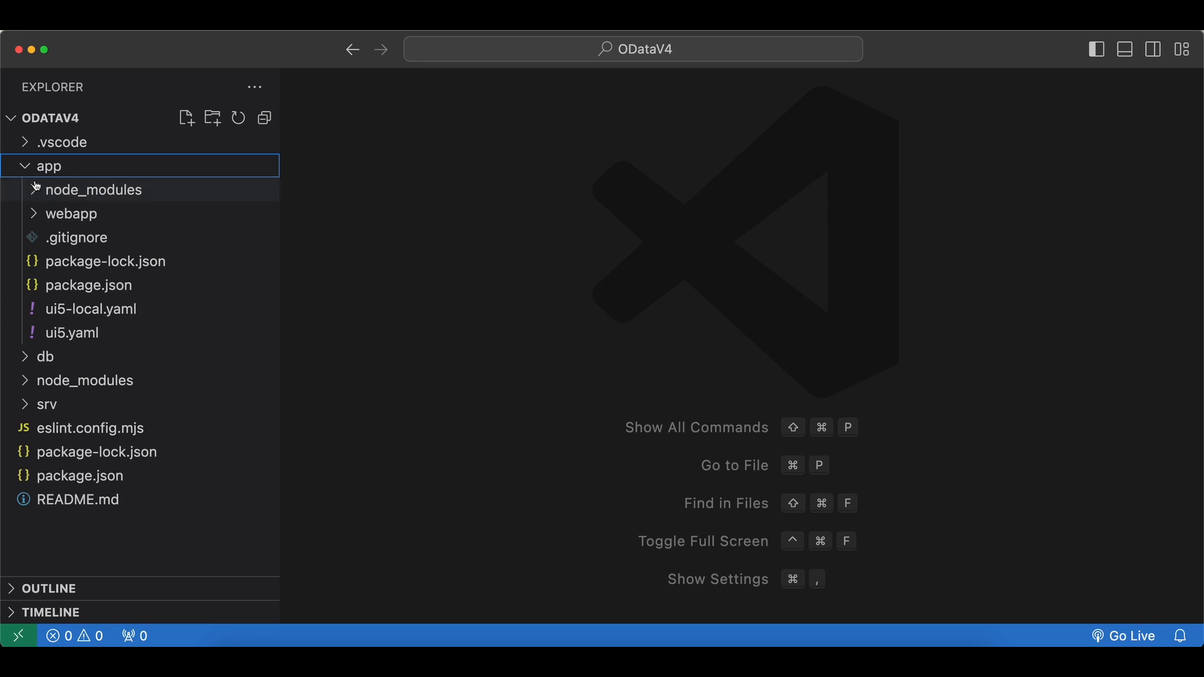
mouse_move(50, 405)
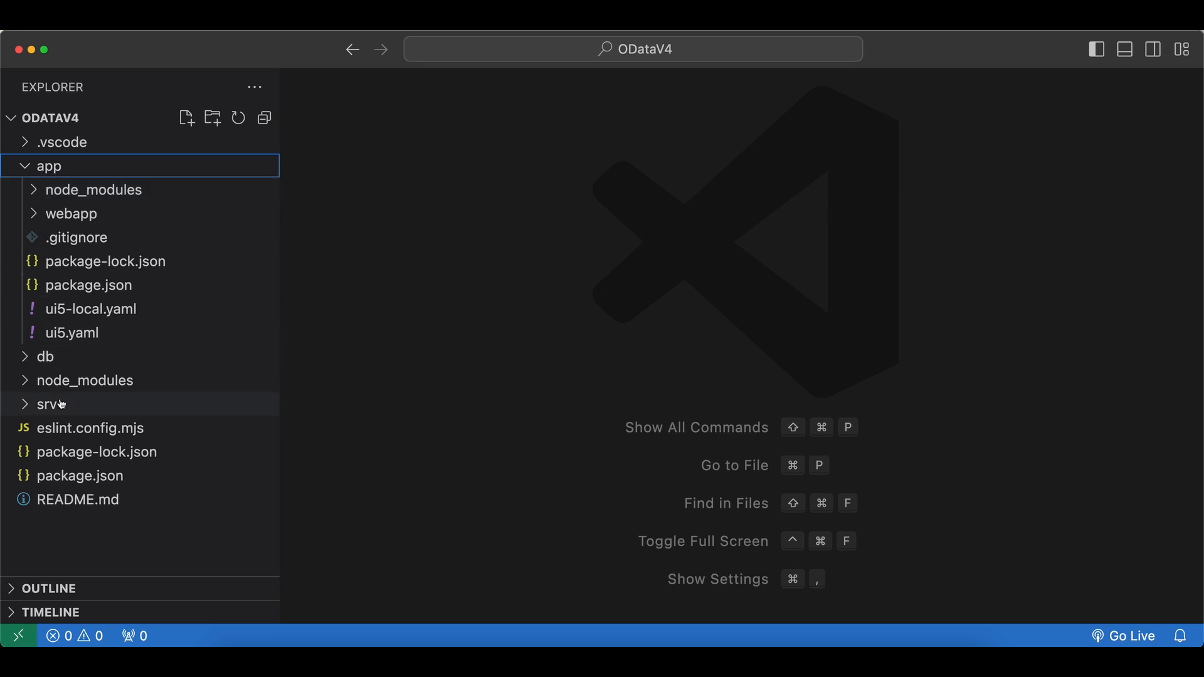
mouse_move(591, 474)
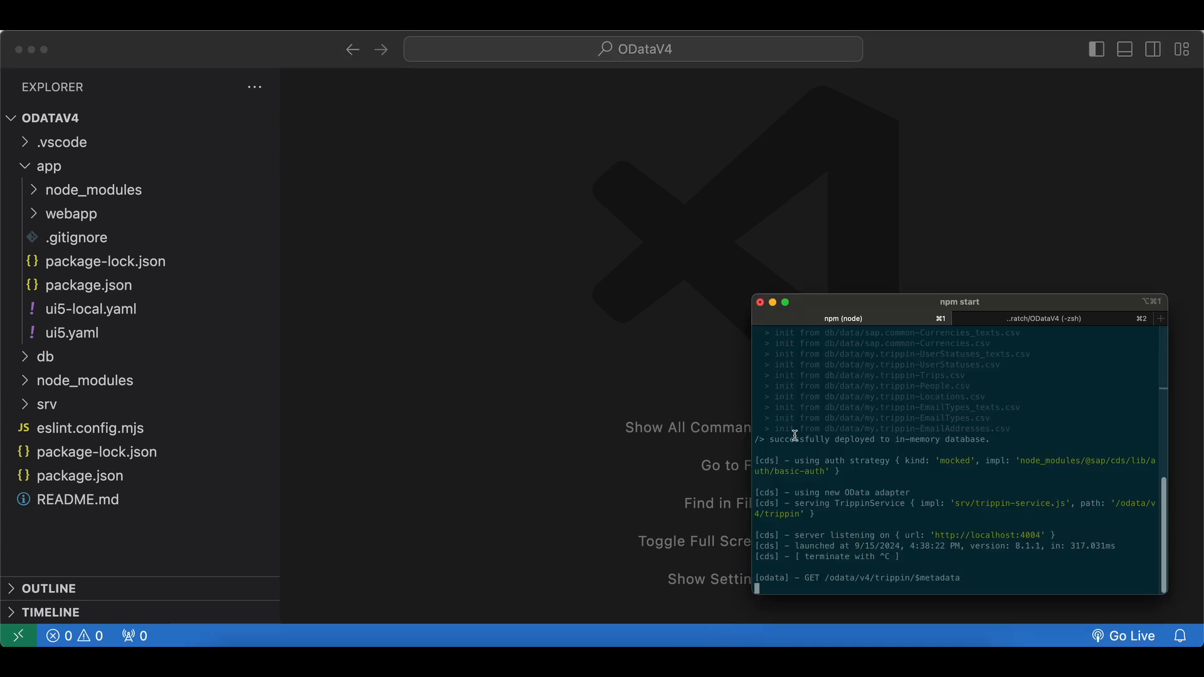
left_click(1042, 318)
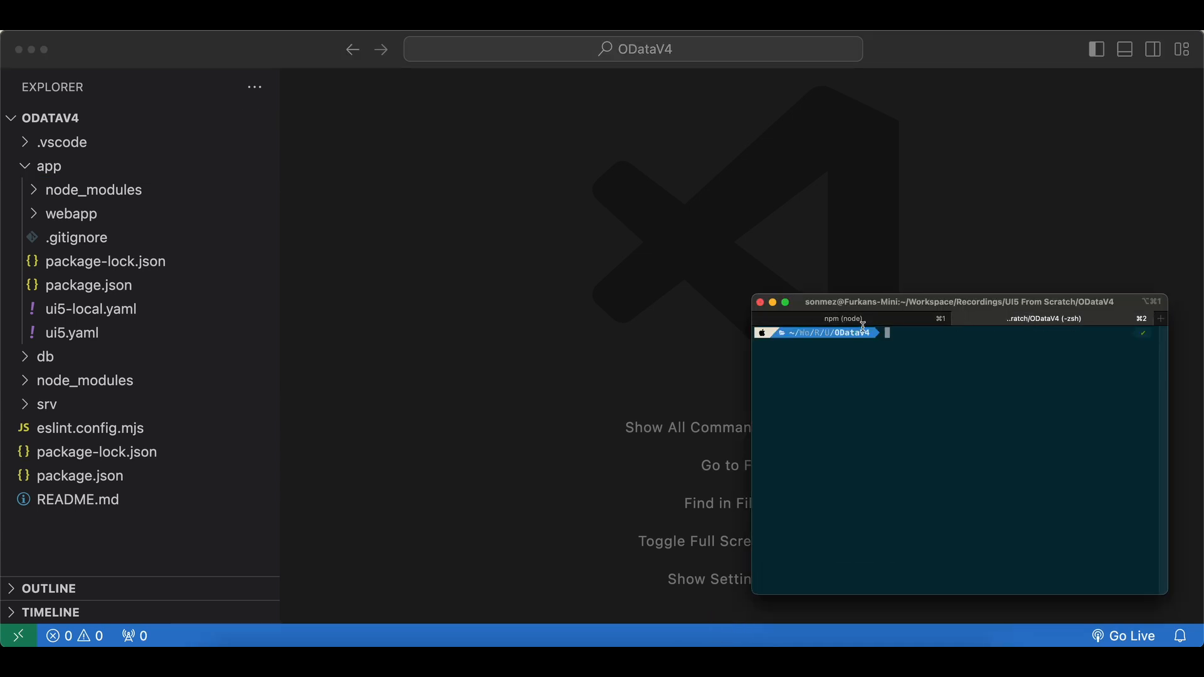
mouse_move(930, 367)
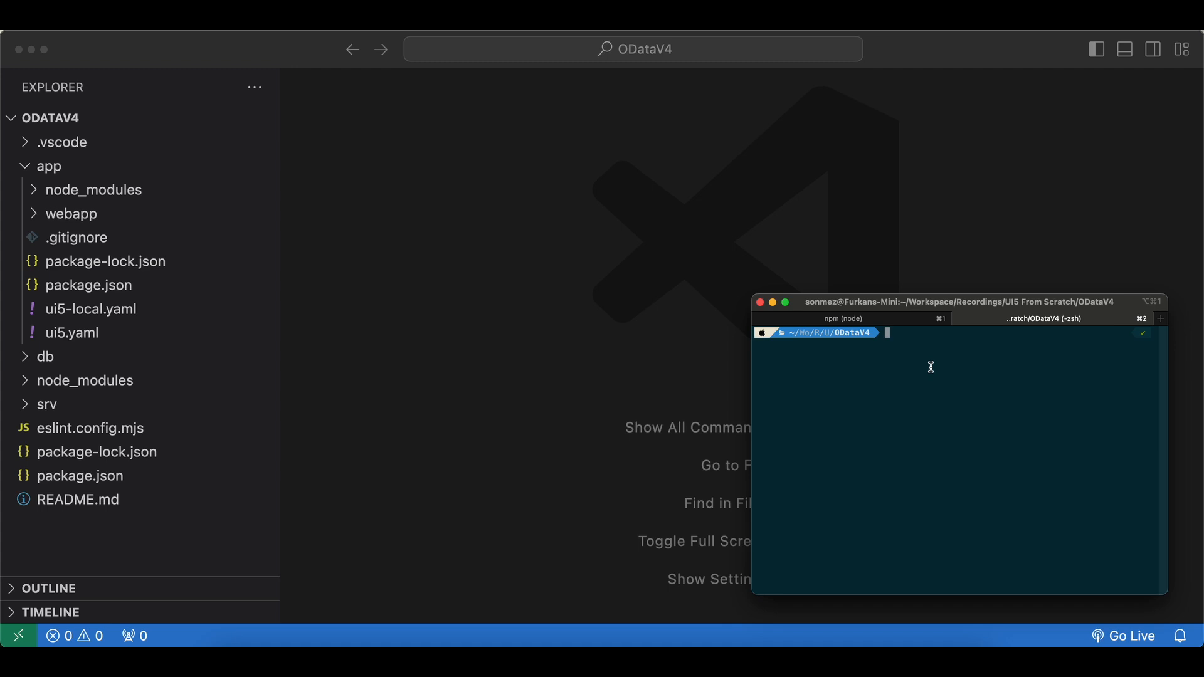
type("cd p")
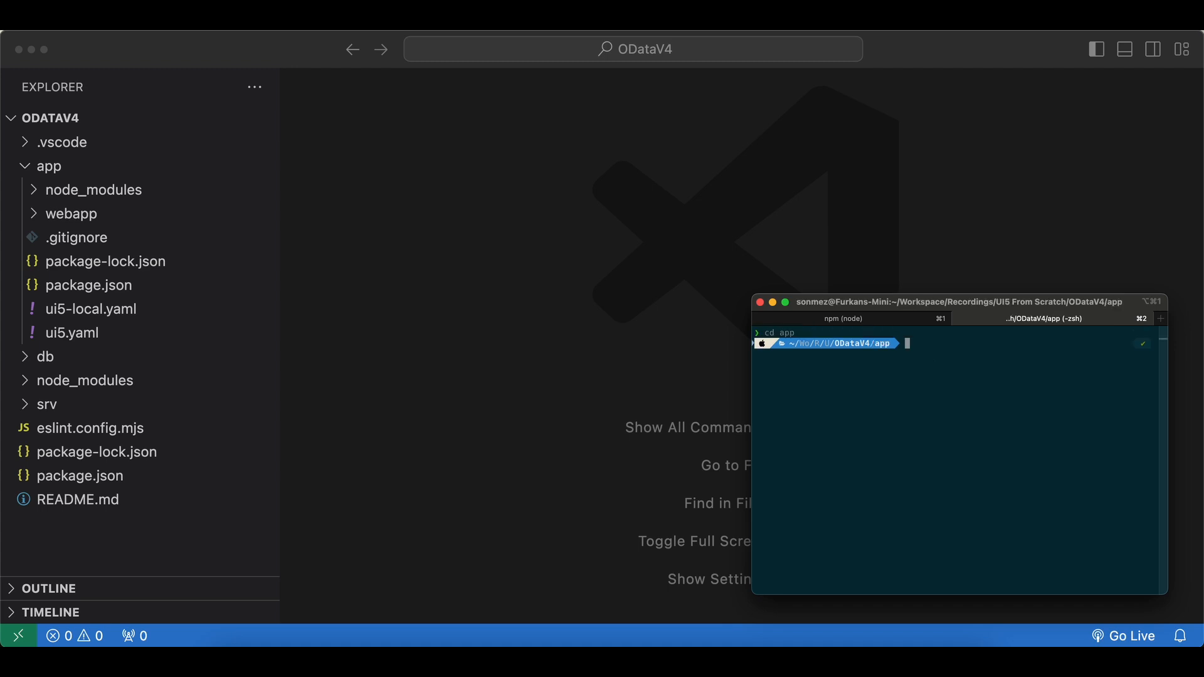
type("npm i")
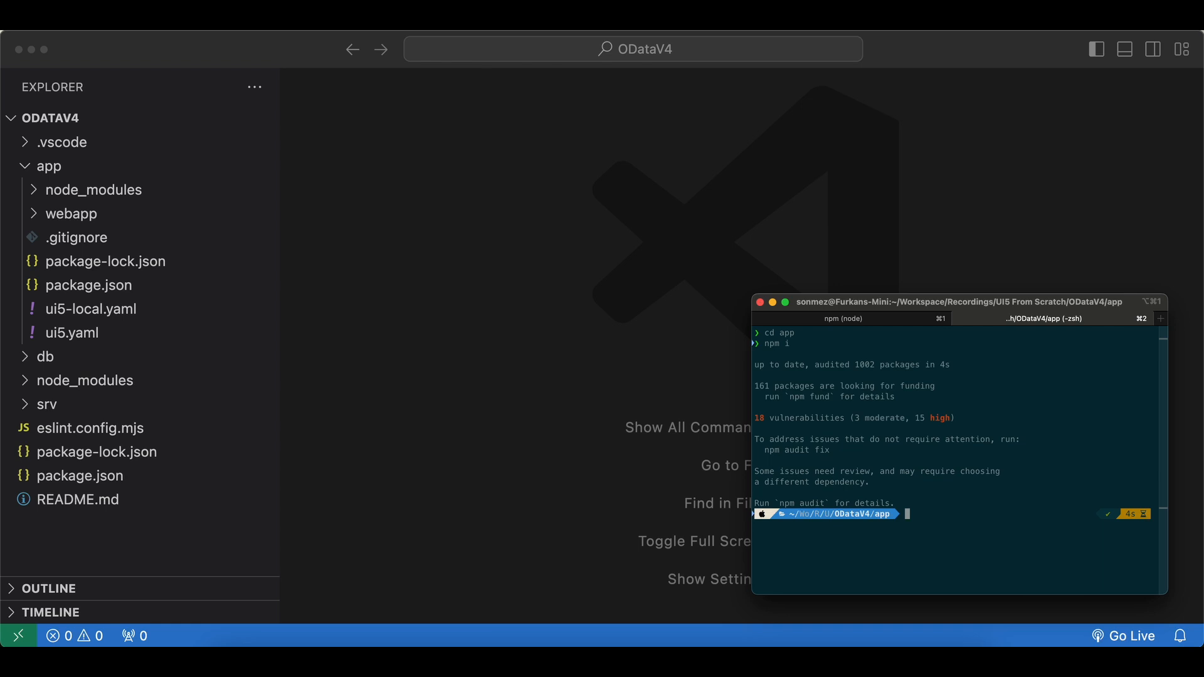
type("npm start")
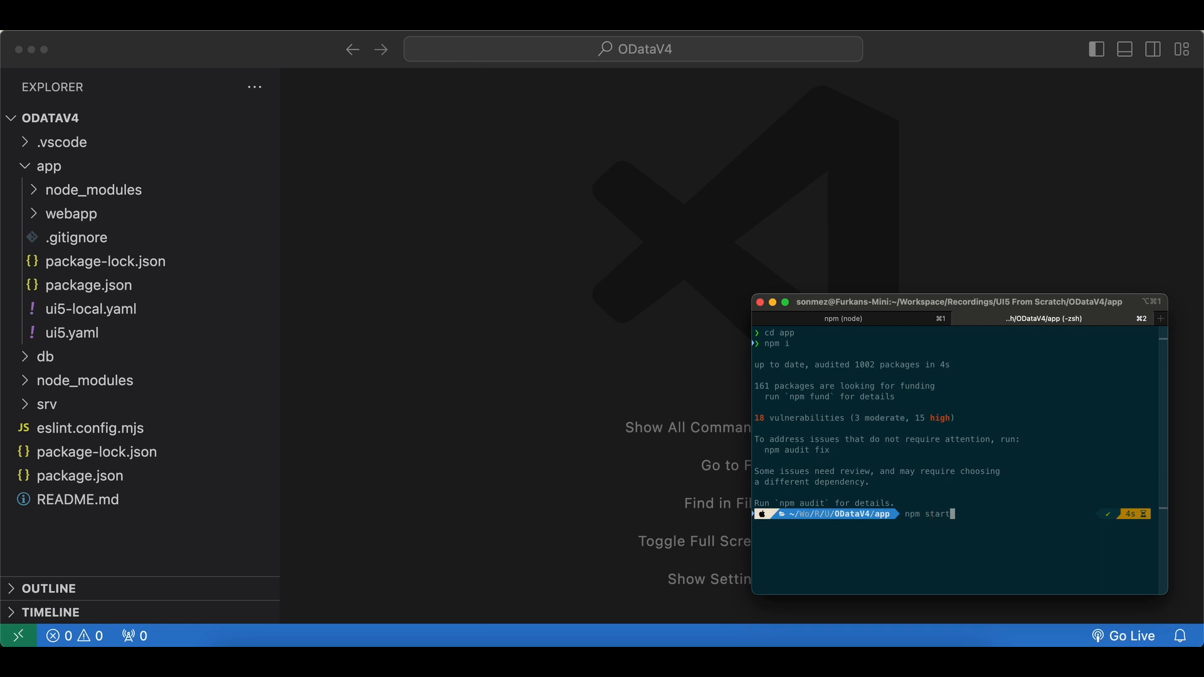
key("Return")
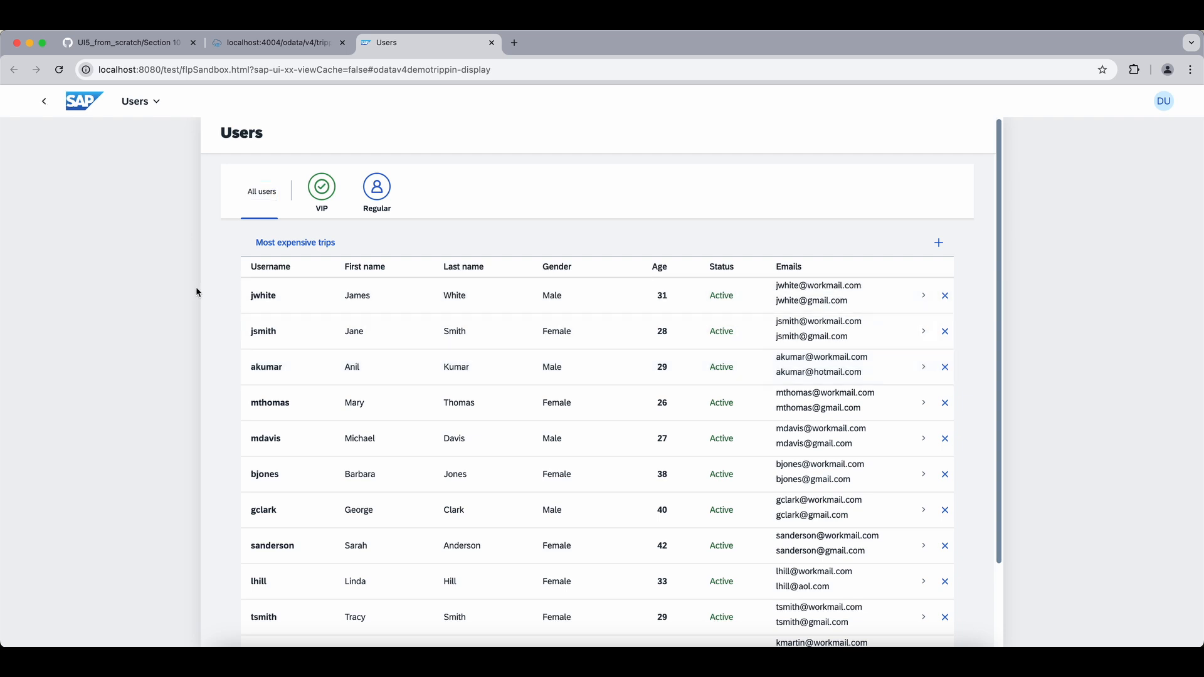
scroll("down", 3)
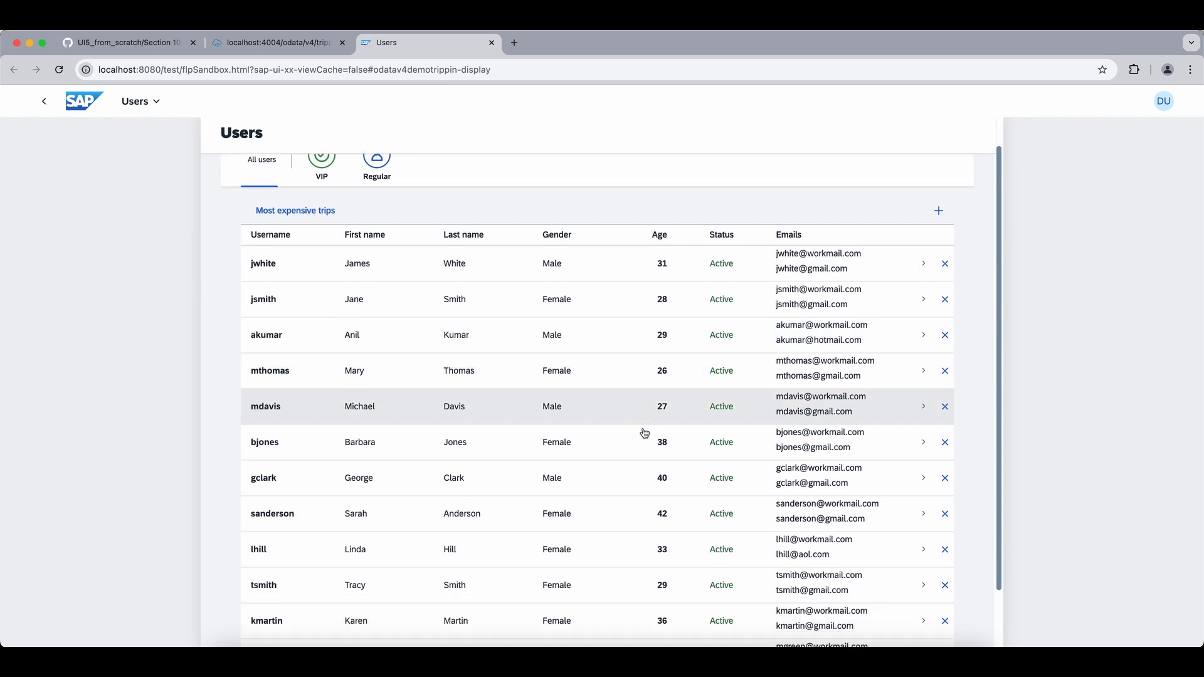
scroll("up", 3)
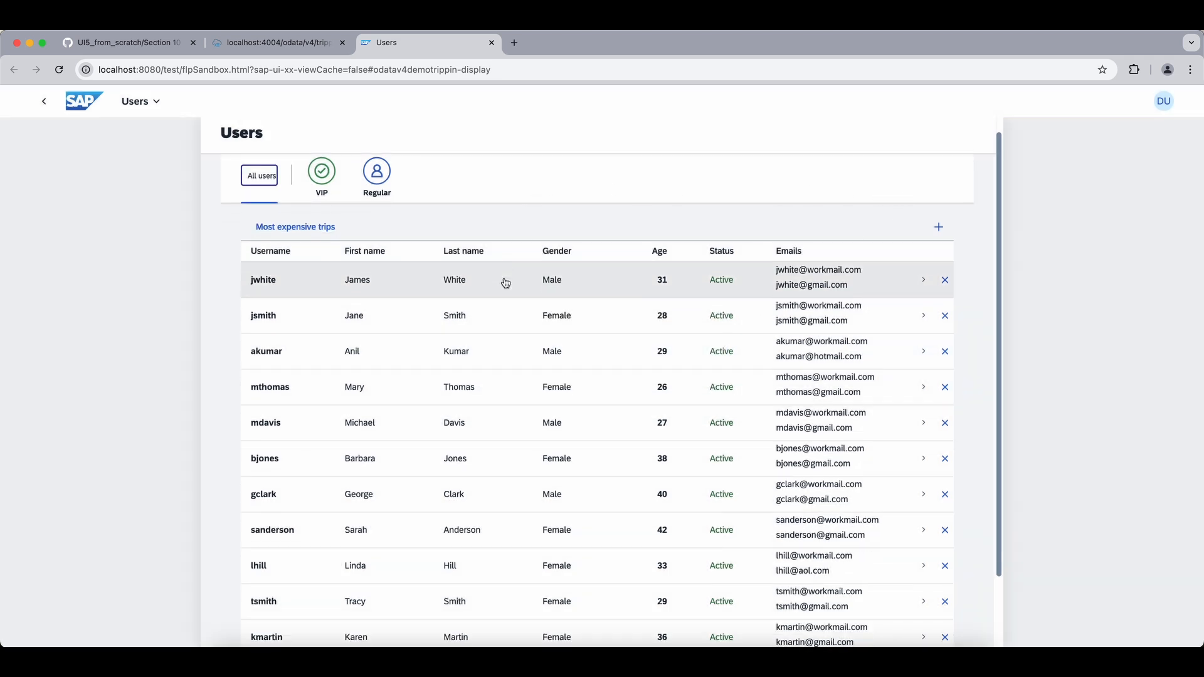
mouse_move(398, 449)
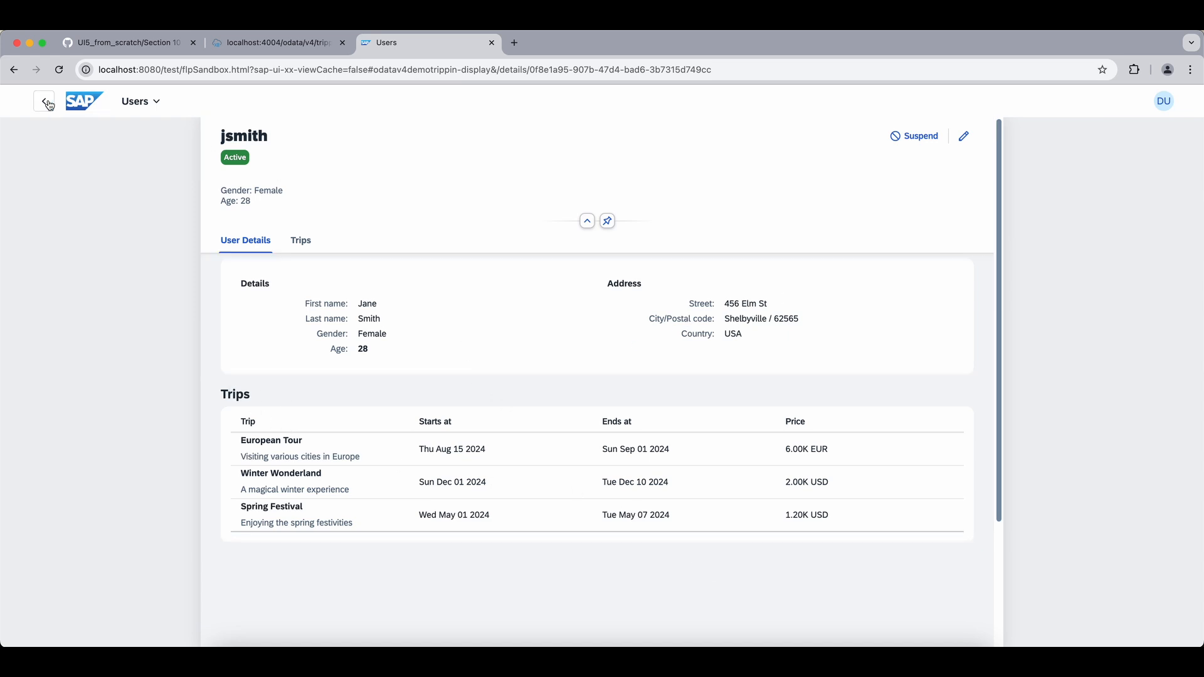
left_click(963, 135)
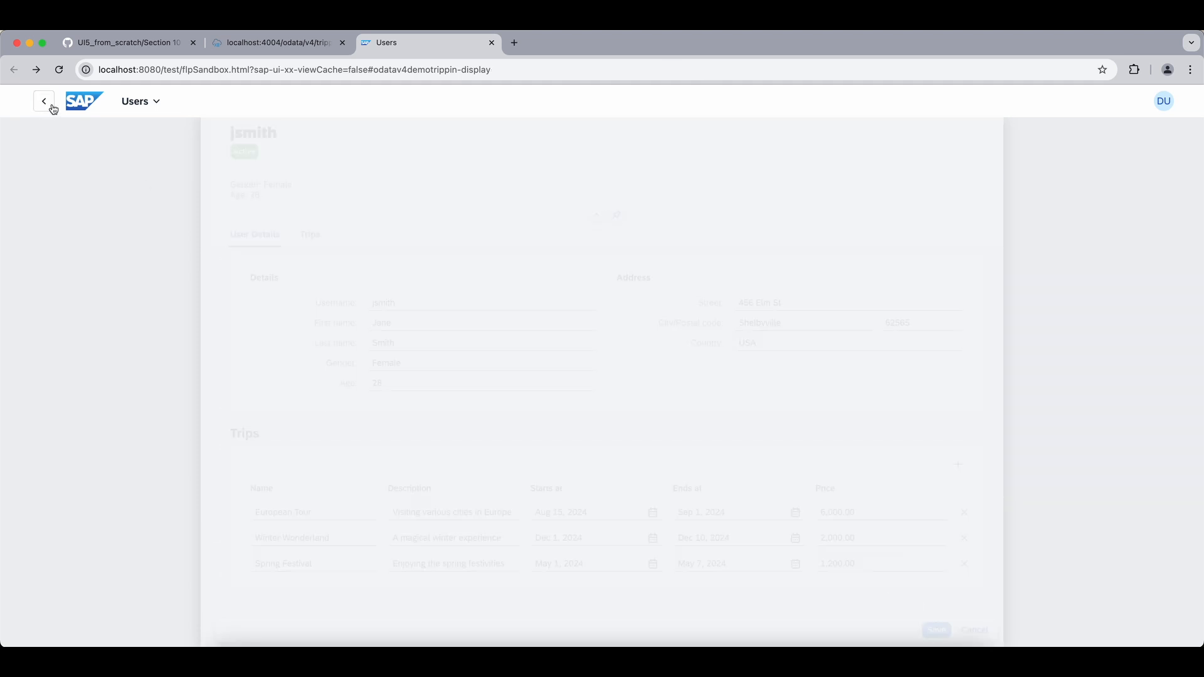
left_click(44, 101)
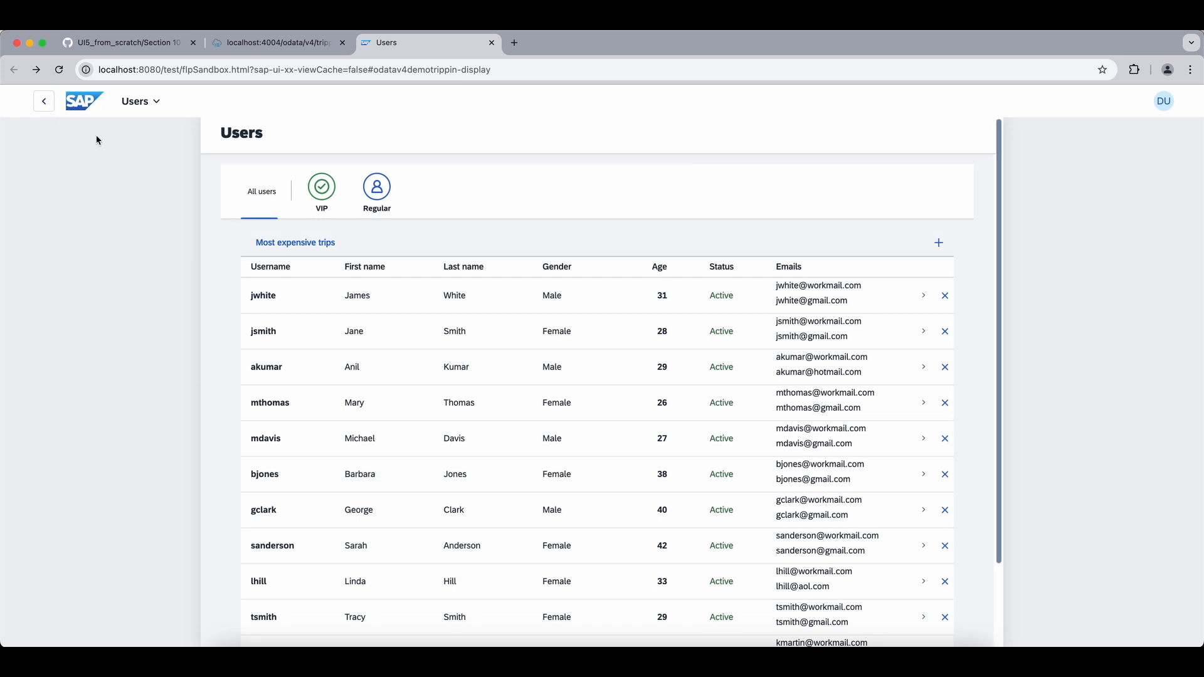
left_click(938, 242)
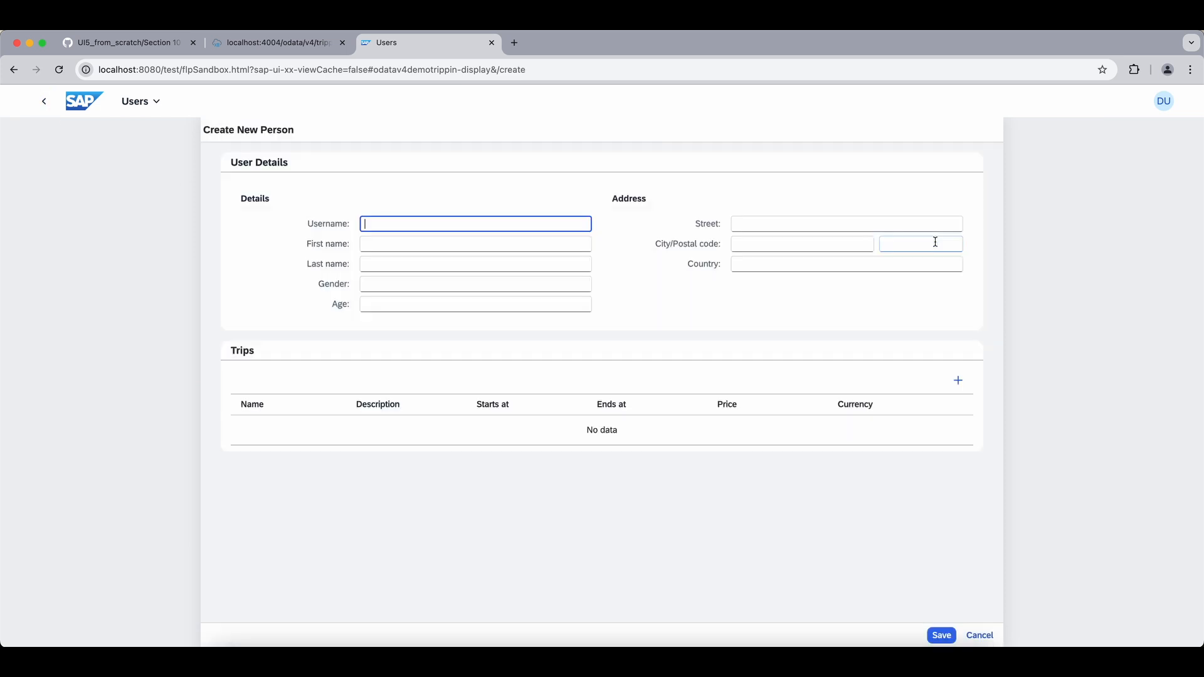
mouse_move(254, 179)
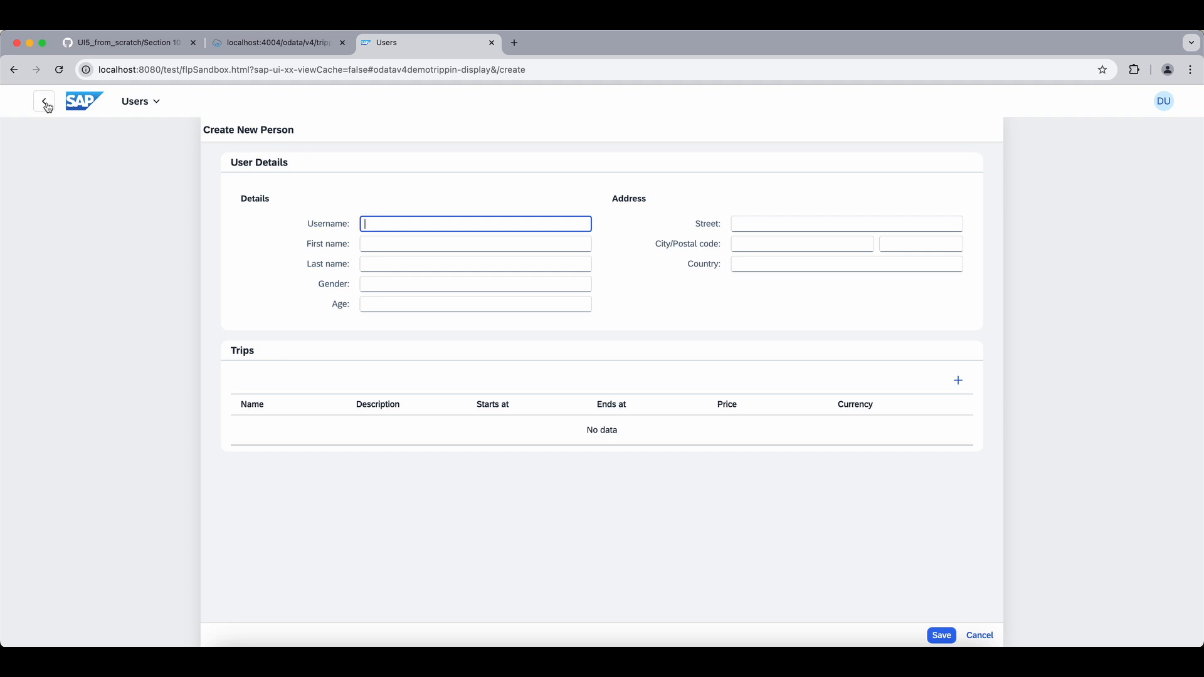
left_click(44, 100)
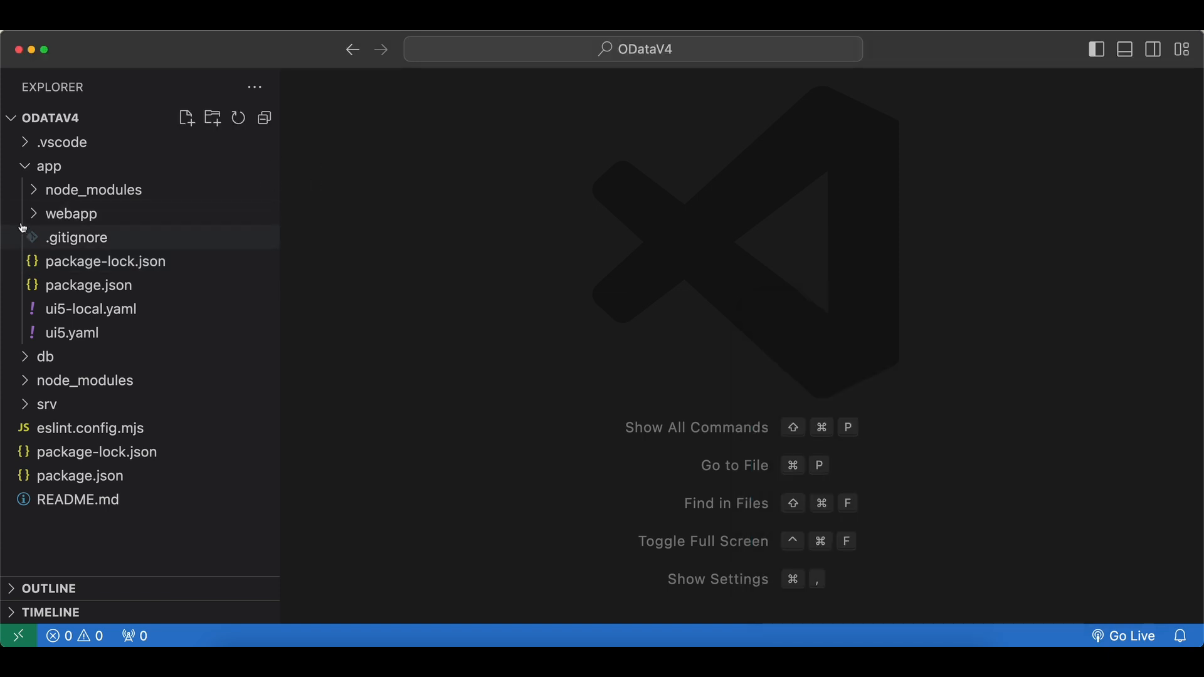
Review Home.view.xml's People table binding expanding status and emails, then list the controller files.
left_click(70, 214)
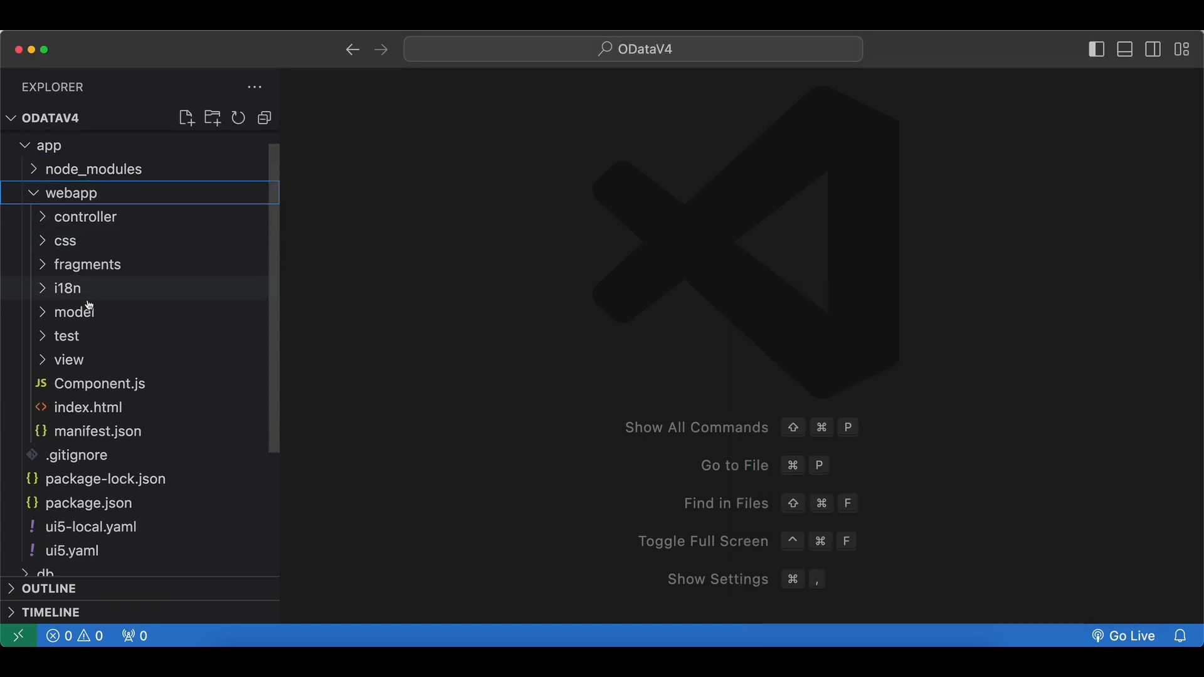
scroll("down", 3)
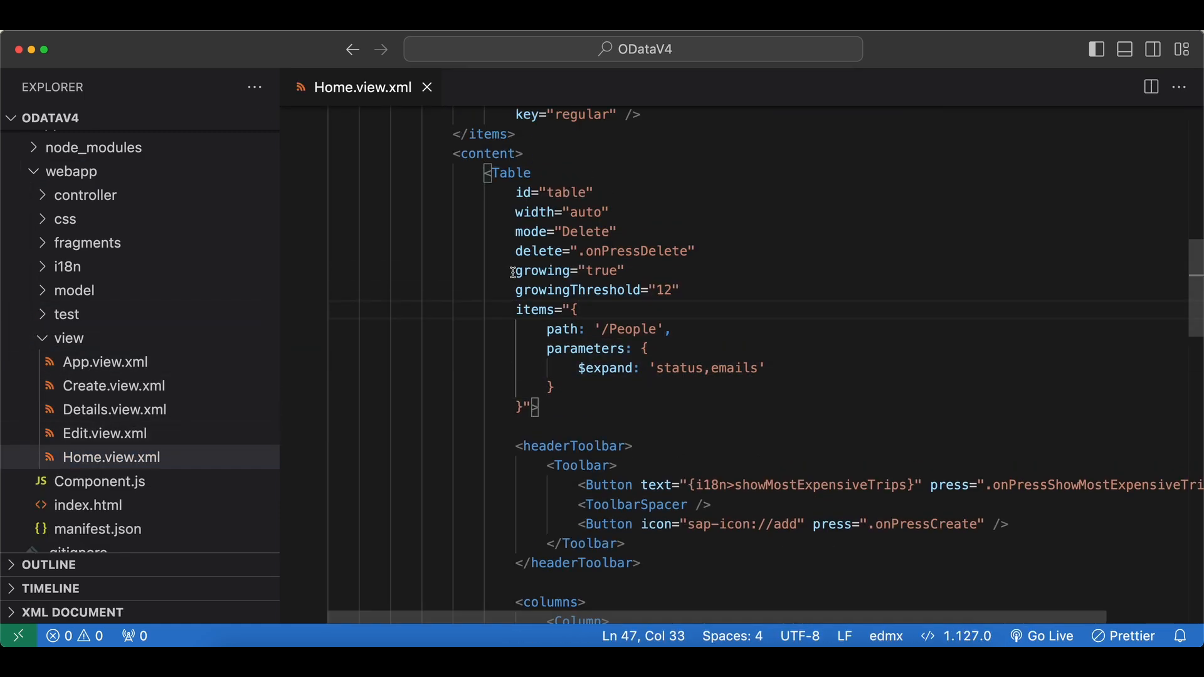
scroll("up", 3)
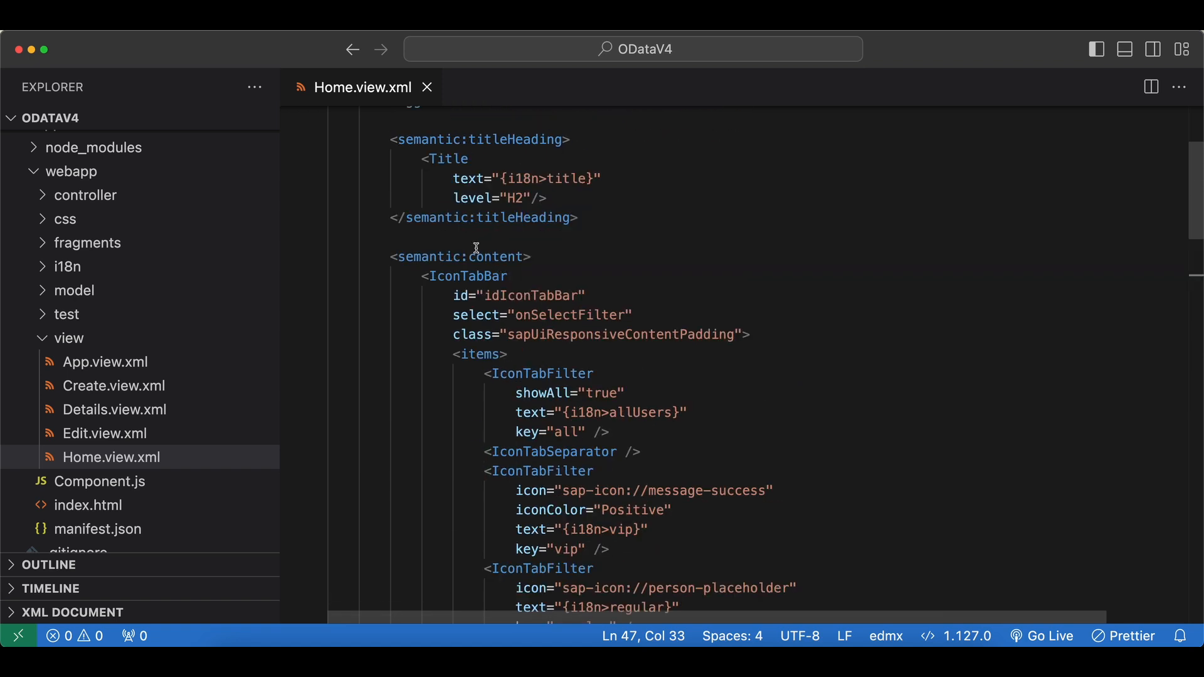
scroll("down", 3)
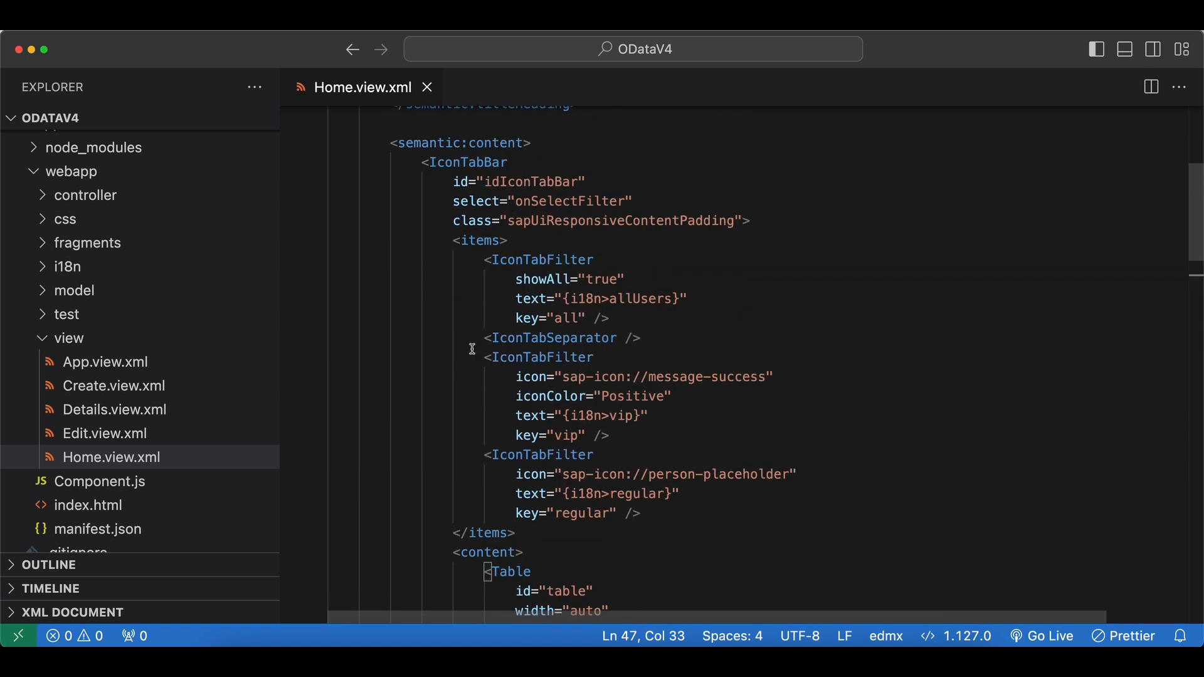
scroll("down", 3)
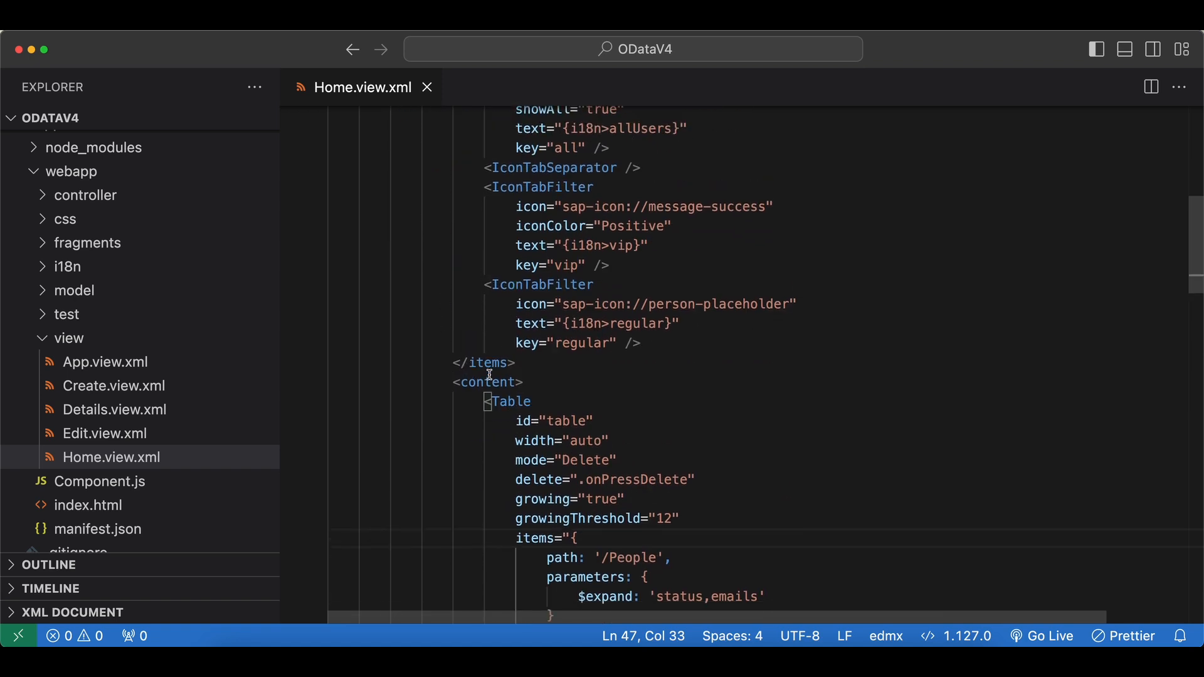
scroll("down", 3)
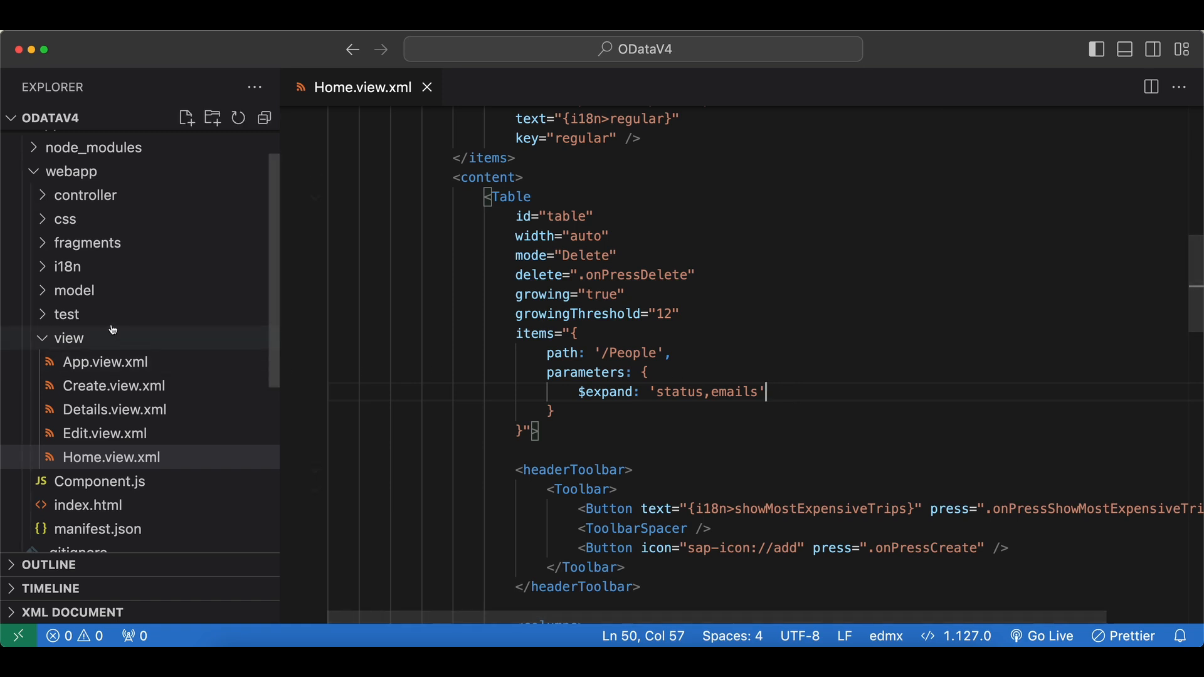
left_click(85, 194)
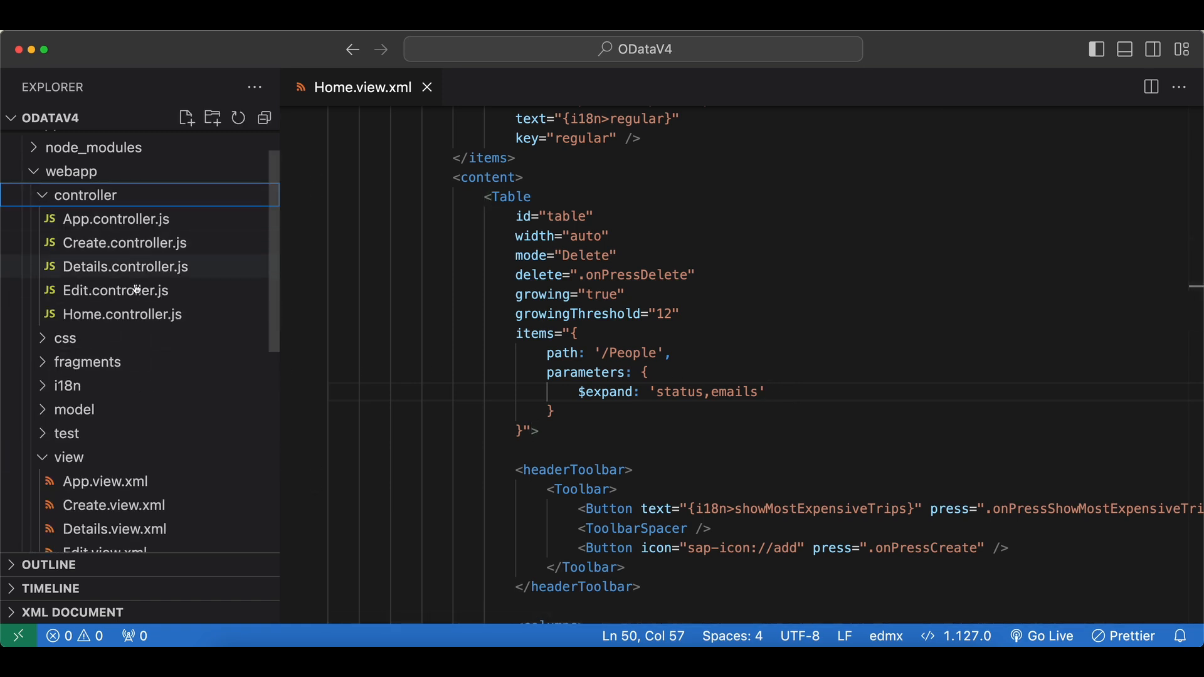
Review Details.controller.js _onObjectMatched bindElement with its $expand parameters.
left_click(125, 266)
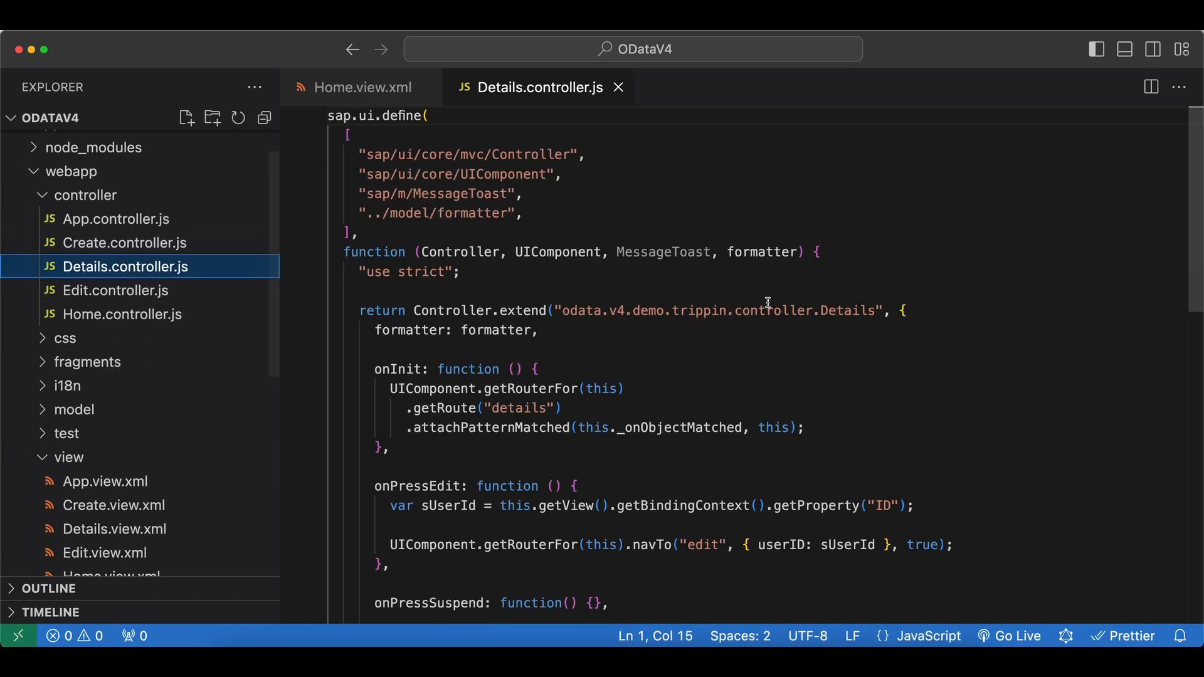
scroll("down", 3)
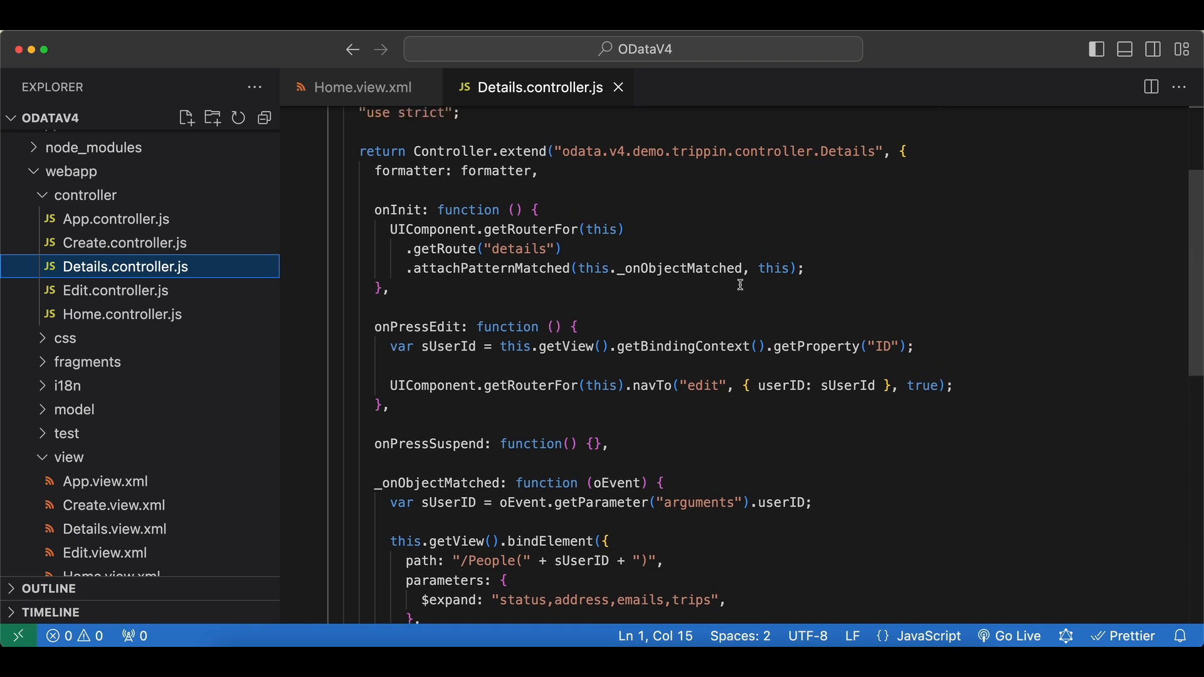
mouse_move(688, 331)
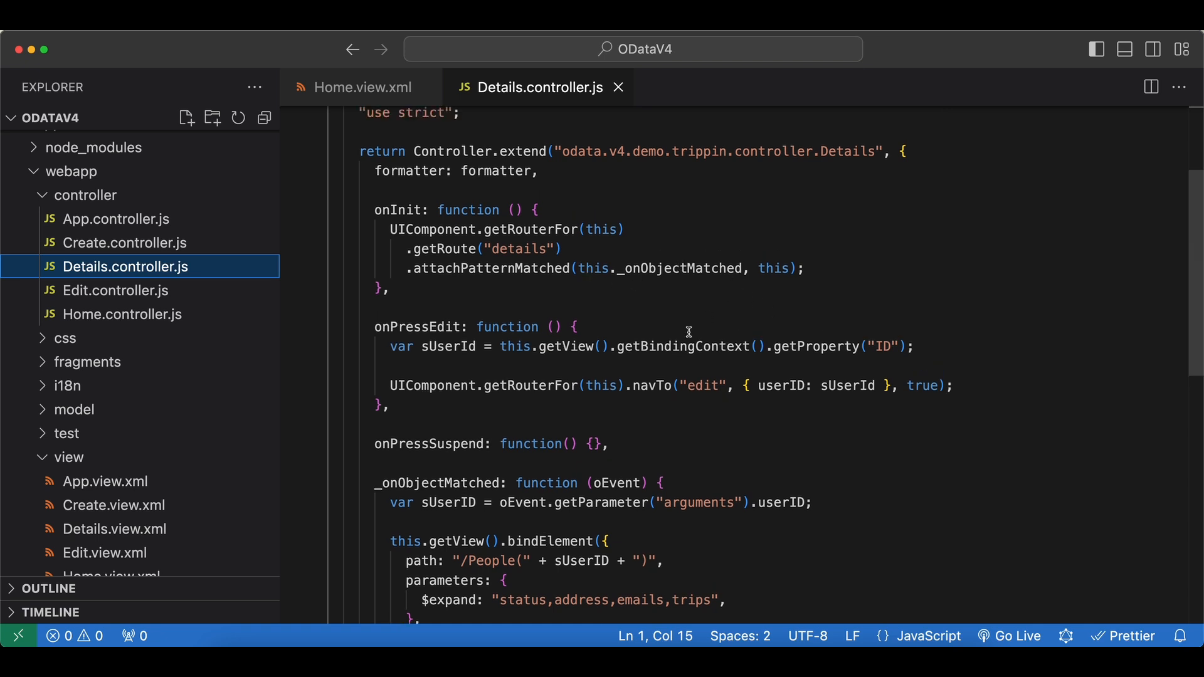
scroll("down", 3)
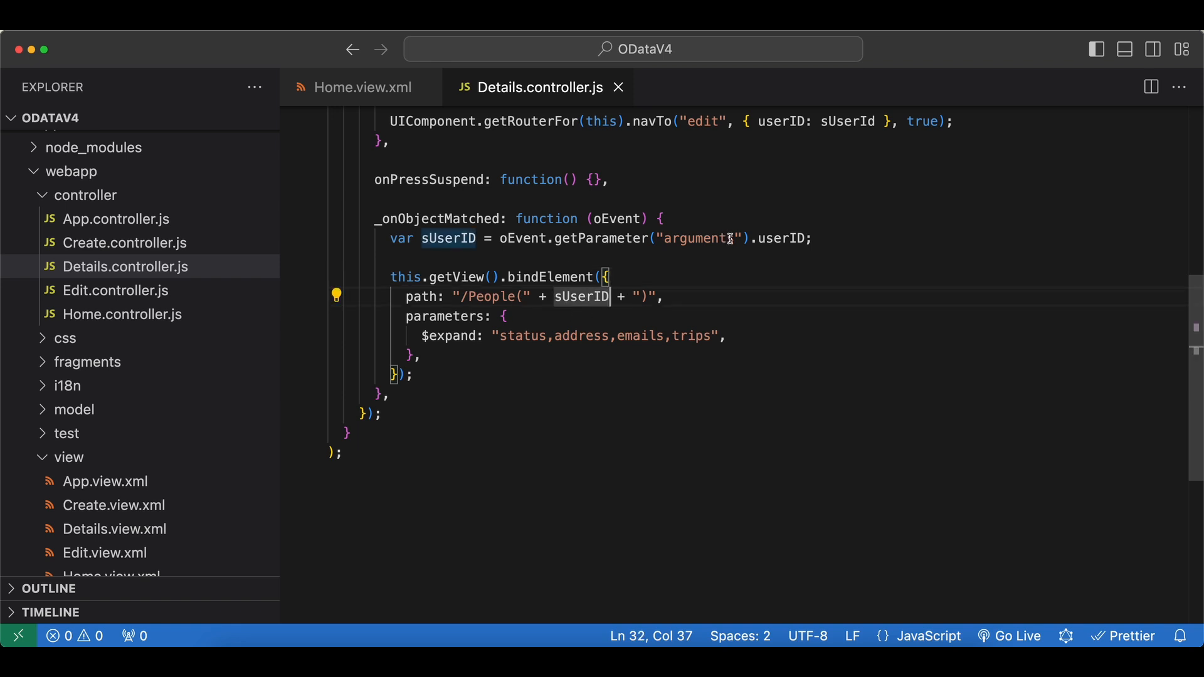
type("s")
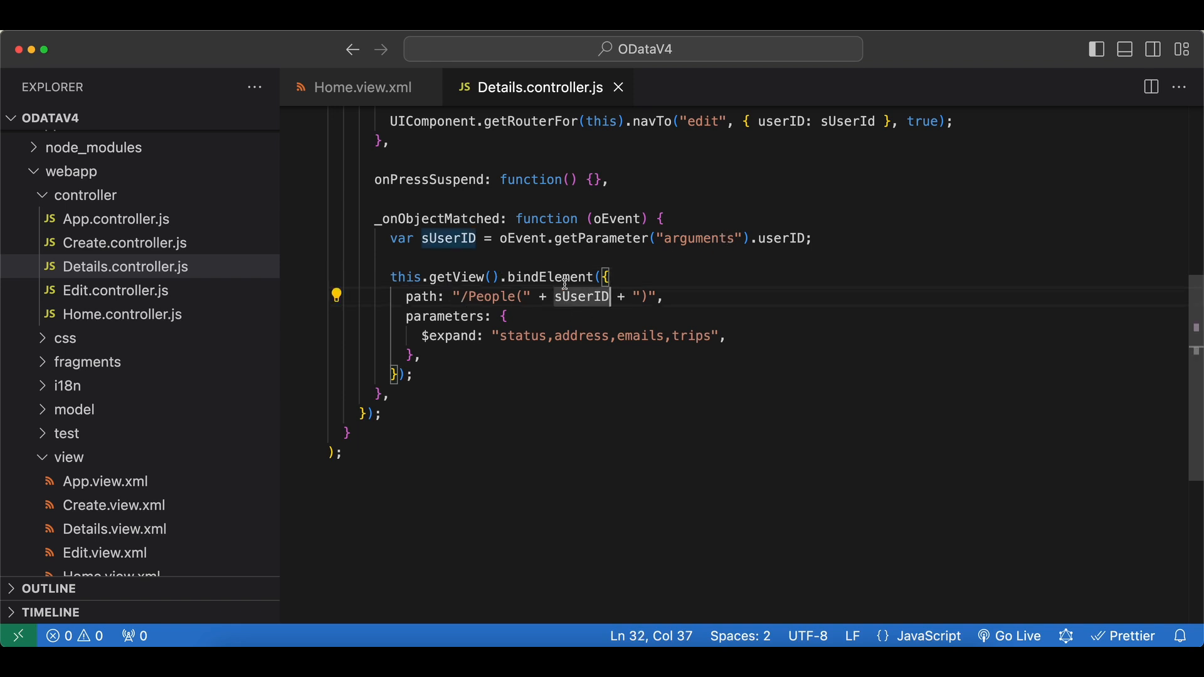
mouse_move(504, 293)
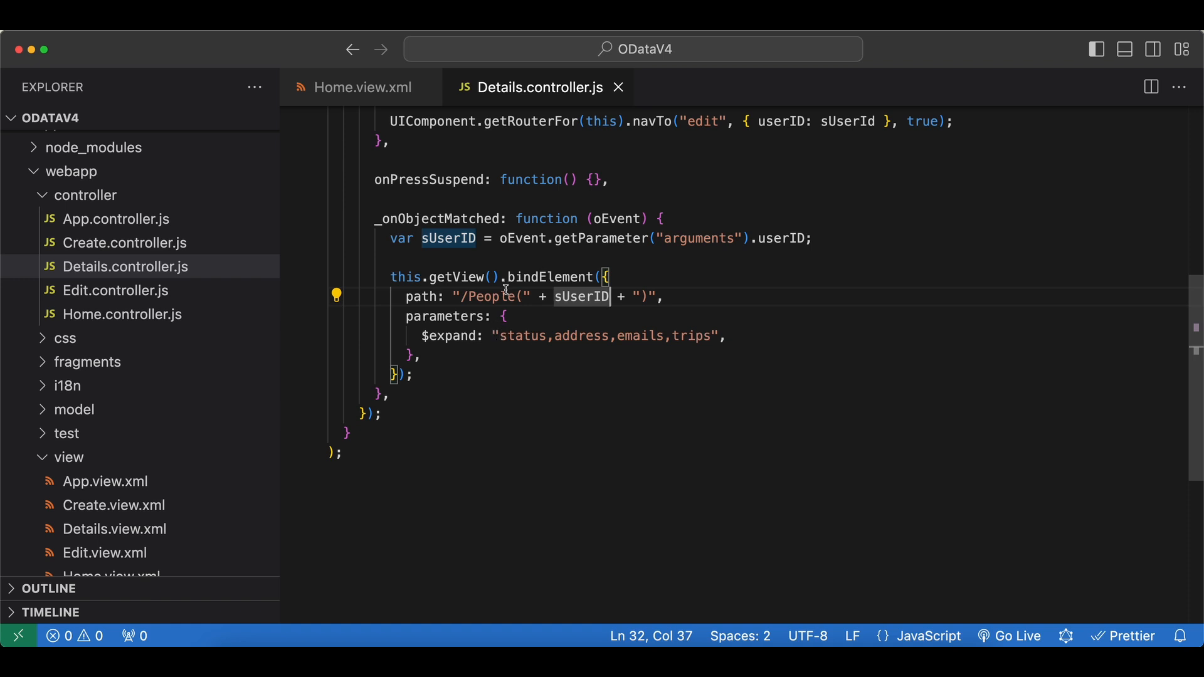
left_click(498, 336)
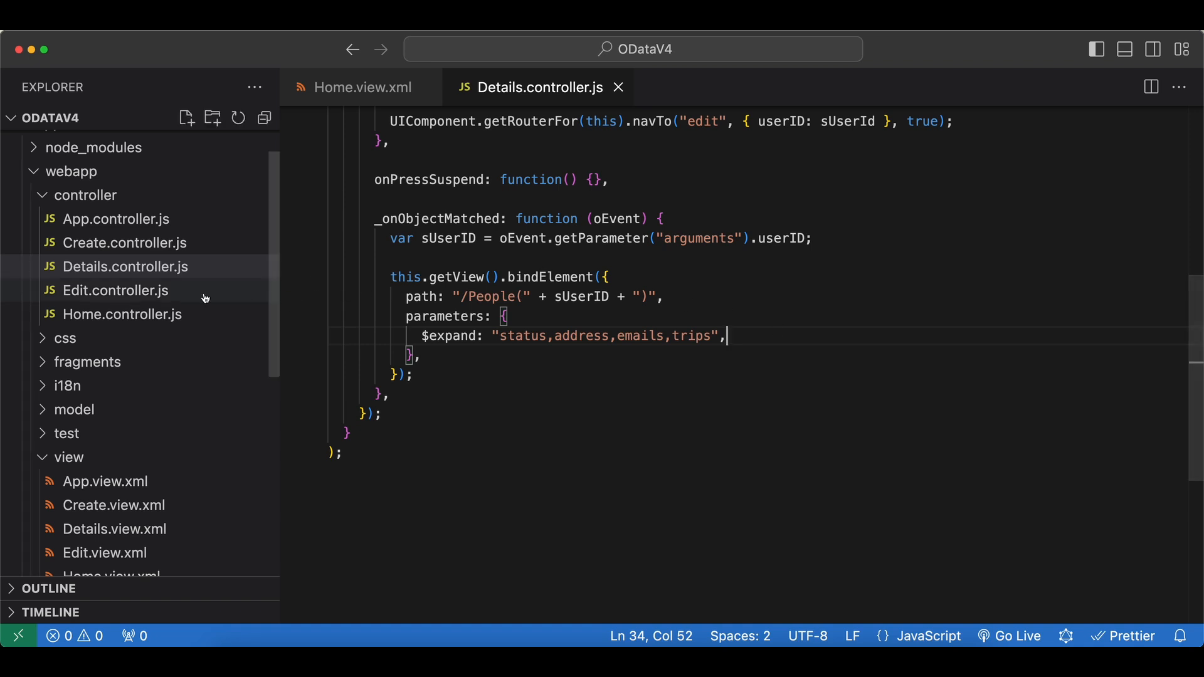
Review Edit.controller.js binding a person with expanded status, address, emails and trips.
left_click(115, 290)
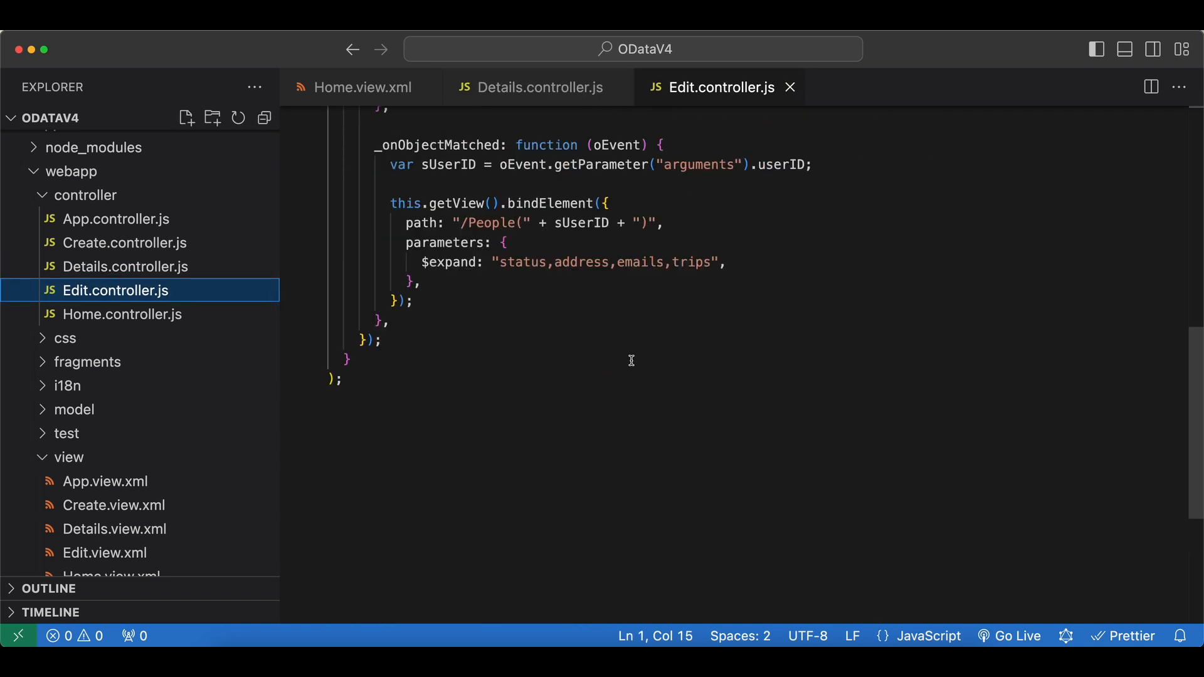
mouse_move(180, 308)
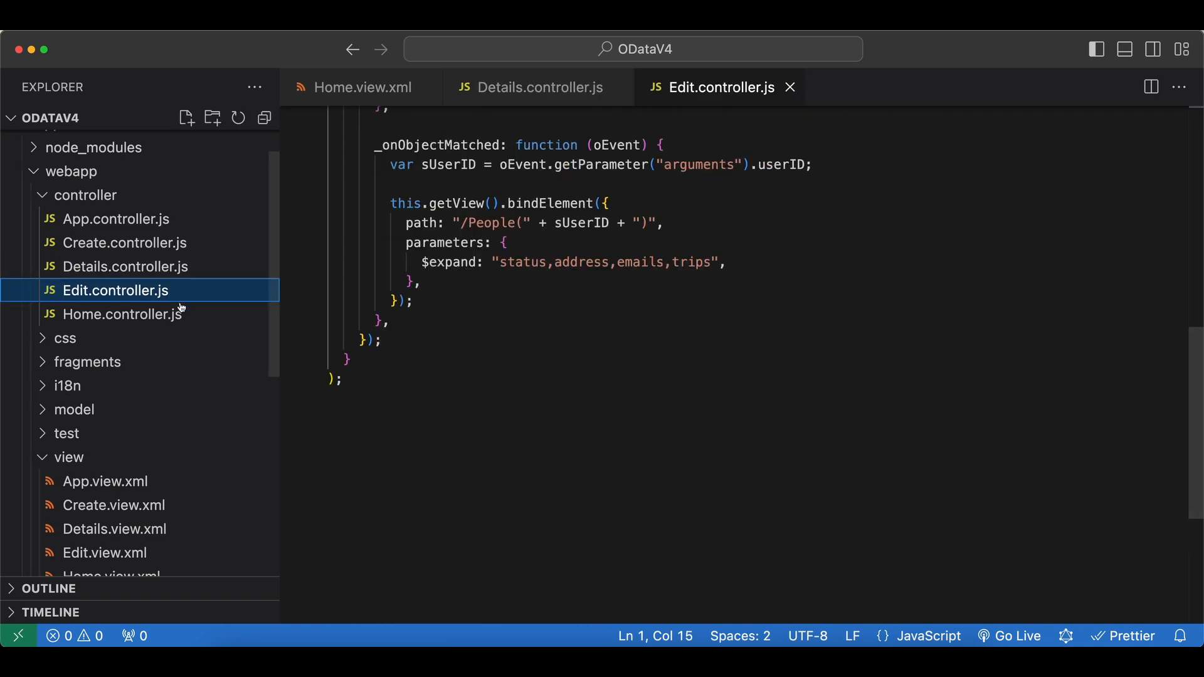
scroll("down", 3)
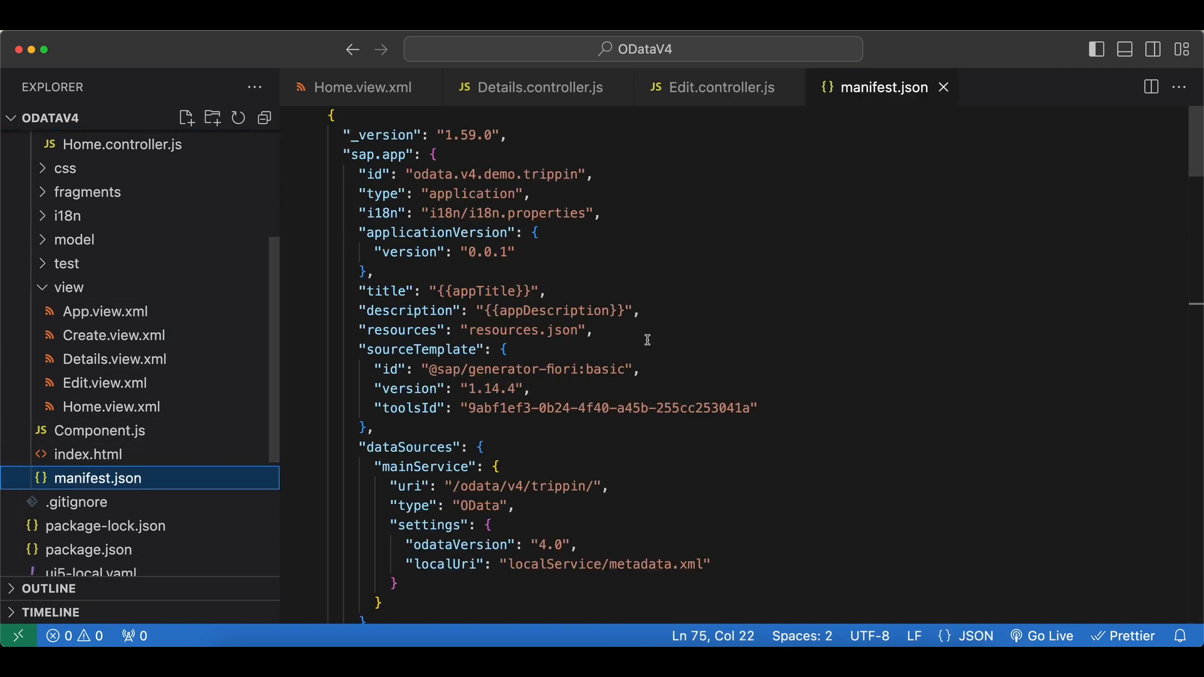
Review manifest.json's mainService data source at /odata/v4/trippin/, then switch to ui5.yaml.
scroll("down", 3)
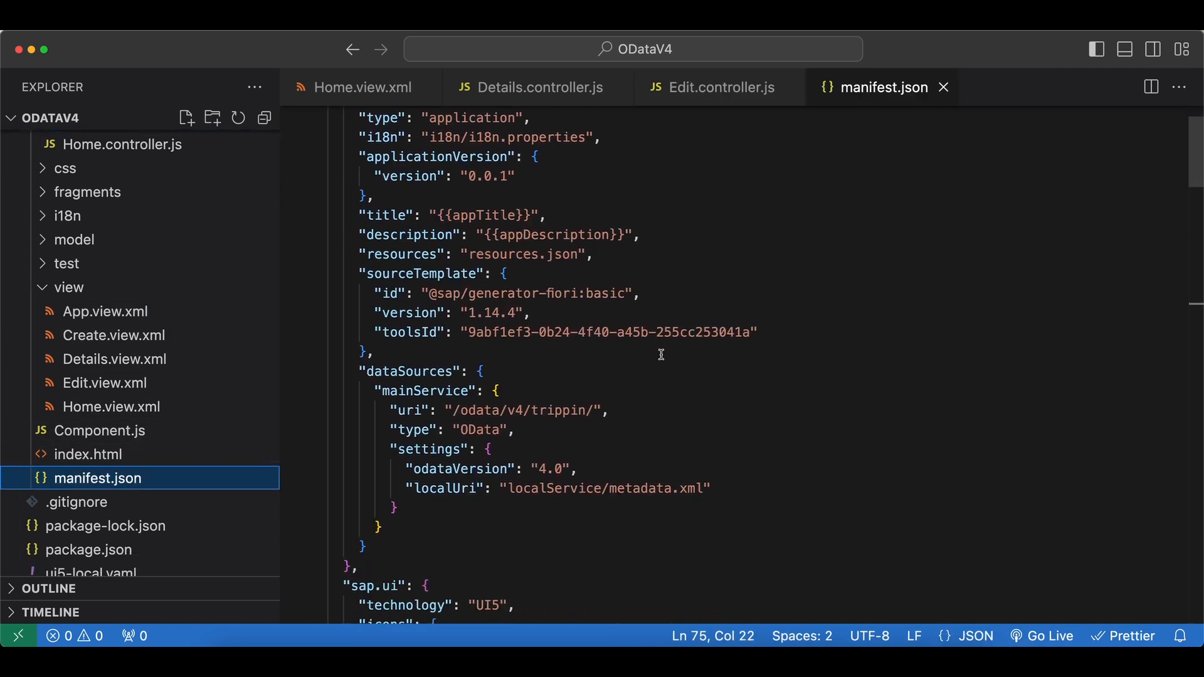
scroll("down", 3)
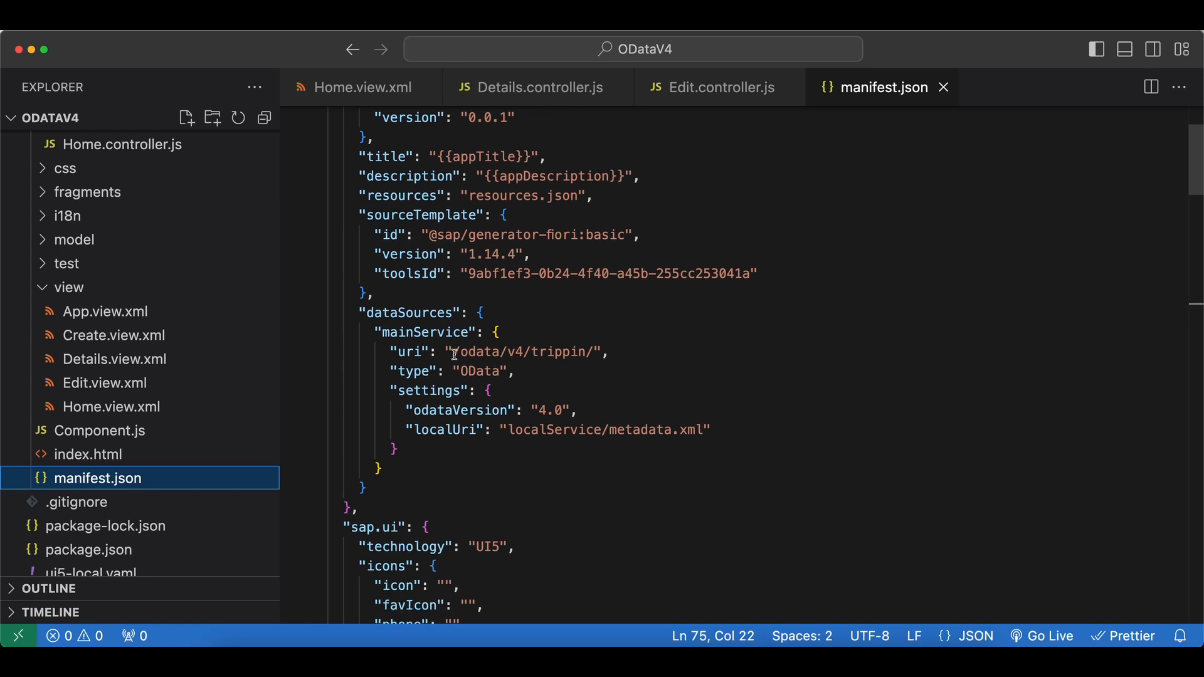
left_click(563, 351)
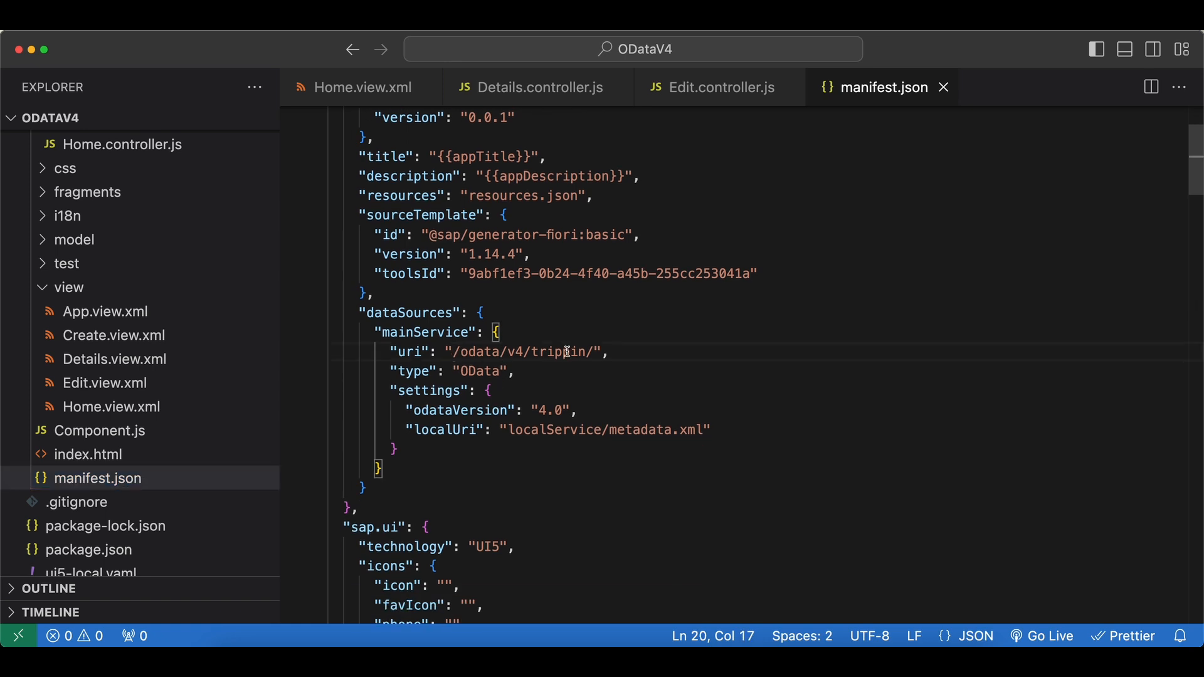
scroll("down", 3)
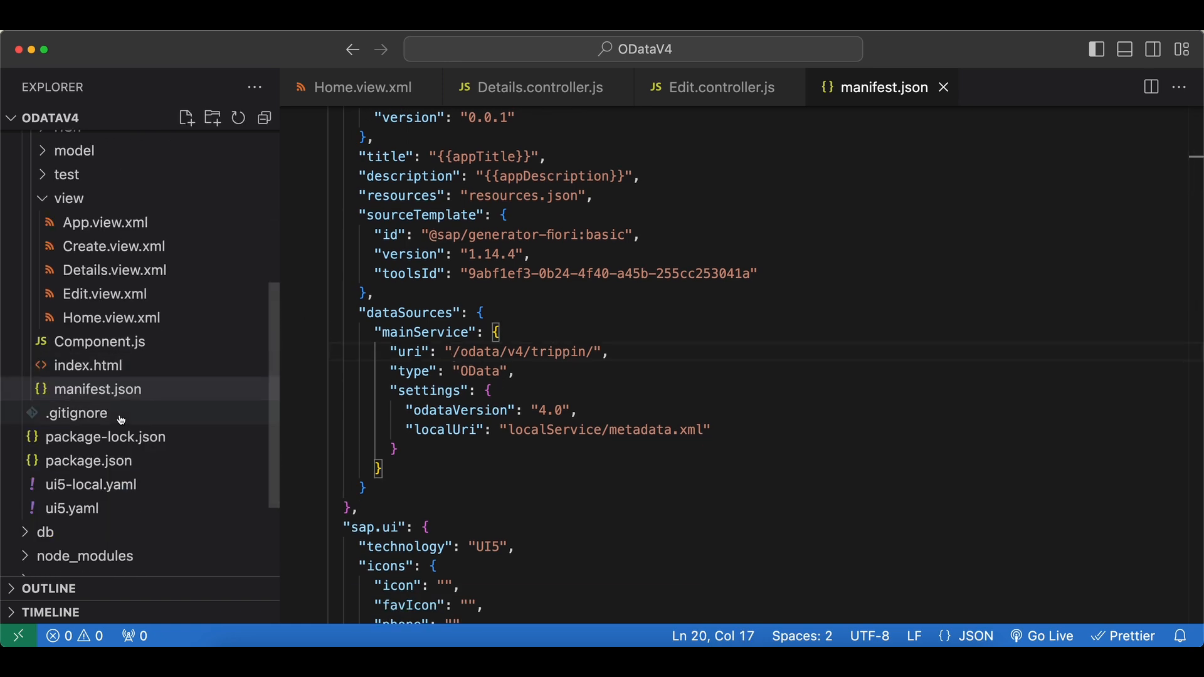
mouse_move(73, 508)
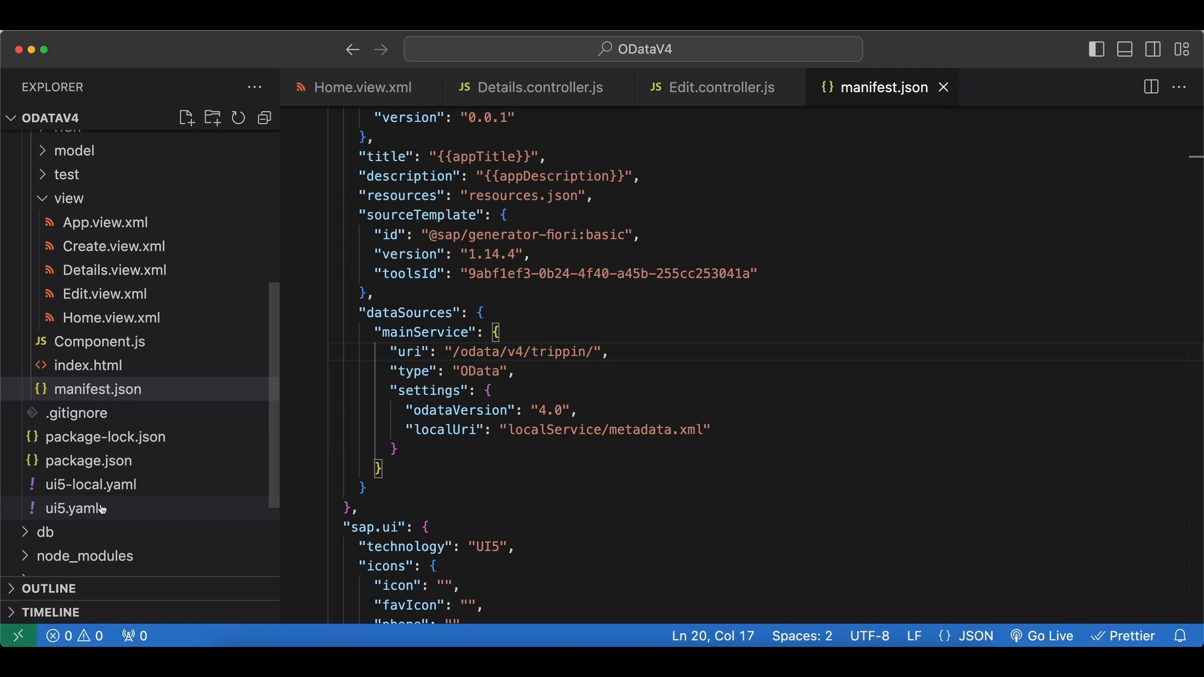
left_click(75, 508)
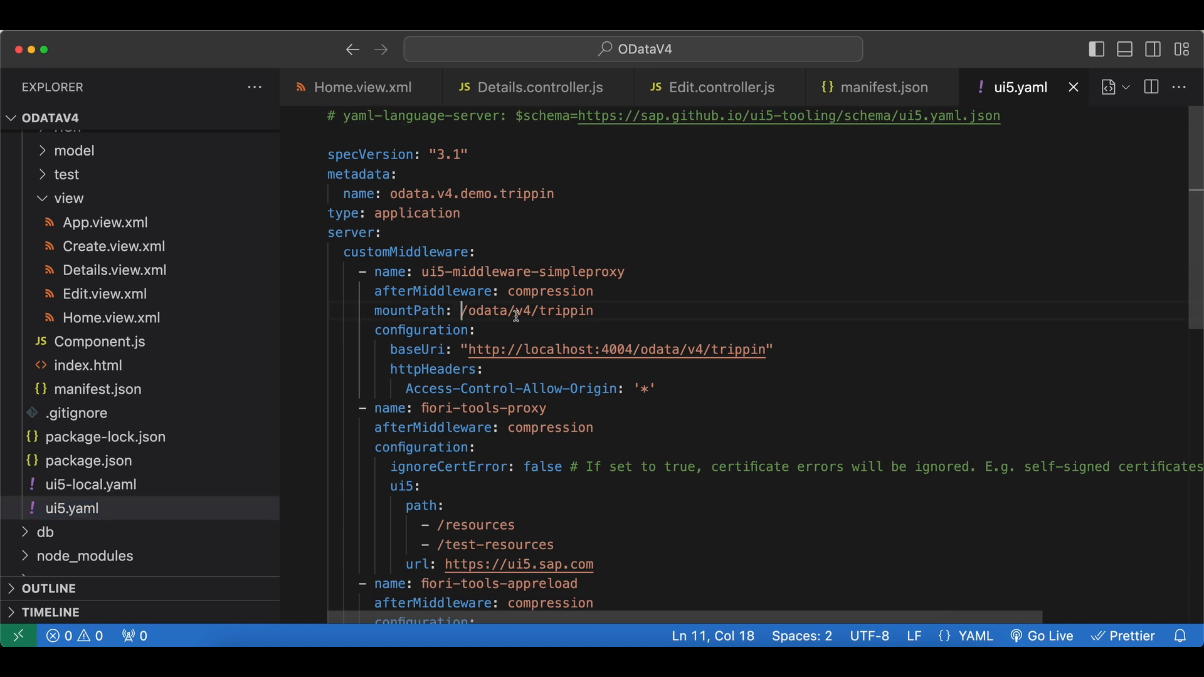
mouse_move(467, 350)
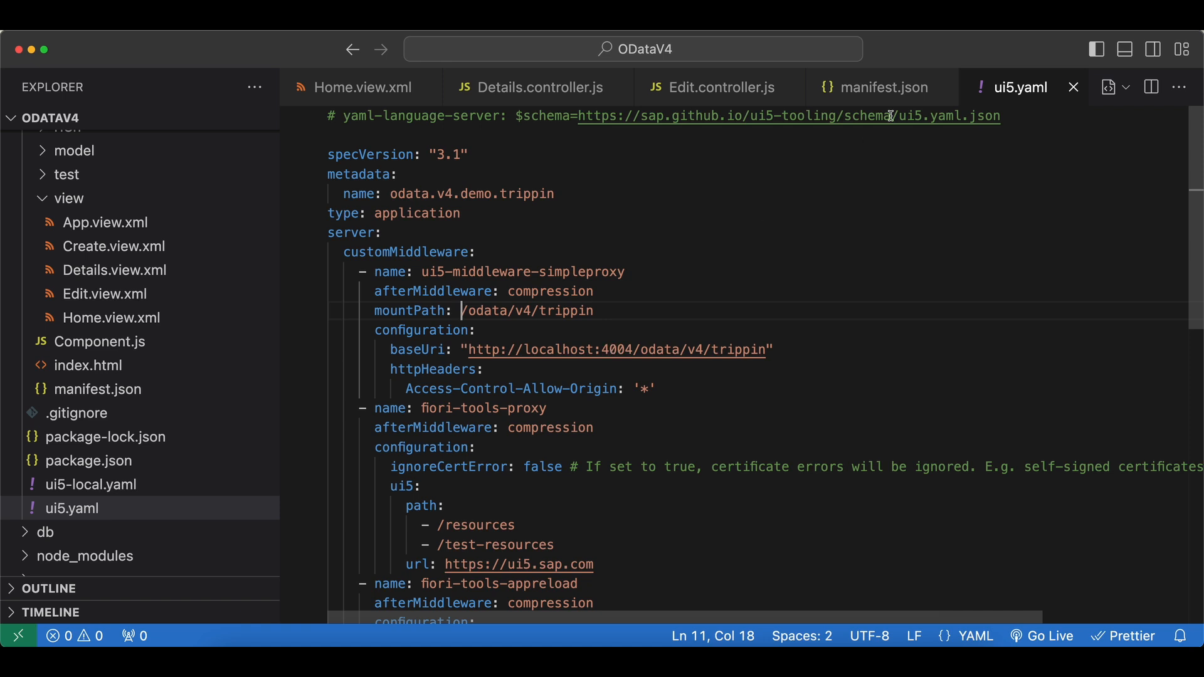
Return to manifest.json after reviewing ui5.yaml's simpleproxy to localhost:4004.
left_click(883, 86)
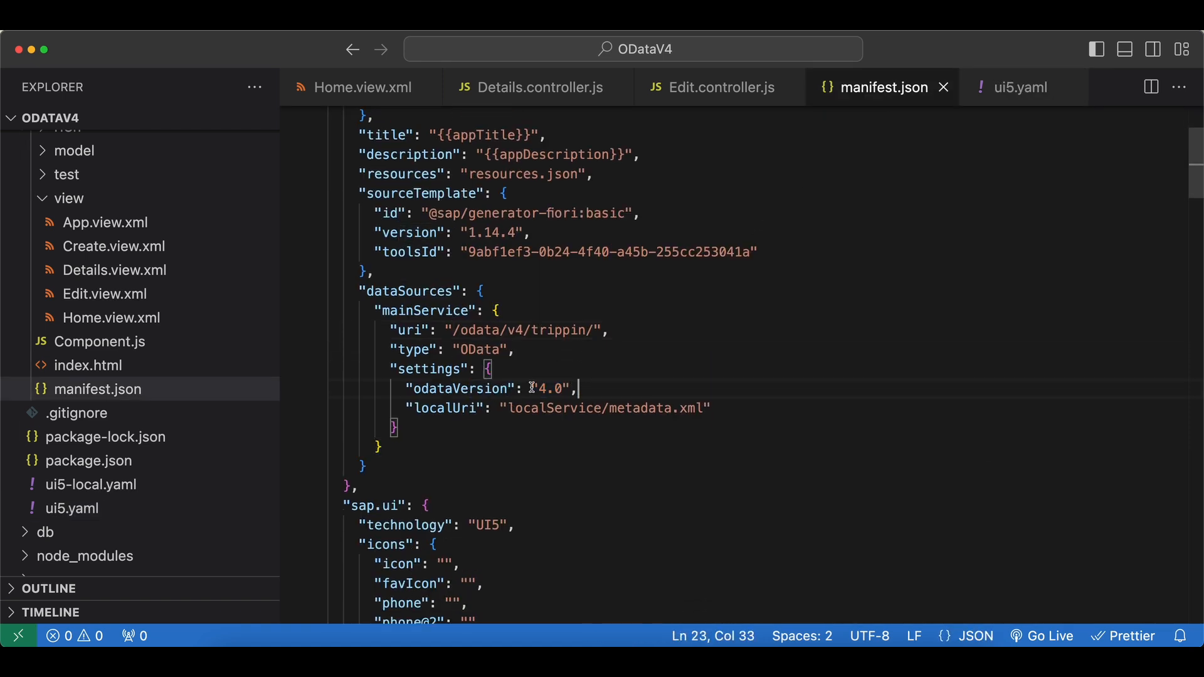
scroll("down", 3)
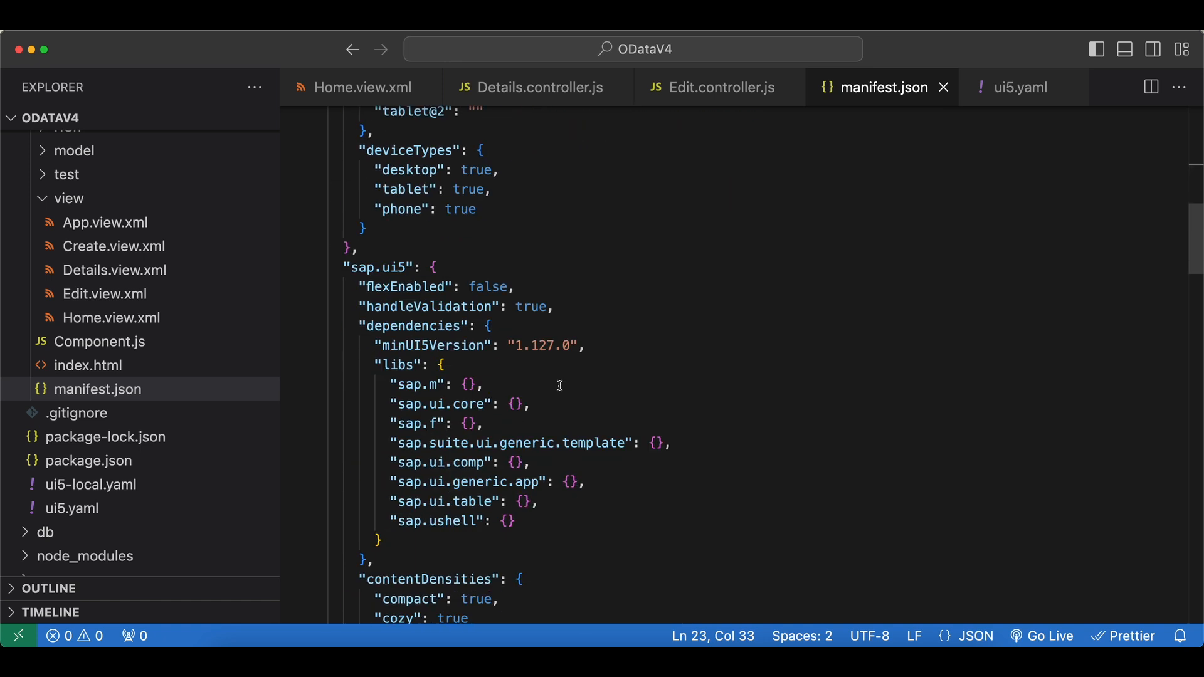
scroll("down", 3)
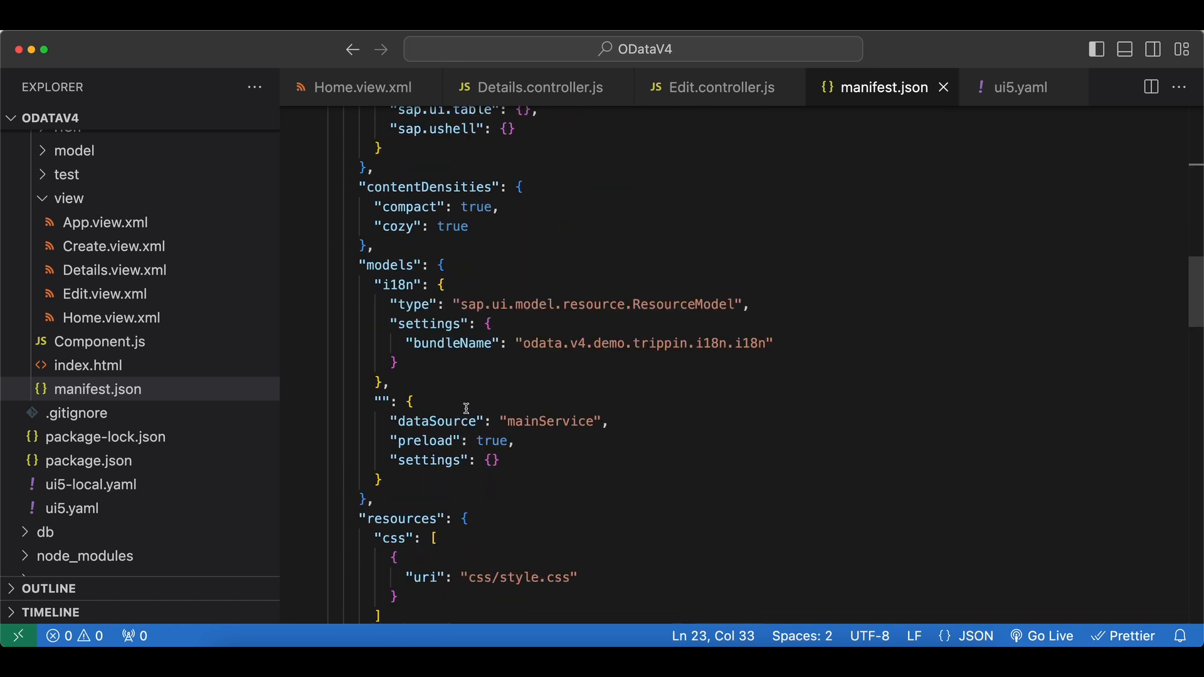
left_click(611, 422)
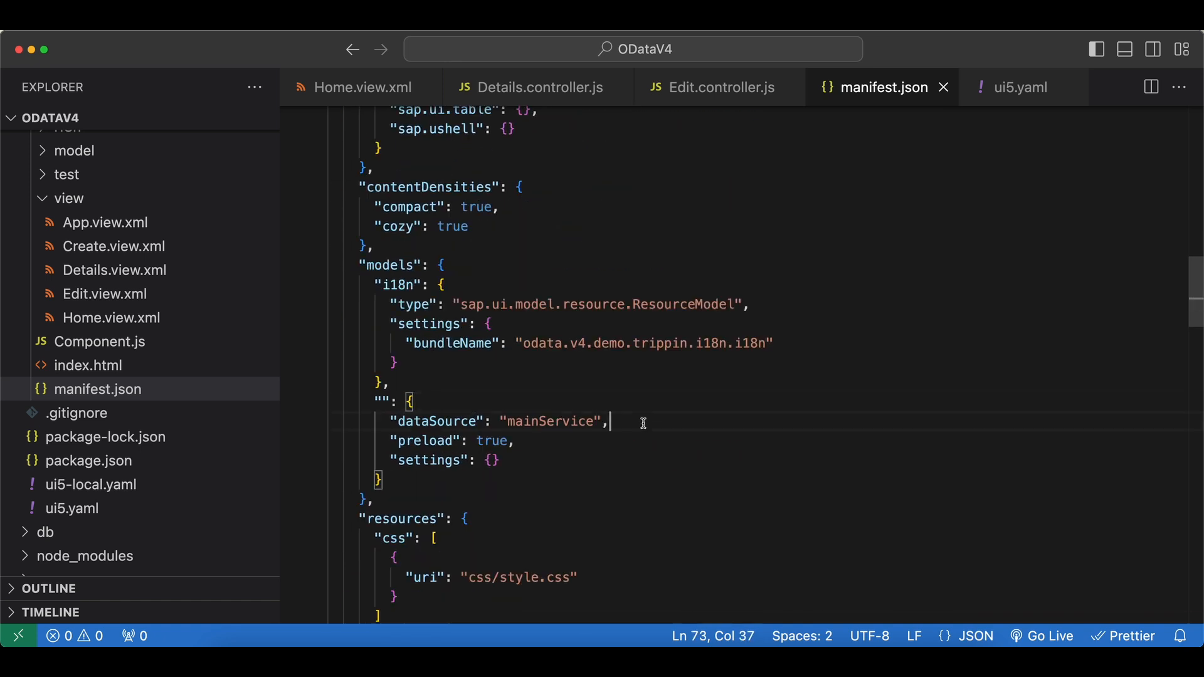
mouse_move(546, 440)
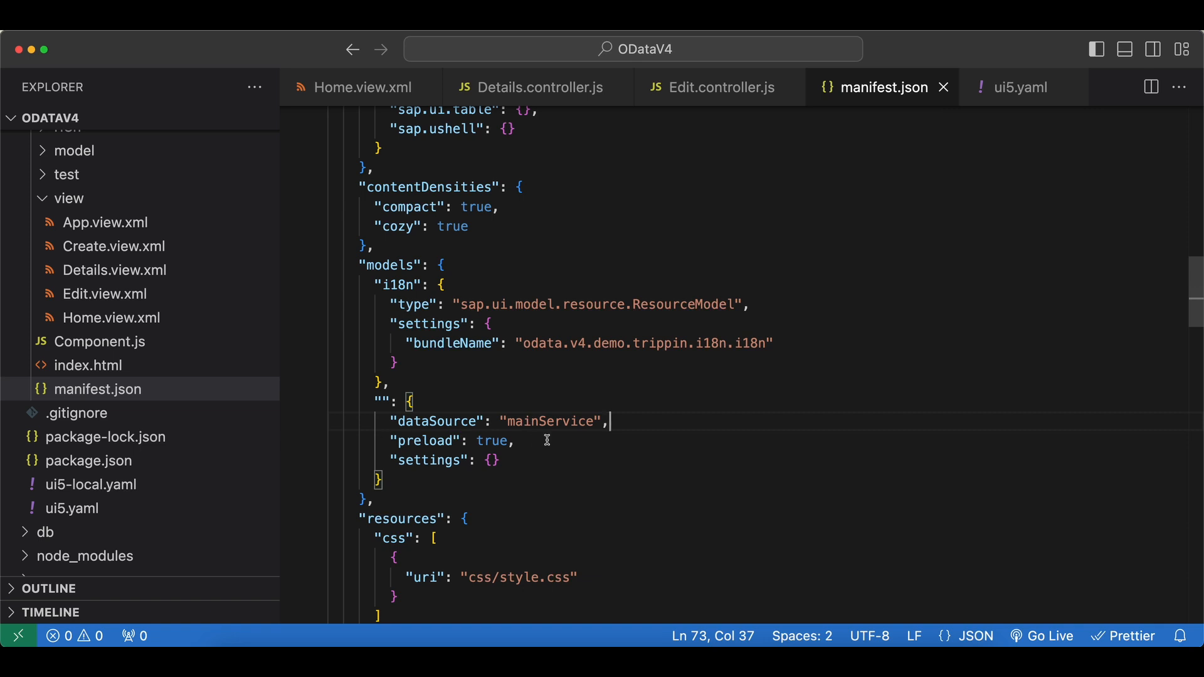
left_click(522, 440)
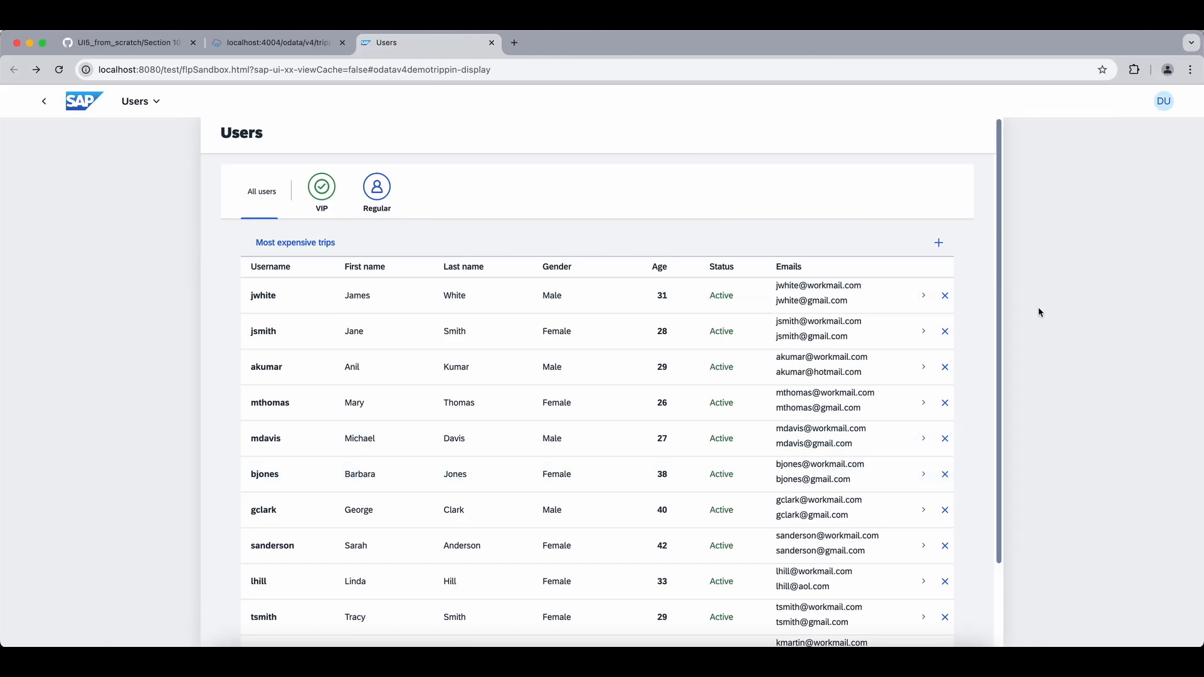
Reload with DevTools Network open and inspect the $metadata preview and $batch payload.
key("F12")
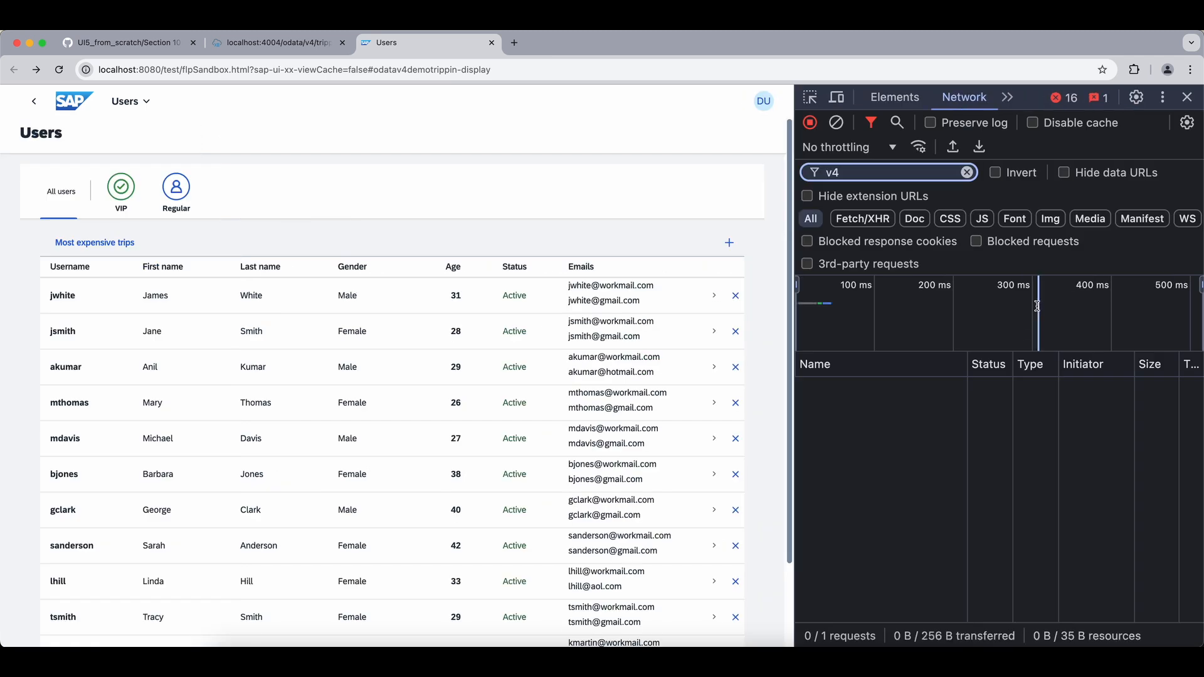
left_click(59, 69)
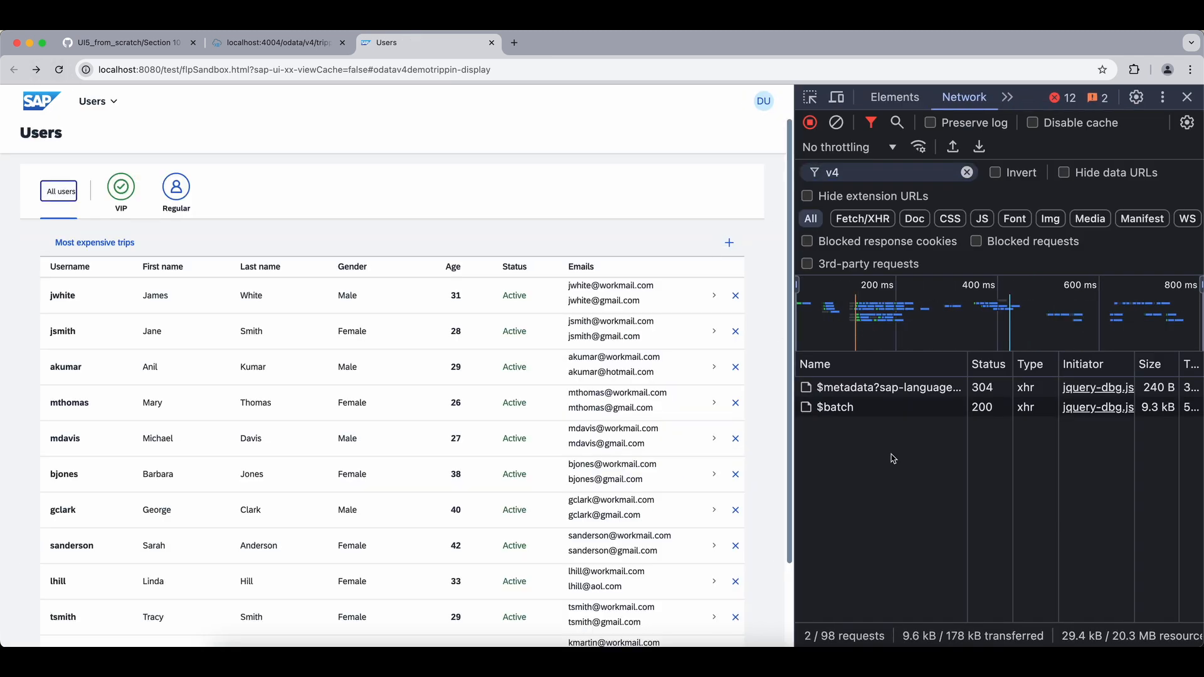
left_click(888, 388)
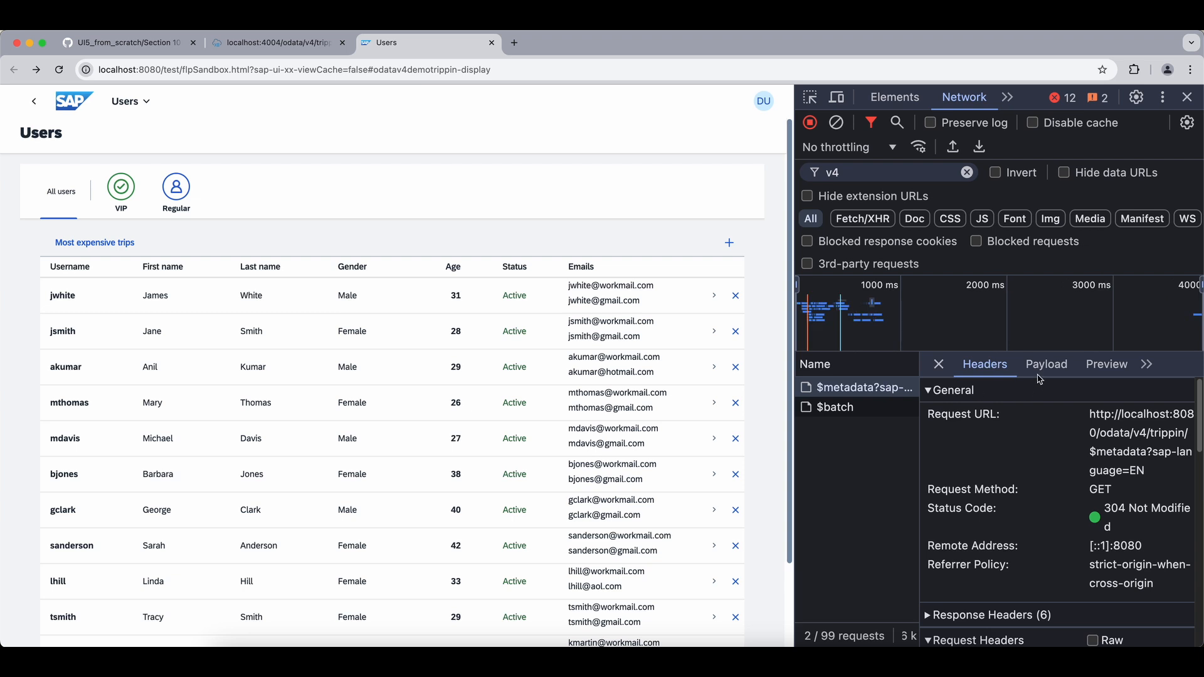
left_click(1106, 364)
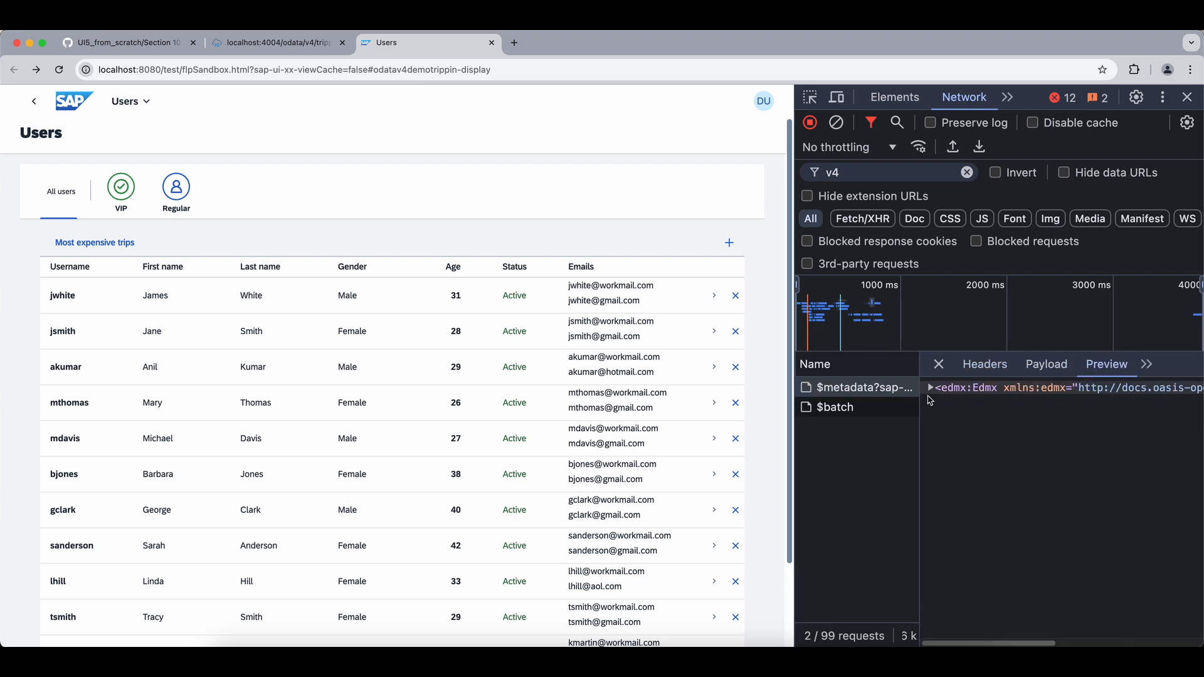
left_click(929, 387)
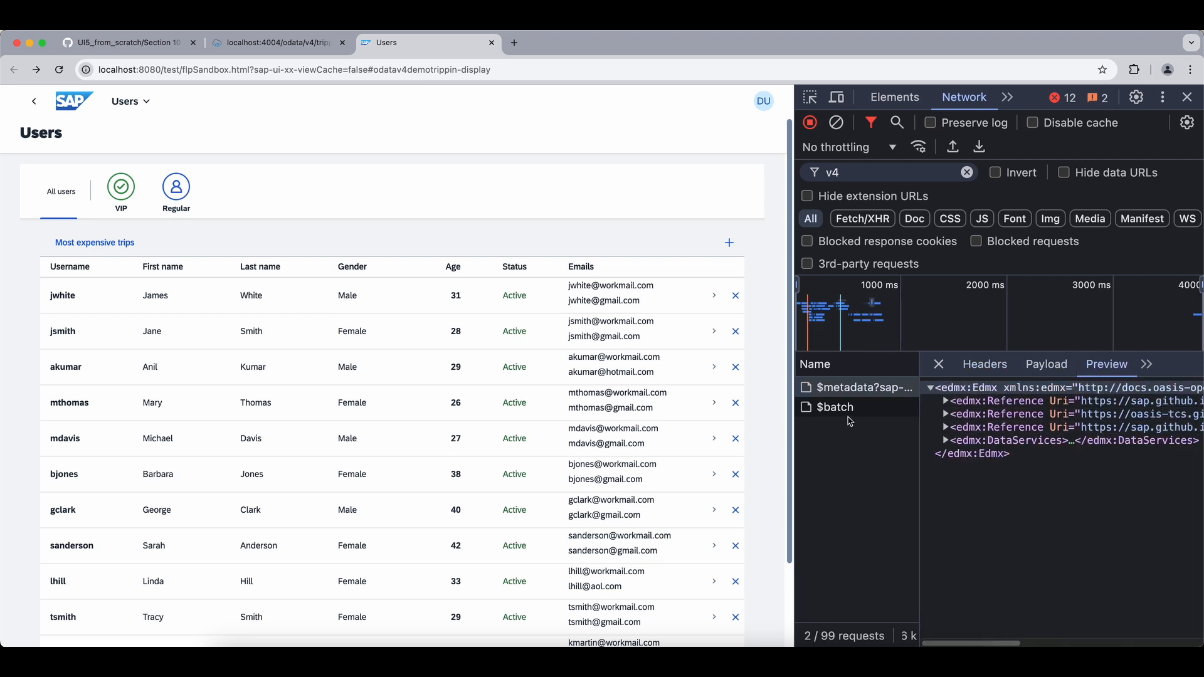
left_click(1046, 364)
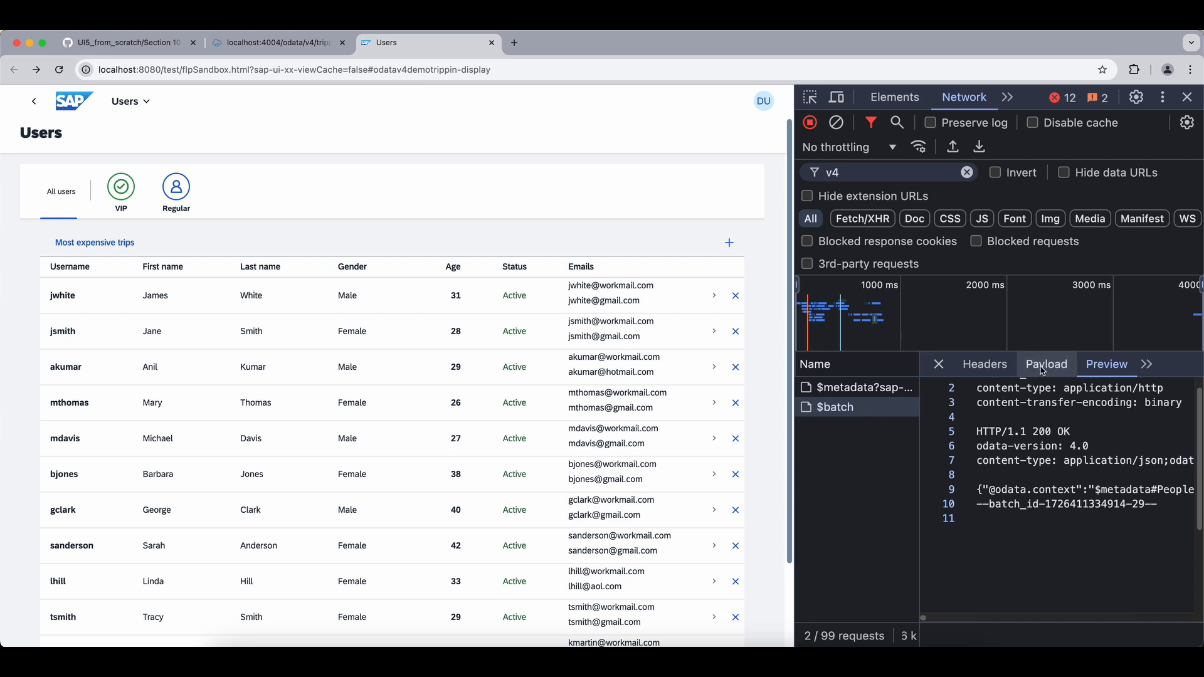
left_click(1047, 364)
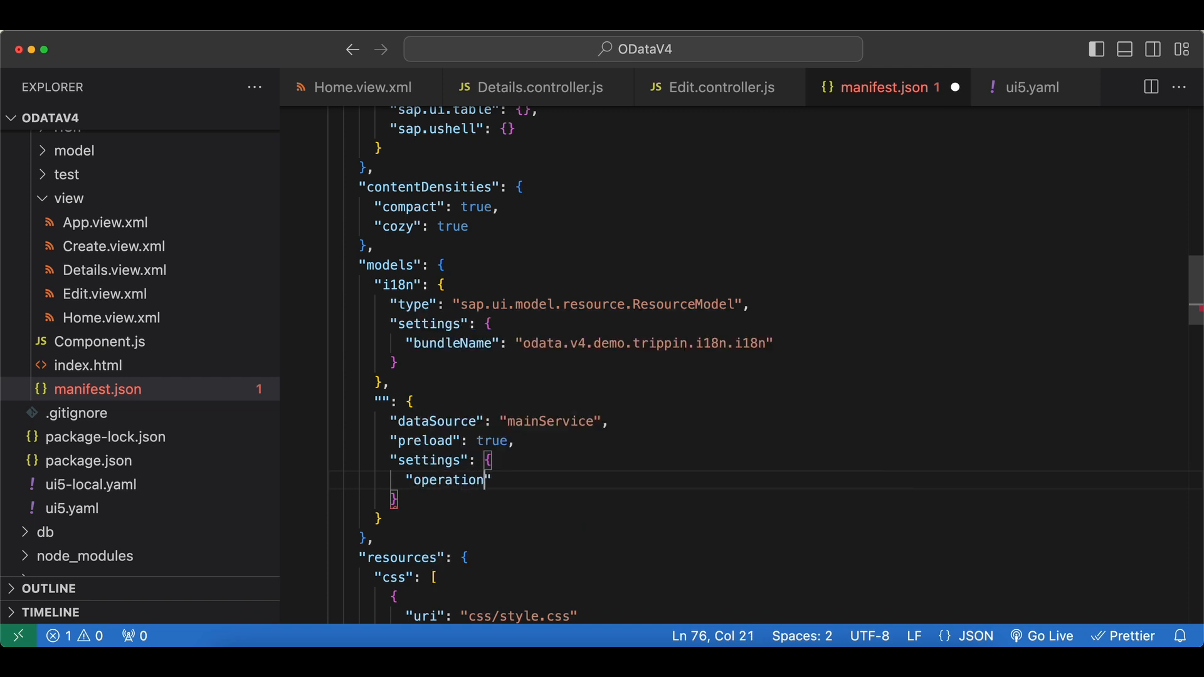
Add "operationMode": "Server", to the default model's settings in manifest.json.
type("Mode\":")
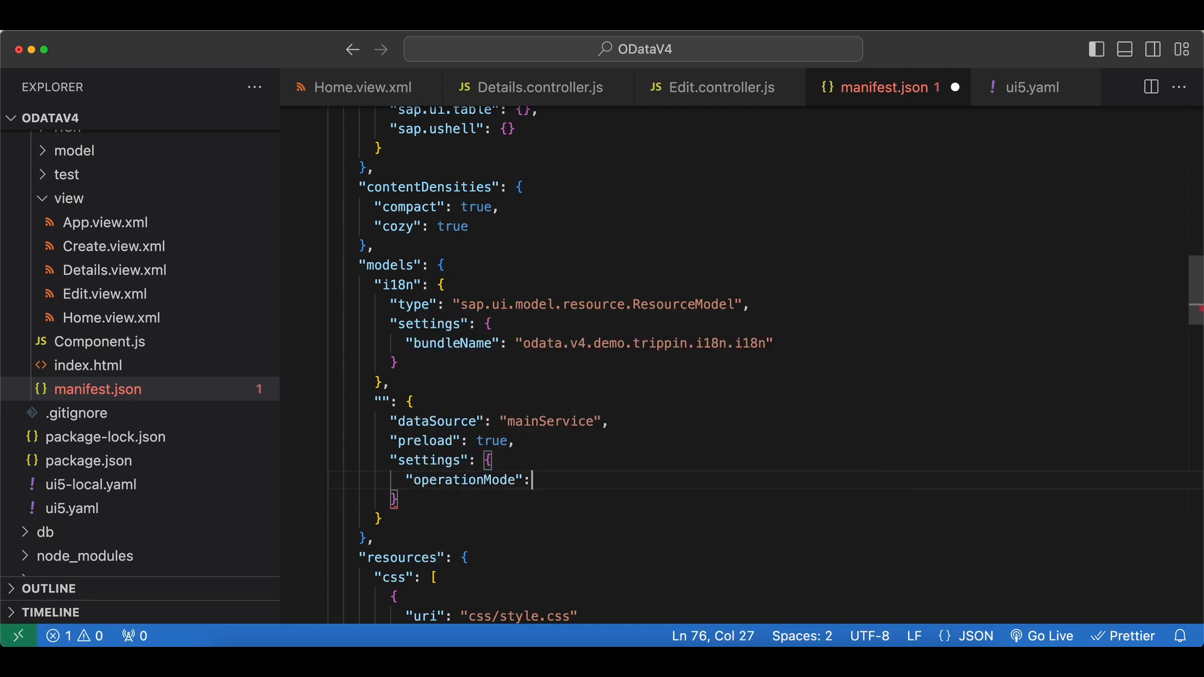
type("\"\"")
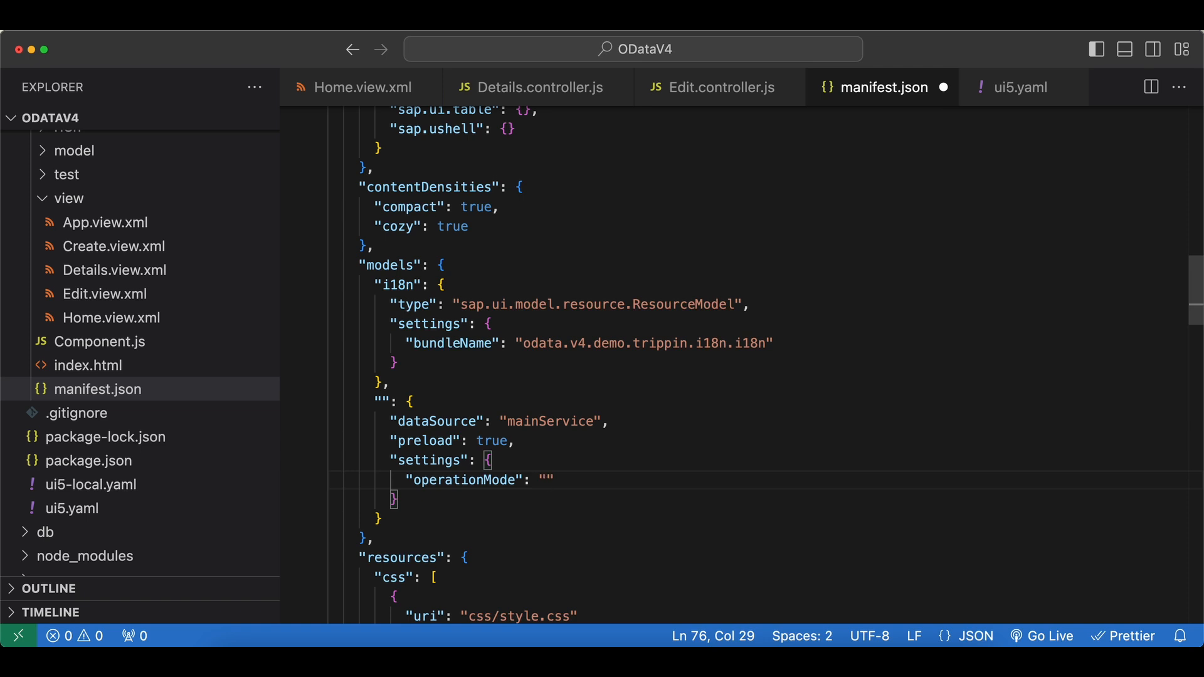
type("Serv")
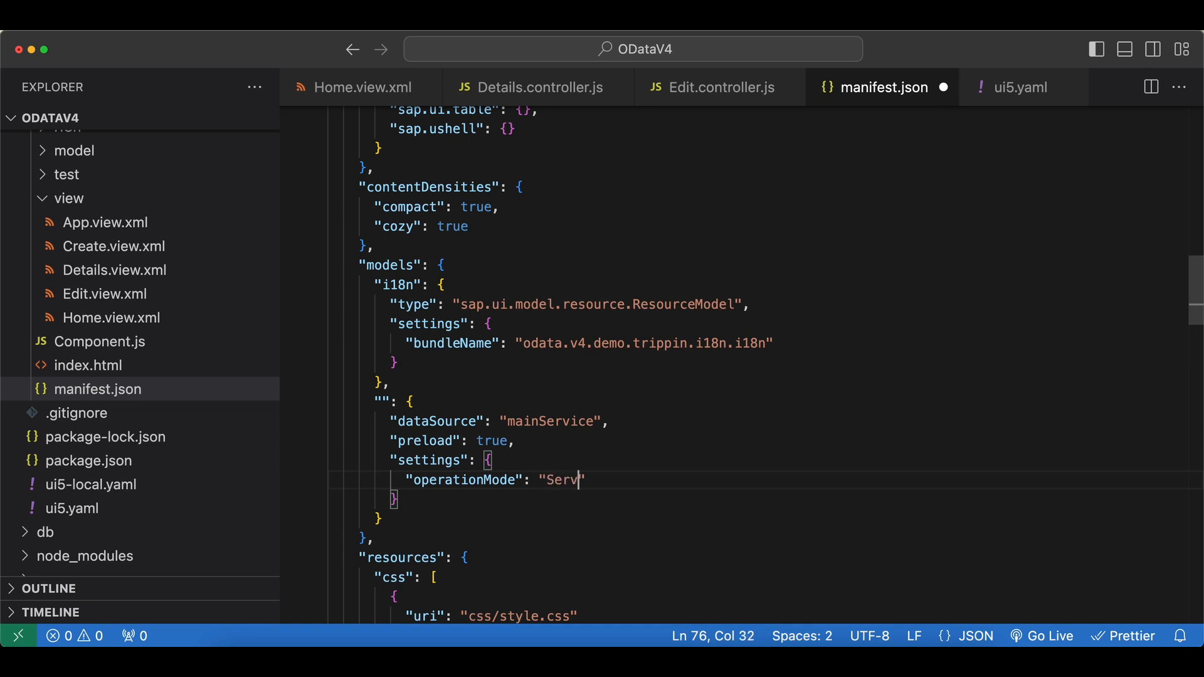
type("er")
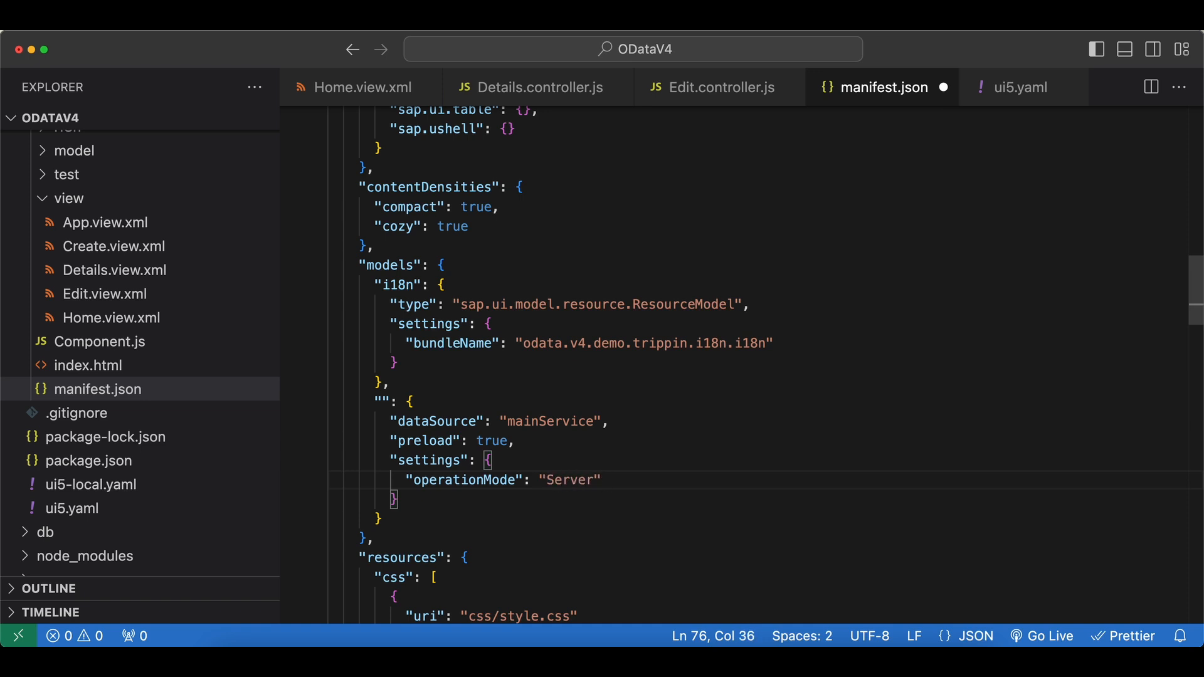
type(",")
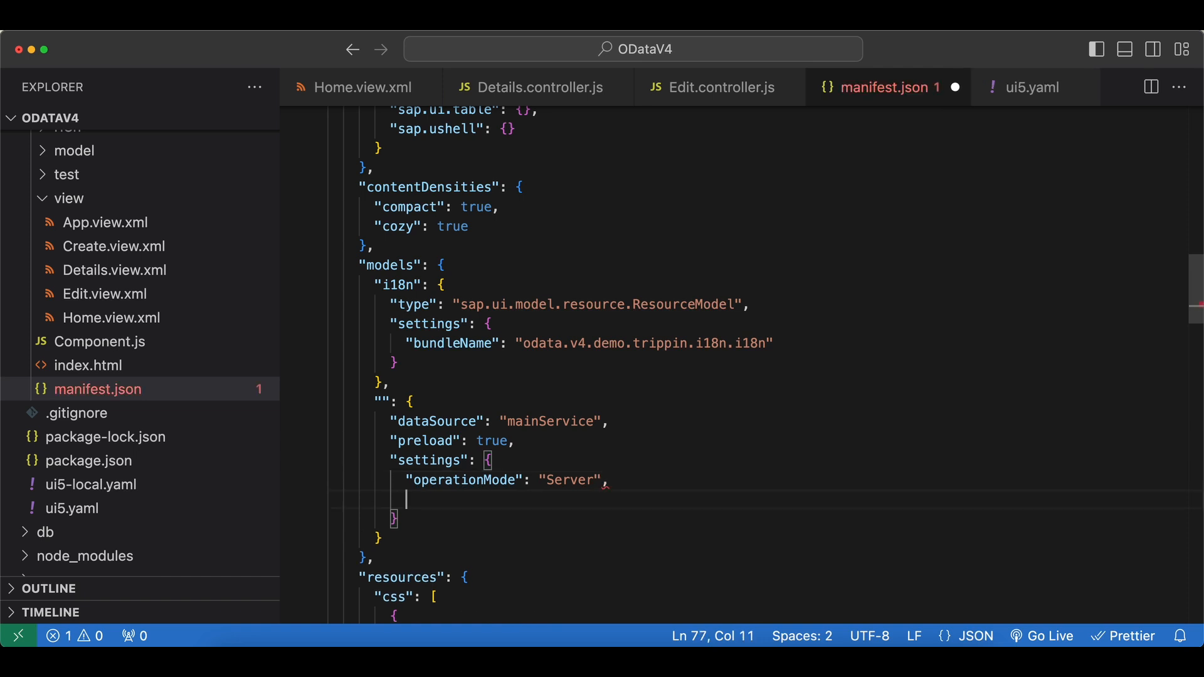
Add "autoExpandSelect": true after operationMode in the default model settings and save manifest.json.
type("\"autoExpandSele\"")
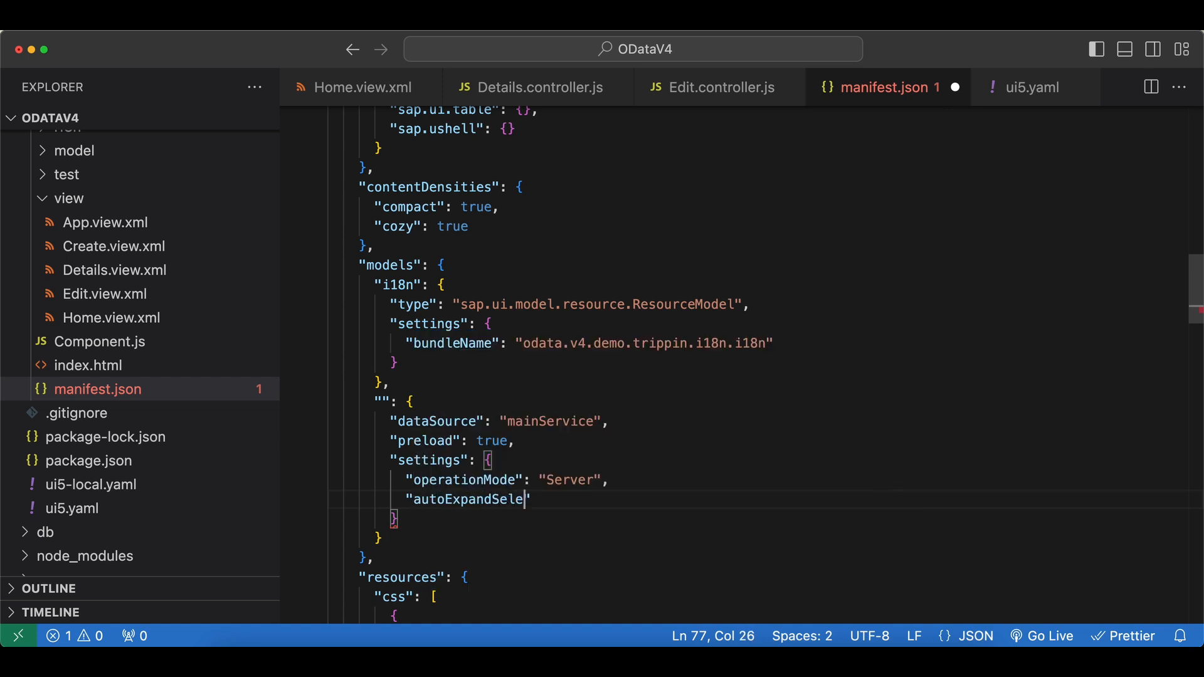
type("ct\": \"\"")
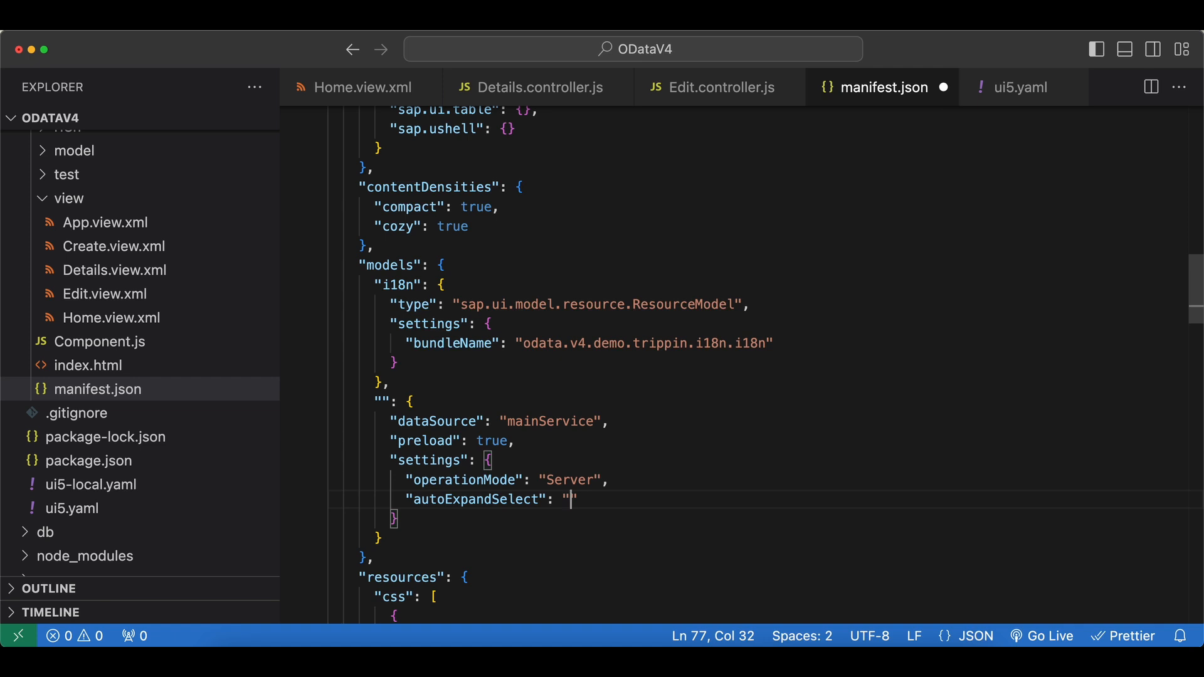
key("Backspace")
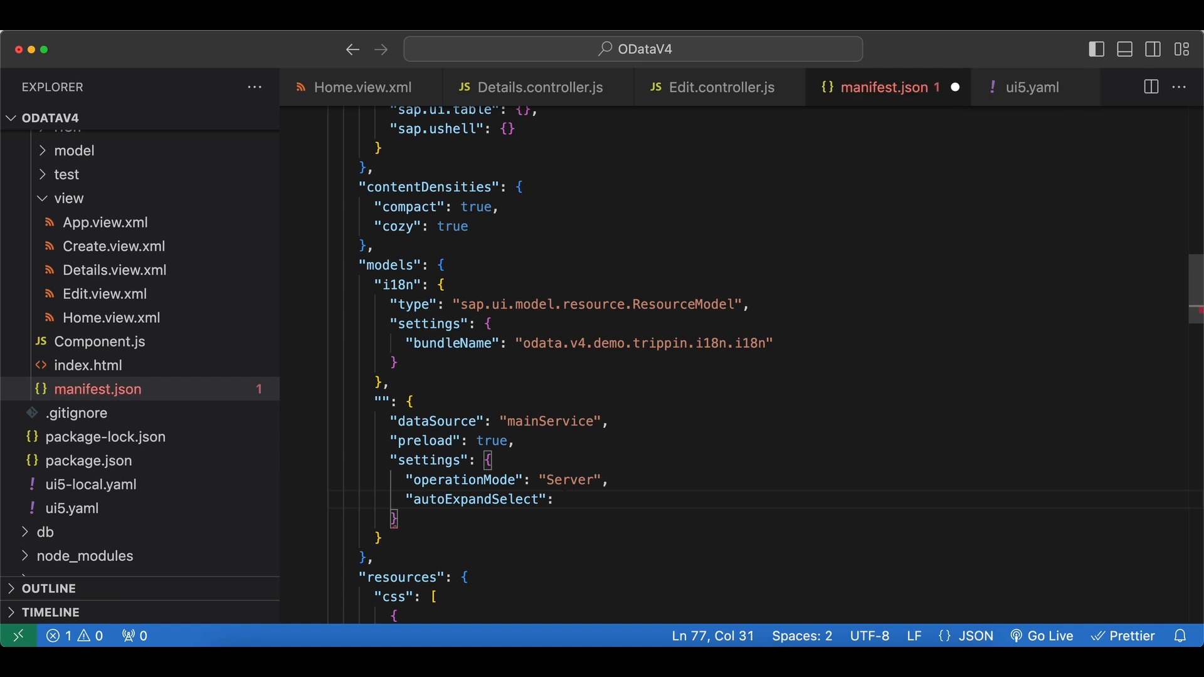
type("tur")
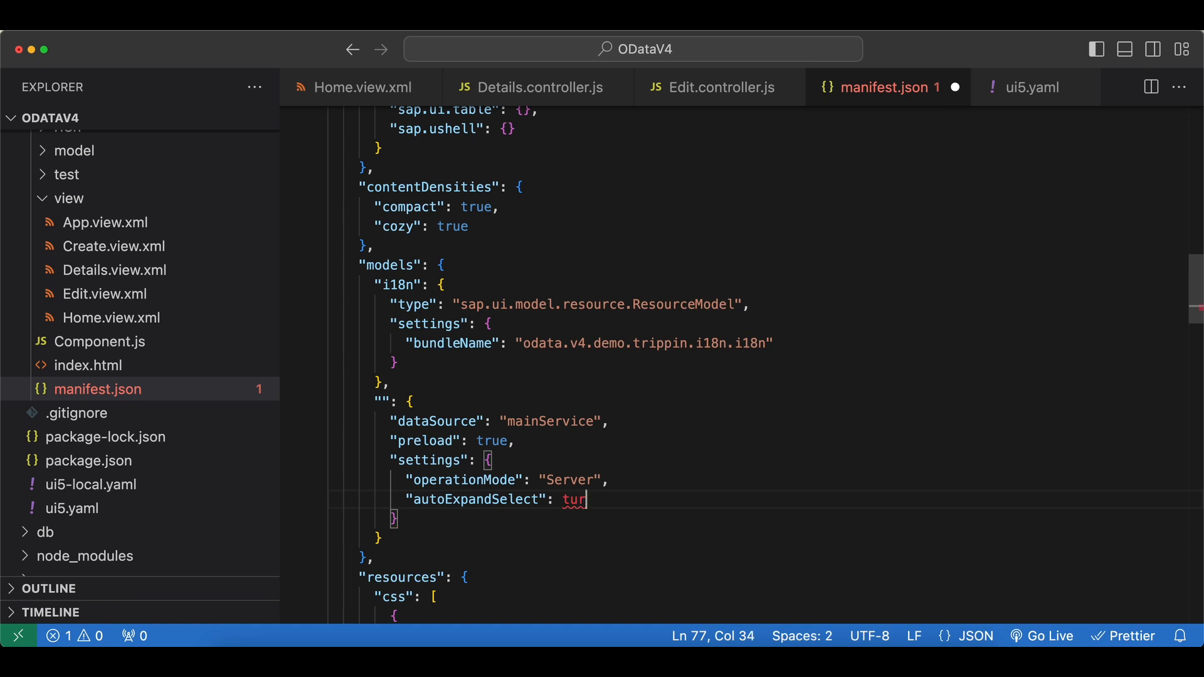
type("e")
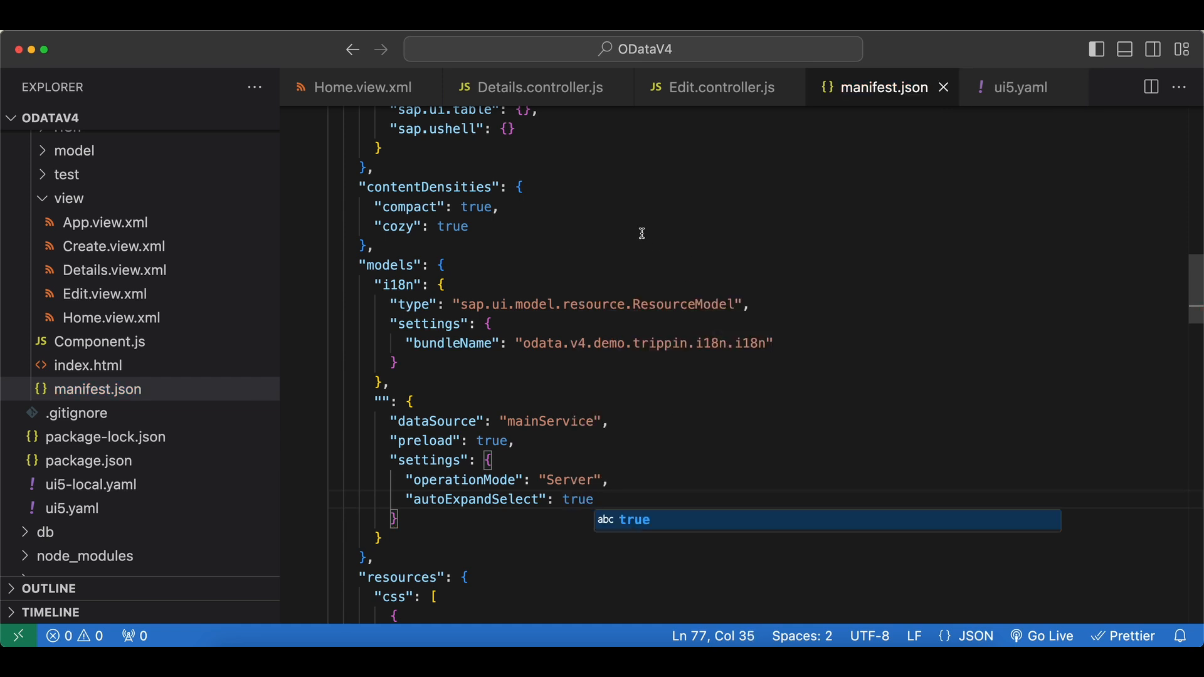
left_click(361, 87)
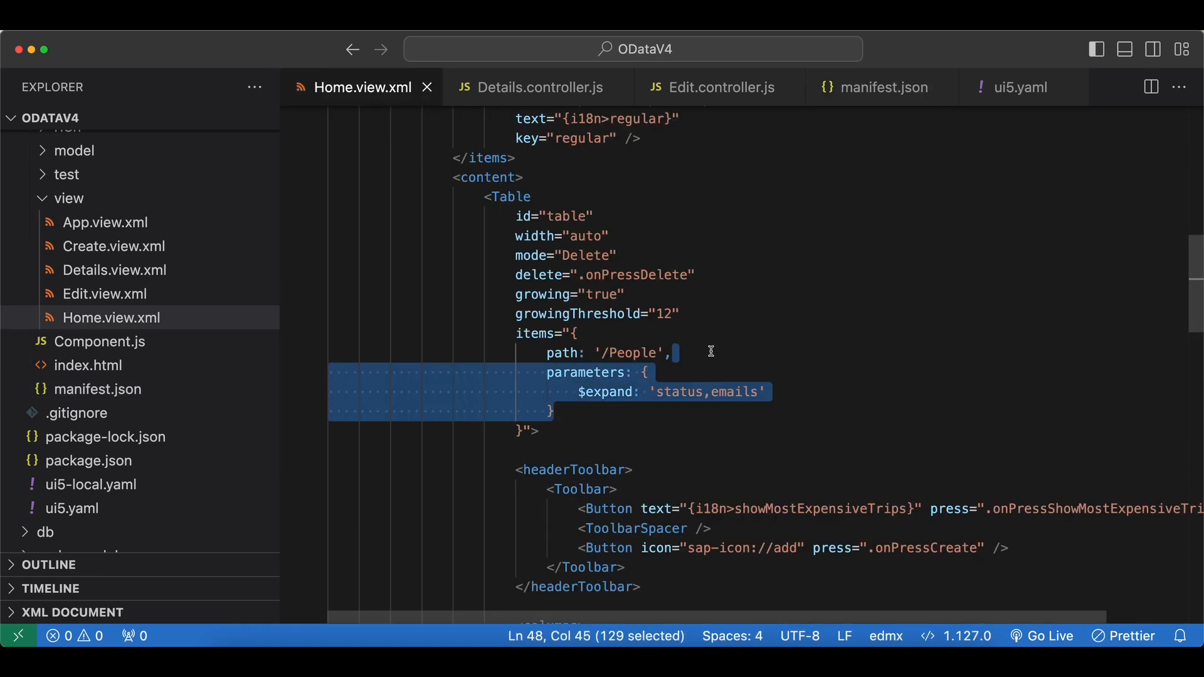
Reload the Users app and inspect the $batch payload's GET People with $select and nested $expand.
key("Delete")
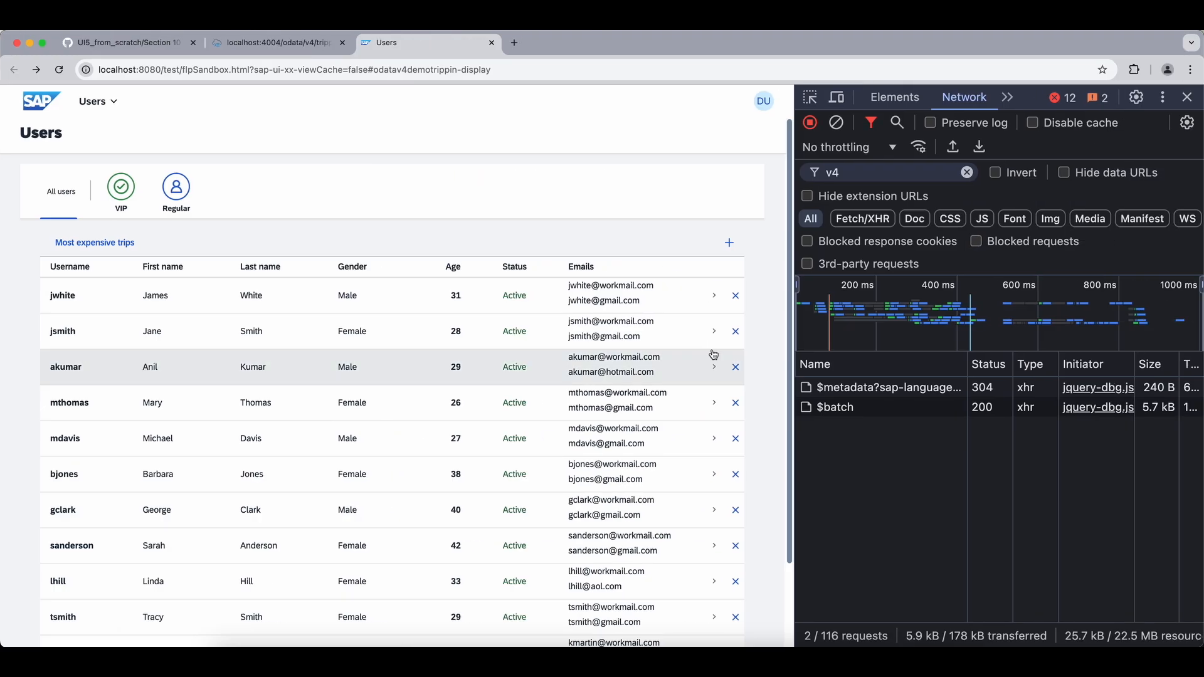
left_click(833, 406)
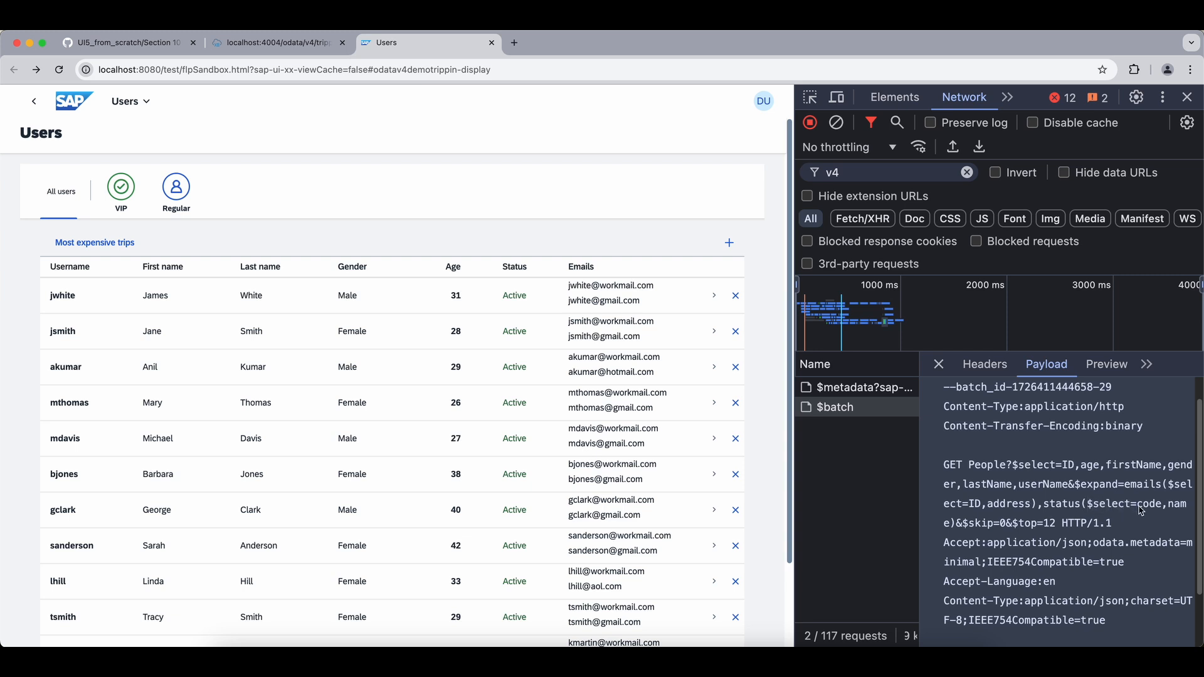
mouse_move(505, 331)
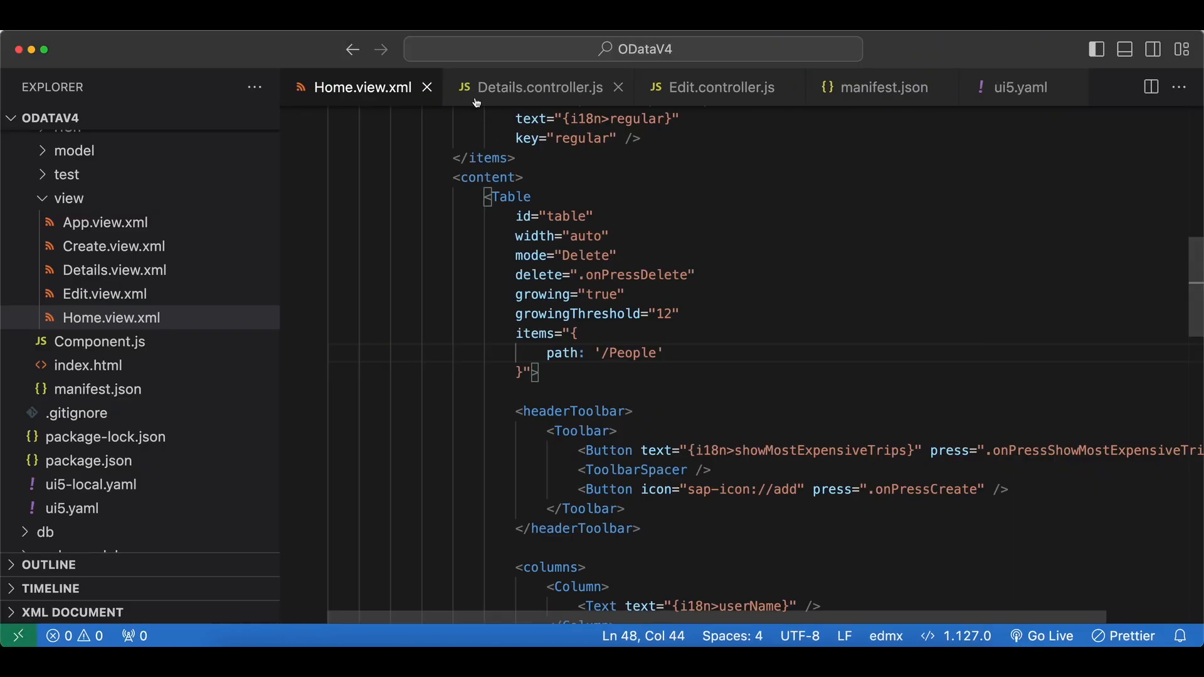
scroll("down", 3)
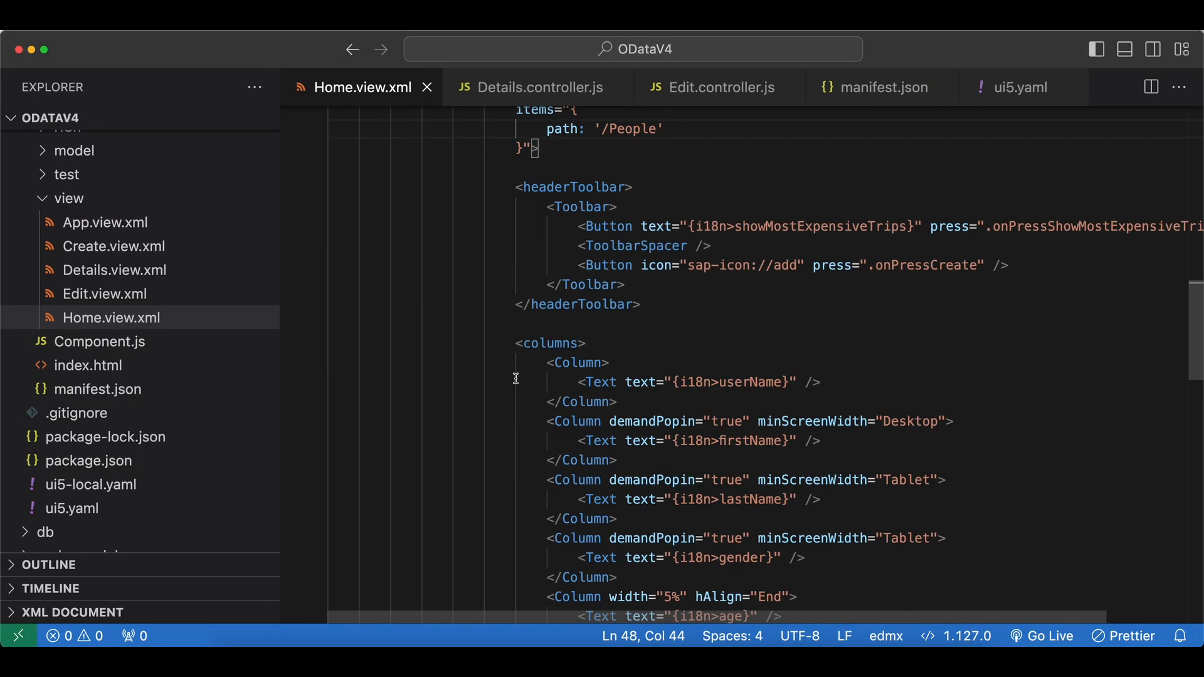
scroll("down", 3)
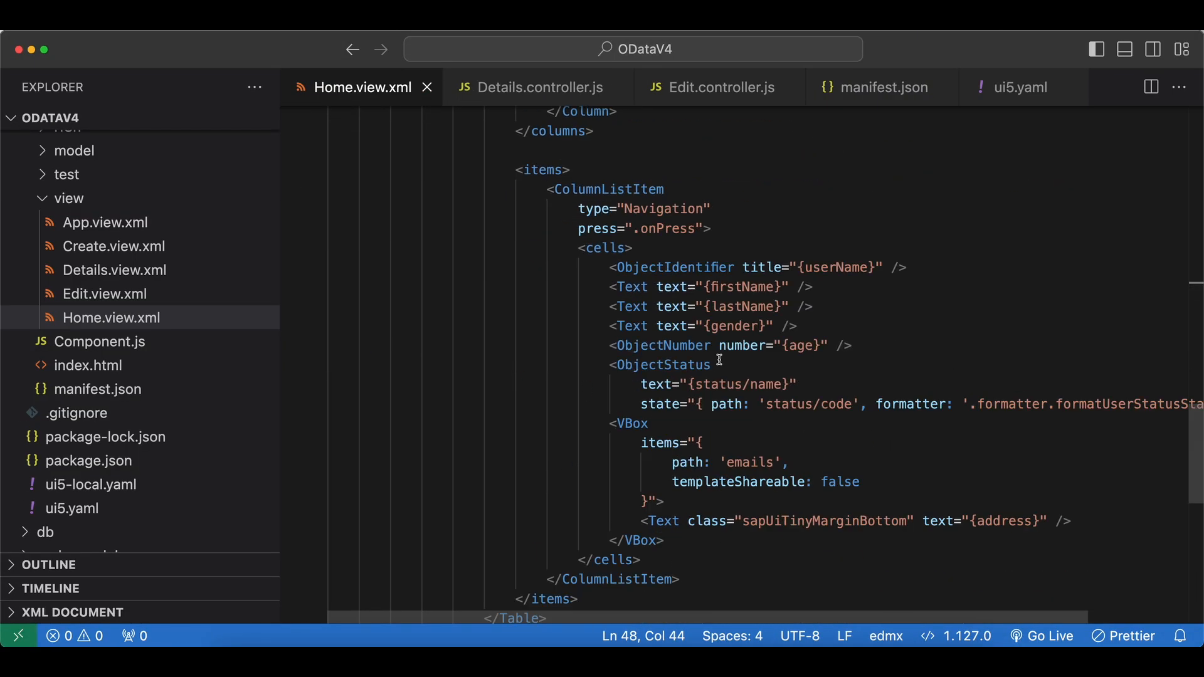
left_click(808, 520)
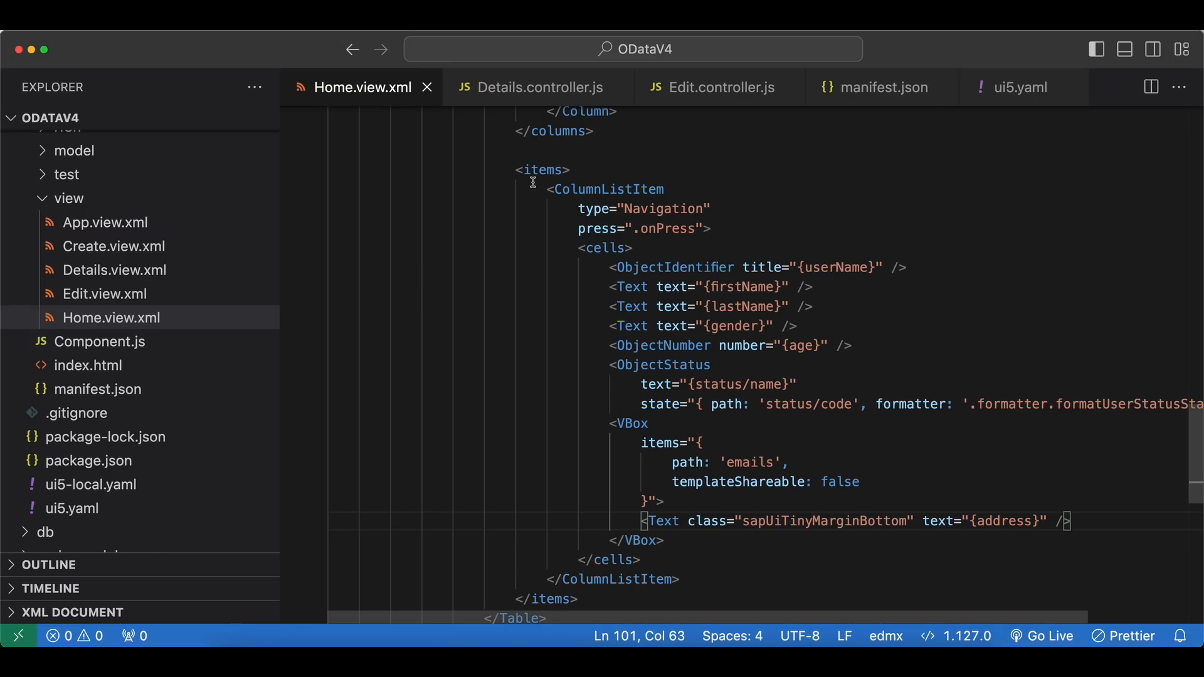
left_click(542, 87)
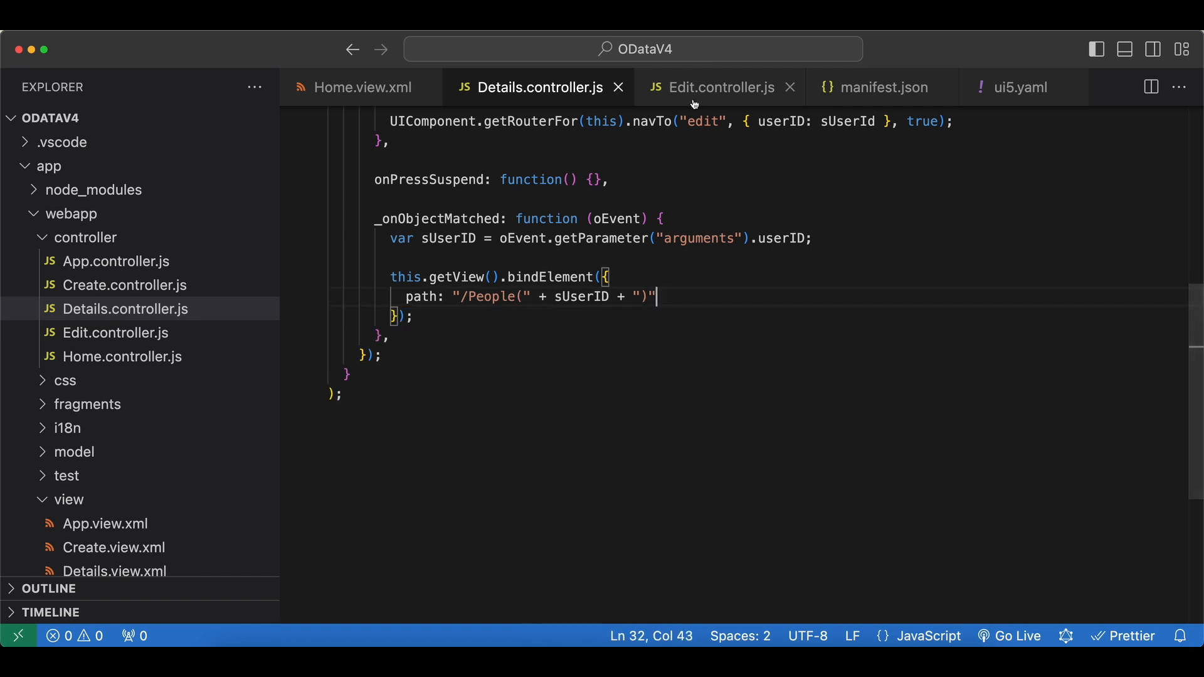
left_click(718, 86)
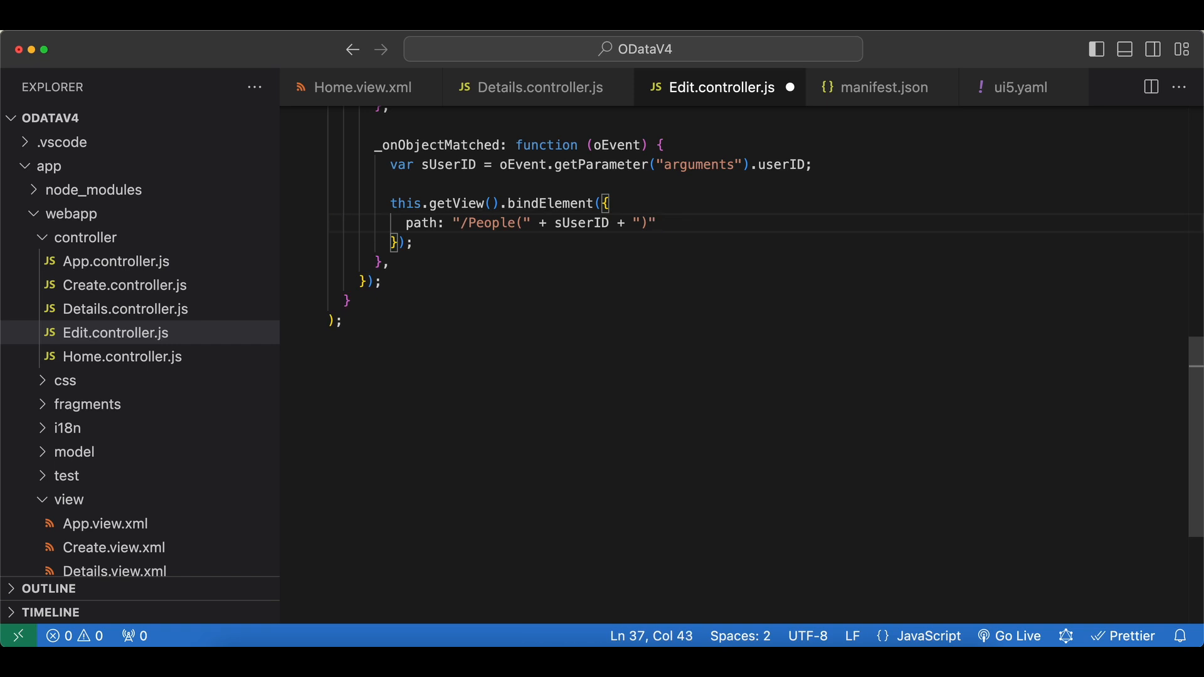
mouse_move(381, 100)
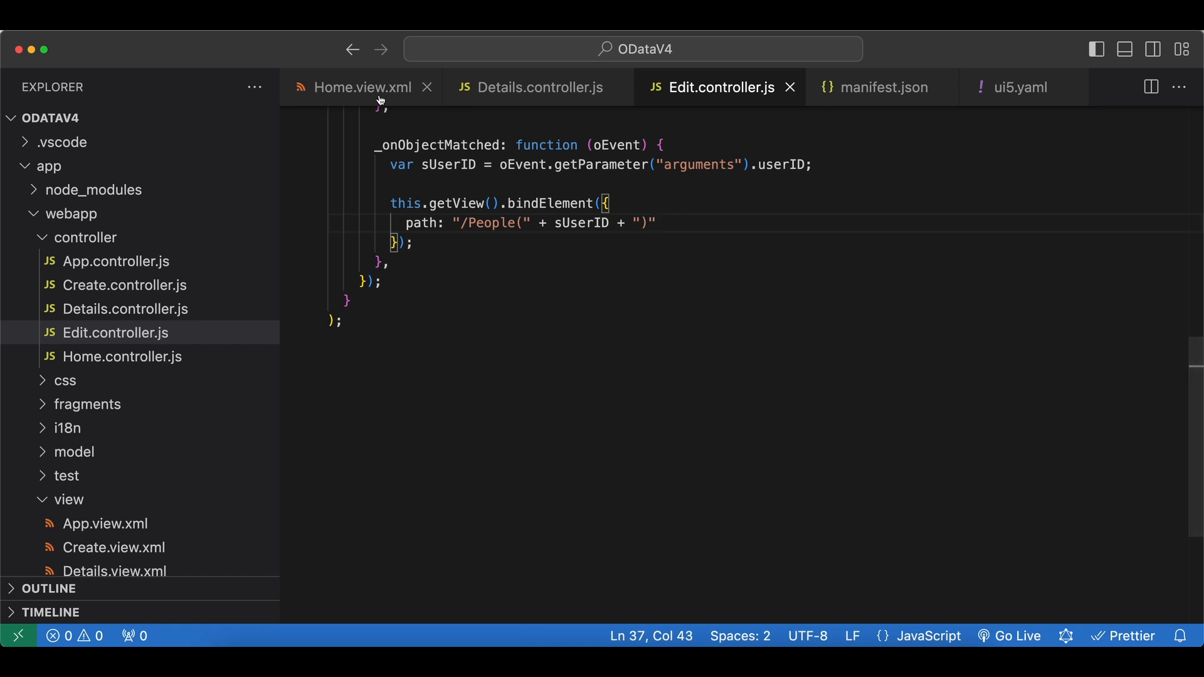
left_click(361, 87)
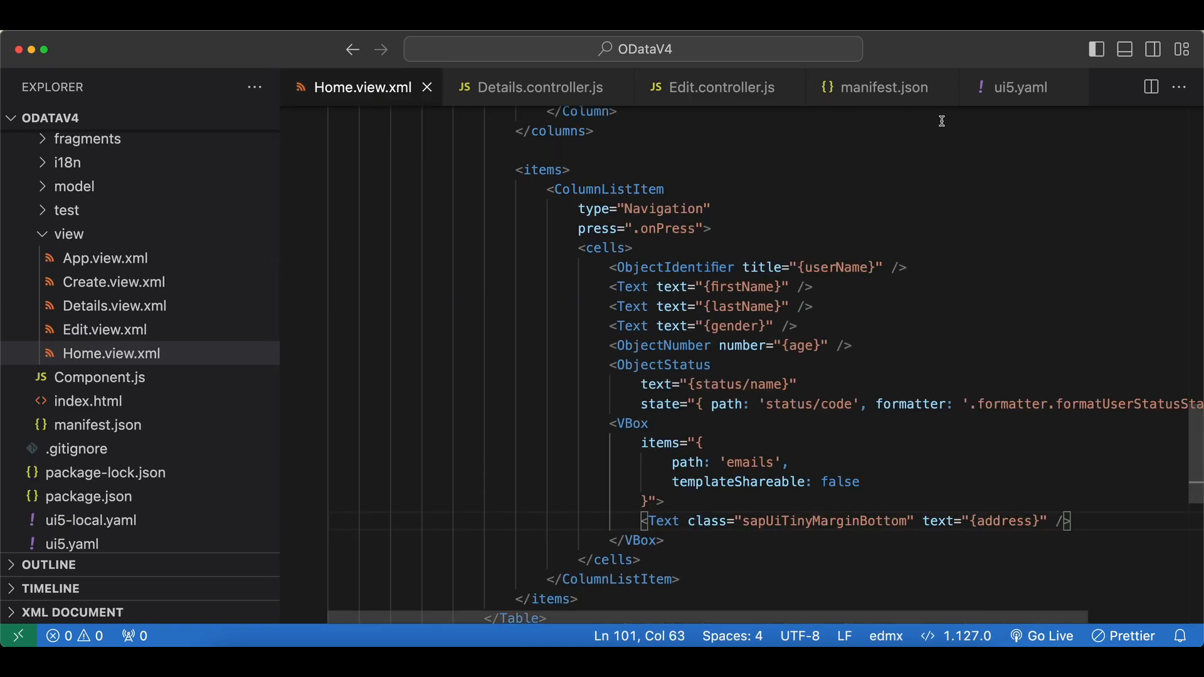
Add "earlyRequests" to the default model settings in manifest.json, first true then changed to false.
left_click(882, 86)
type("\"")
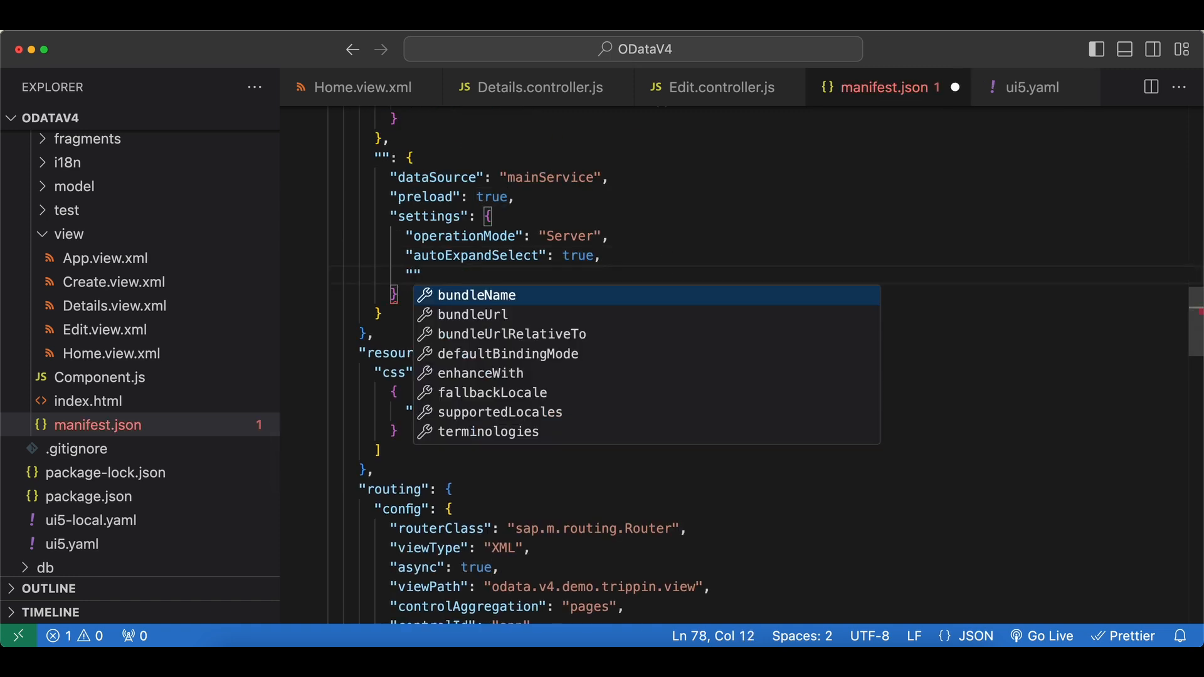
type("earlyRequest")
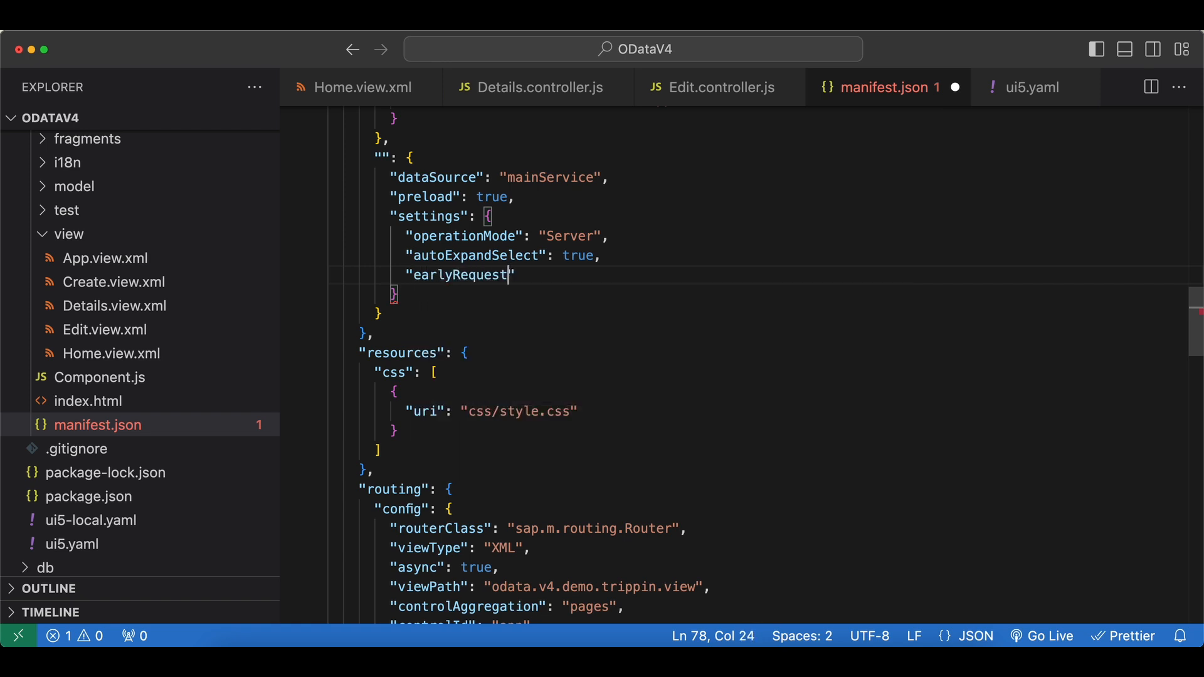
type("s\"")
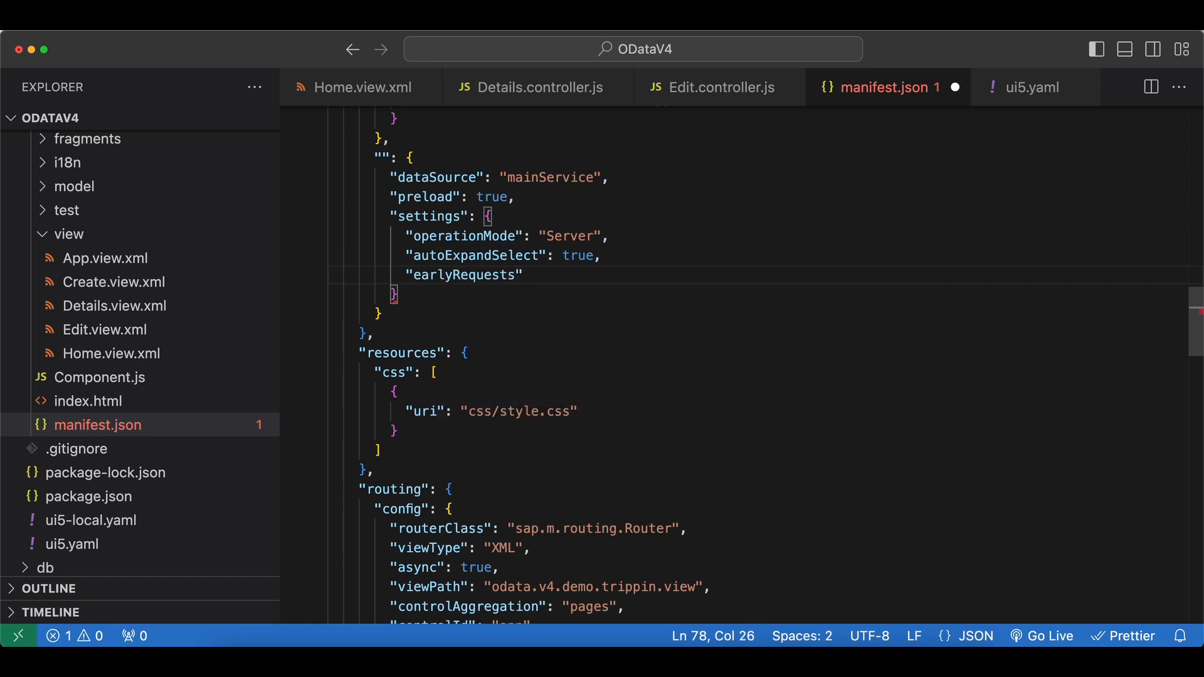
type(": tur")
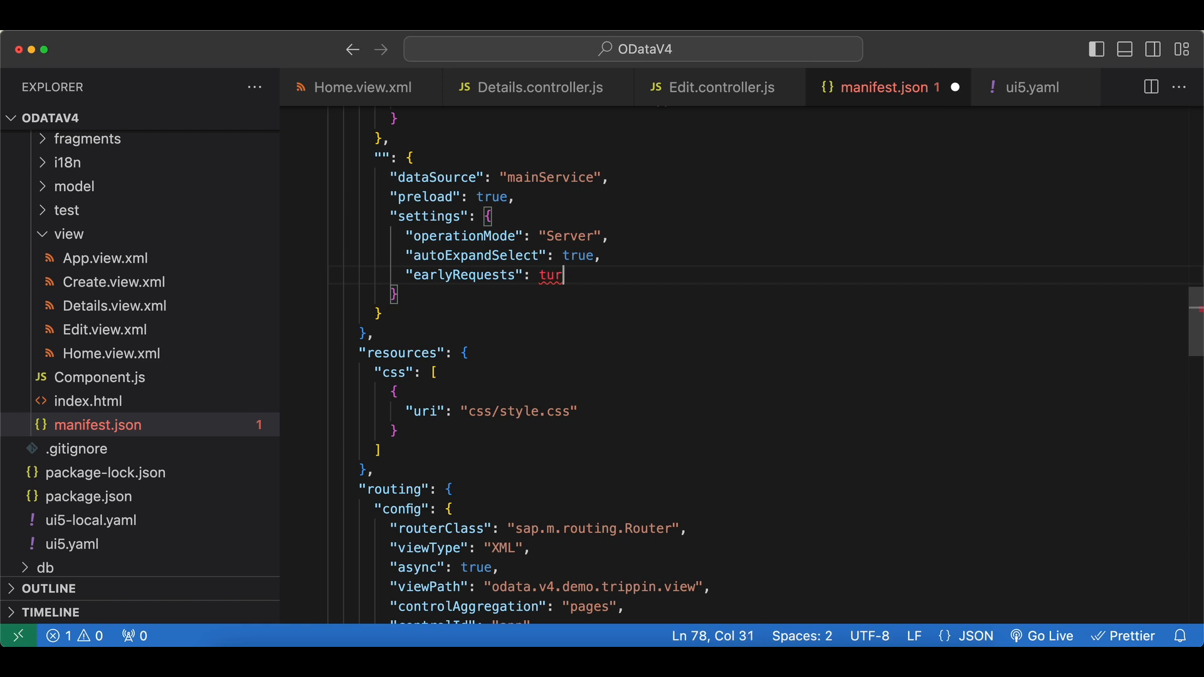
type("e")
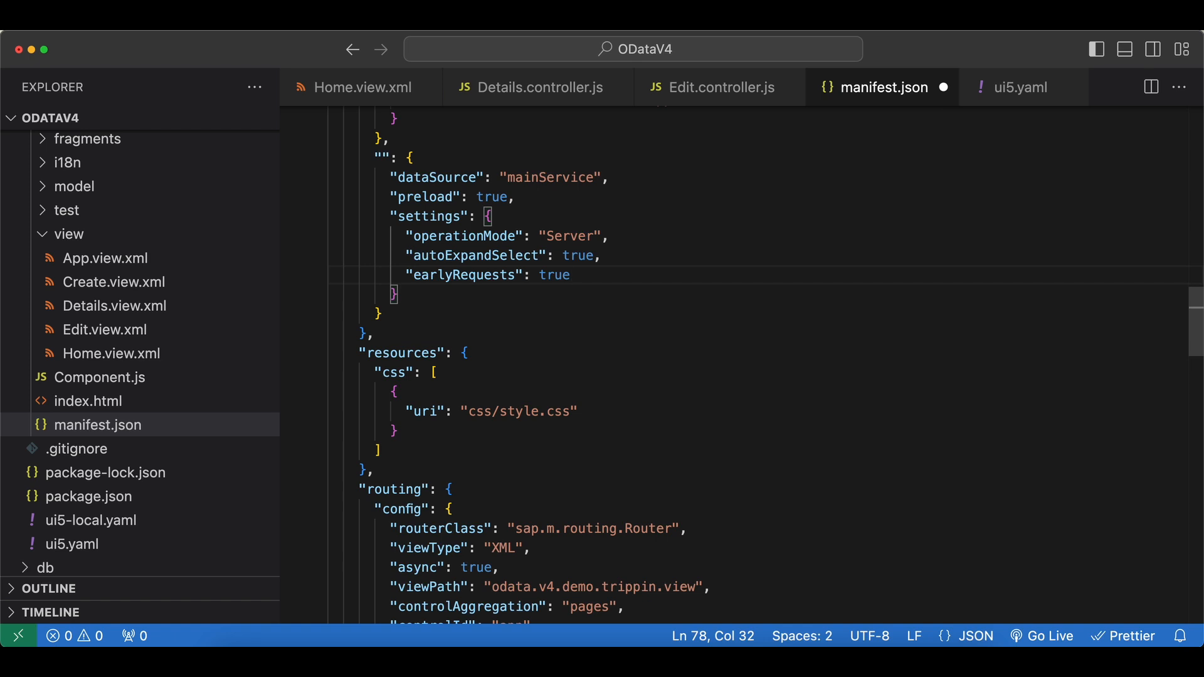
type("false")
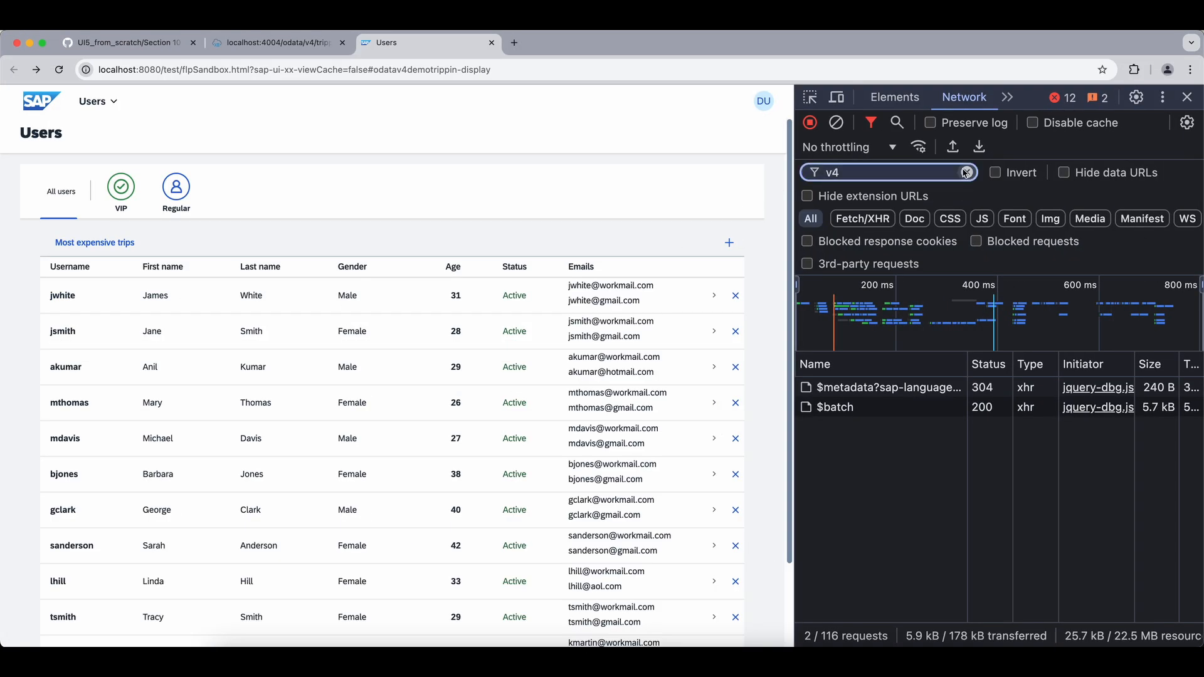
Clear the v4 filter and review all requests, including $metadata and $batch, with earlyRequests false.
left_click(966, 171)
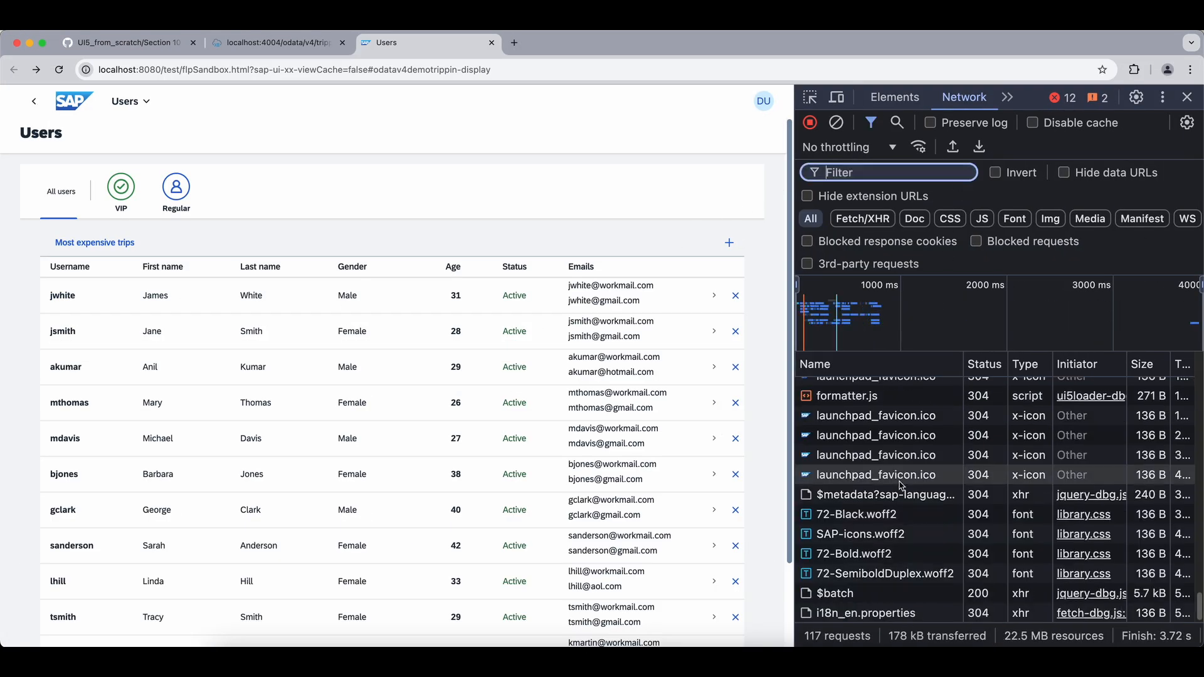
scroll("up", 3)
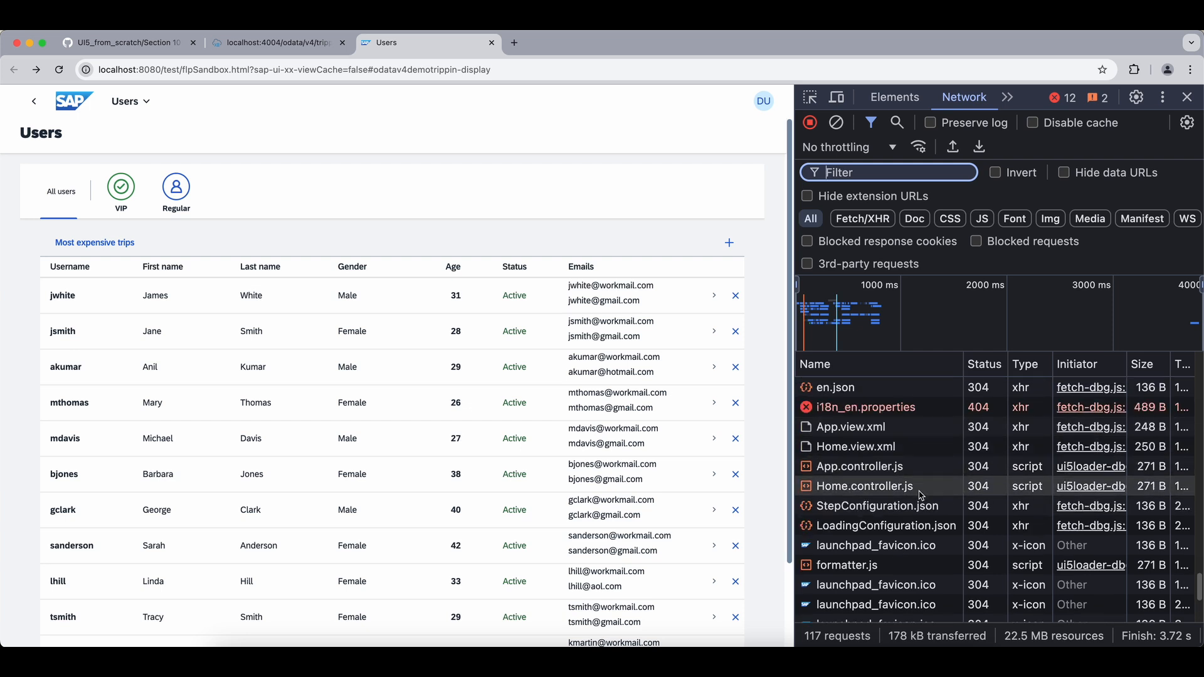
scroll("down", 3)
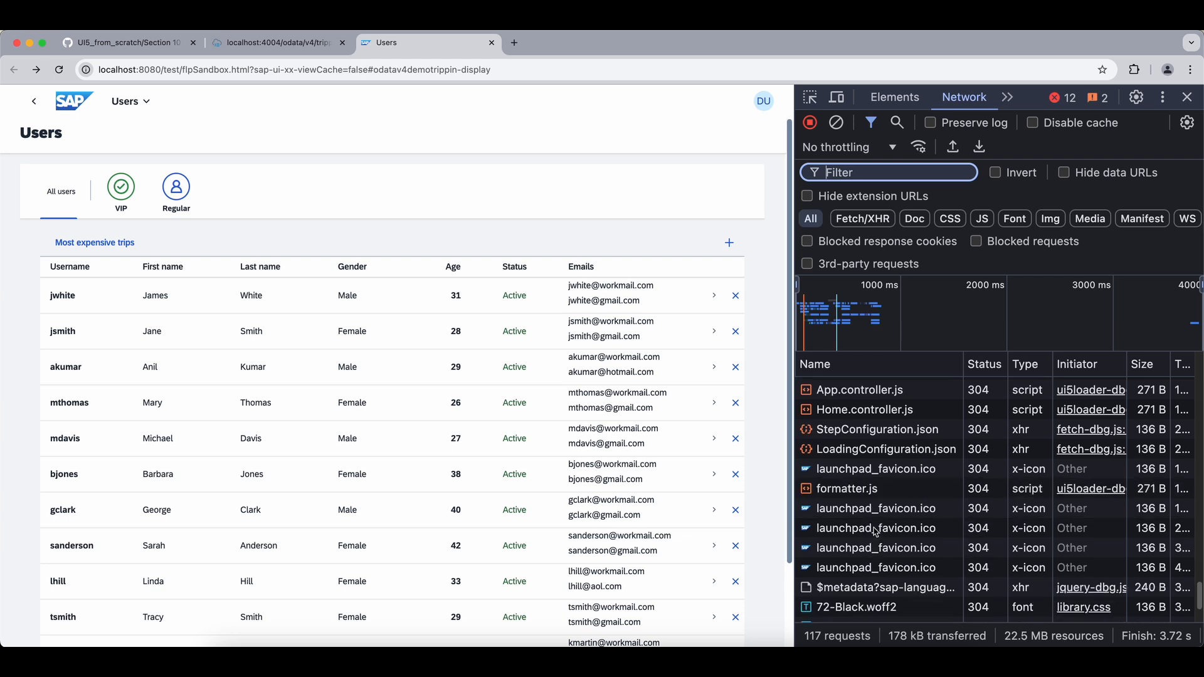
scroll("down", 3)
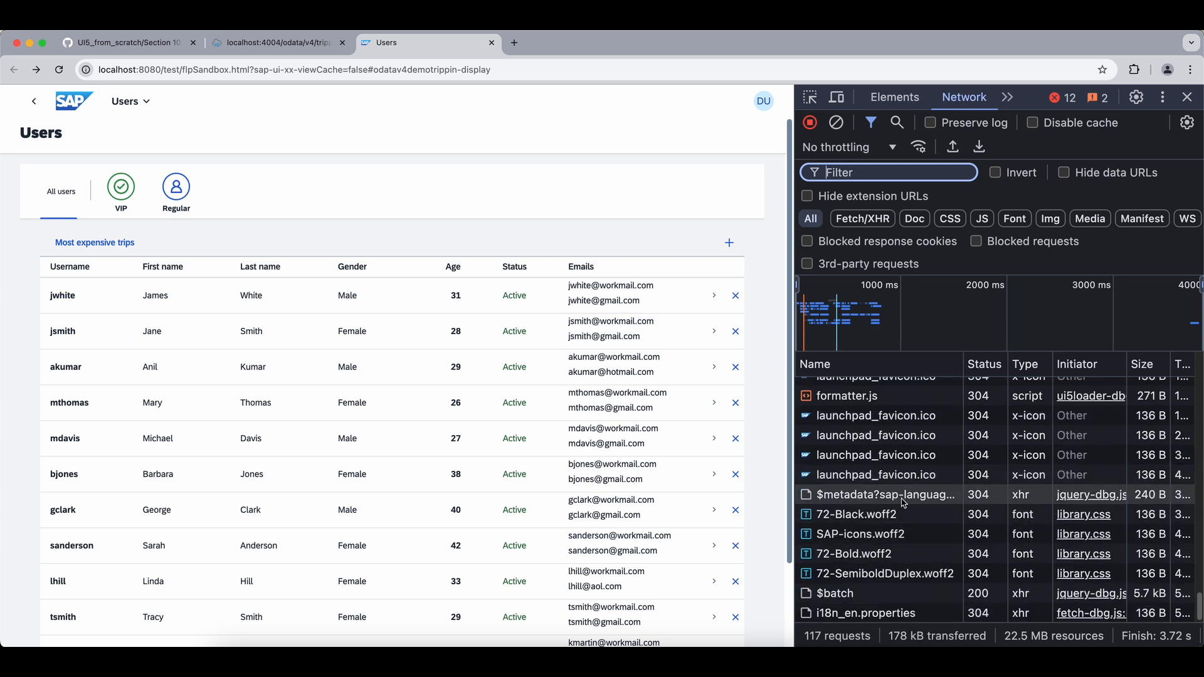
mouse_move(863, 596)
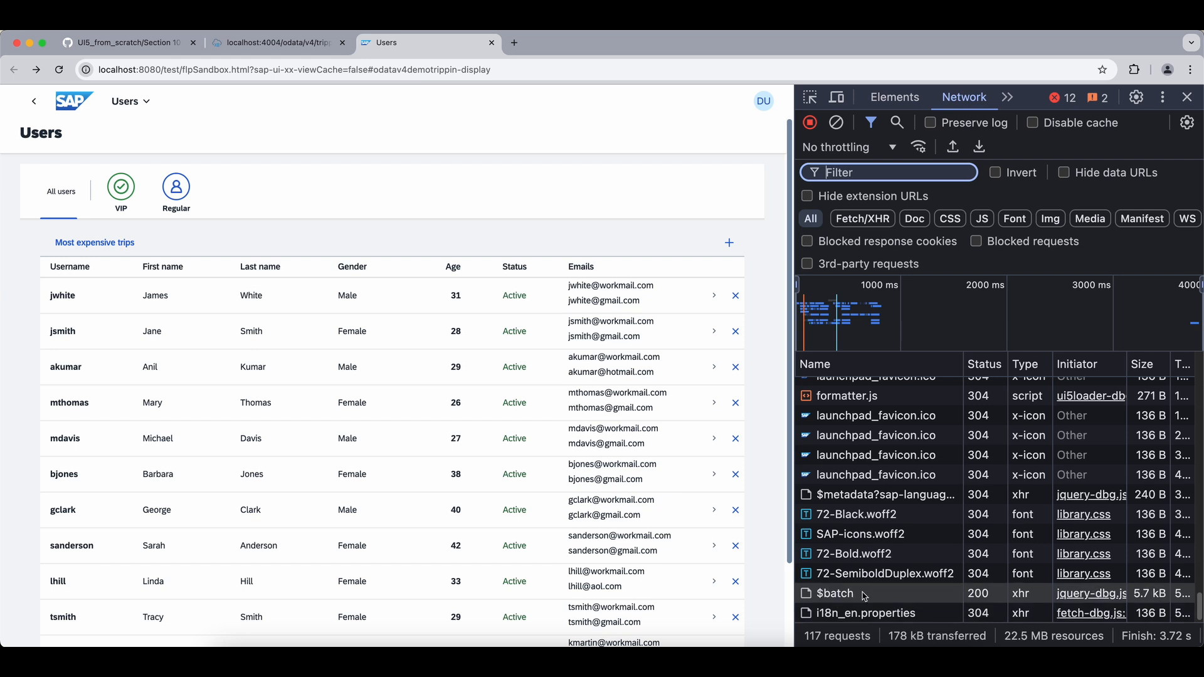
mouse_move(543, 341)
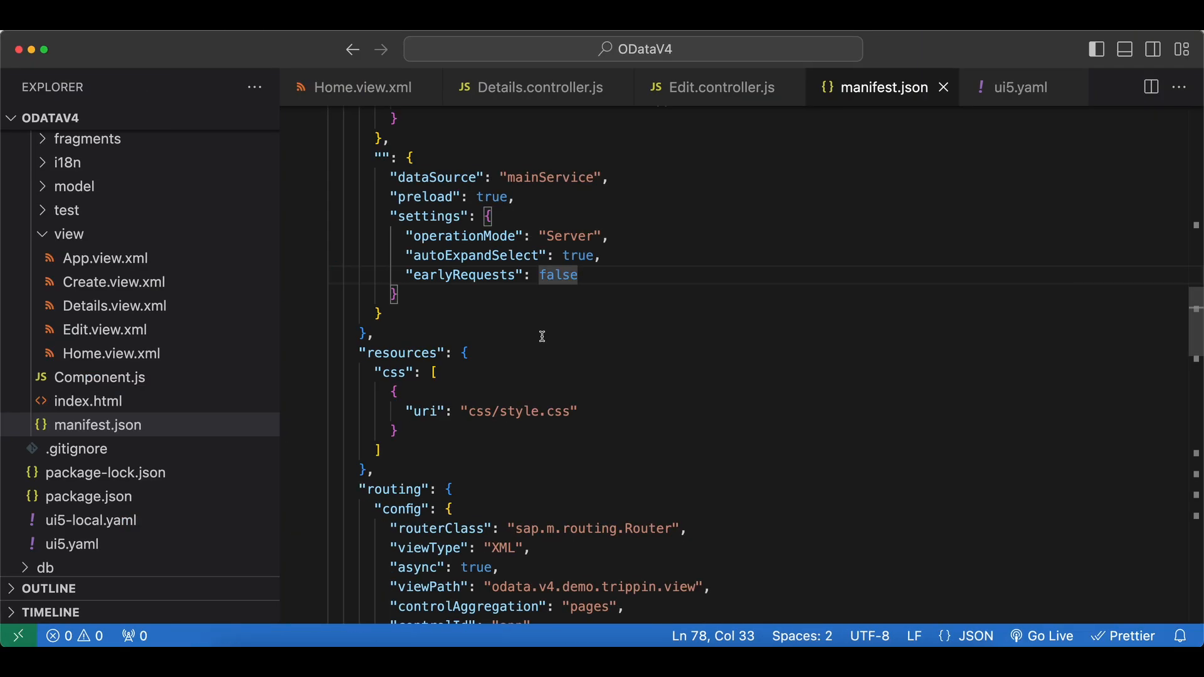
Set earlyRequests back to true and compare the reloaded app's full request list.
type("true")
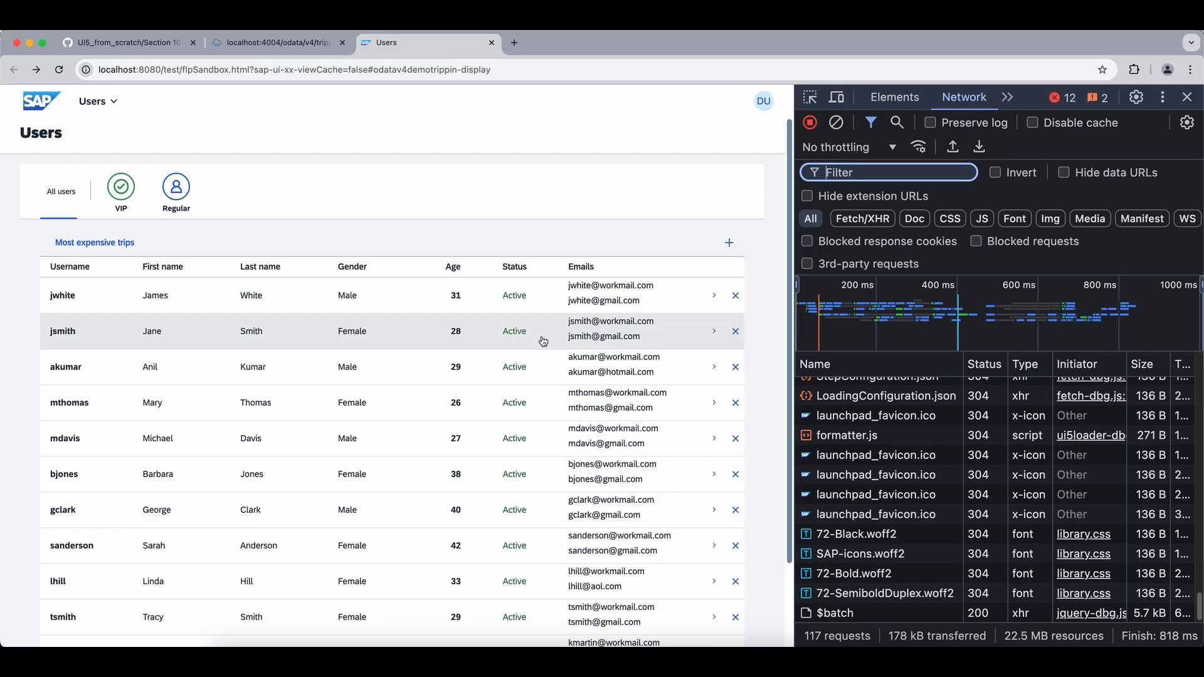
scroll("up", 3)
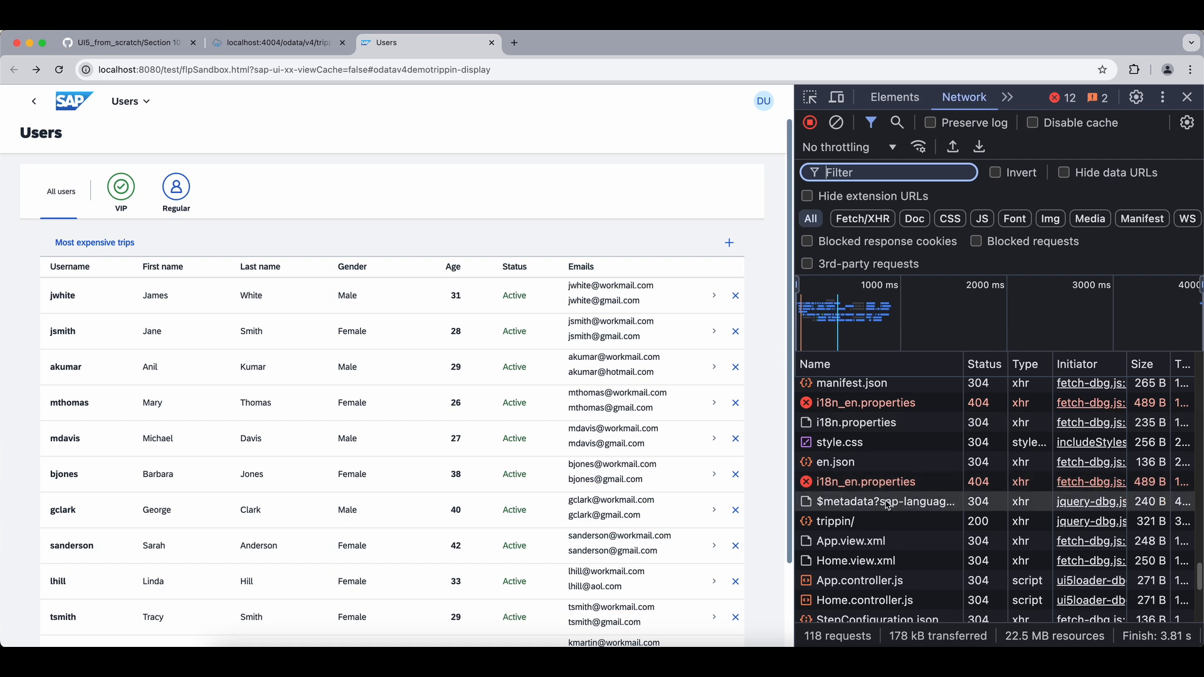
scroll("down", 3)
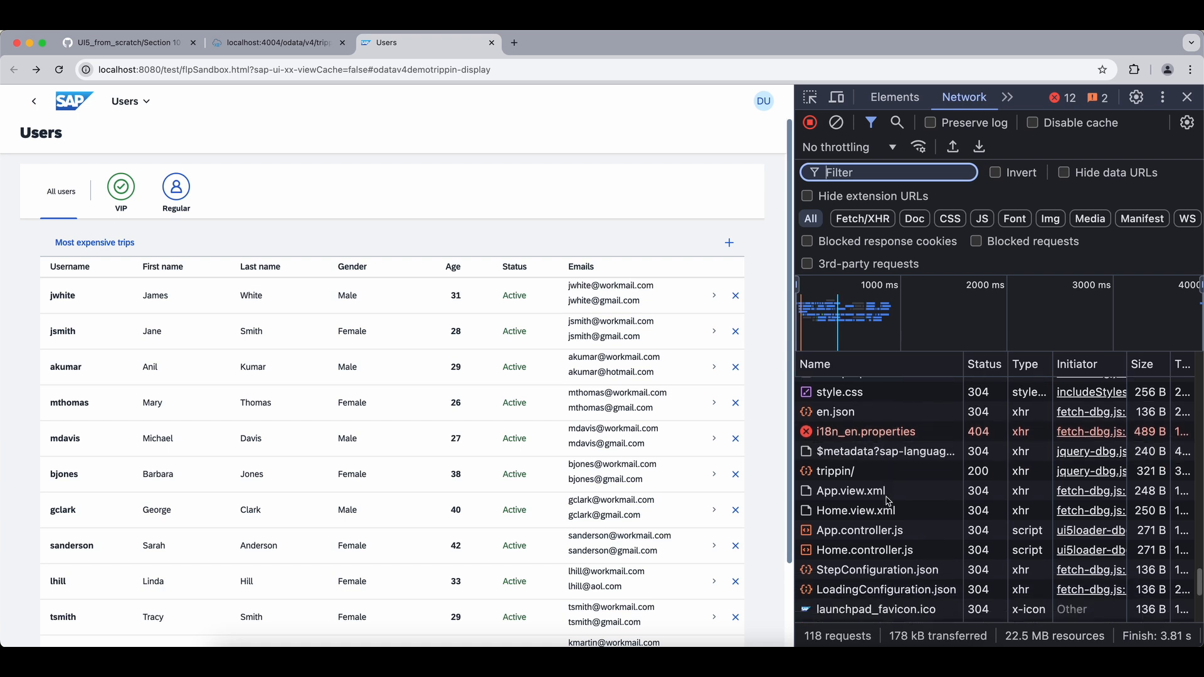
scroll("down", 3)
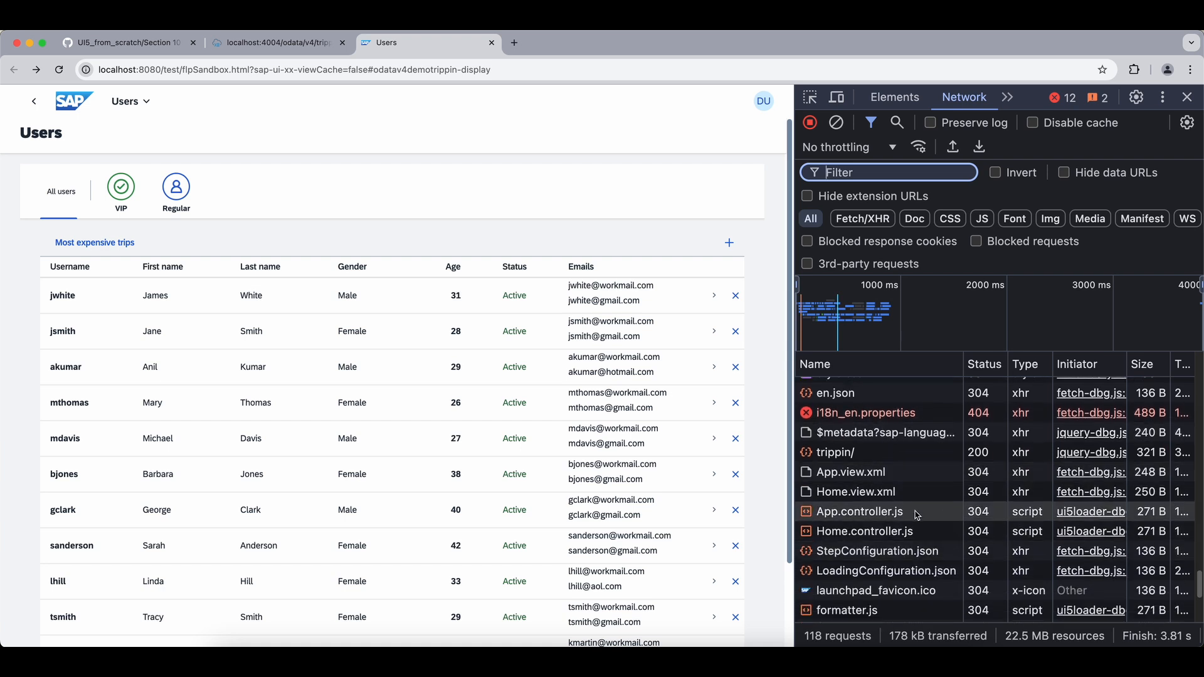
scroll("down", 3)
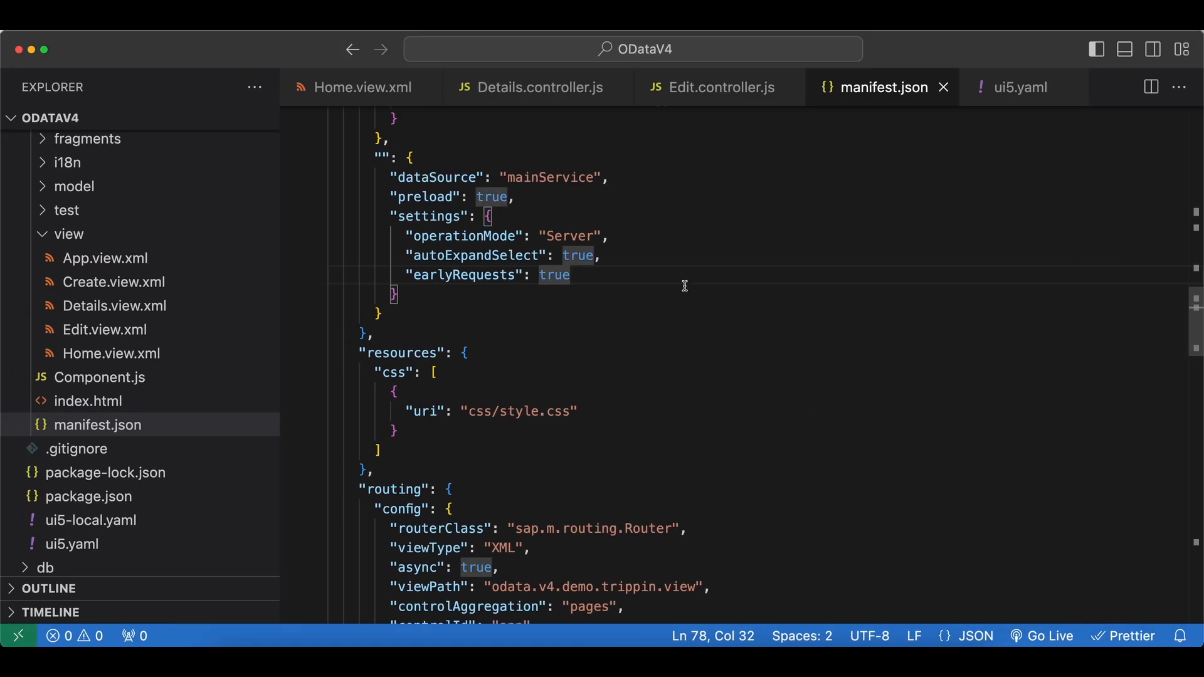
mouse_move(681, 276)
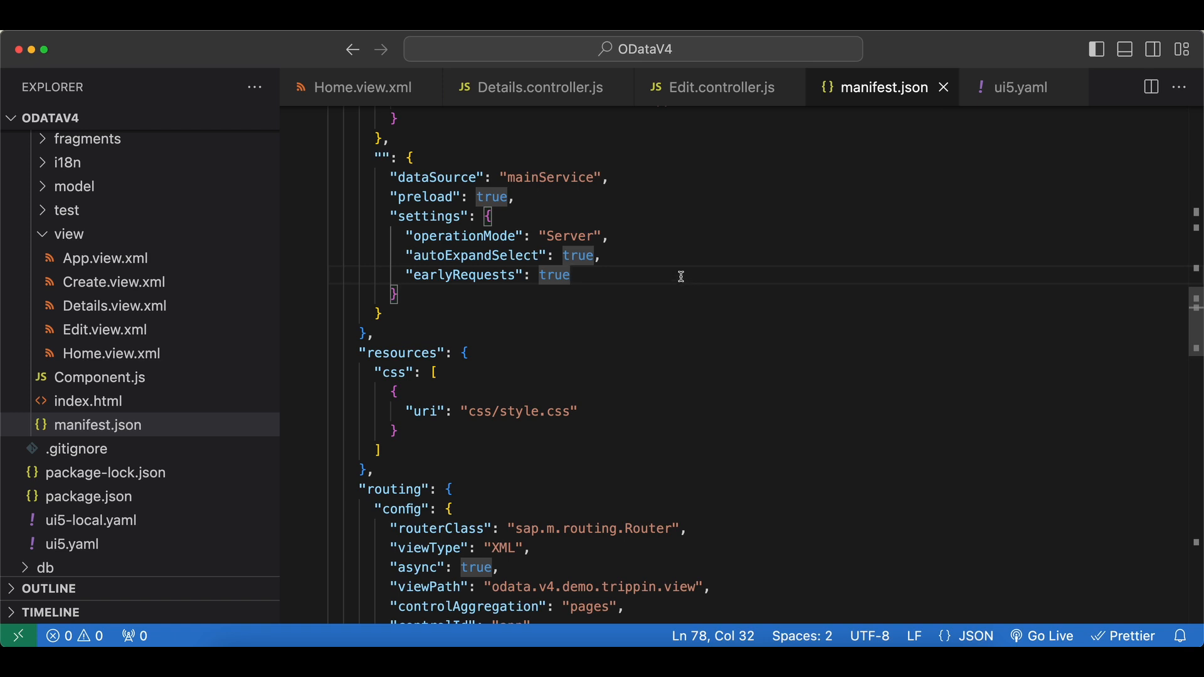
mouse_move(612, 265)
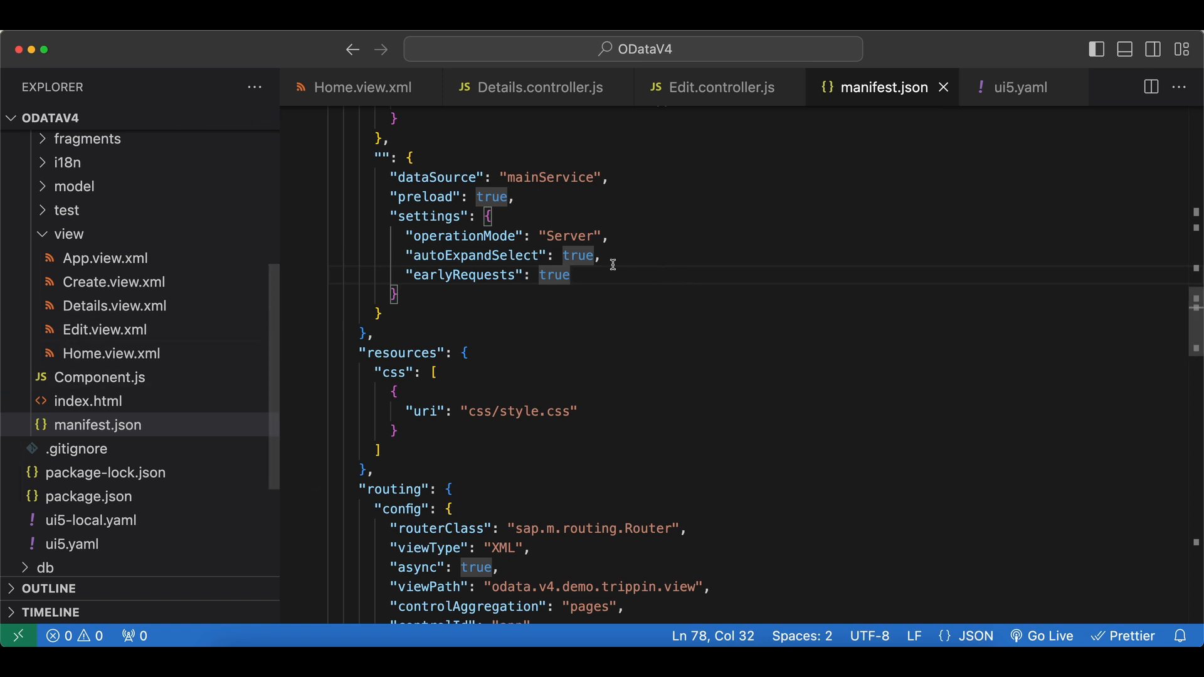
mouse_move(60, 436)
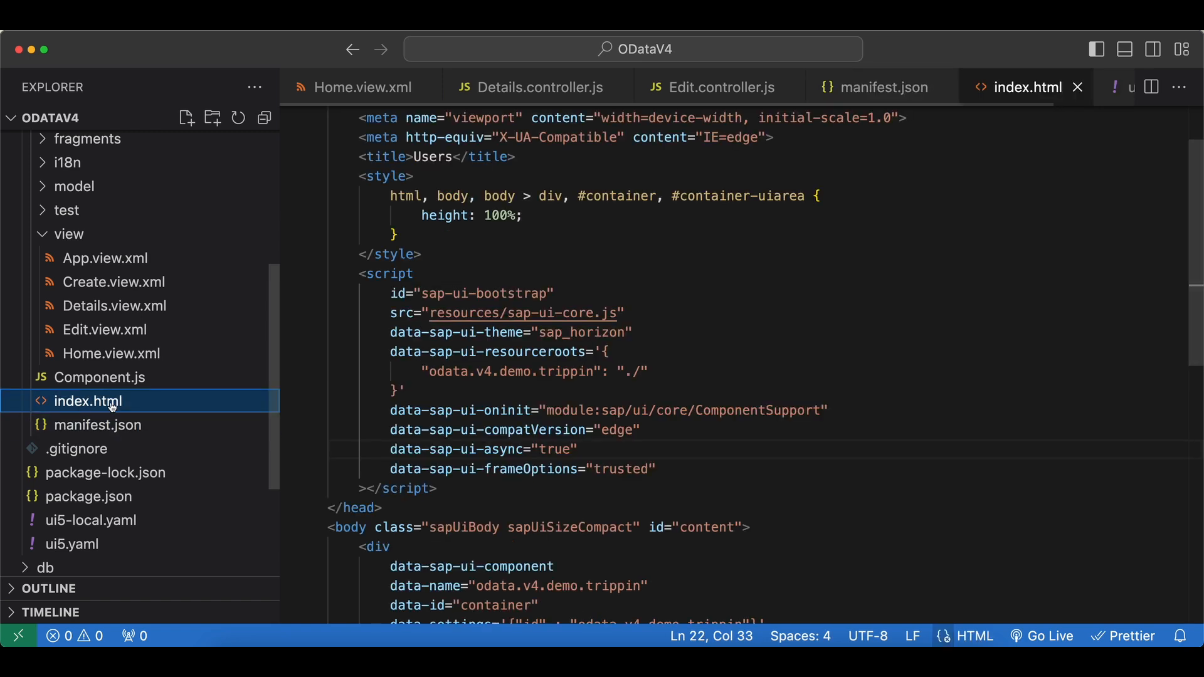
Scroll through index.html, the app's bootstrap page.
scroll("down", 3)
type("\"groupI")
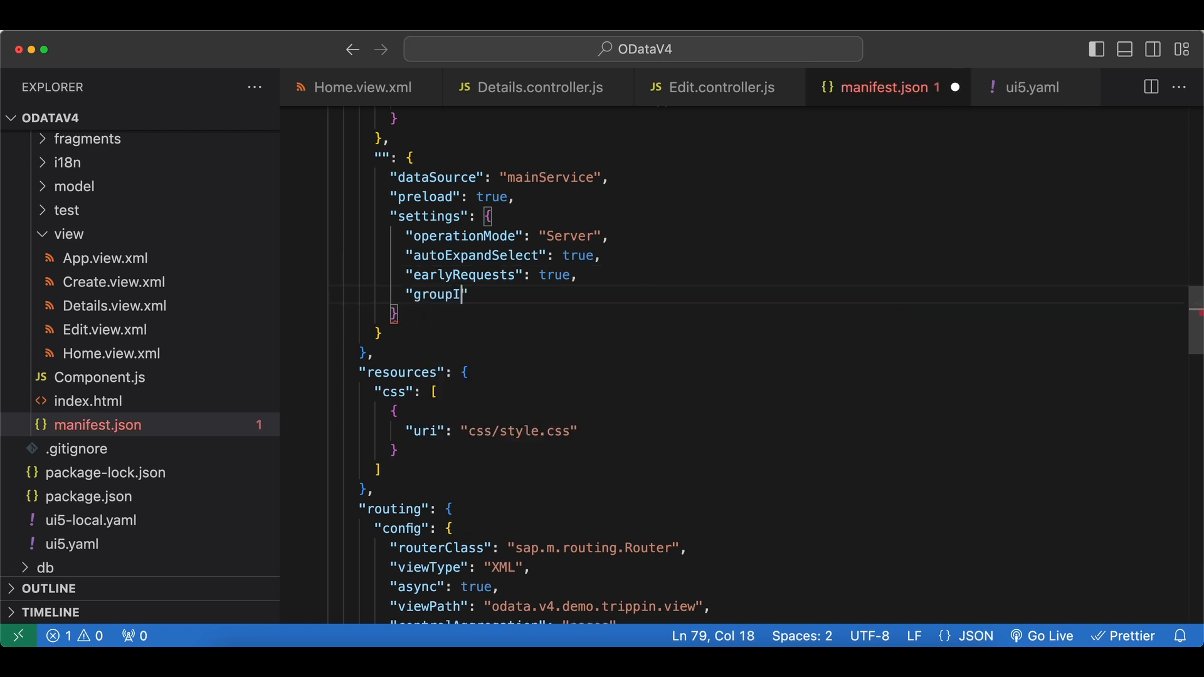
Add a "groupId" setting to the default model, typed as $auto then changed to "$direct".
type("d\":")
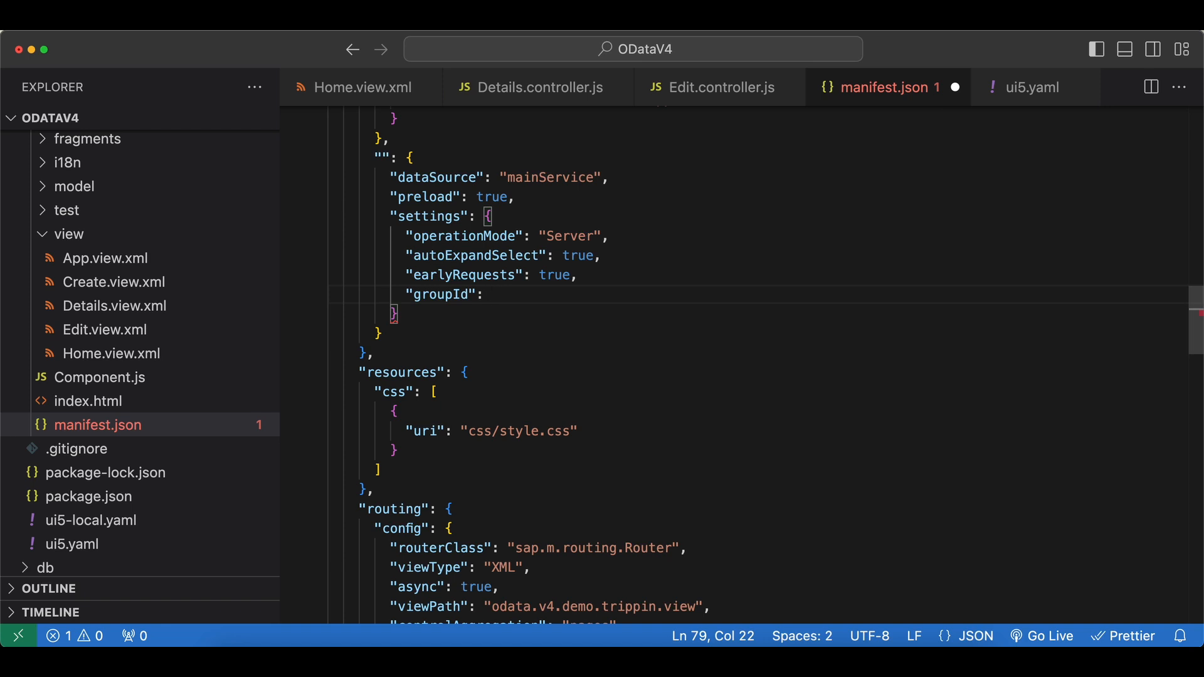
type("\"")
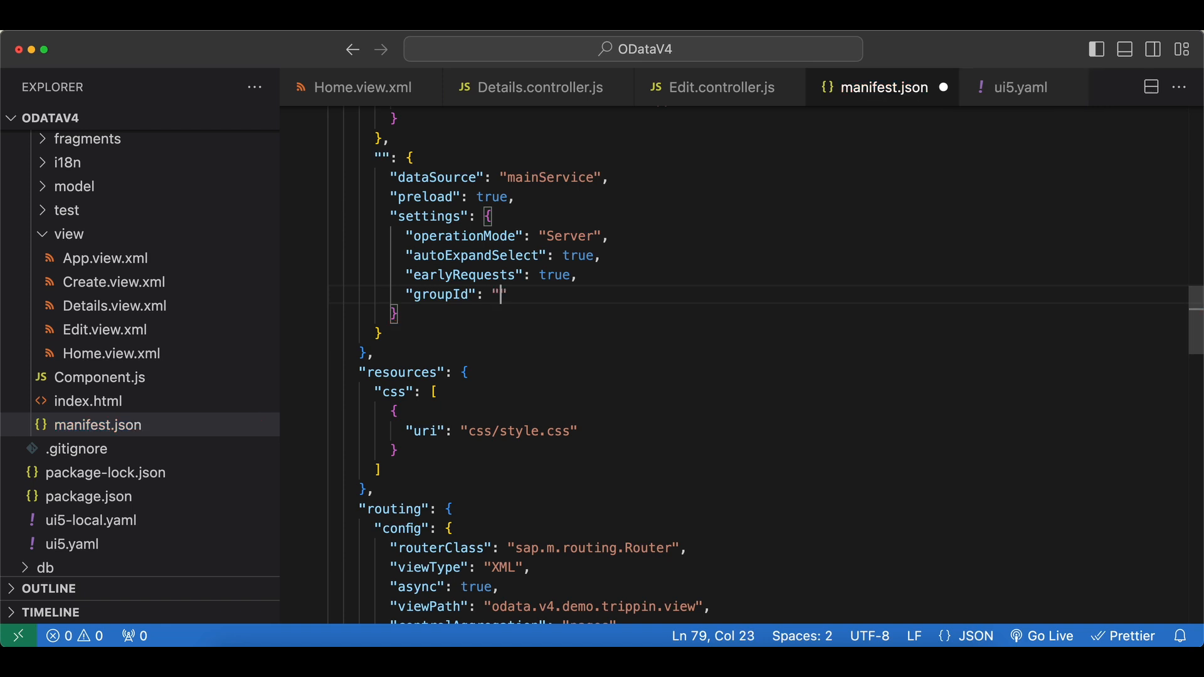
type("$aut")
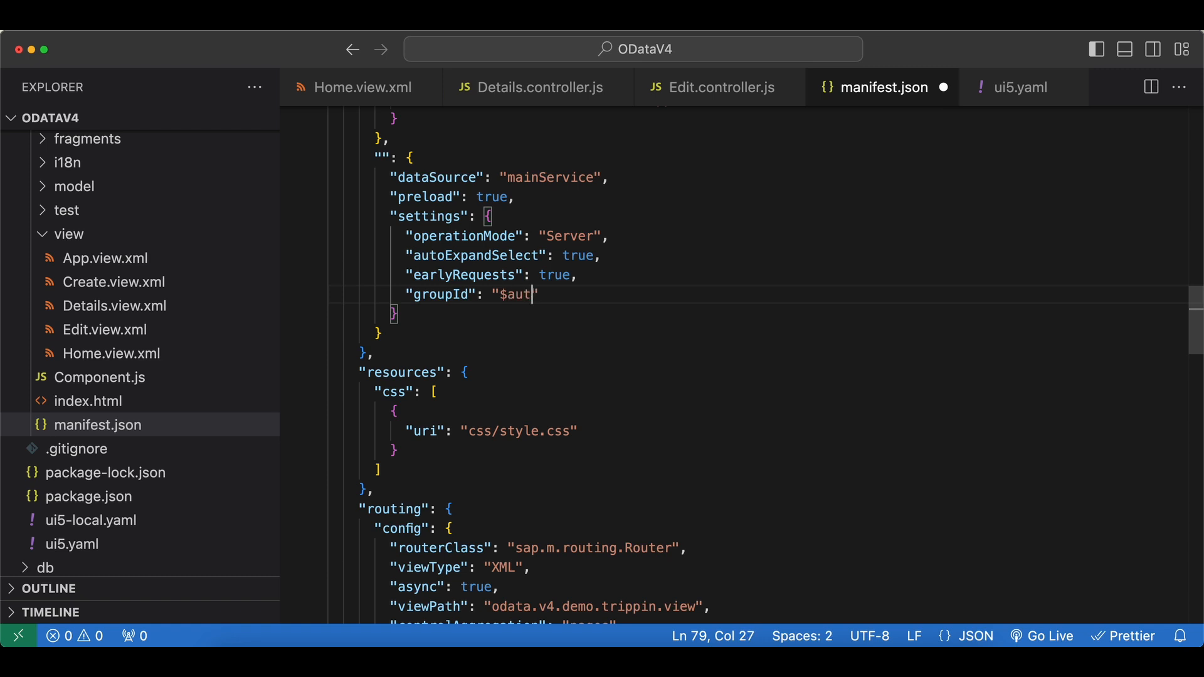
type("o")
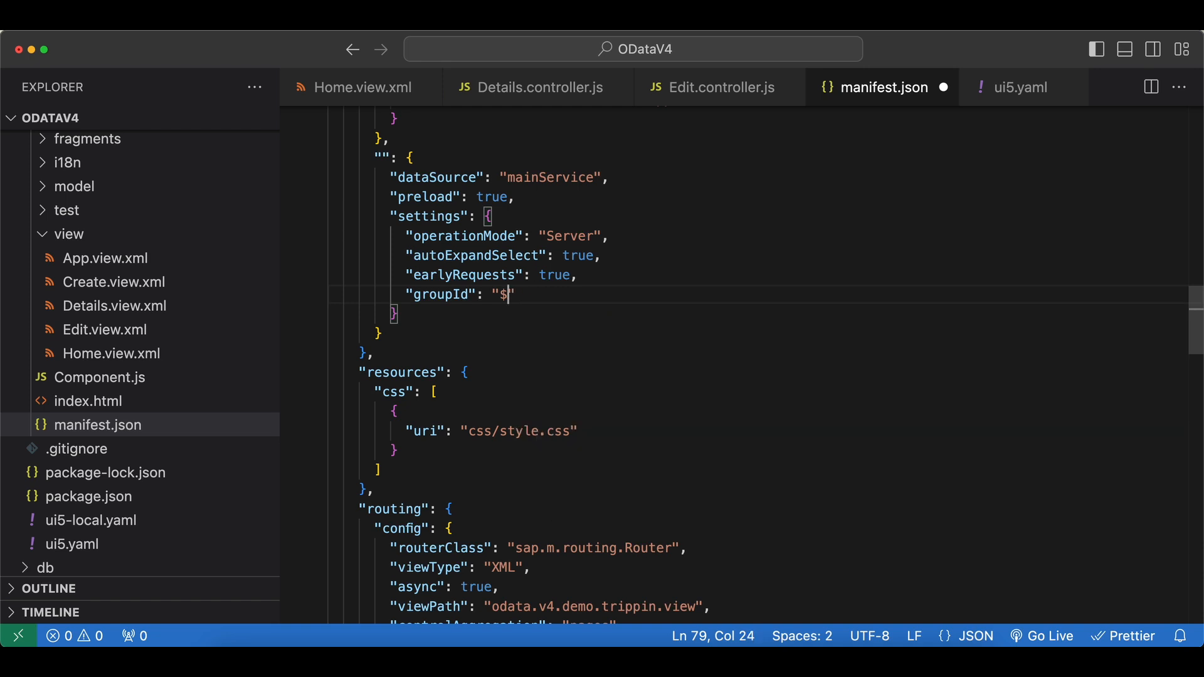
type("direc")
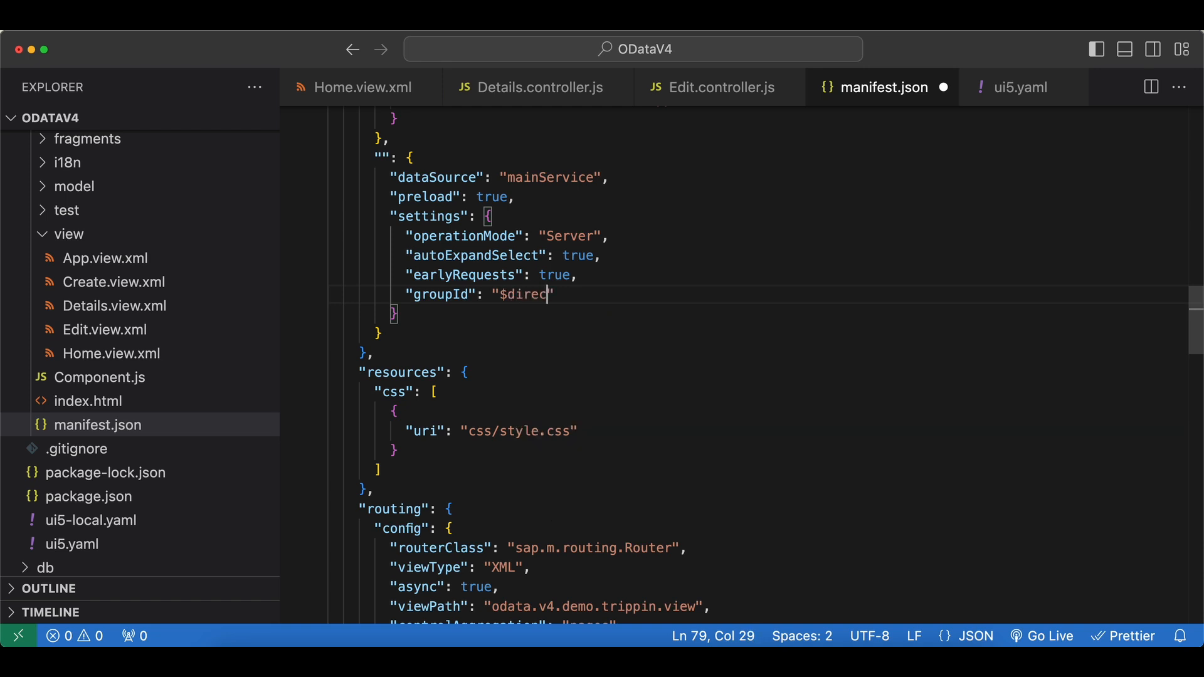
type("t")
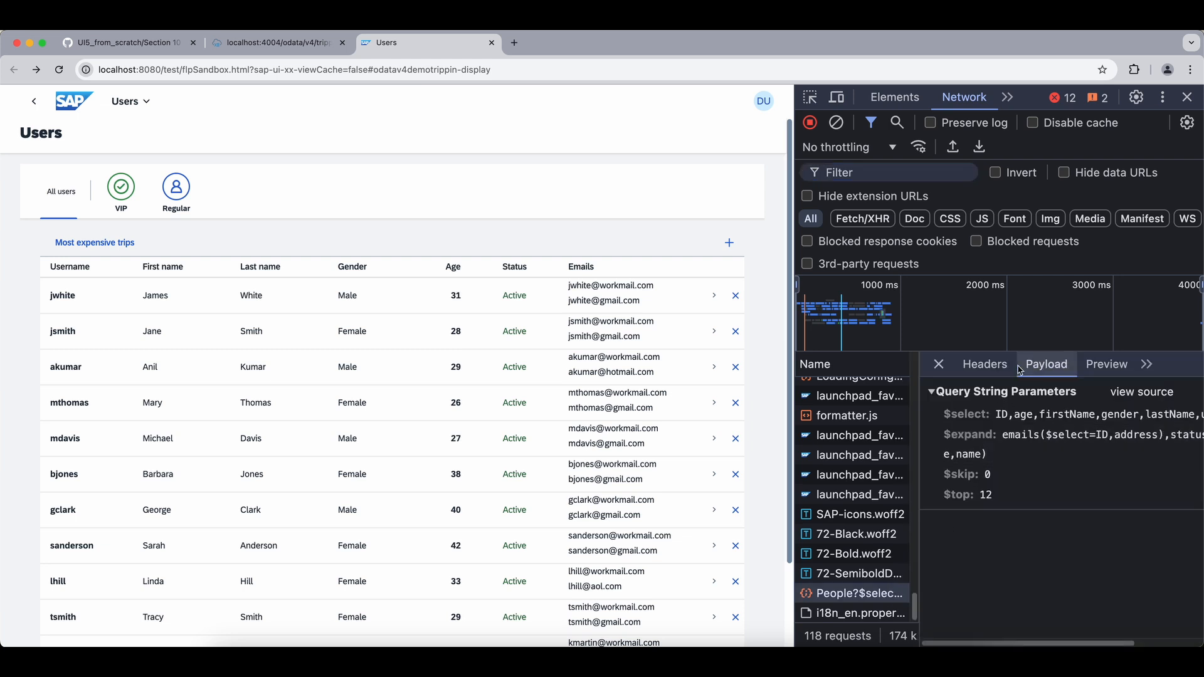
Preview the standalone People response and expand its value array and first user entry.
left_click(1106, 364)
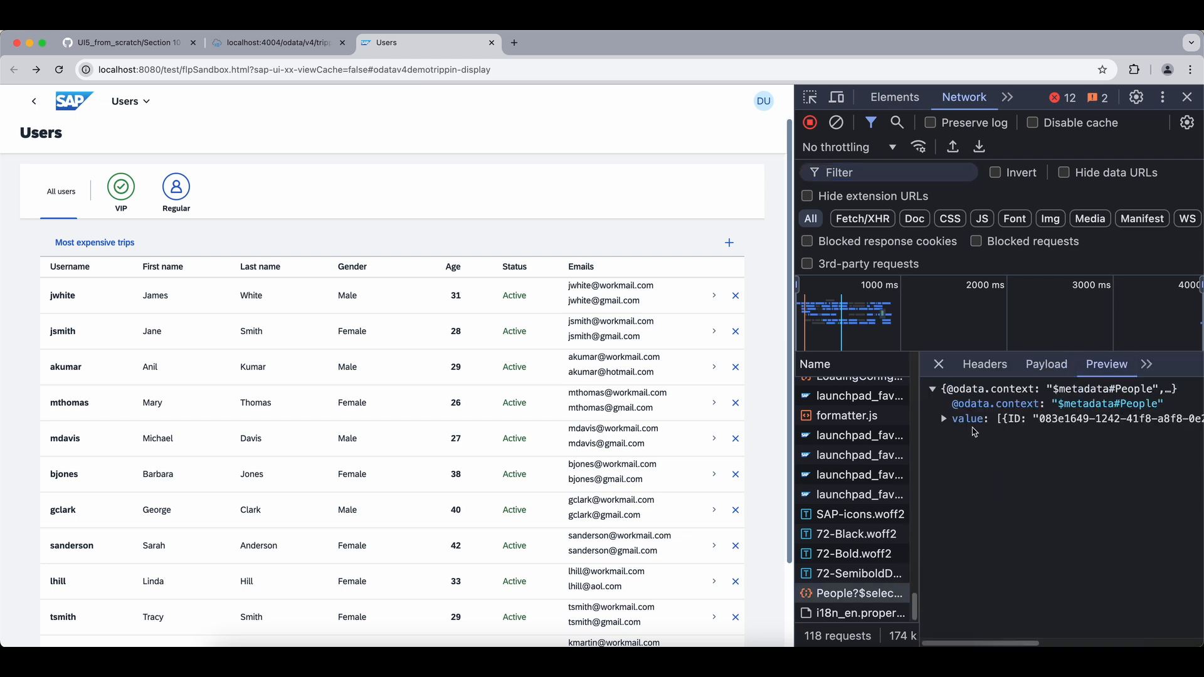
left_click(946, 419)
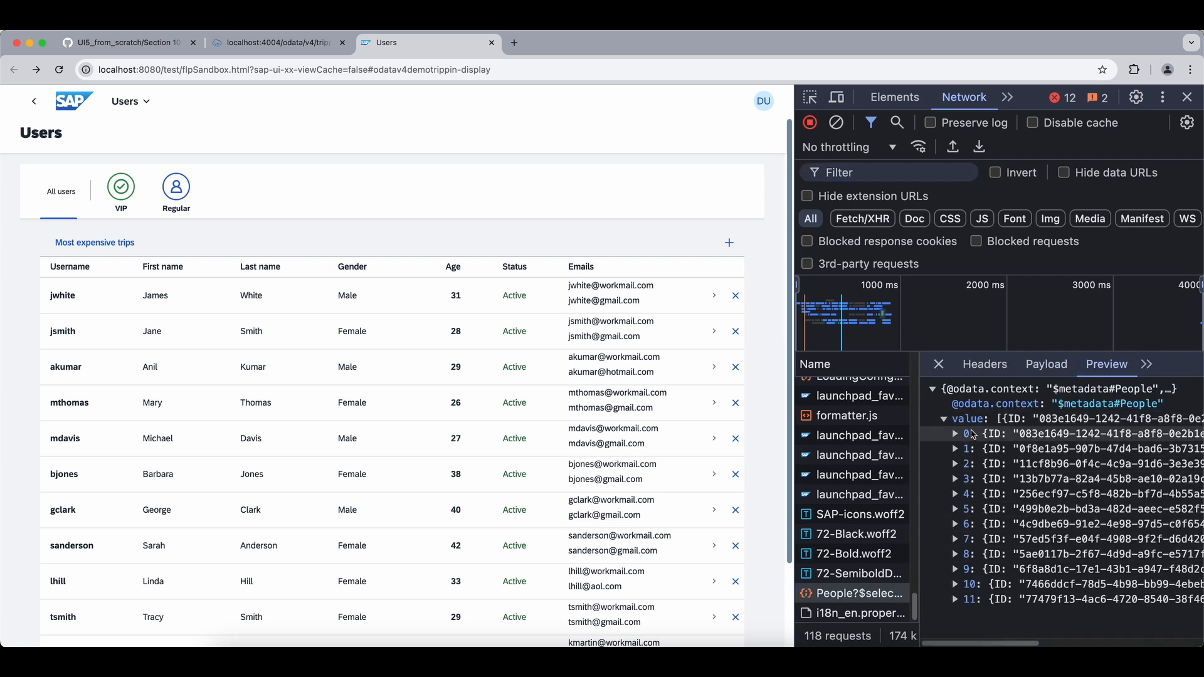
left_click(955, 434)
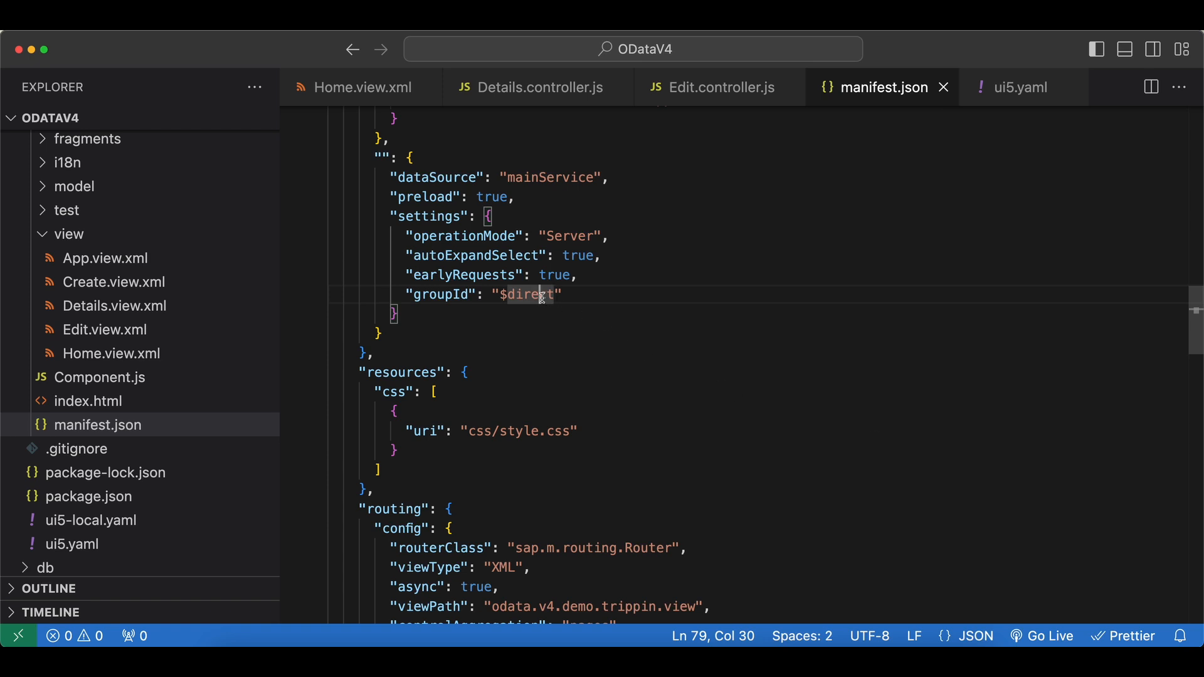
Change groupId back to "$auto" and start an "httpHeaders" setting in the model settings.
type("$au")
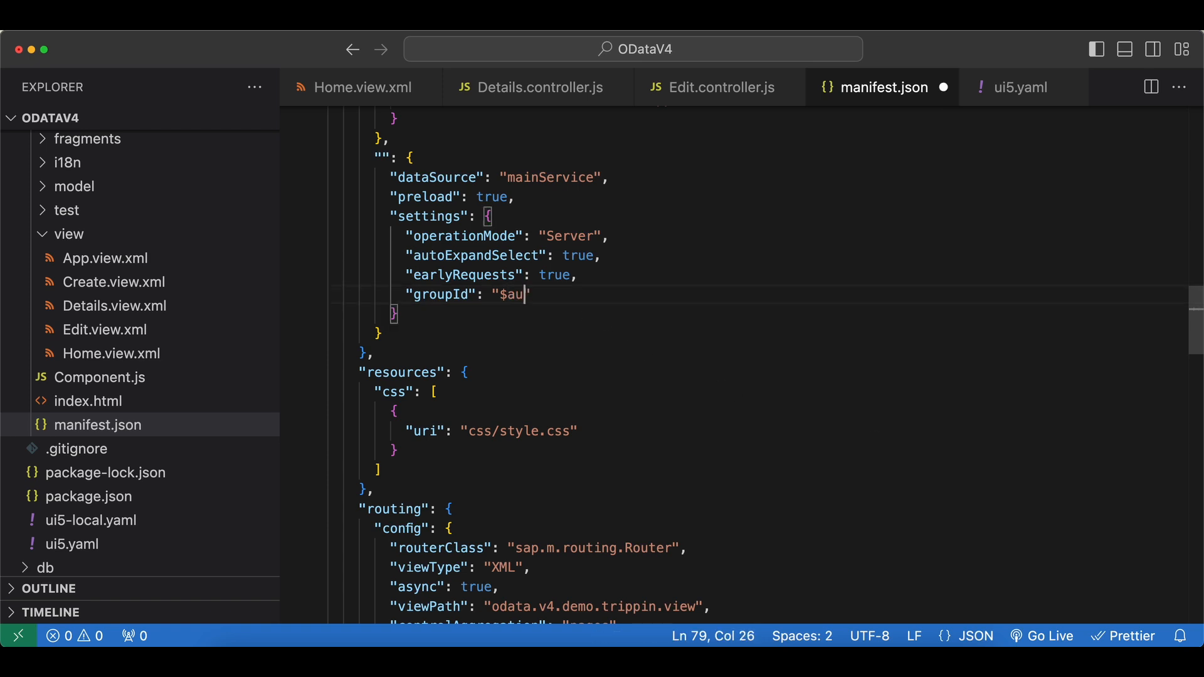
type("to\",")
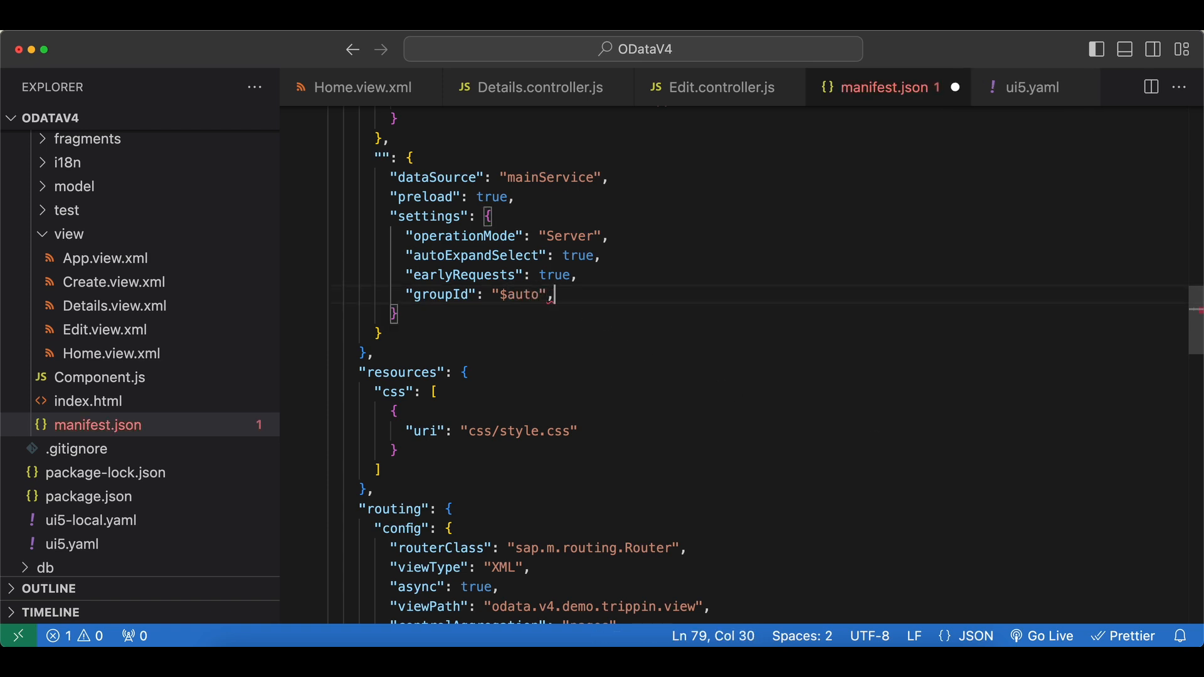
type("\"\"")
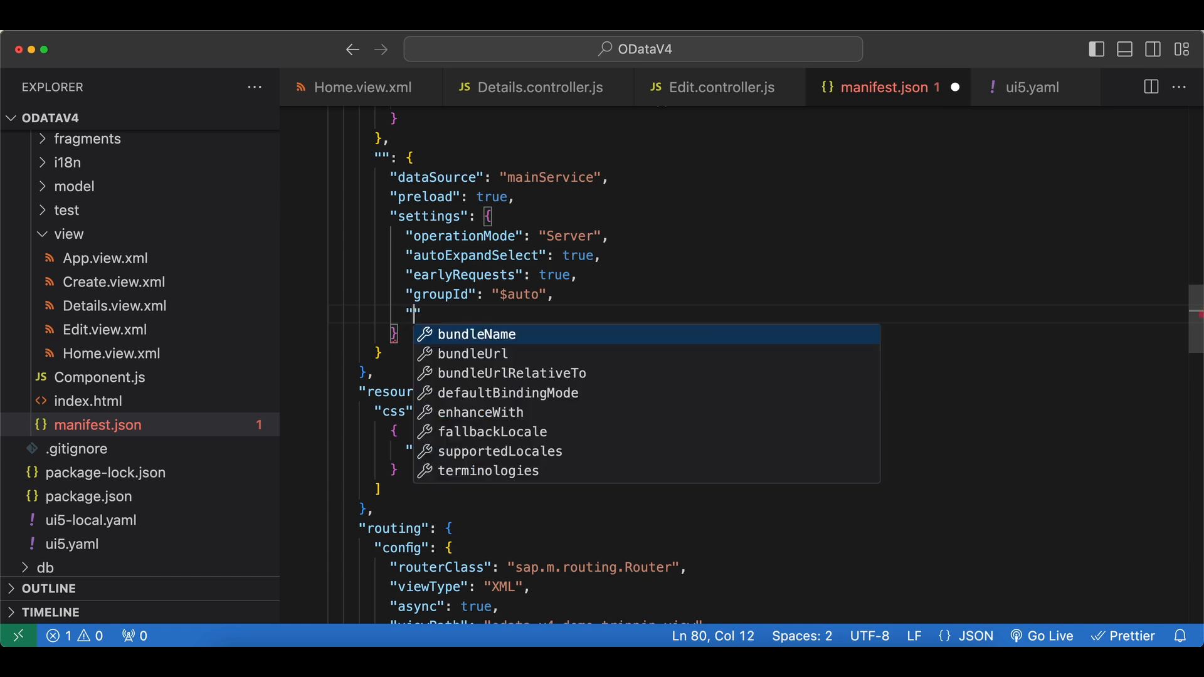
type("httpHeaders")
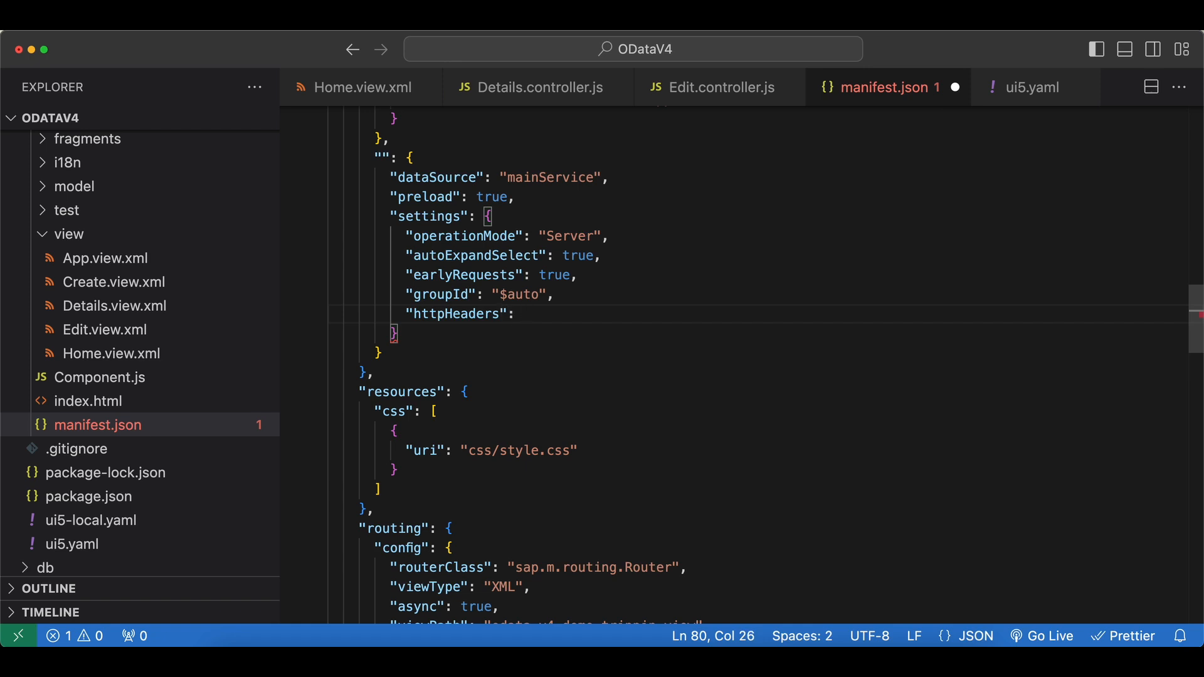
left_click(524, 314)
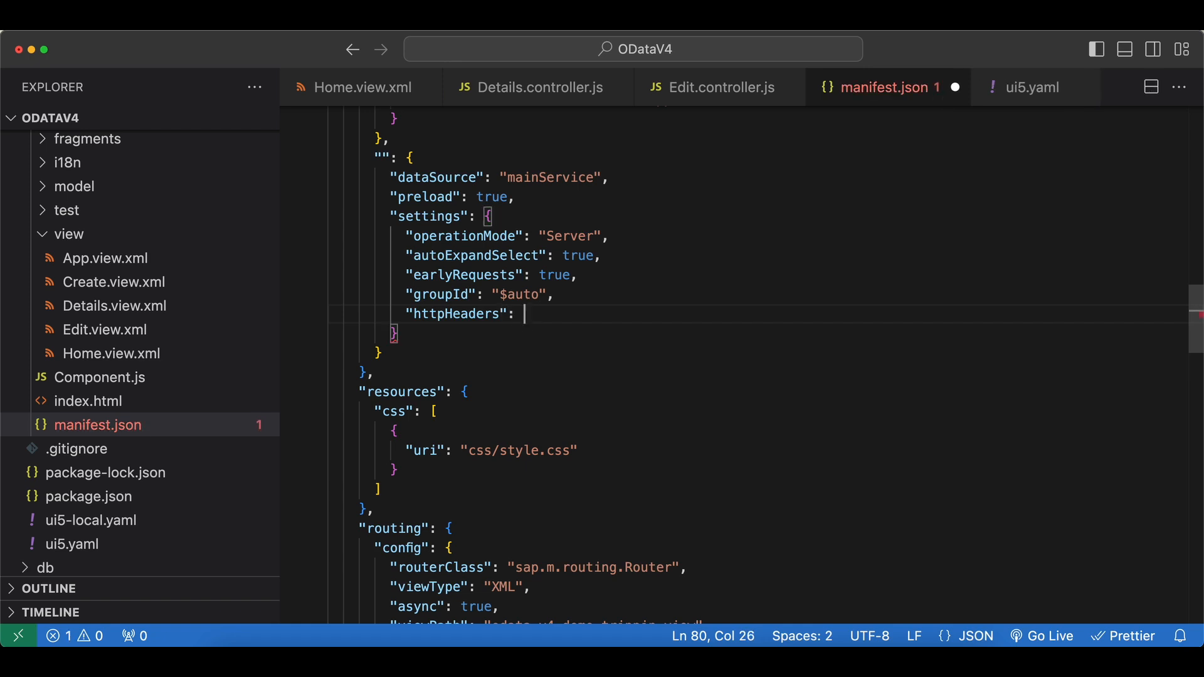
Fill httpHeaders with { "X-My-Custom-Header": "myCustomValue" } and save.
type("{")
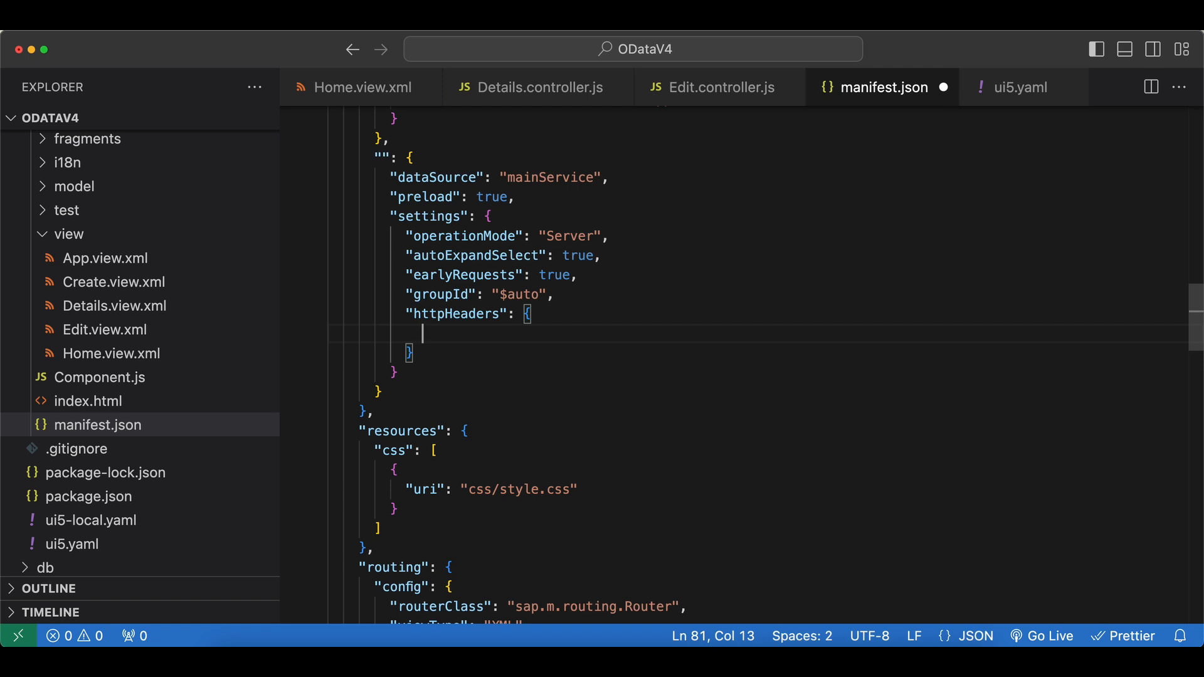
type("\"\"")
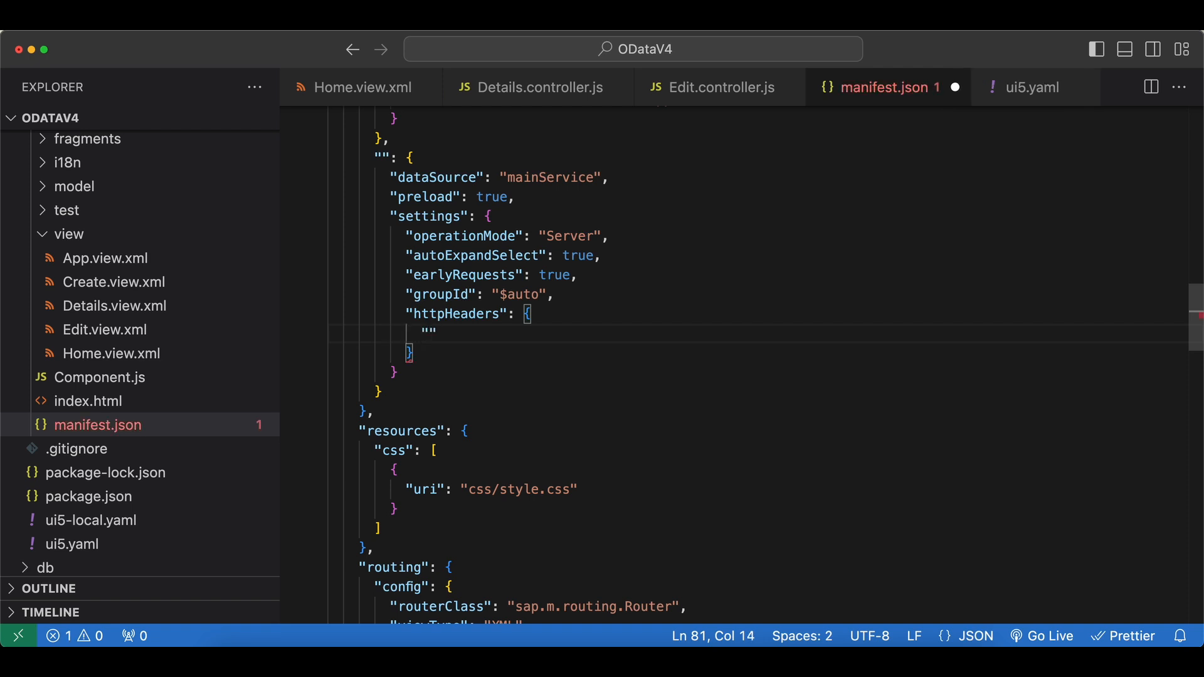
type("X-M")
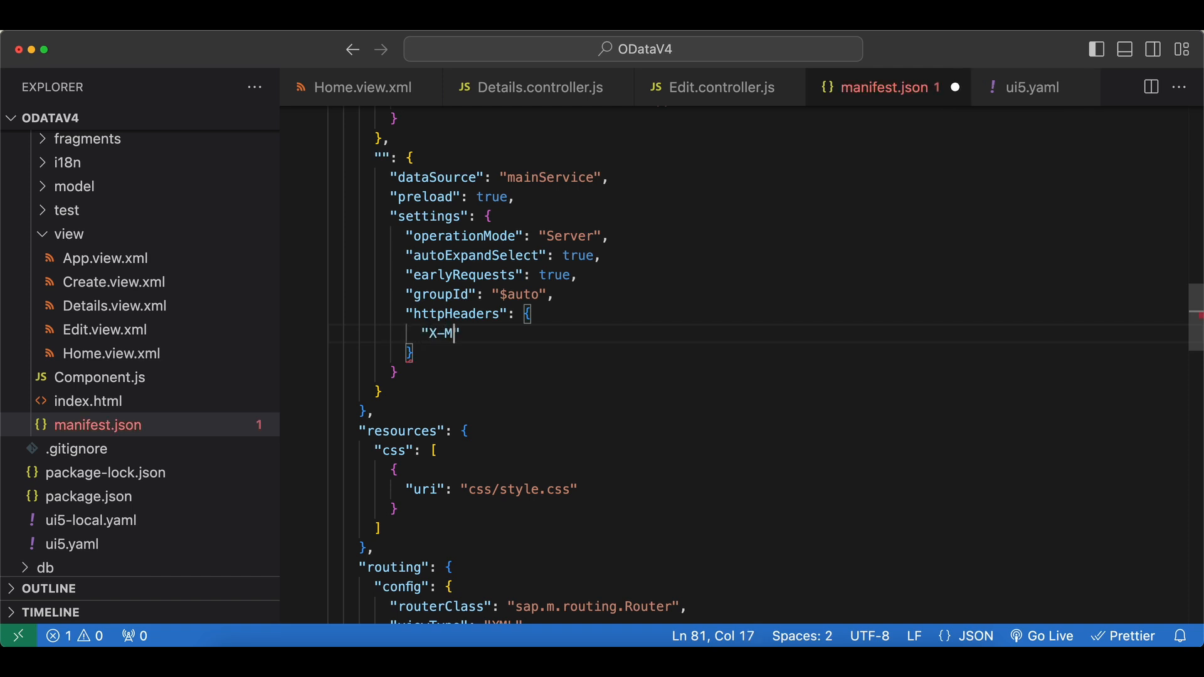
type("y-Cust")
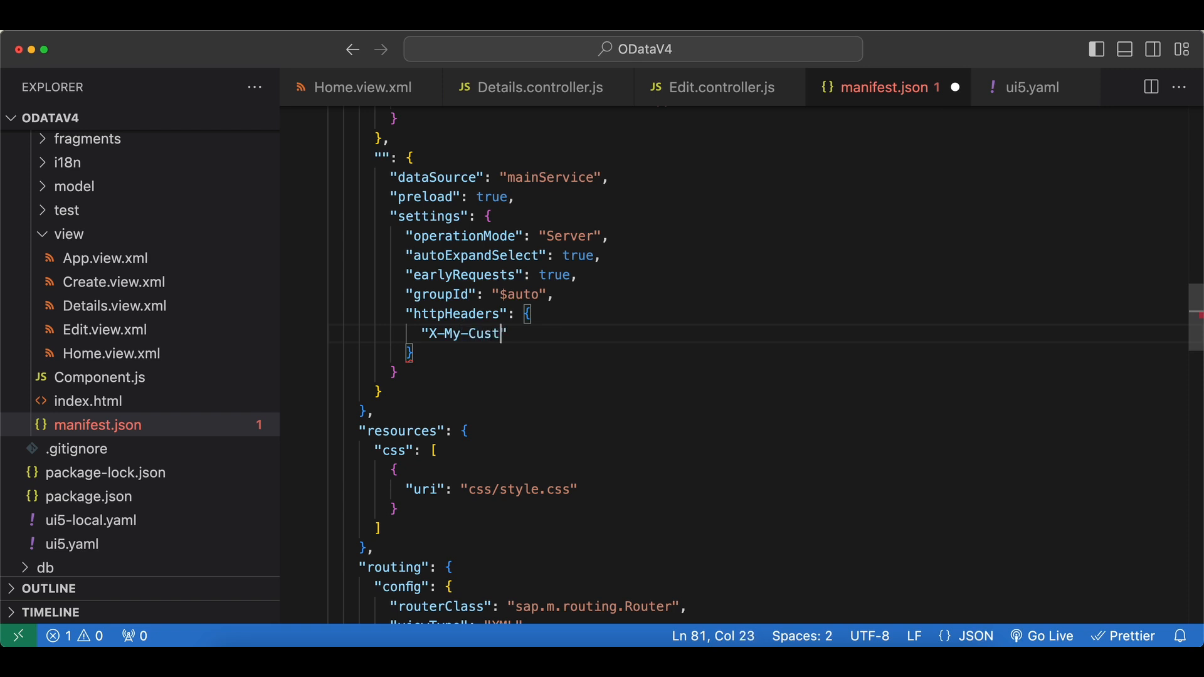
type("om_")
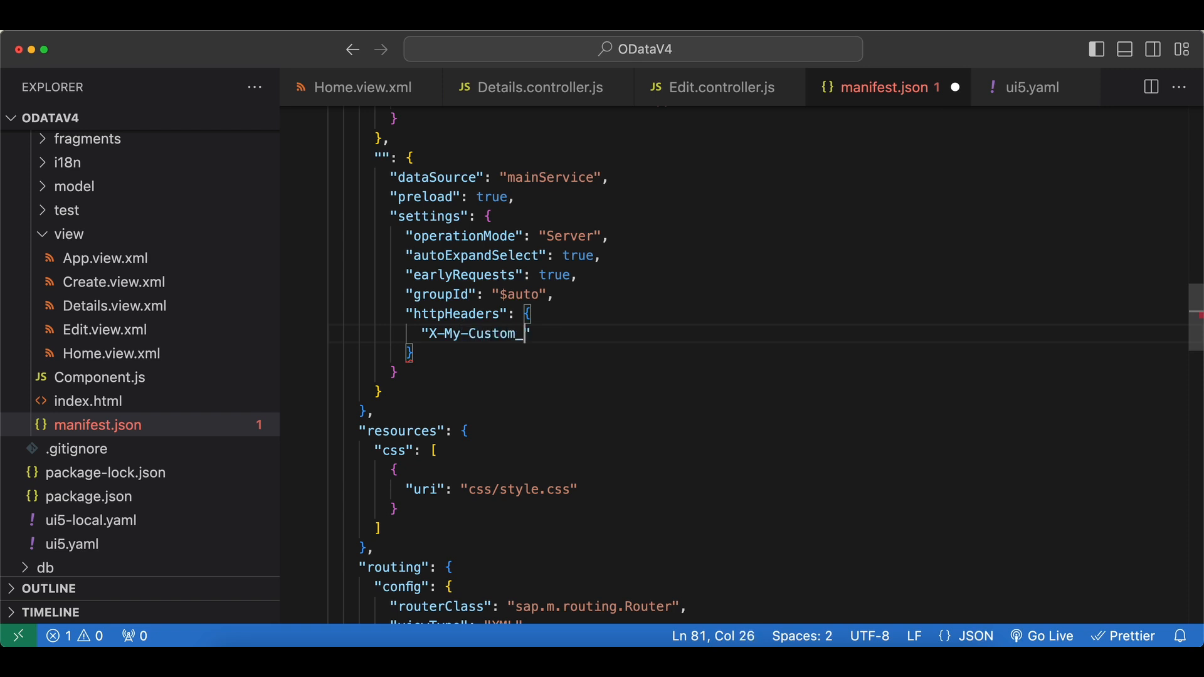
type("Hader")
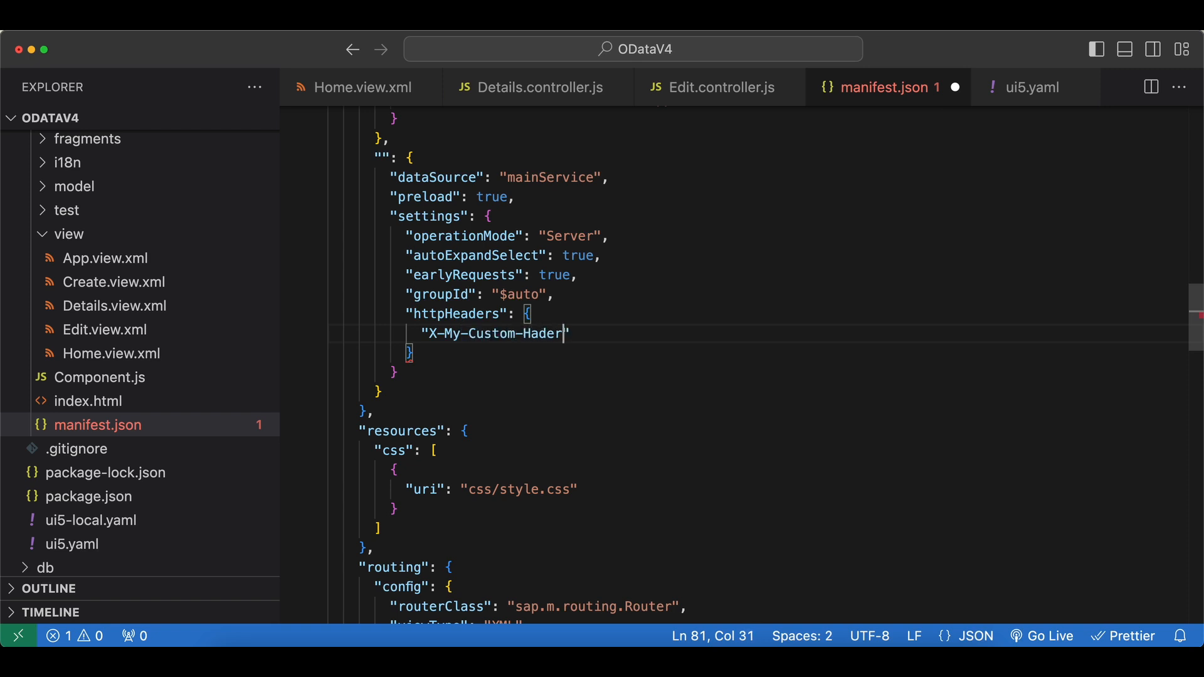
key("Backspace")
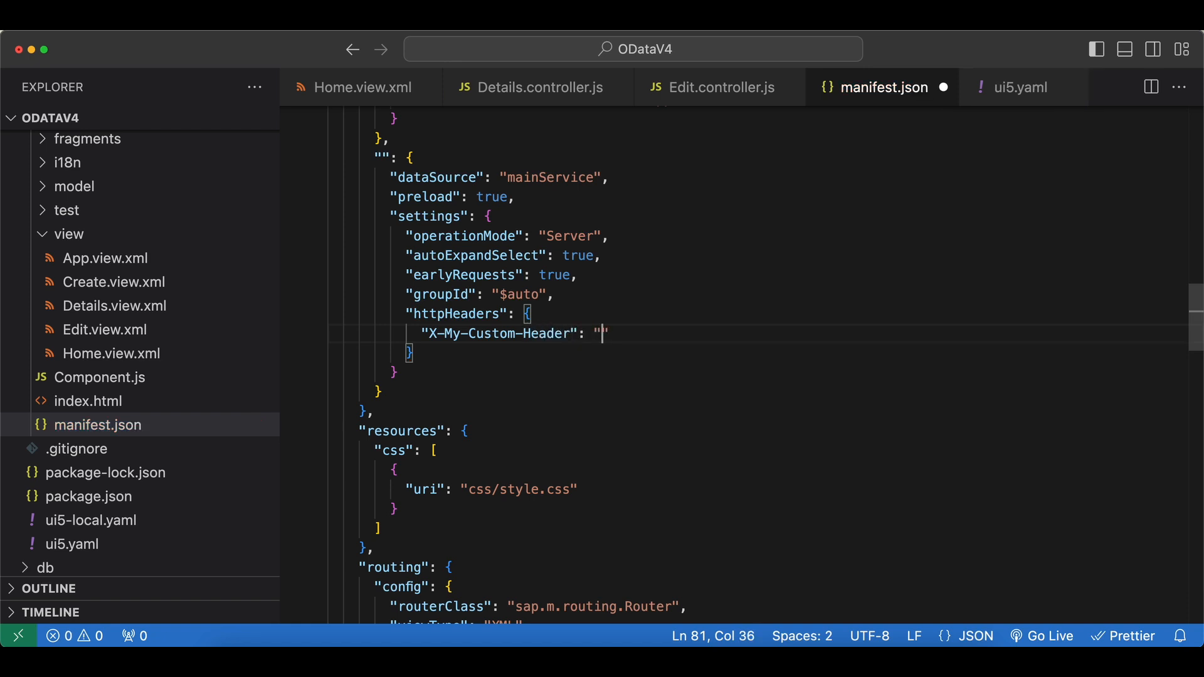
type("myCustomVal")
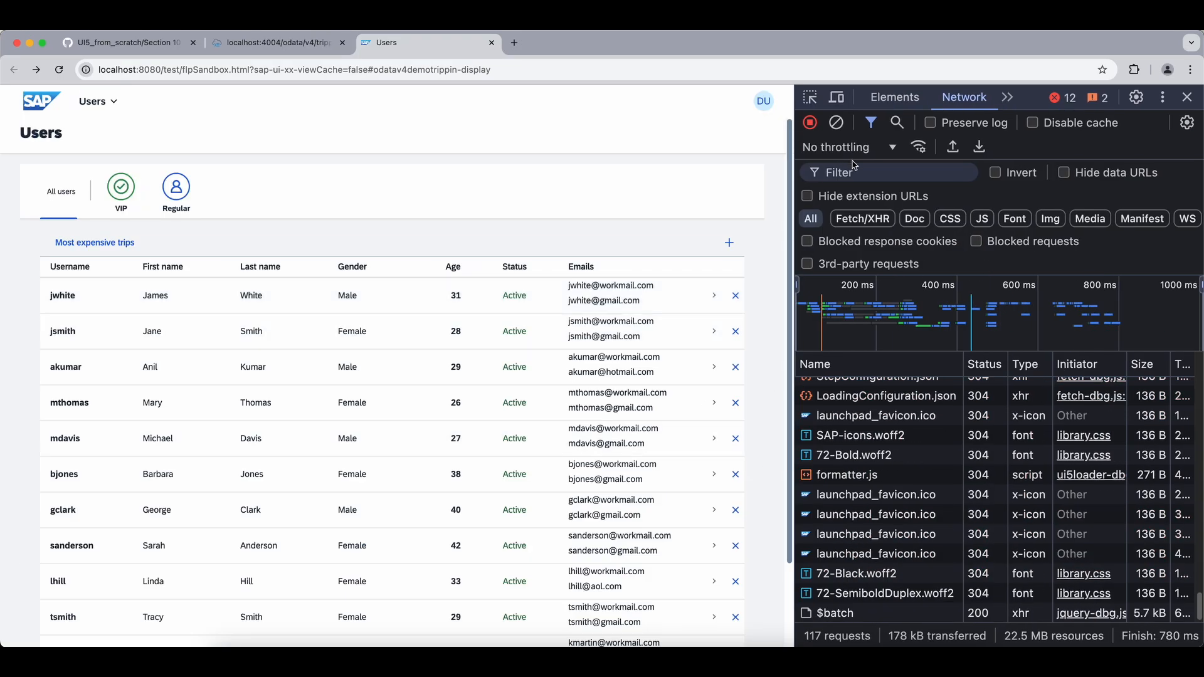
Filter Network to v4 and check the $batch request headers for X-My-Custom-Header: myCustomValue.
type("v4")
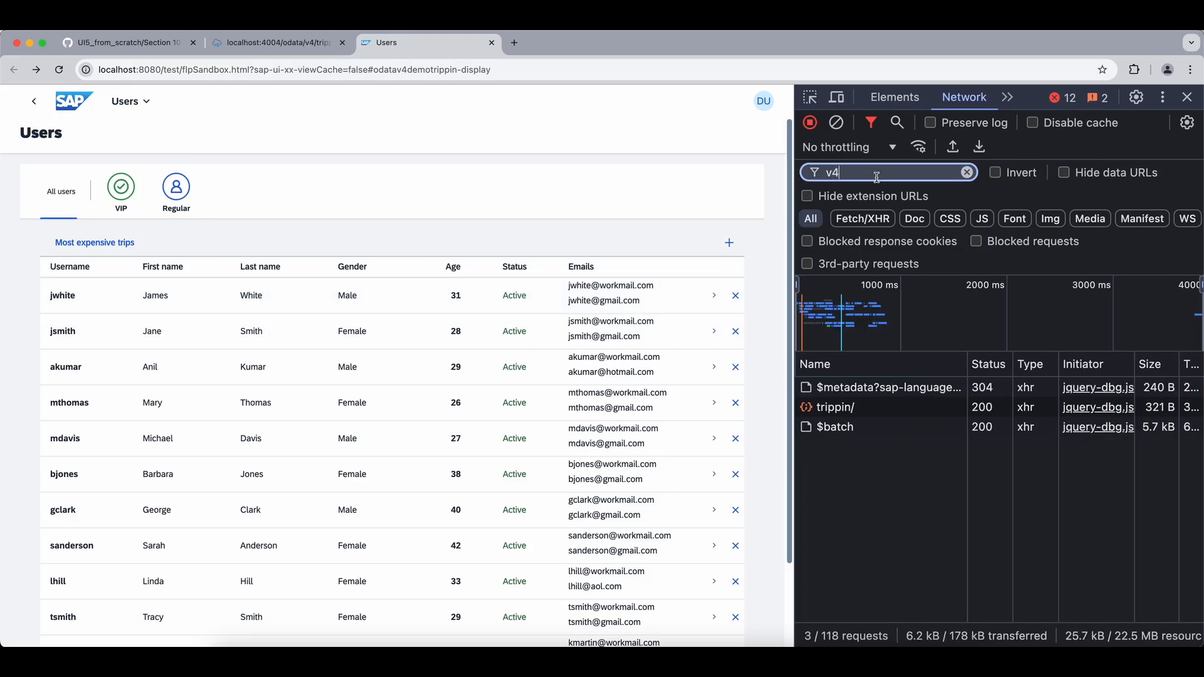
left_click(835, 427)
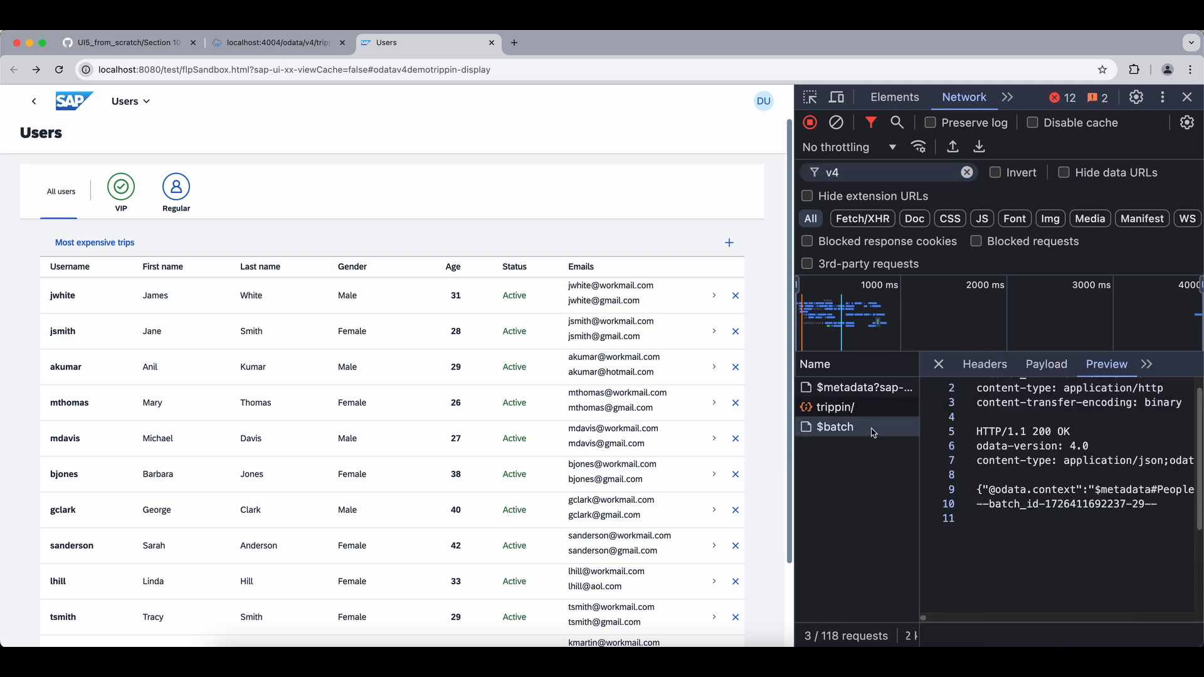
mouse_move(833, 446)
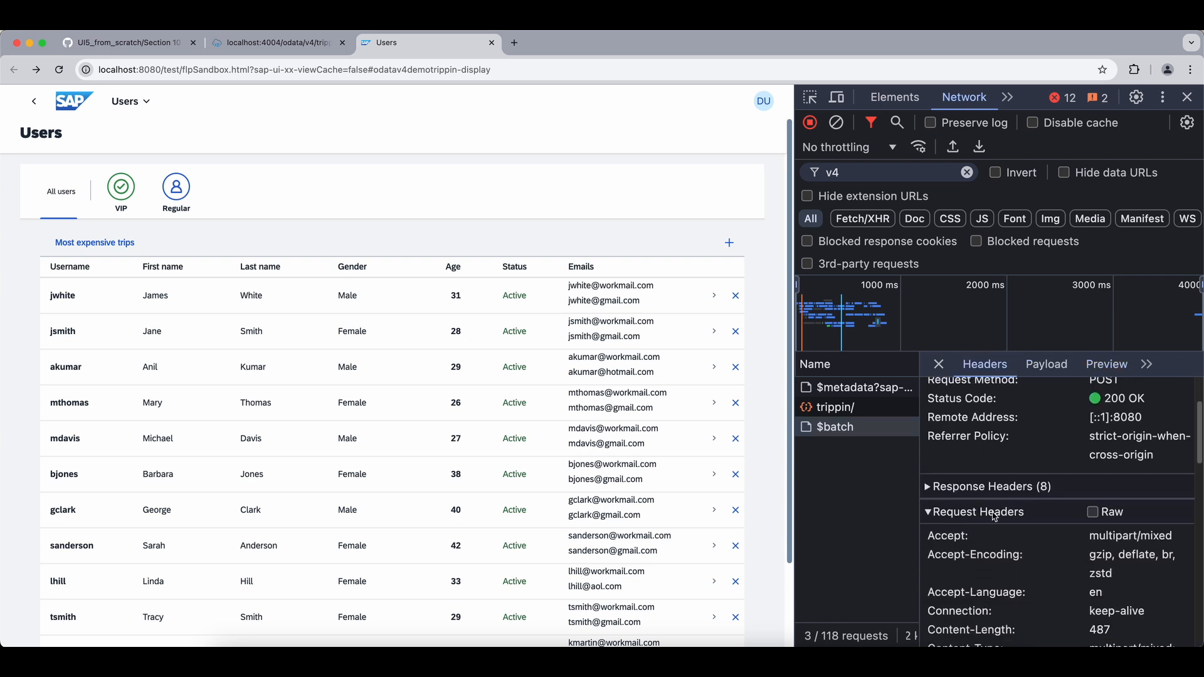
scroll("down", 3)
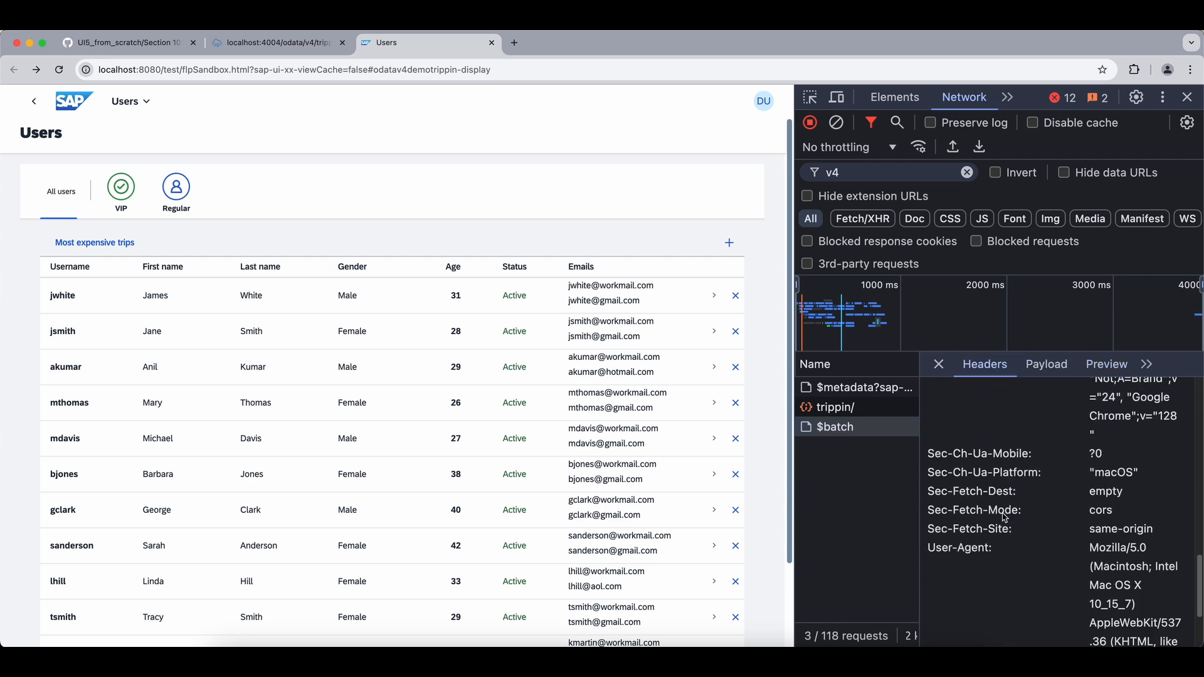
scroll("down", 3)
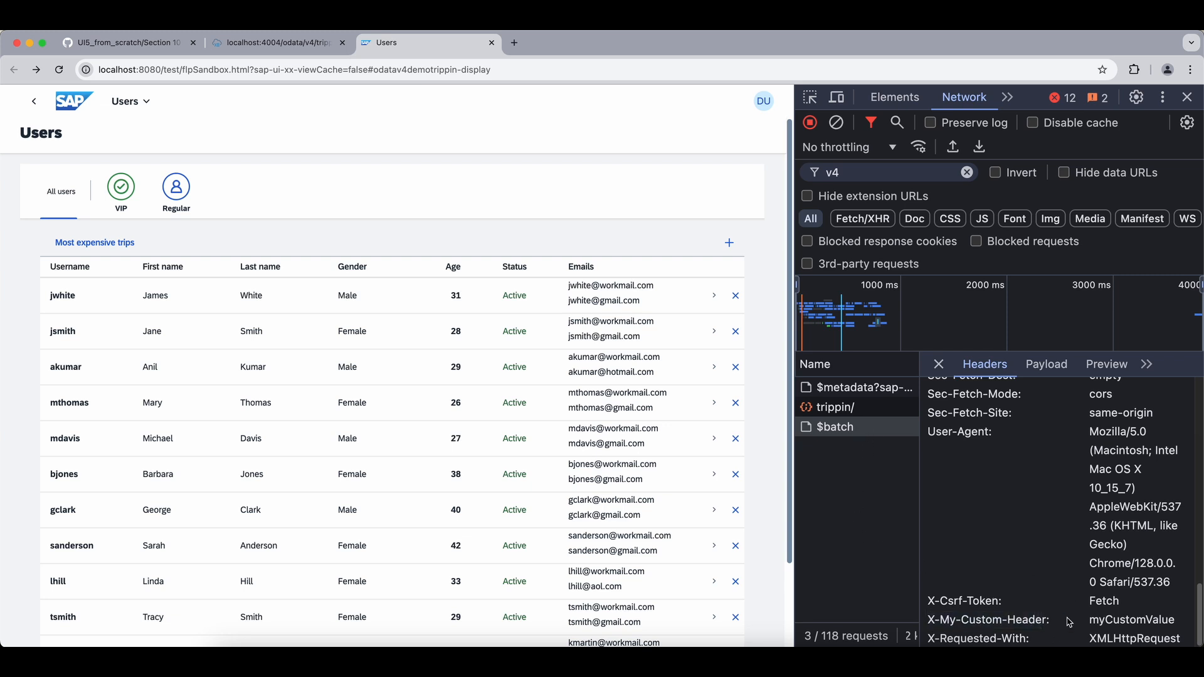
mouse_move(833, 406)
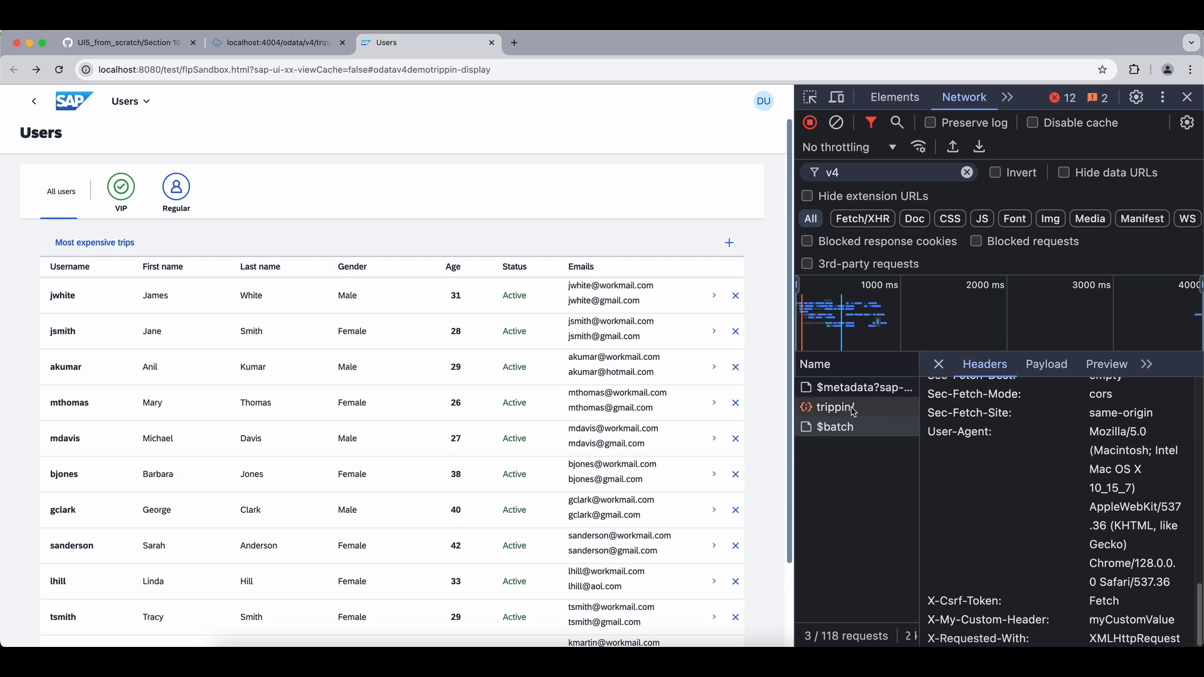
Inspect the request headers of the trippin/ OData request as well.
left_click(857, 387)
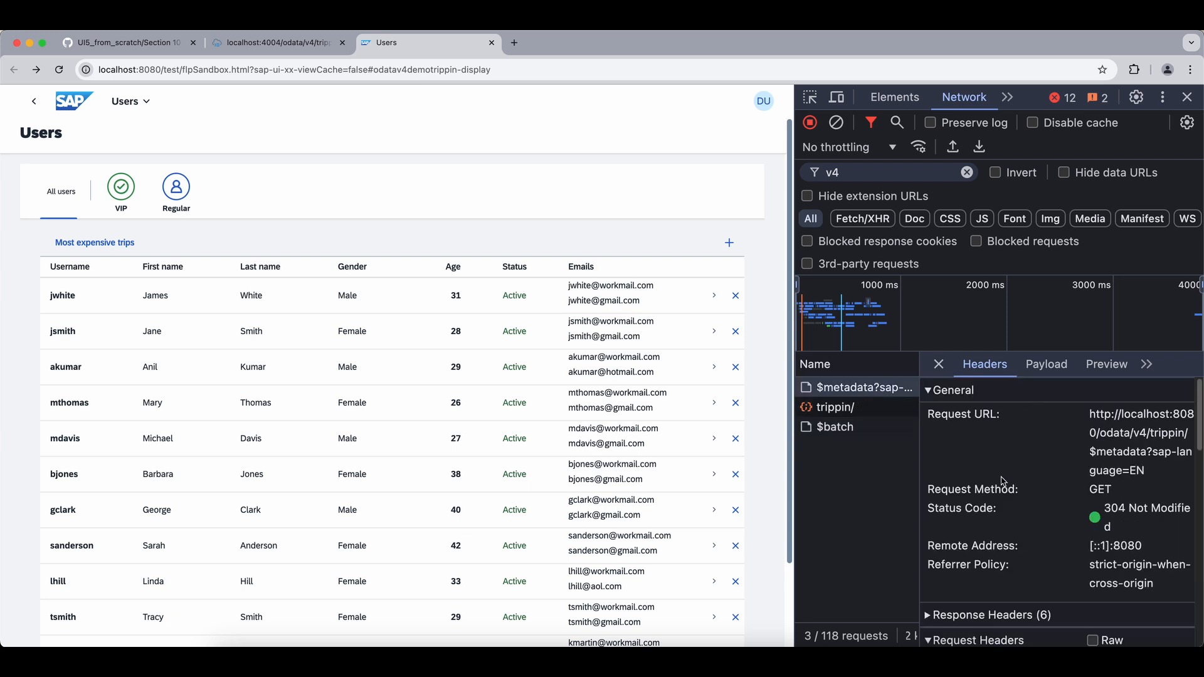
scroll("down", 3)
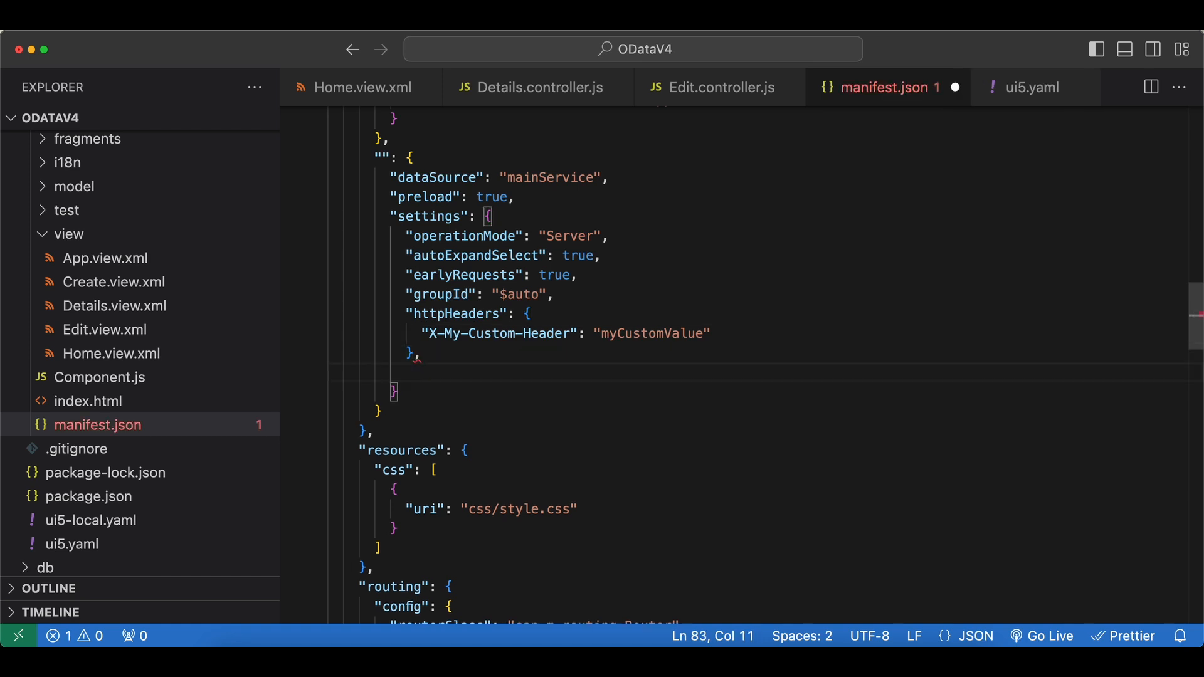
Add "sharedRequests": false after httpHeaders in the default model settings and save manifest.json.
type("\"s\"")
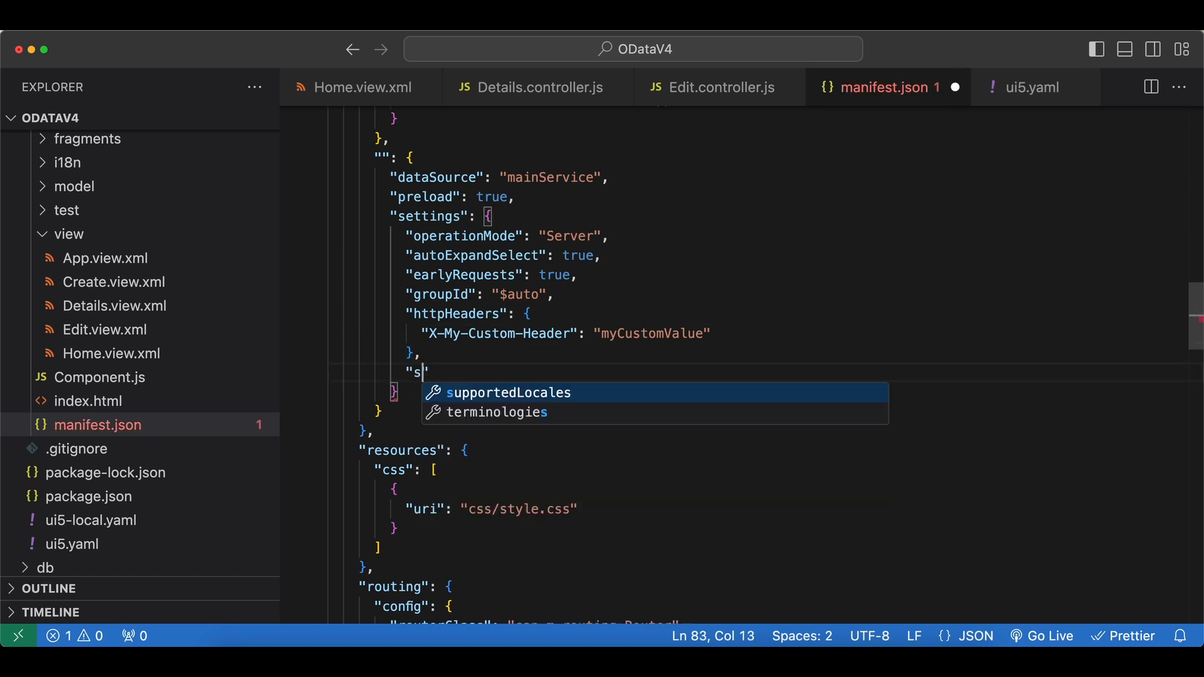
type("haredReque")
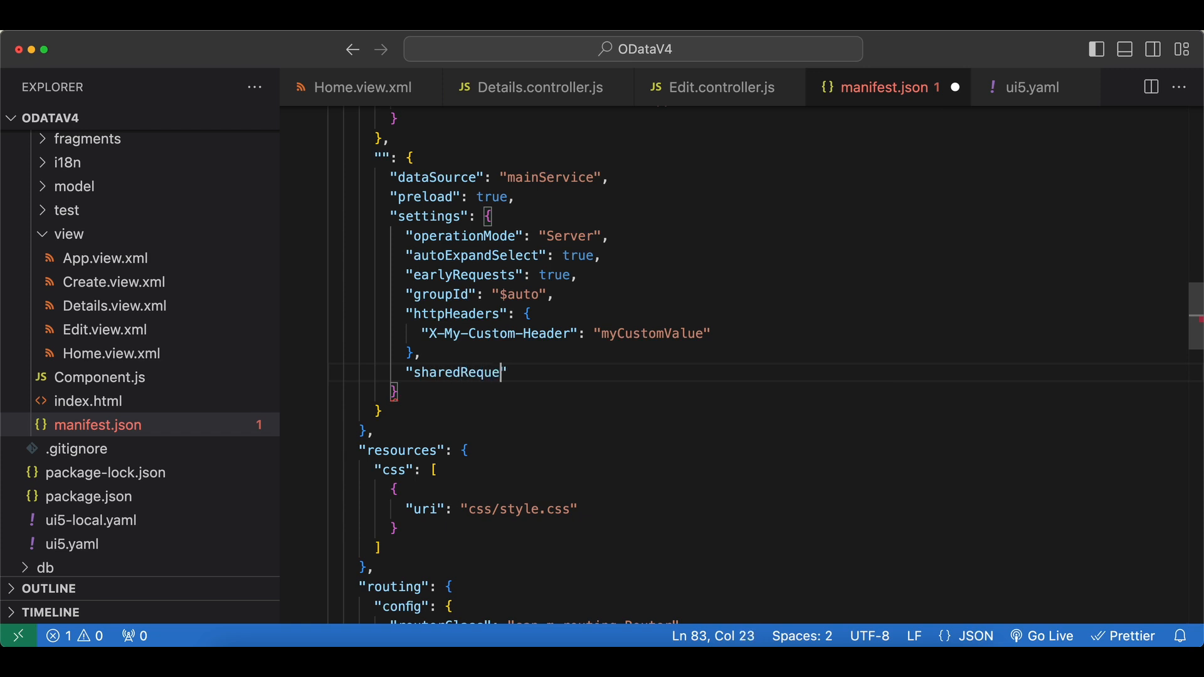
type("sts\"")
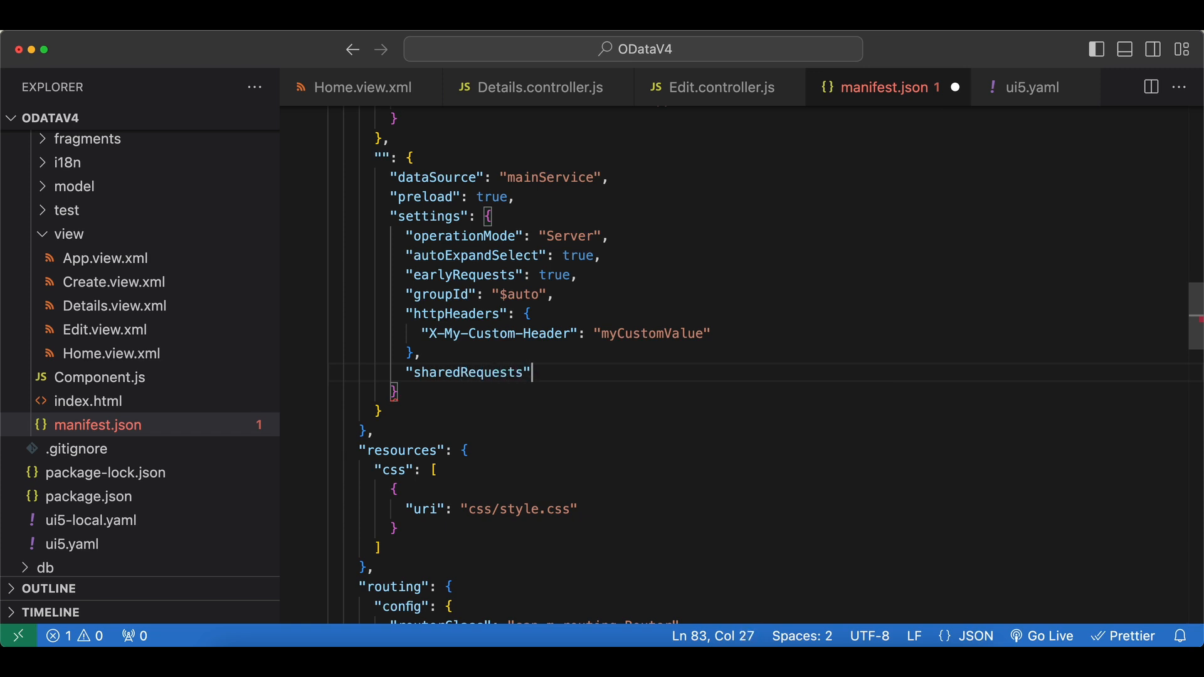
type(": tur")
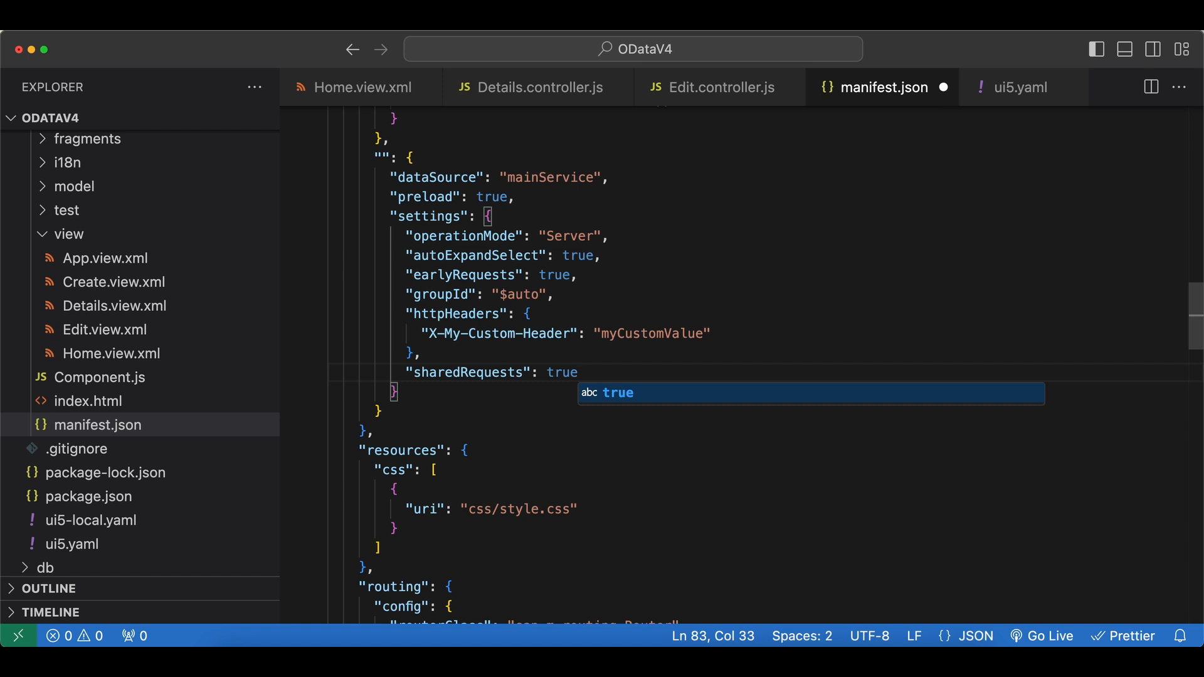
type("f")
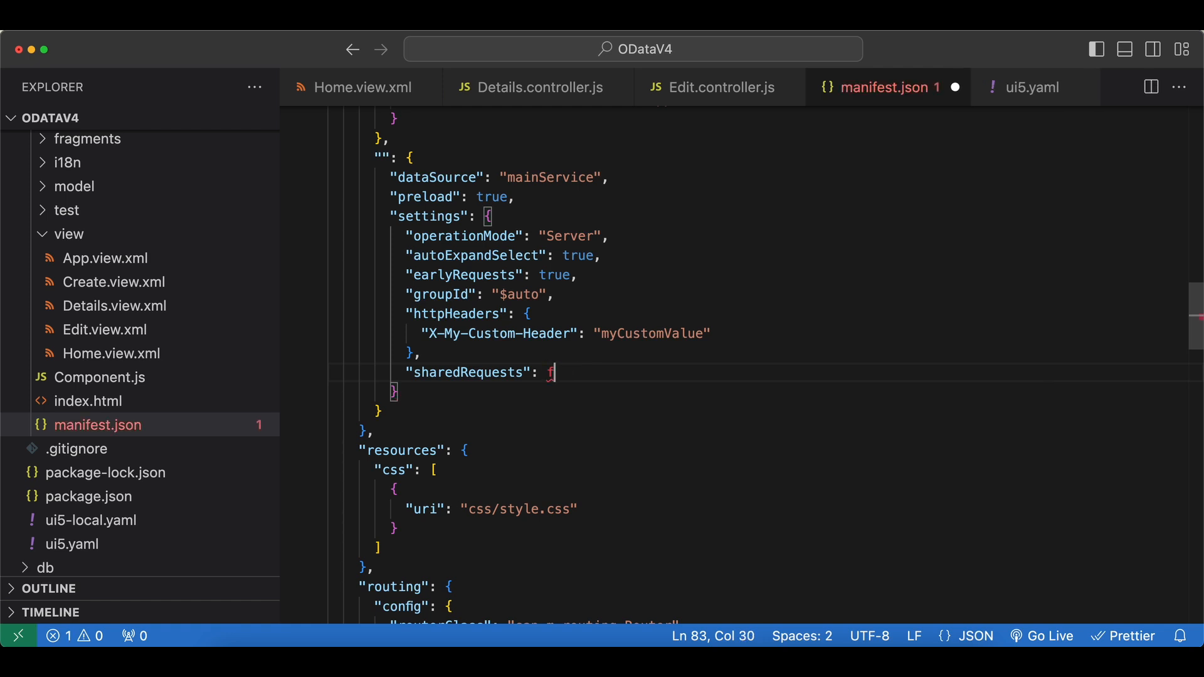
type("alse")
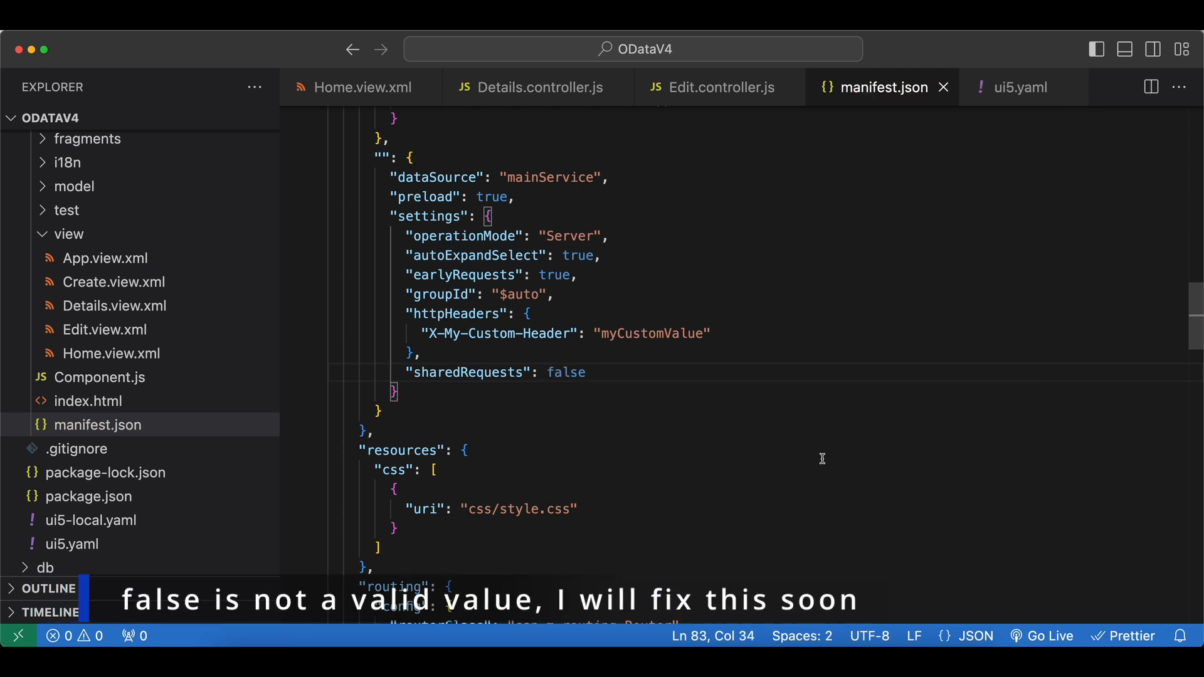
left_click(362, 86)
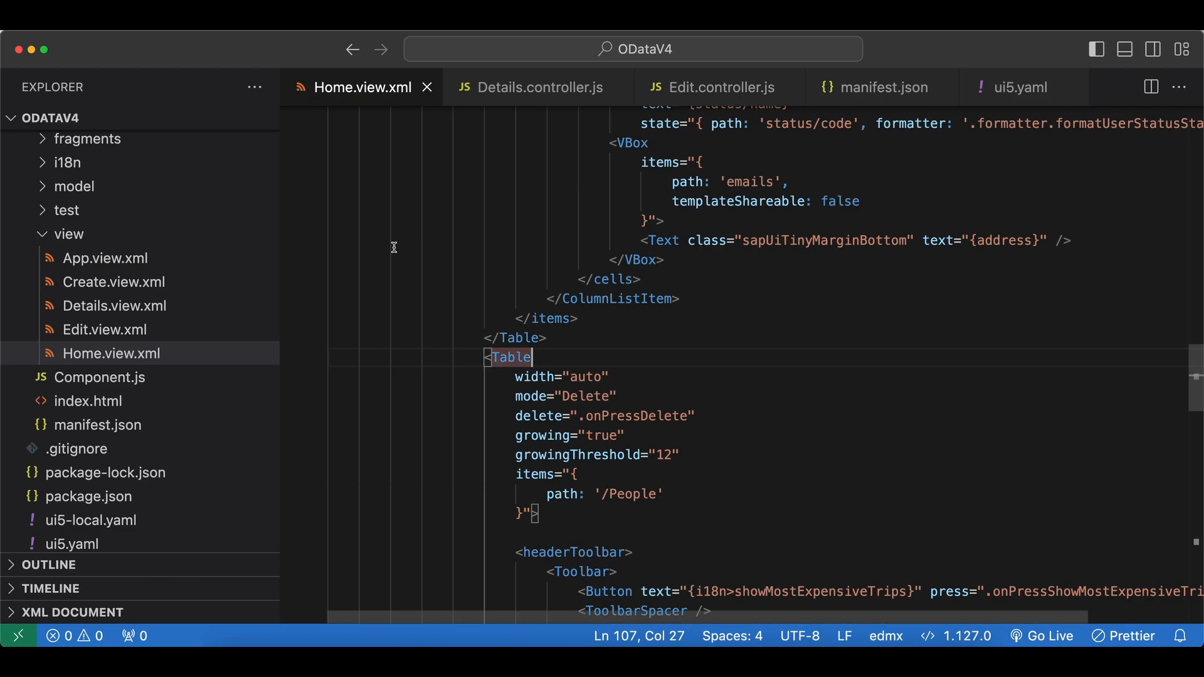
mouse_move(903, 87)
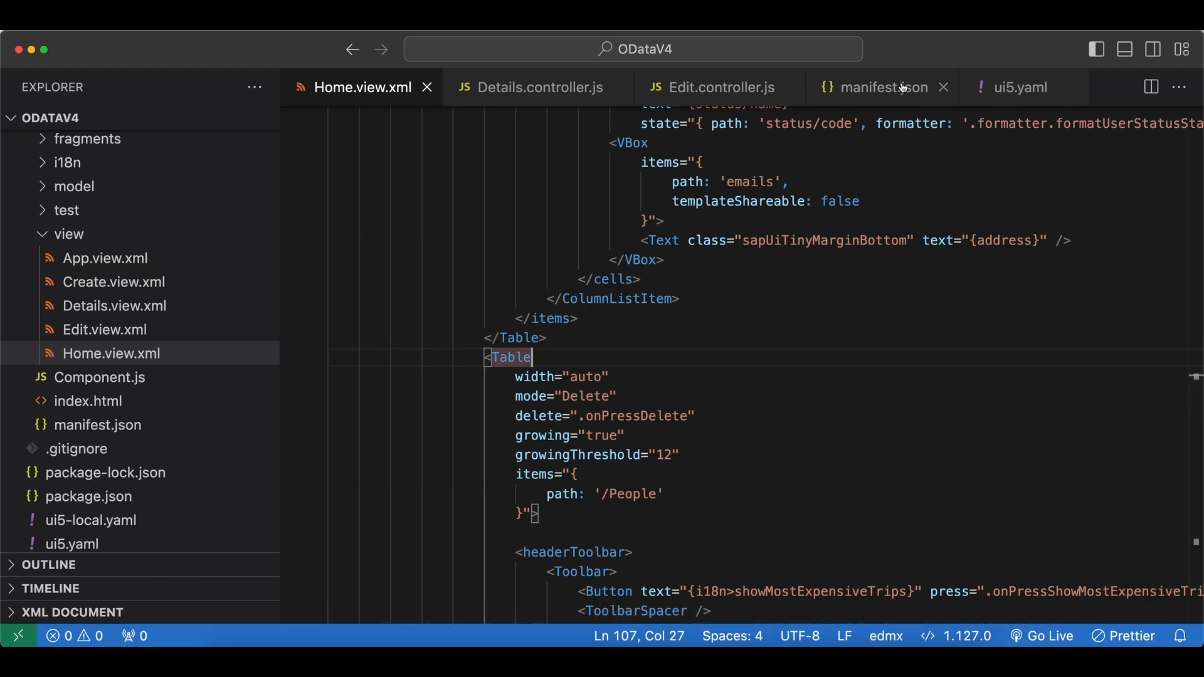
Check the sharedRequests false value in manifest.json, then scroll to the end of Home.view.xml.
left_click(885, 86)
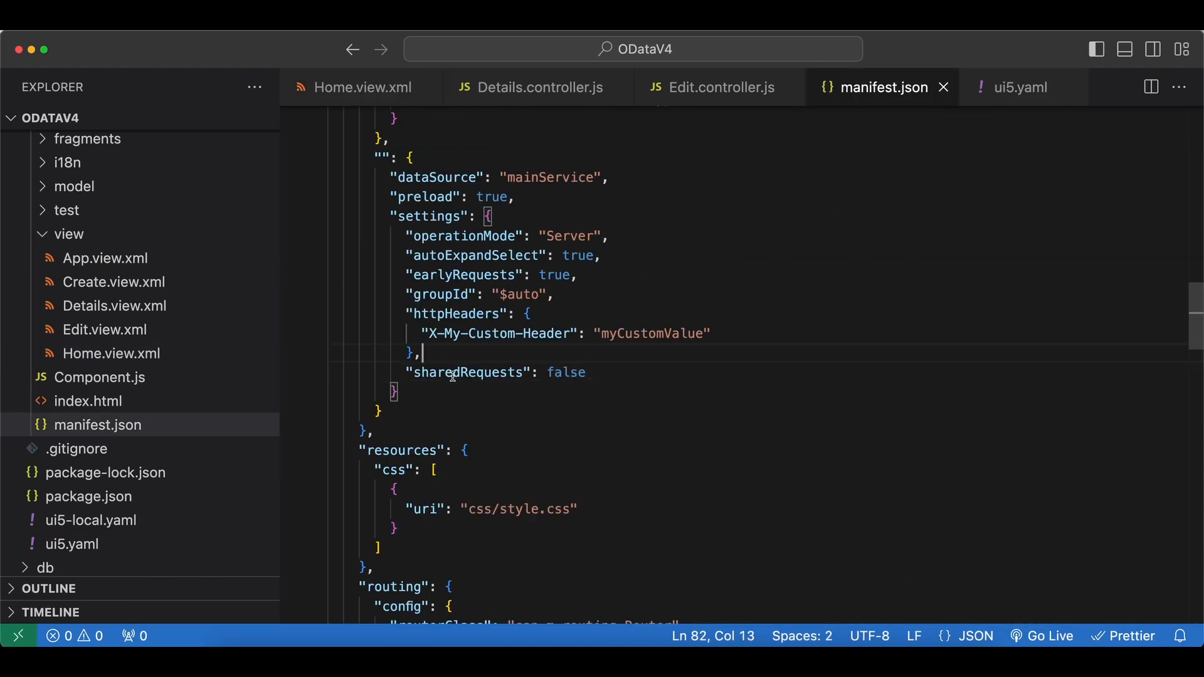
double_click(566, 373)
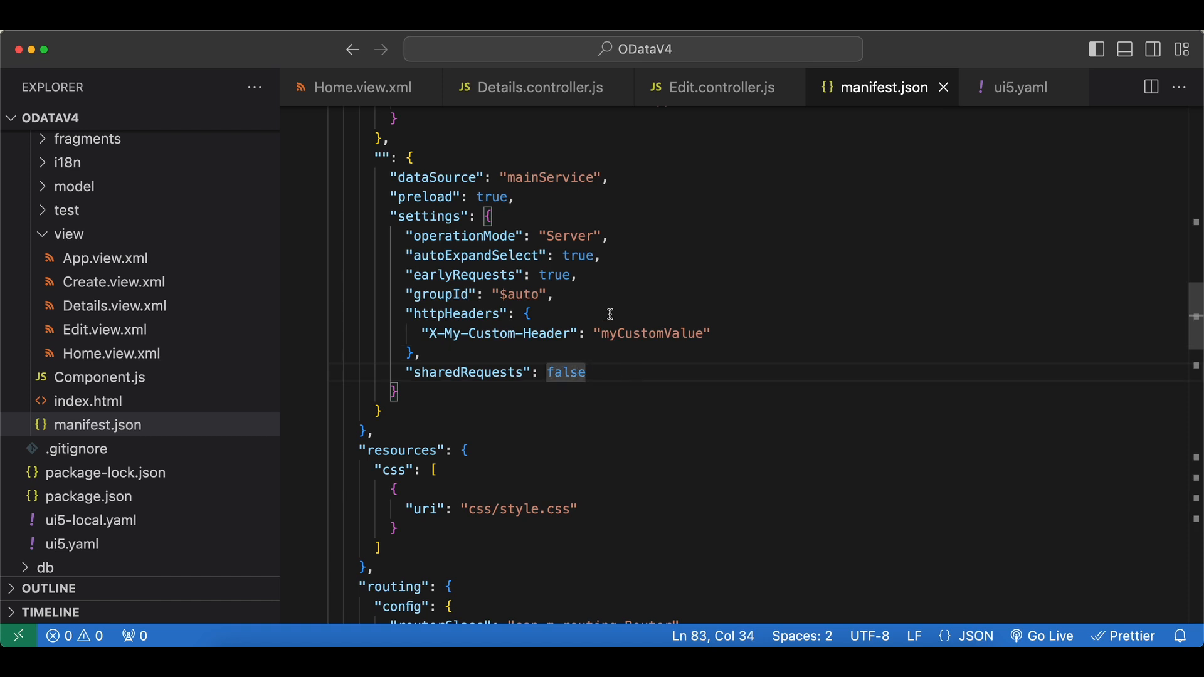
left_click(361, 86)
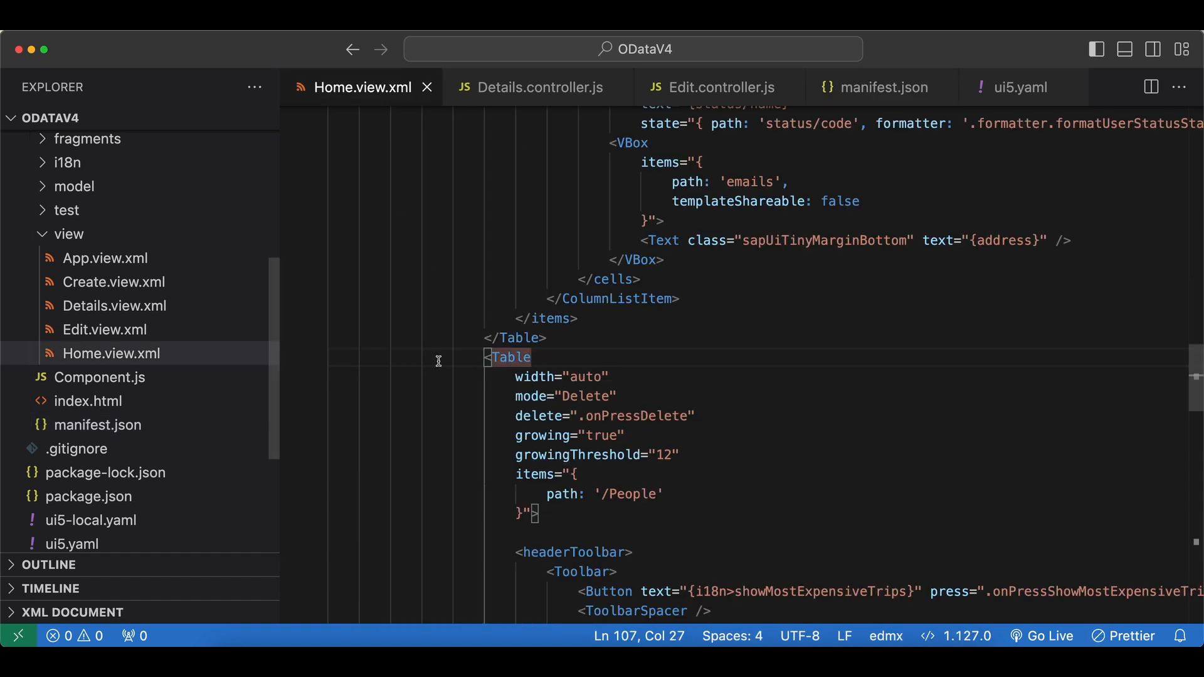
scroll("down", 3)
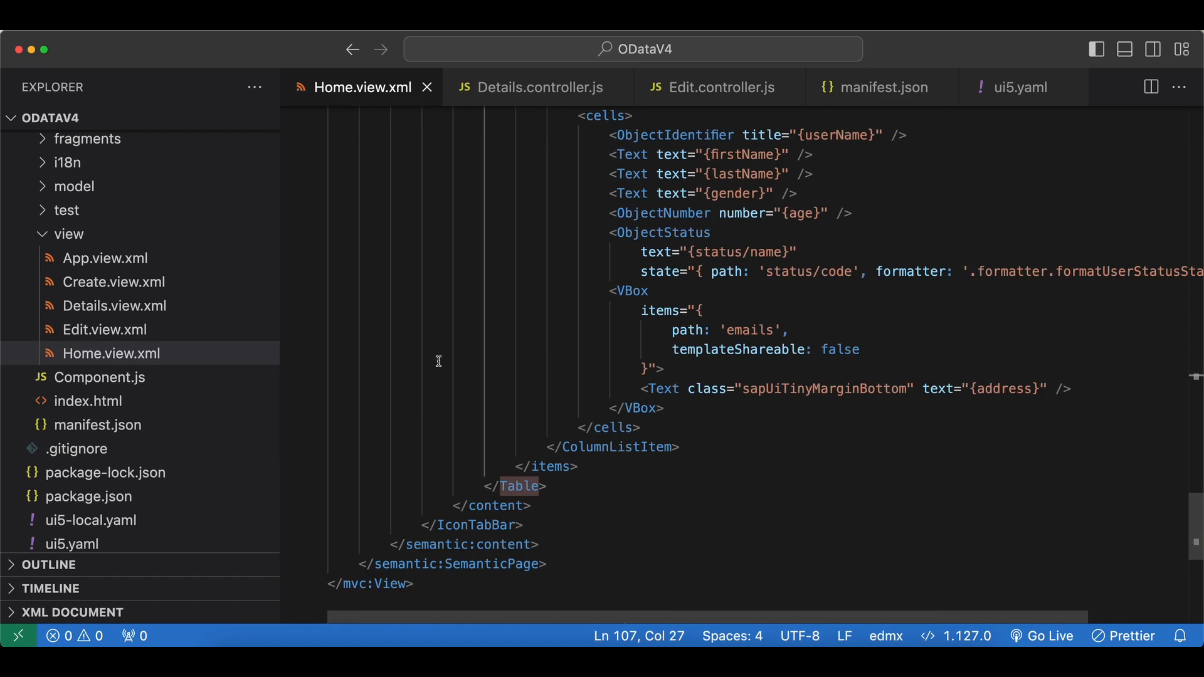
scroll("down", 3)
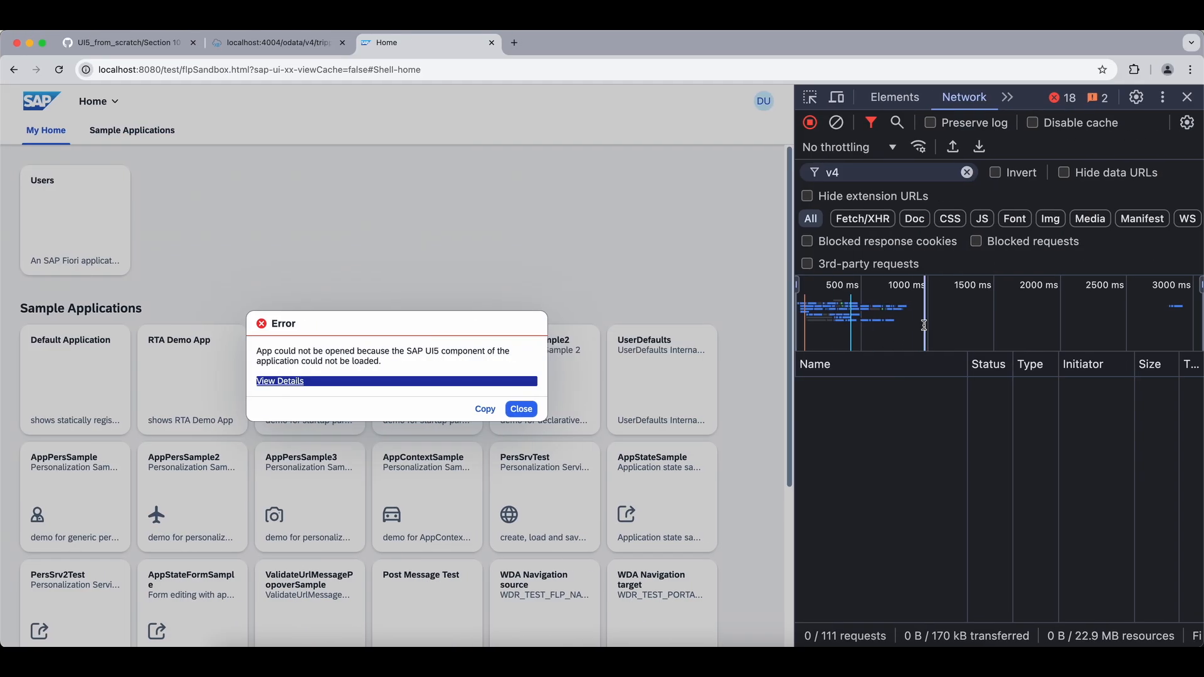
Switch DevTools from the Network log to the Console panel to see the loading error.
left_click(1007, 97)
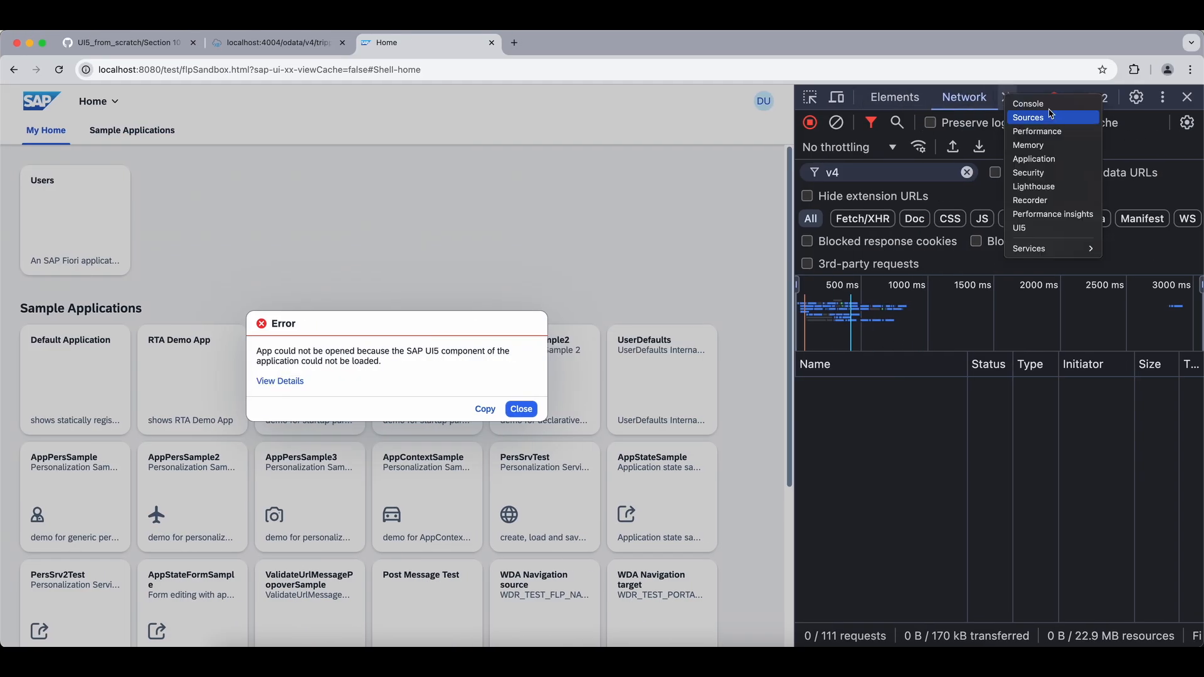
left_click(1027, 104)
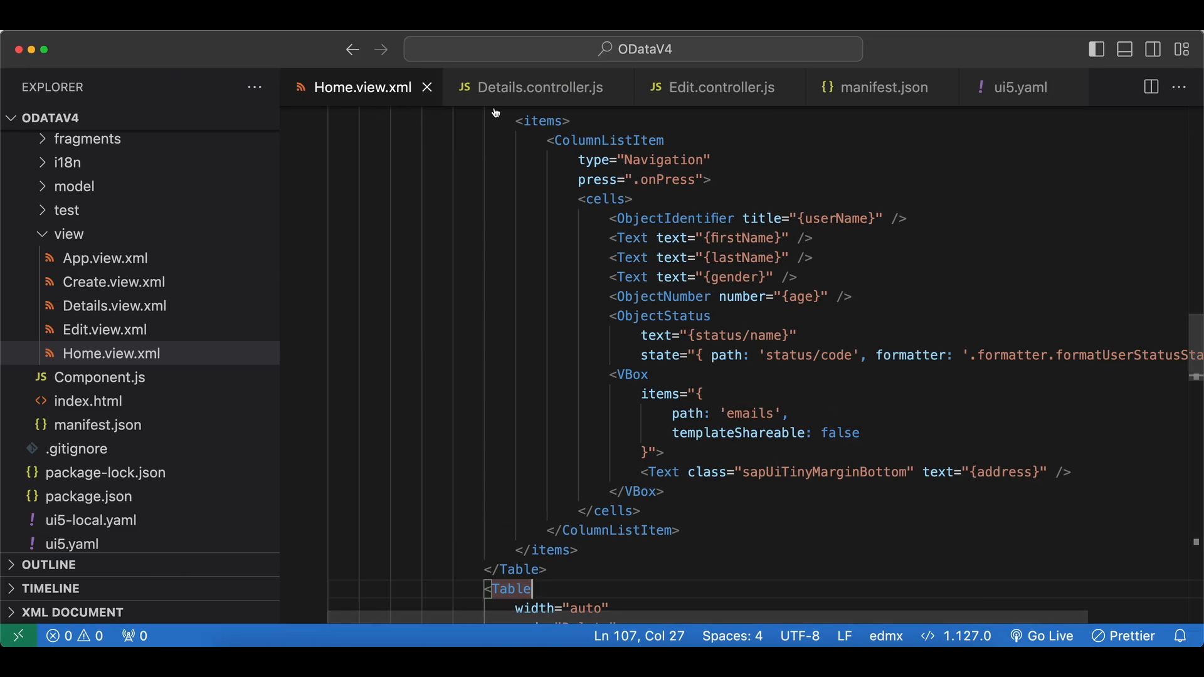
Return to manifest.json and select the whole sharedRequests entry.
left_click(882, 86)
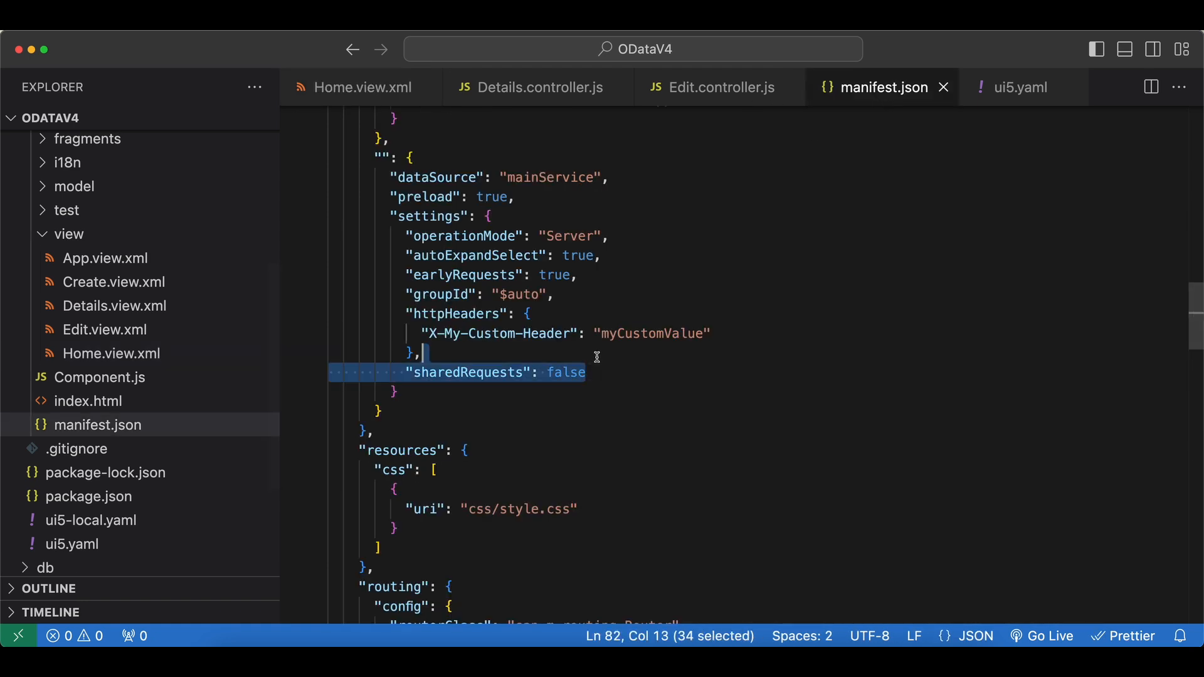
key("Delete")
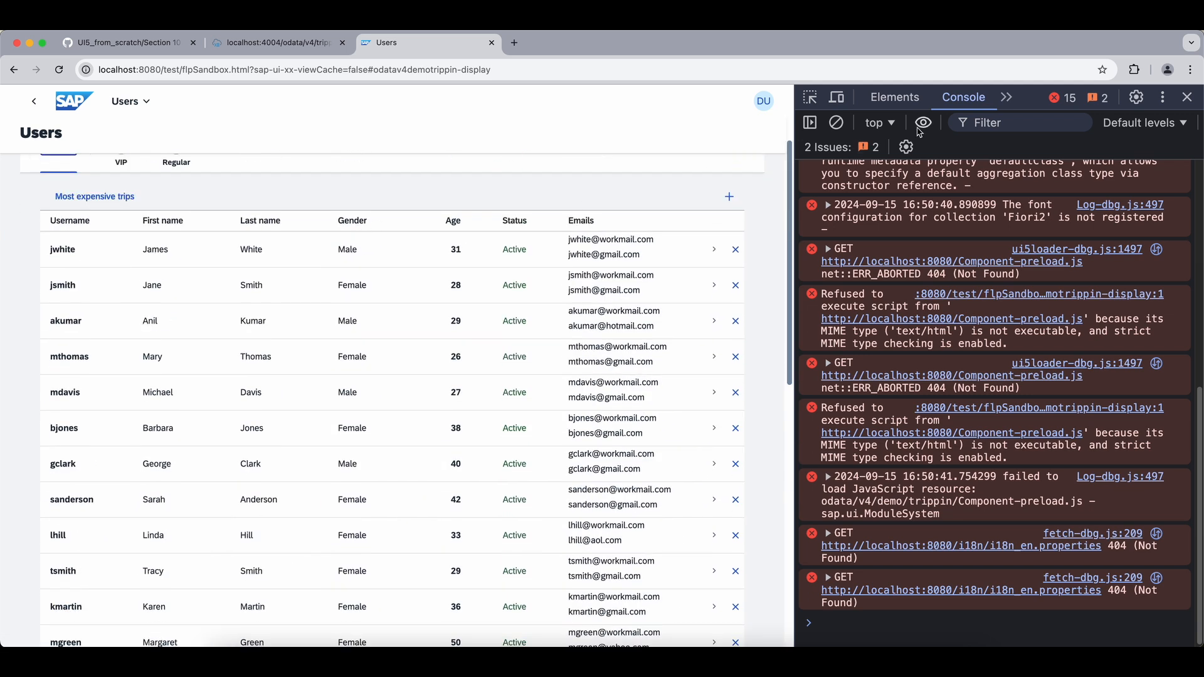
In the Network log, view the $batch request payload carrying X-My-Custom-Header: myCustomValue.
left_click(963, 96)
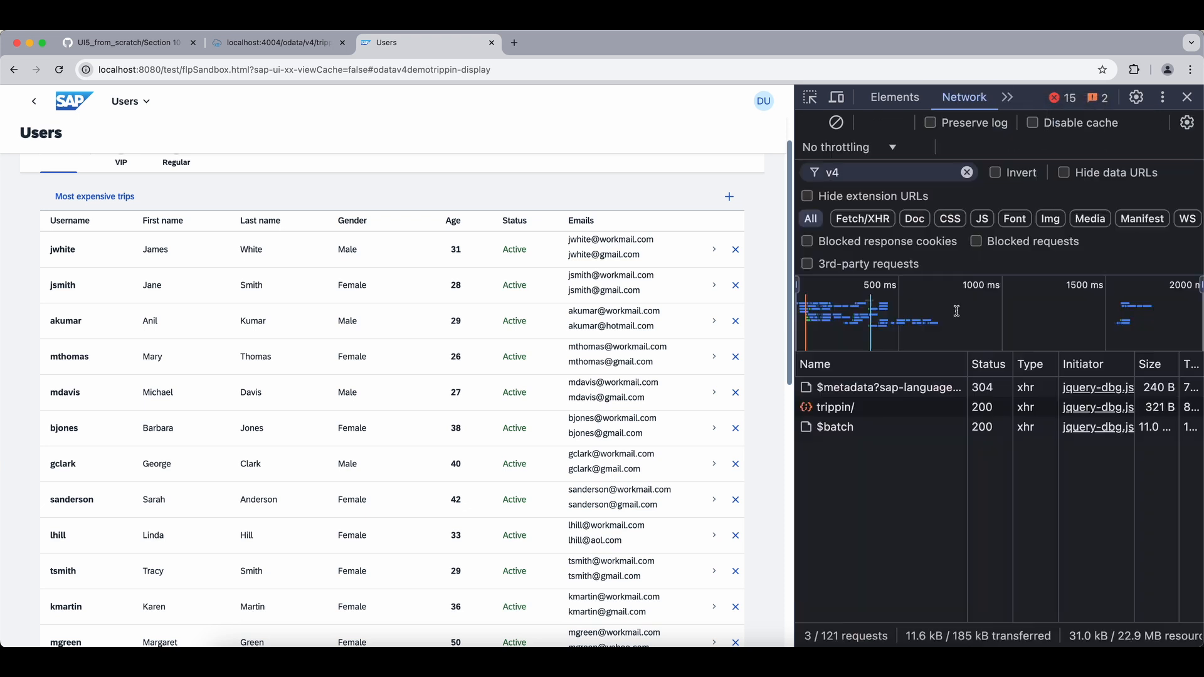
left_click(834, 426)
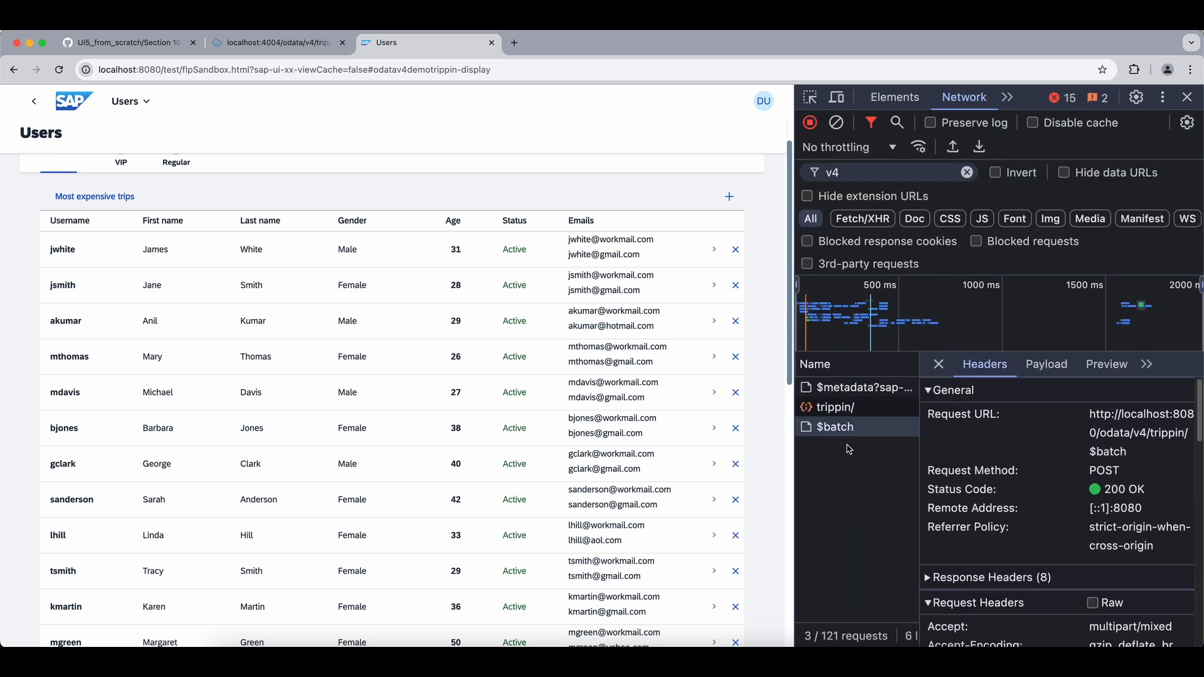
left_click(1046, 363)
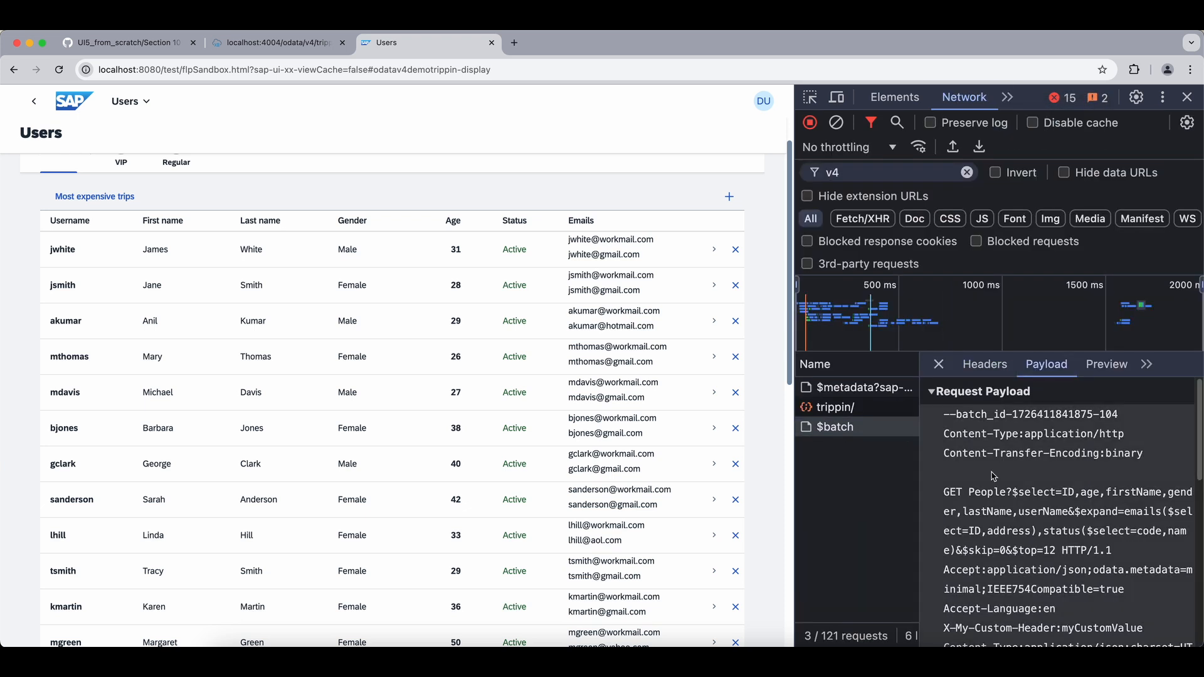
scroll("down", 3)
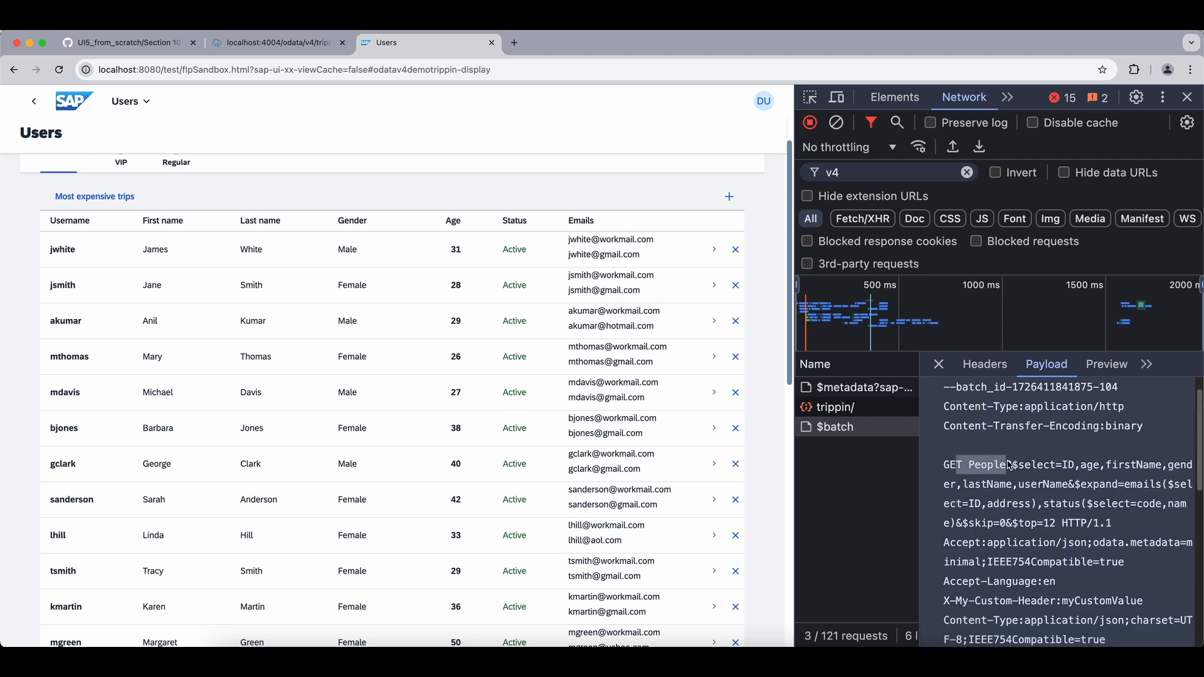
scroll("down", 3)
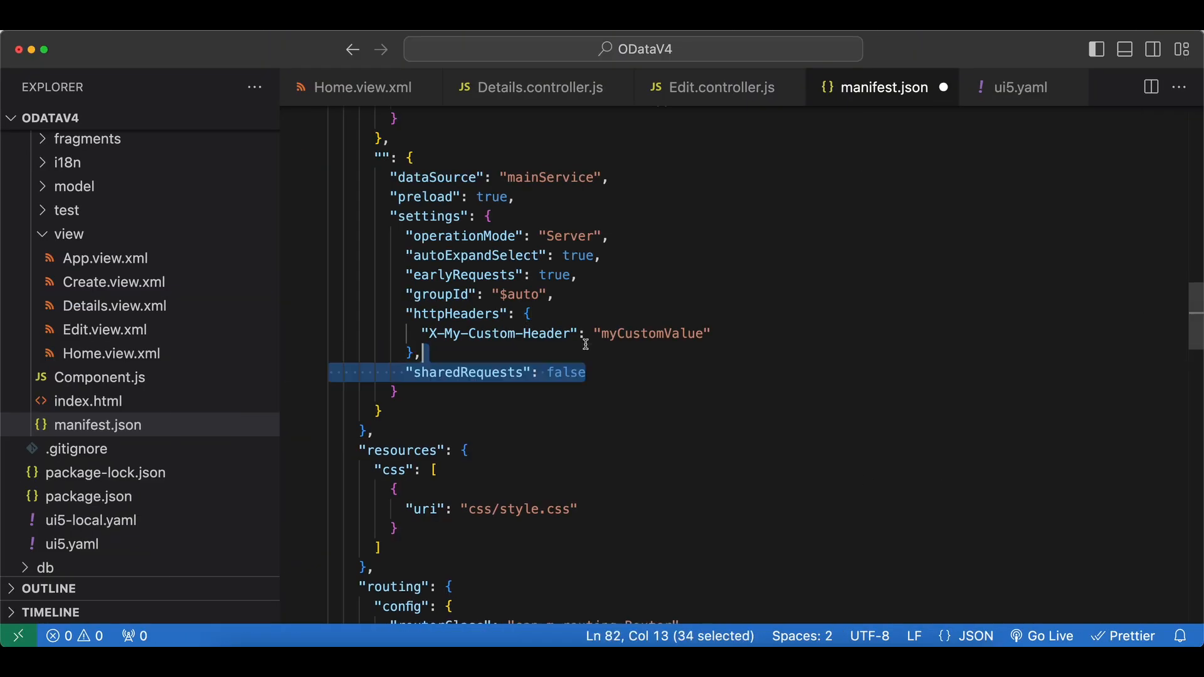
Reload the app and verify the new $batch payload shows X-My-Custom-Header and Group ID $auto.
type("true")
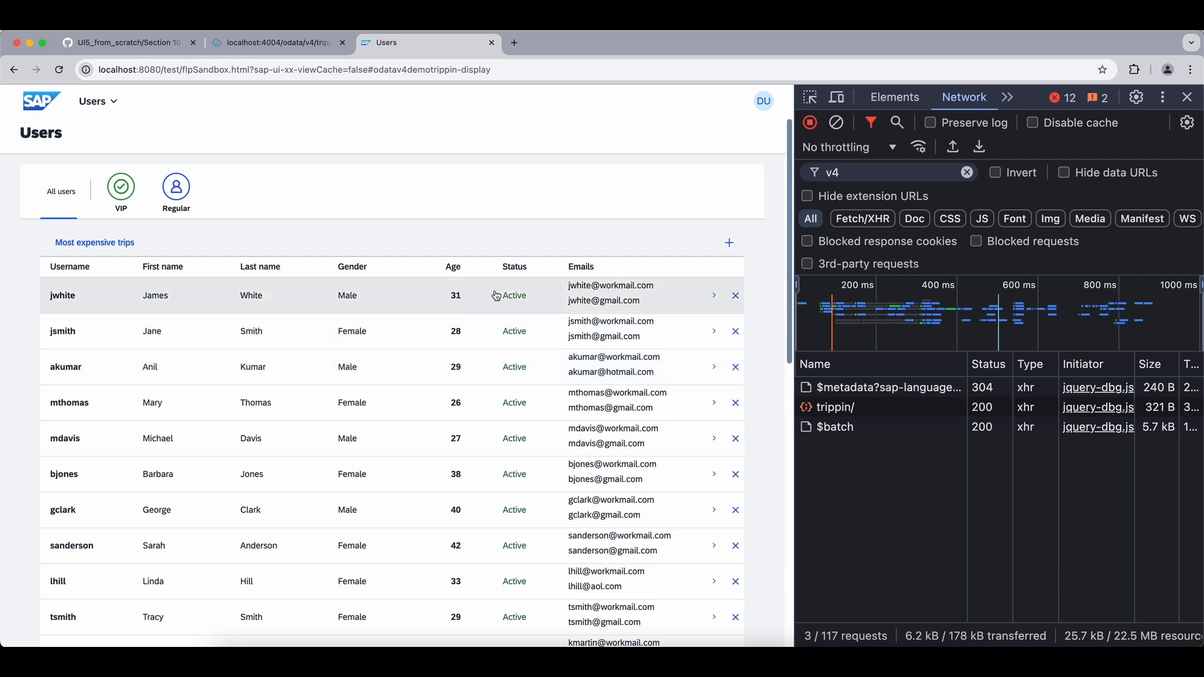
scroll("down", 3)
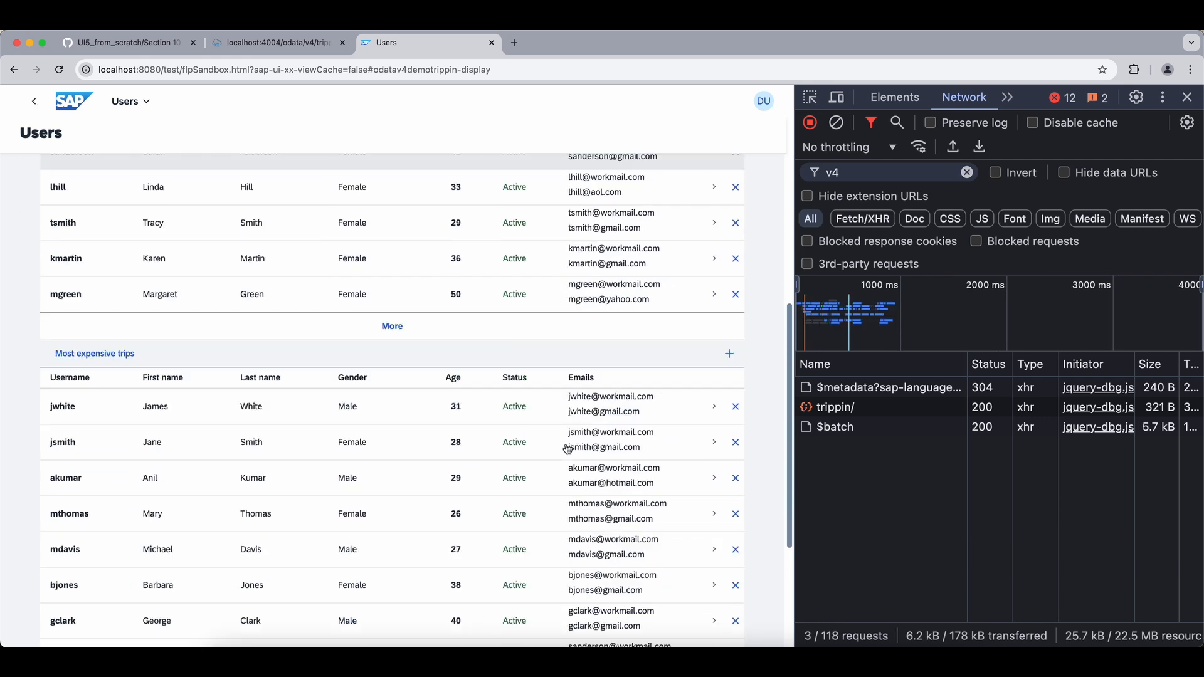
left_click(835, 426)
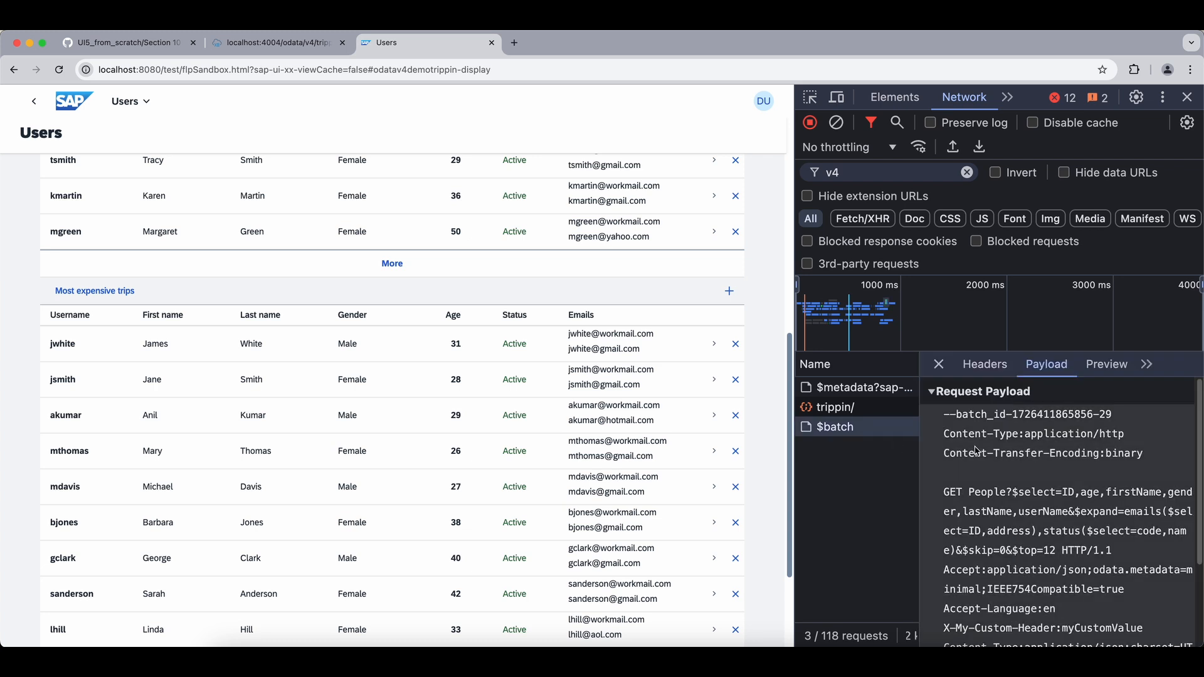
scroll("down", 3)
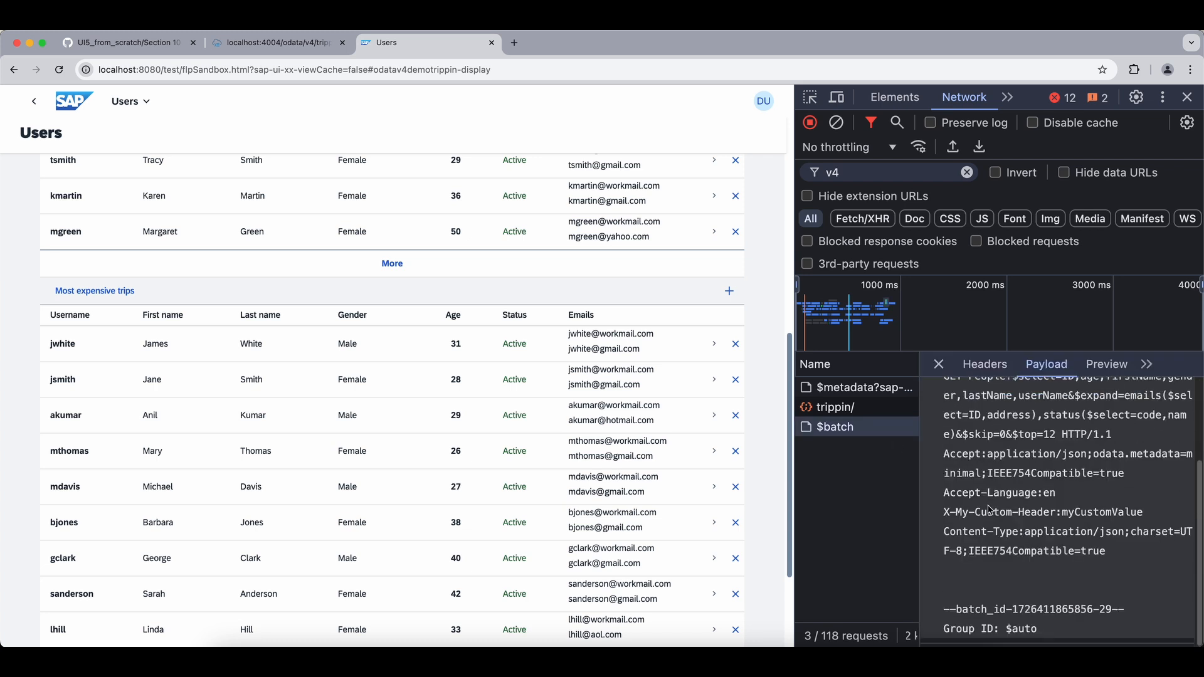
scroll("up", 3)
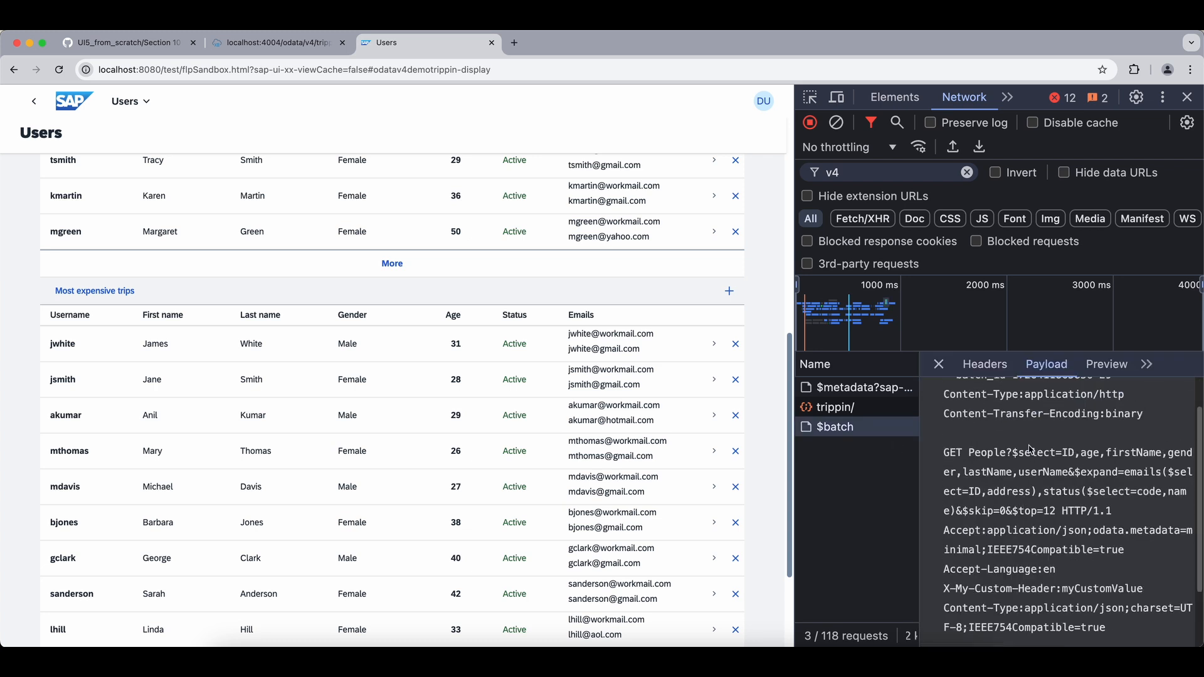
scroll("down", 3)
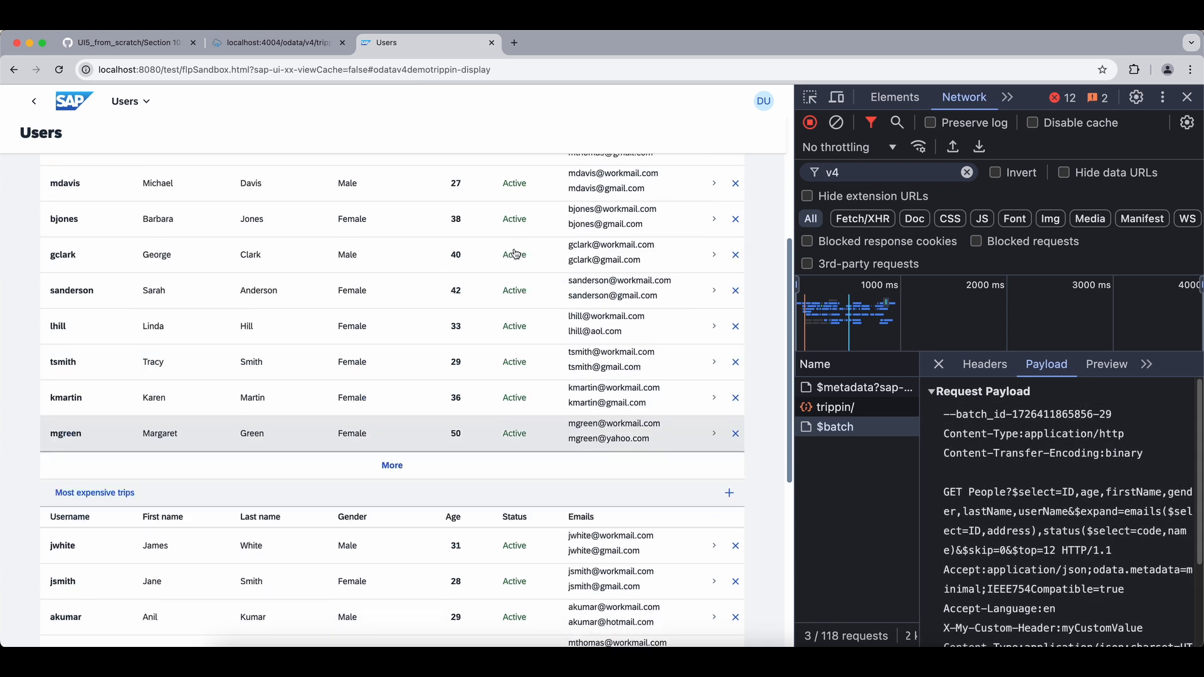
scroll("up", 3)
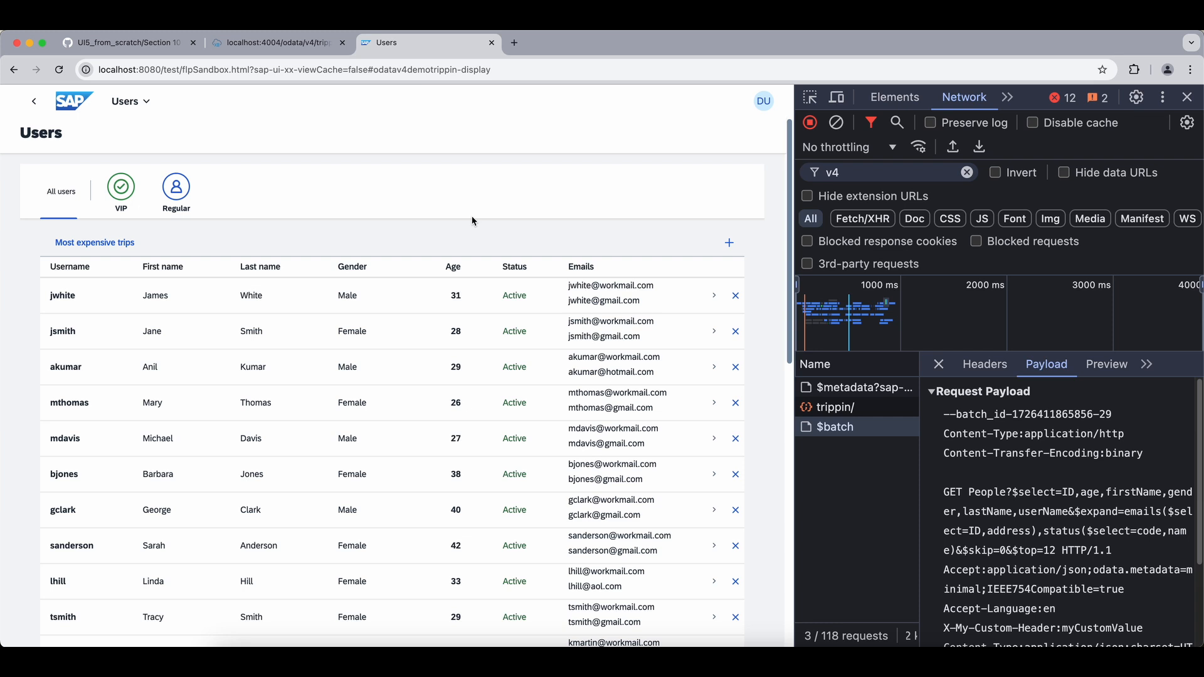
left_click(938, 364)
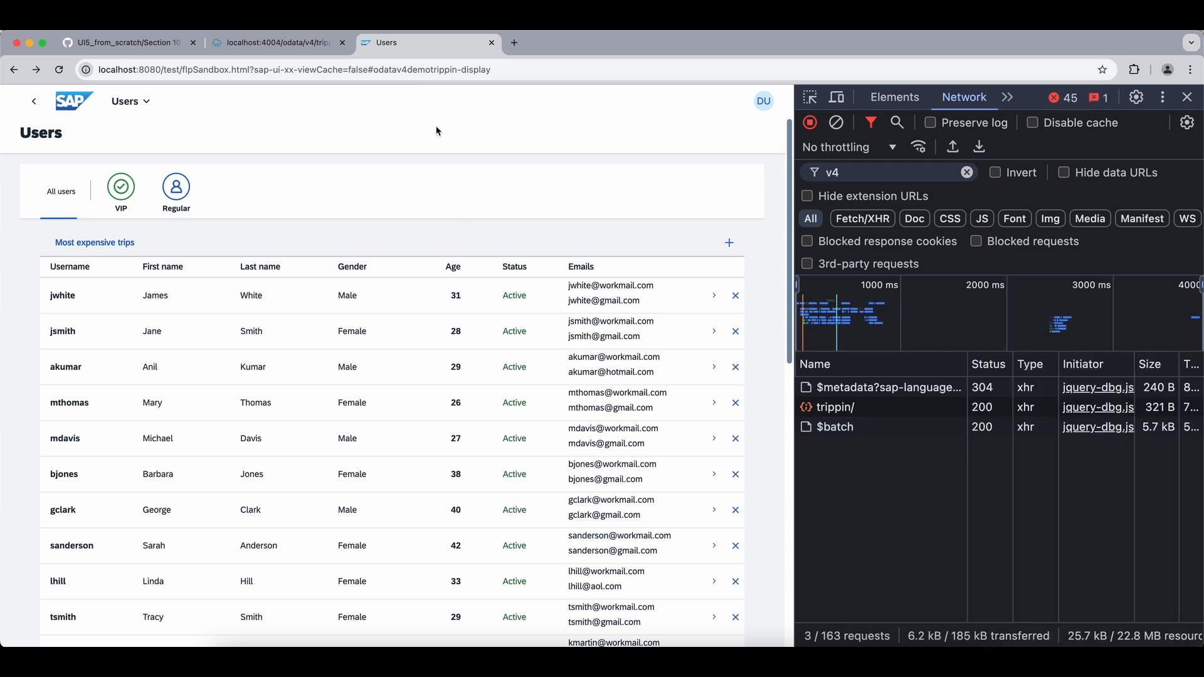
Open a user's details page and close the resulting read-only People error dialog.
left_click(398, 366)
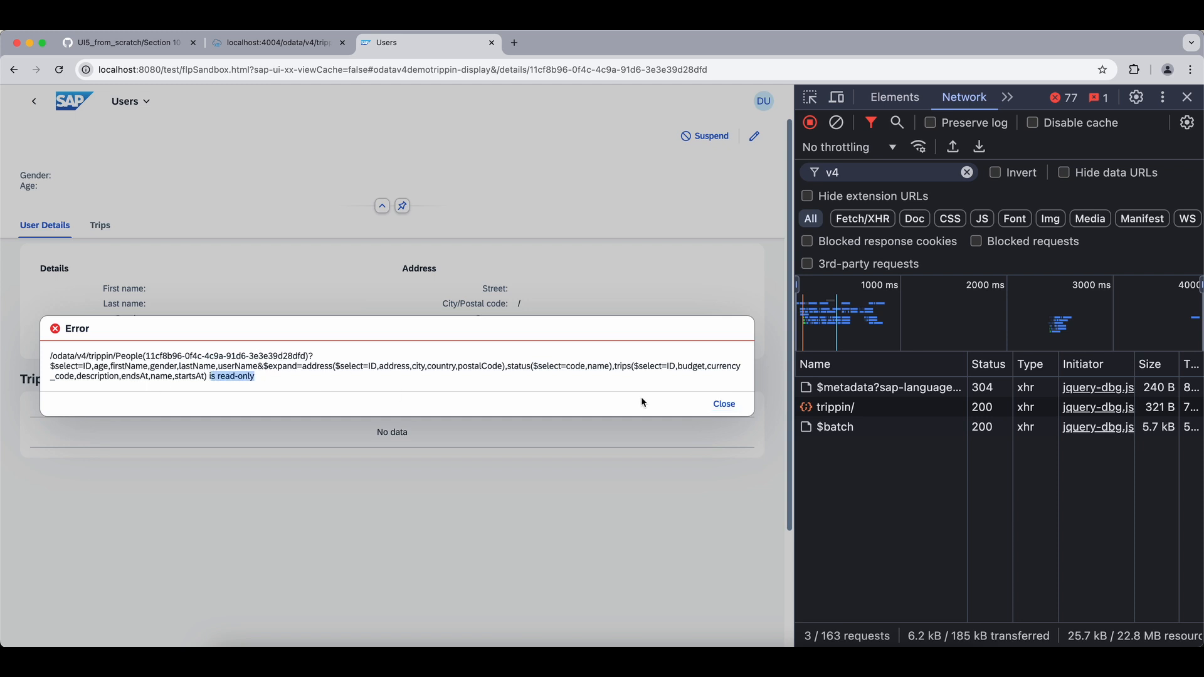
mouse_move(723, 404)
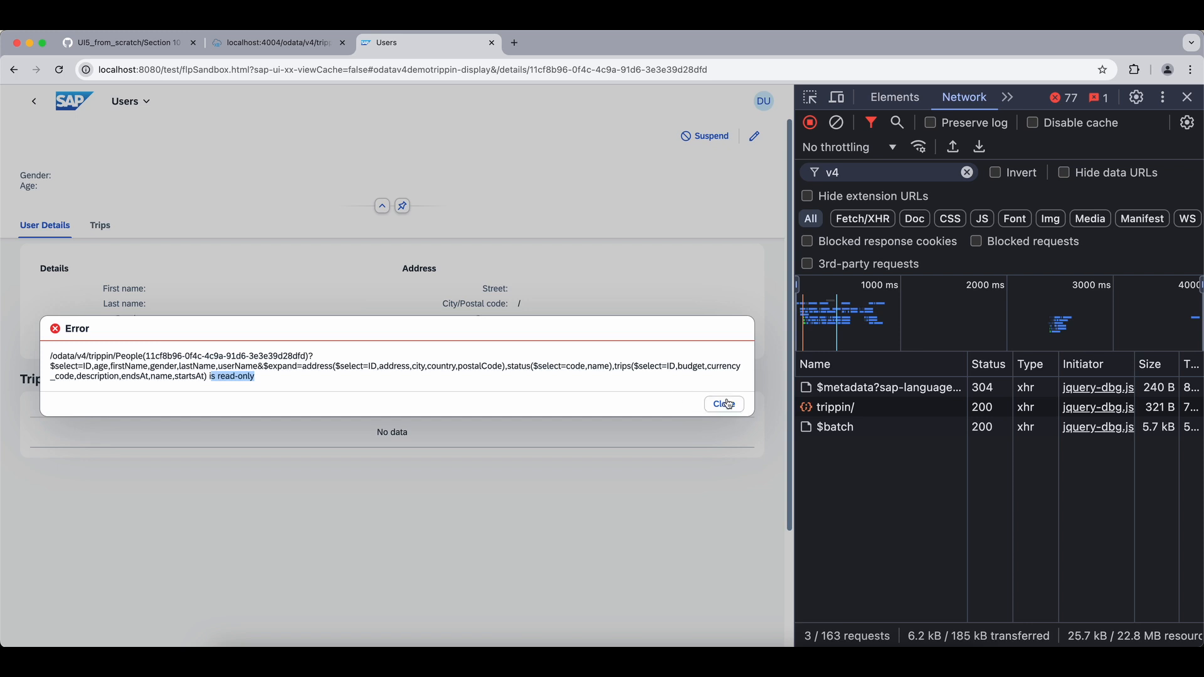
left_click(723, 404)
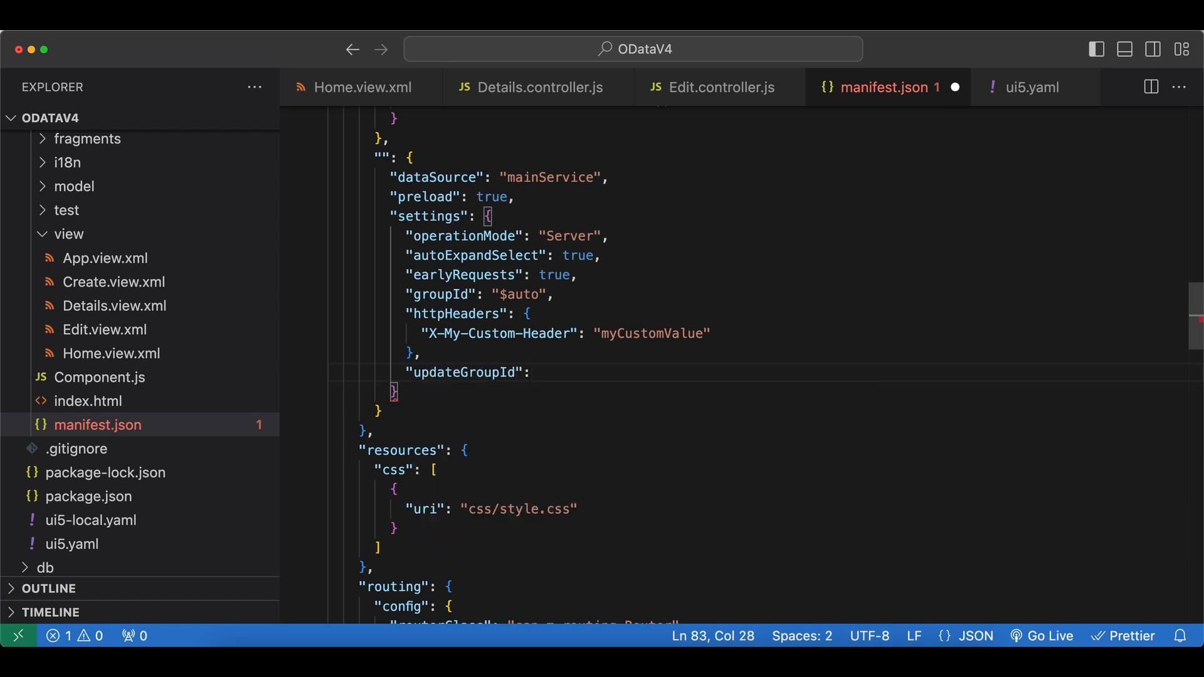
Add "updateGroupId": "" after httpHeaders in the model settings, then remove it again.
type("\"\"")
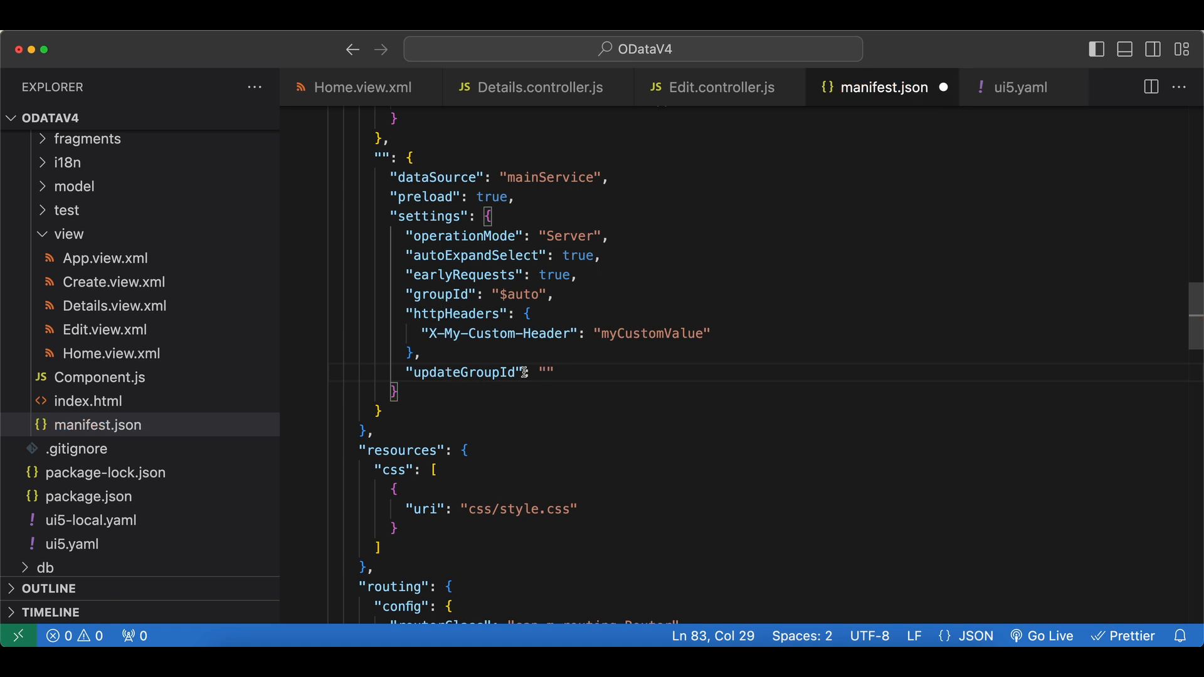
mouse_move(577, 372)
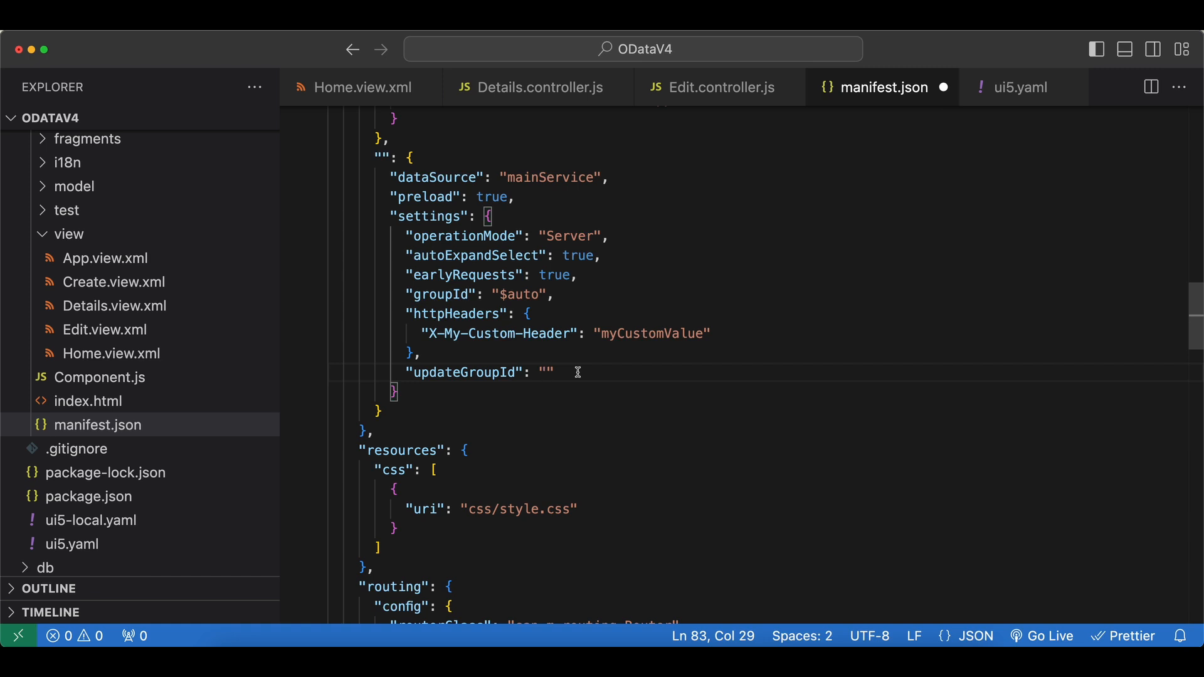
left_click(546, 372)
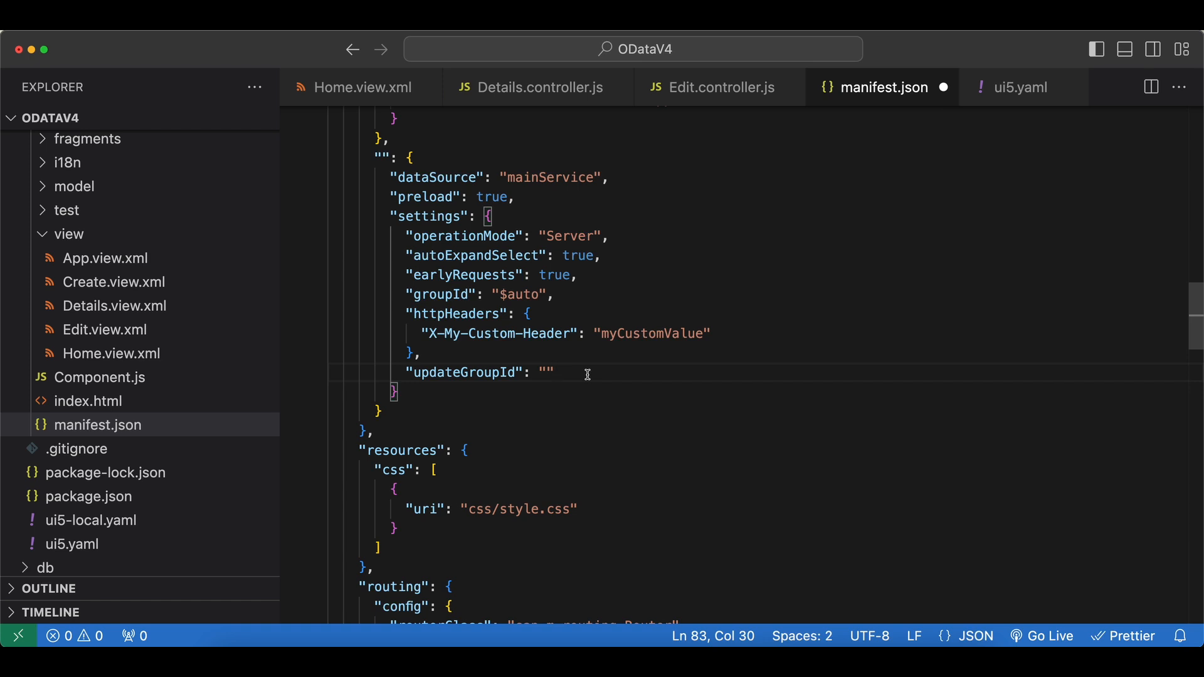
key("Backspace")
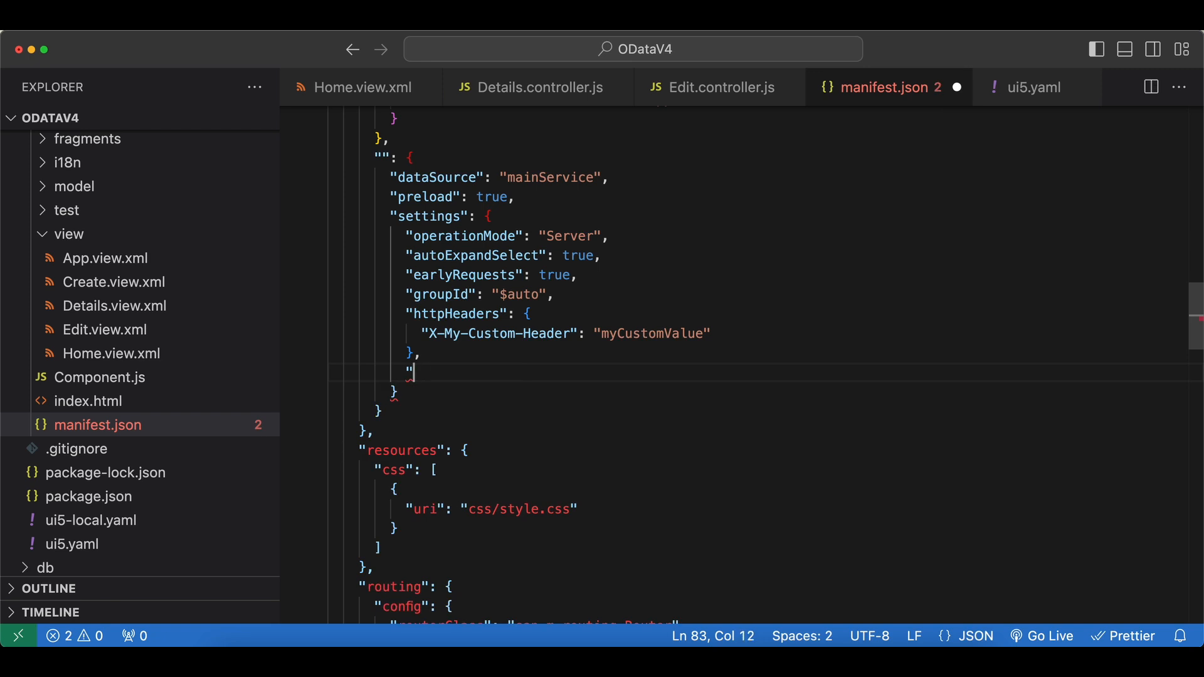
Write "groupProperties" with a fastGroup entry whose submit mode is "Auto".
type("hroupP")
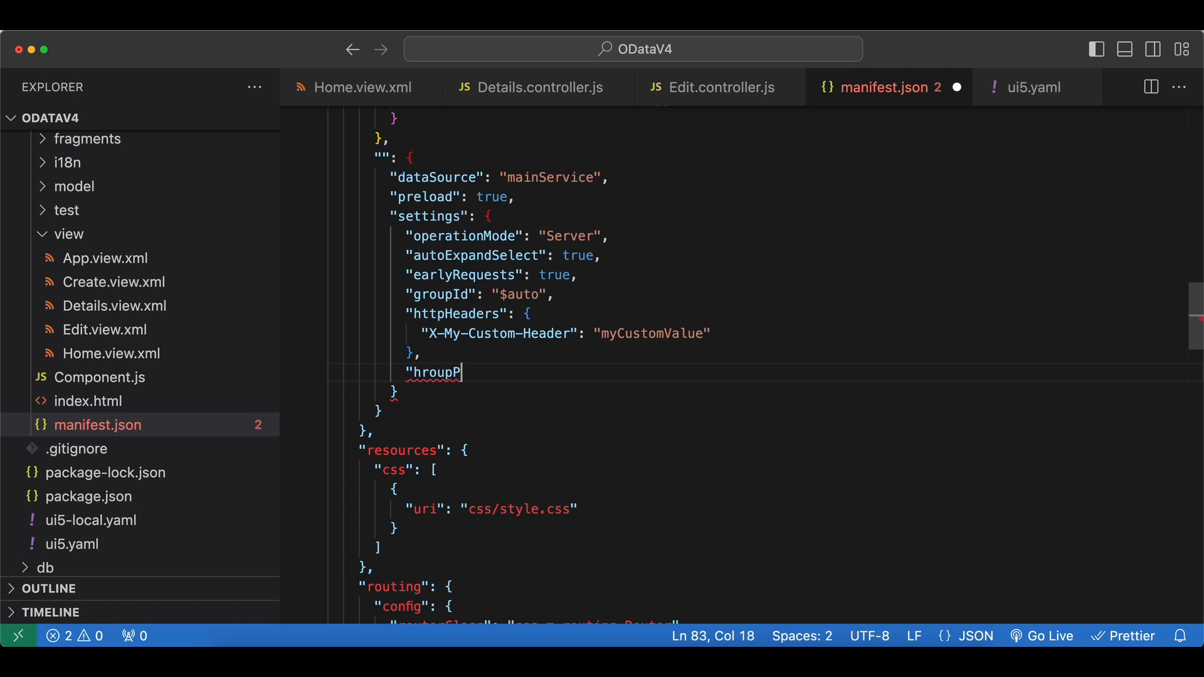
type("roperties")
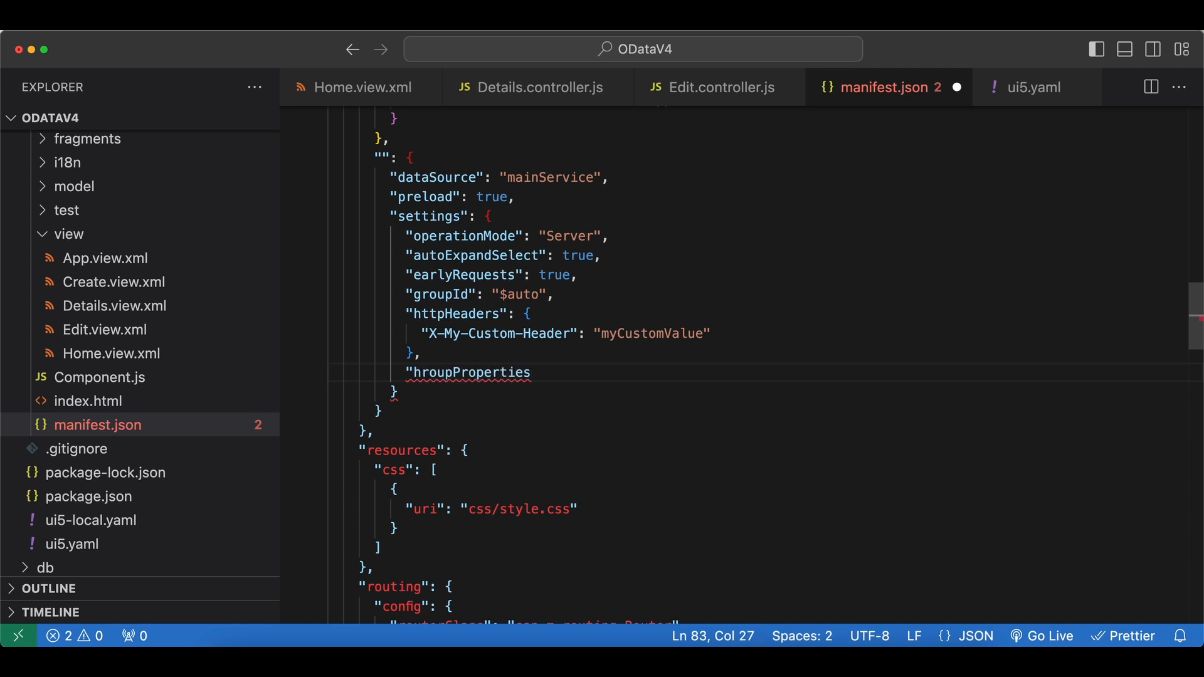
type("\"")
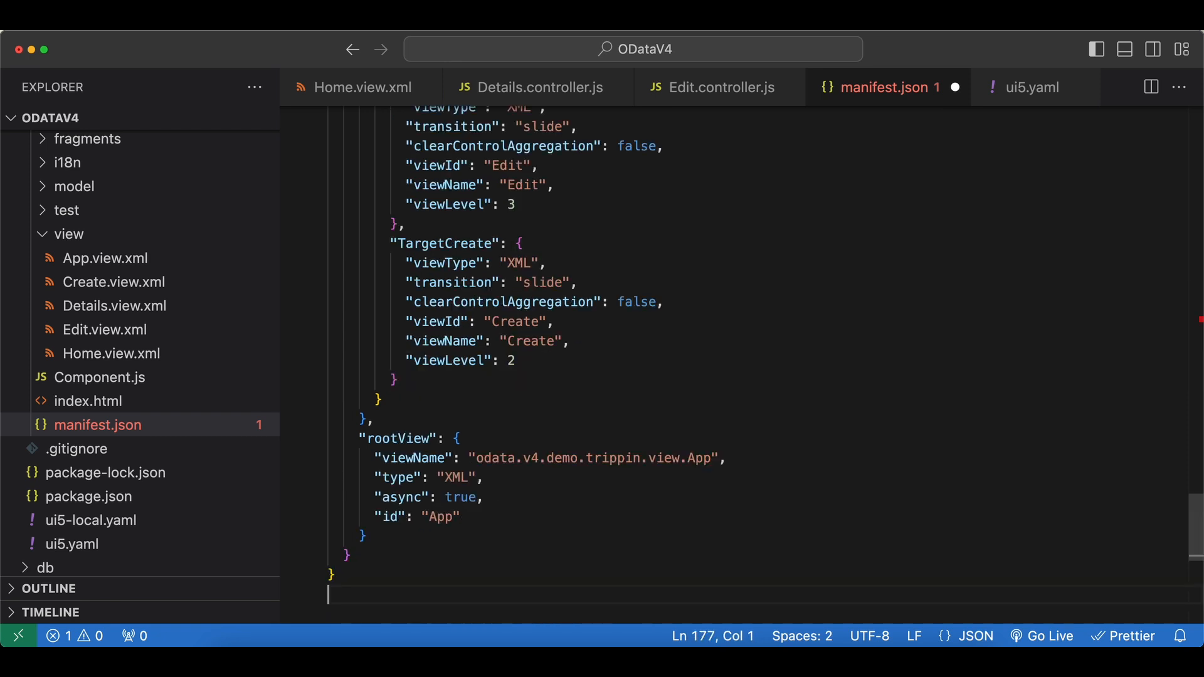
scroll("up", 3)
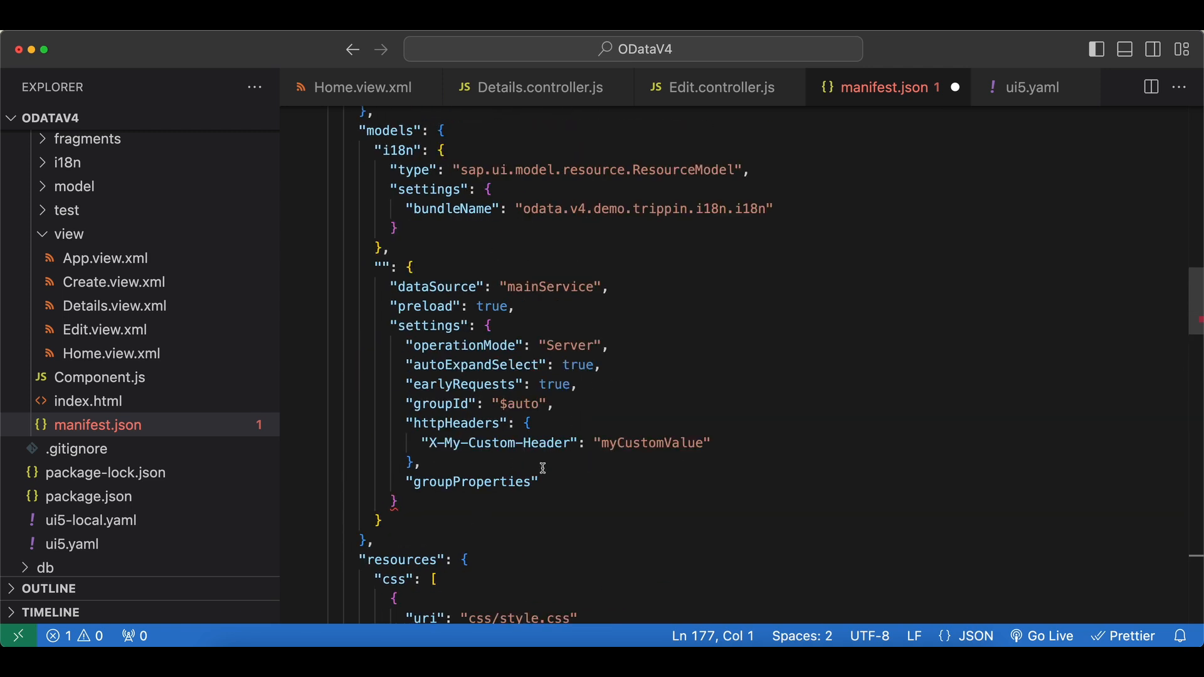
left_click(546, 482)
type(": {")
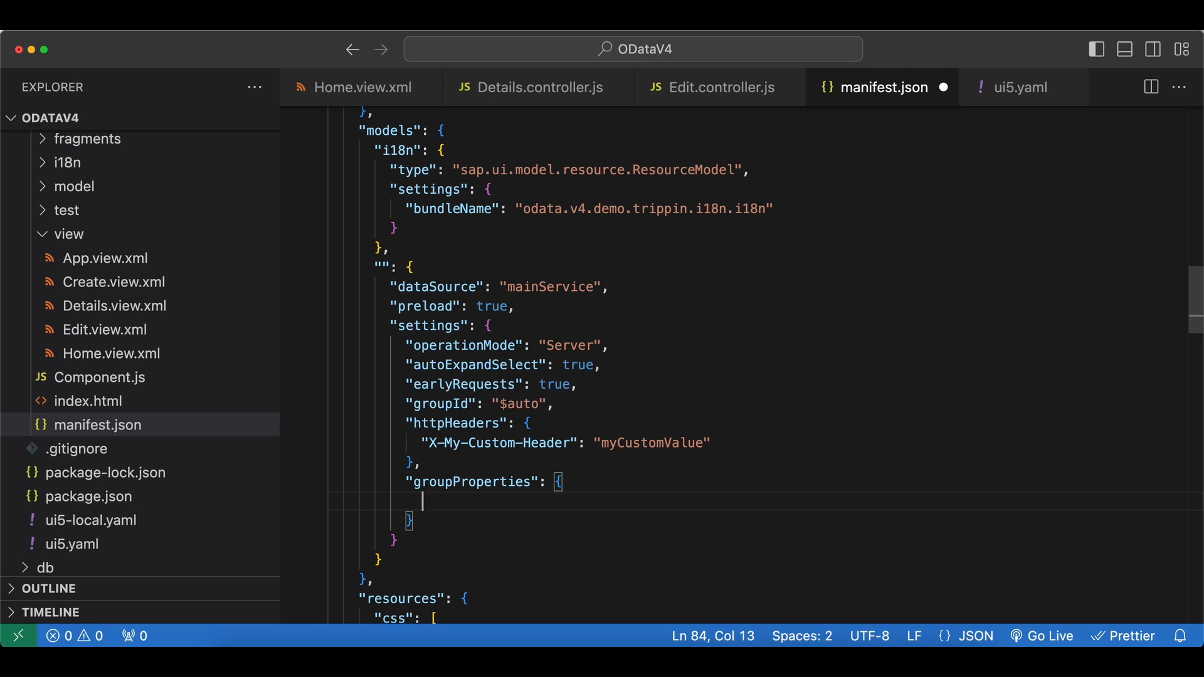
type("\"")
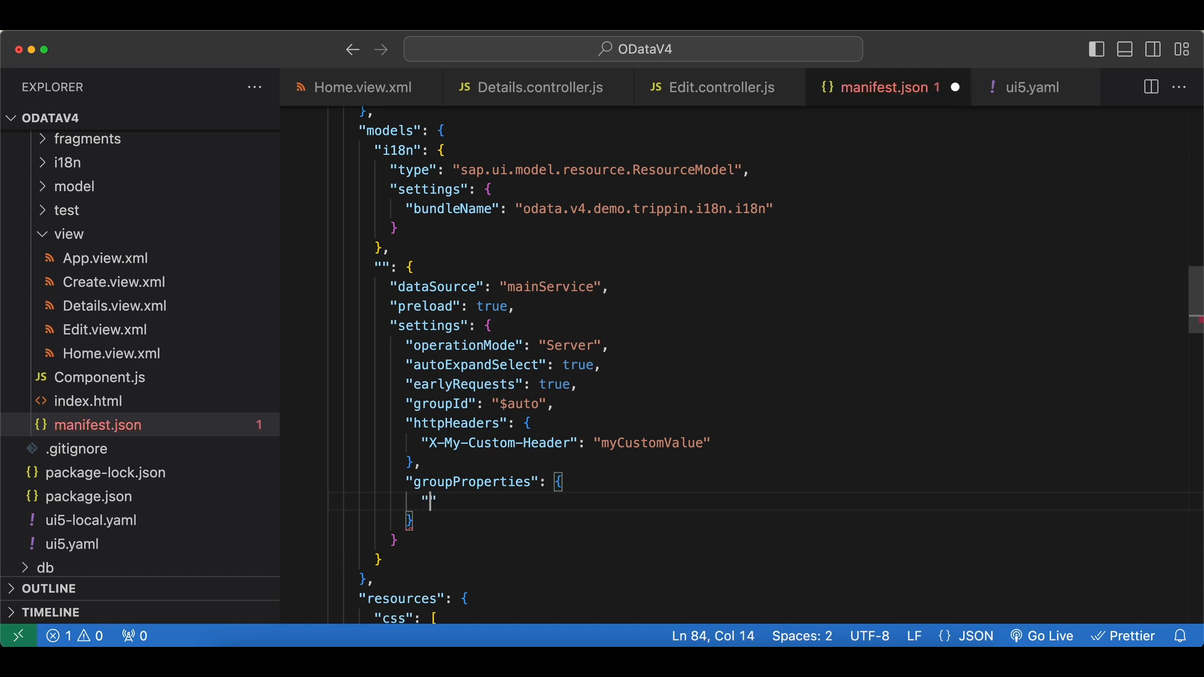
type("fastGrou")
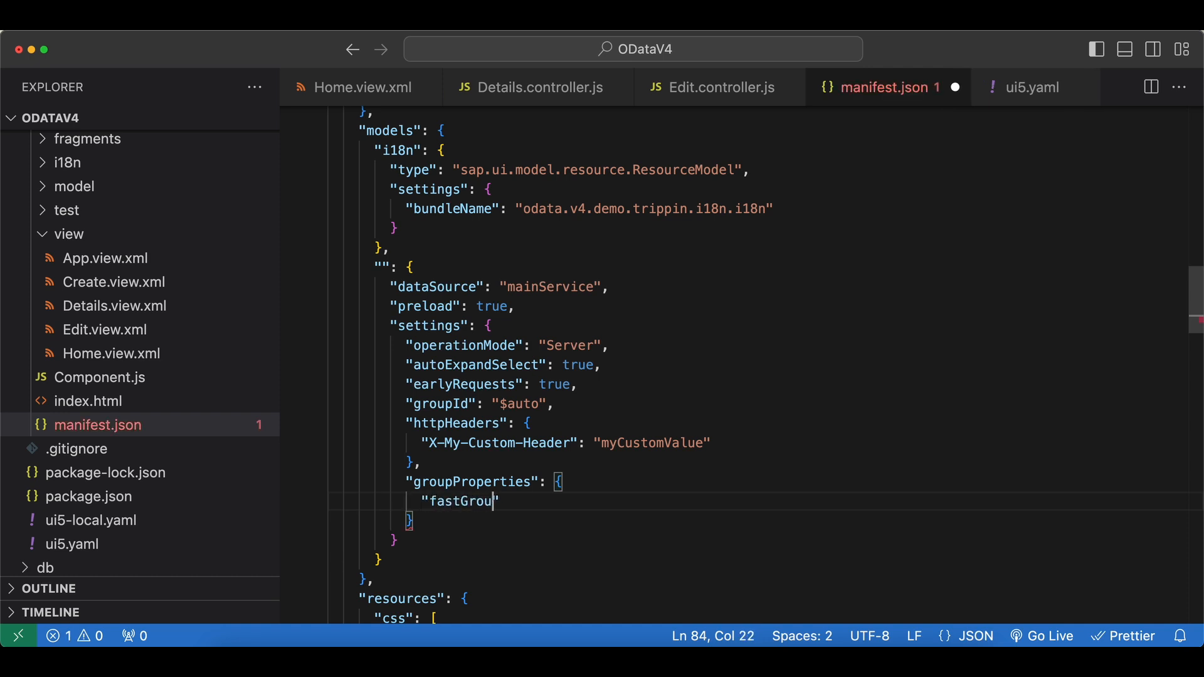
type("p\":")
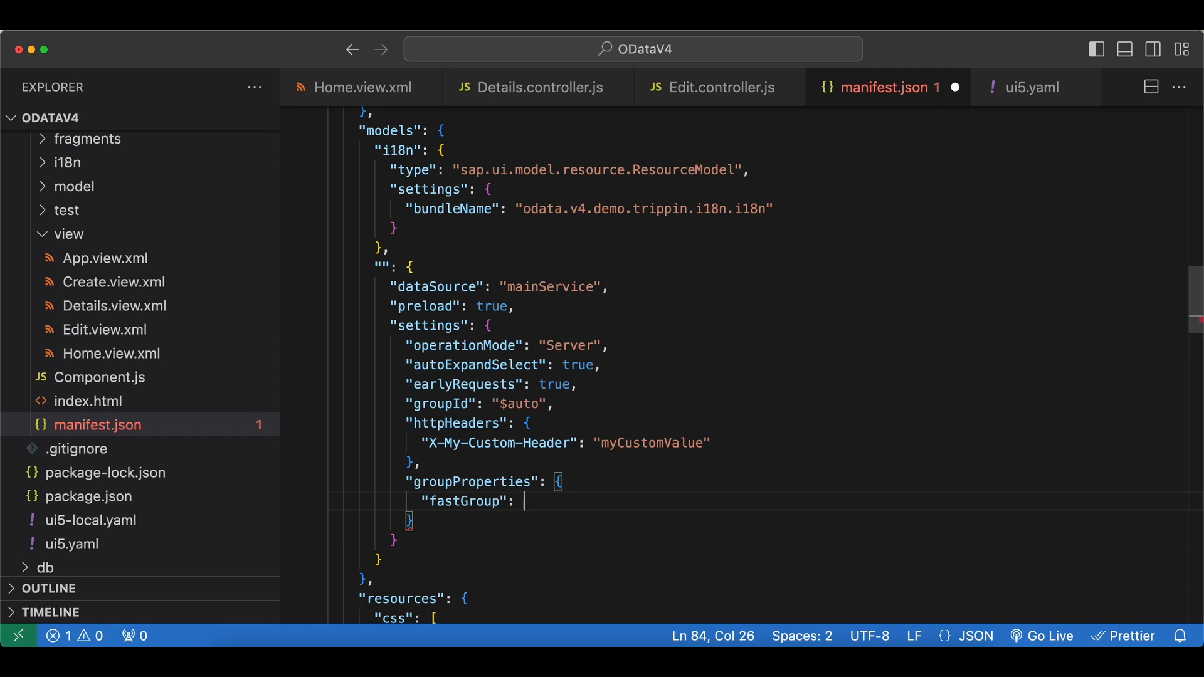
type("{}")
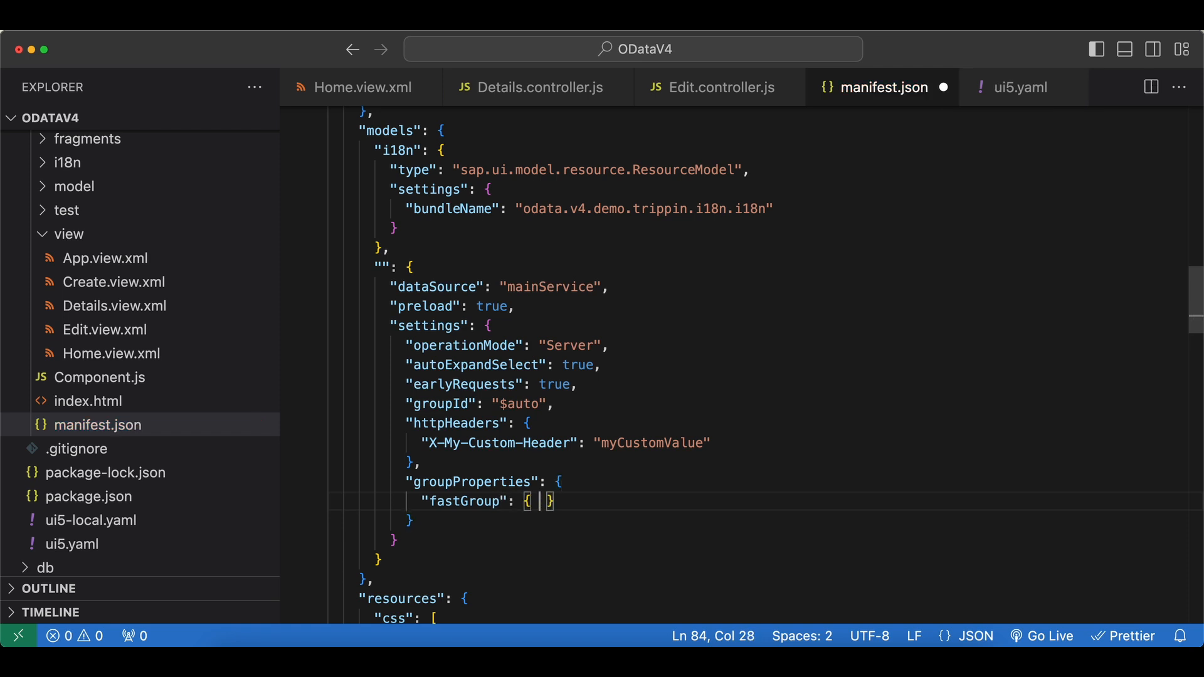
type("\"")
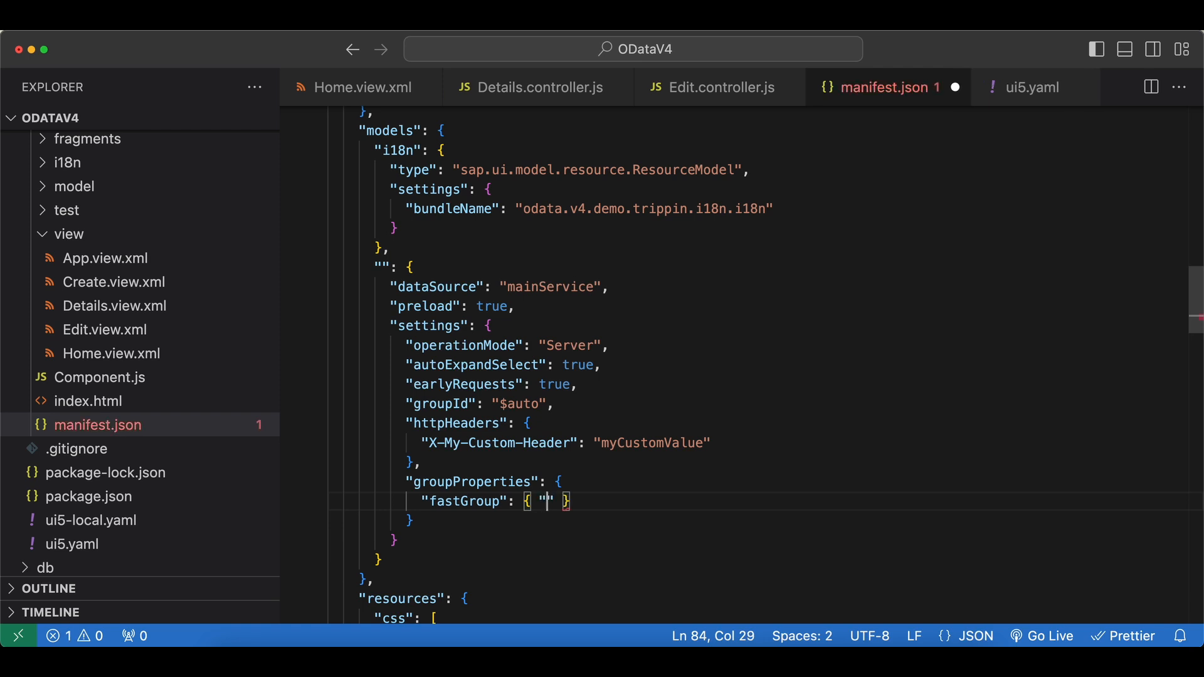
type("submit\": \"A")
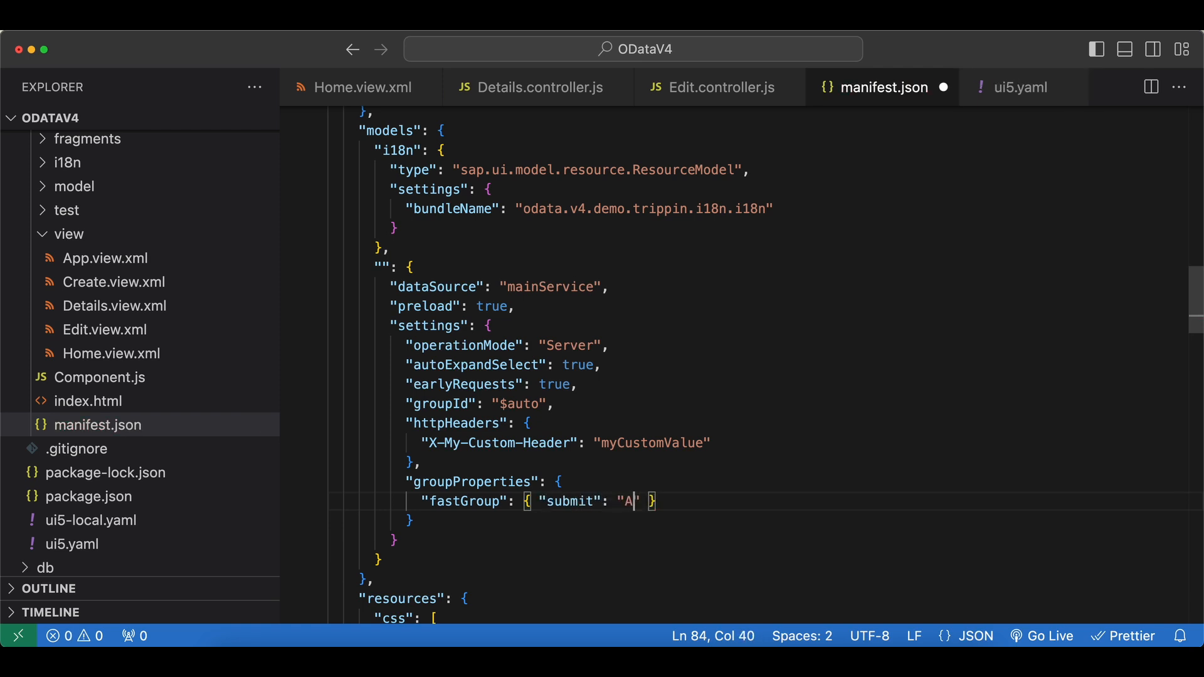
type("o")
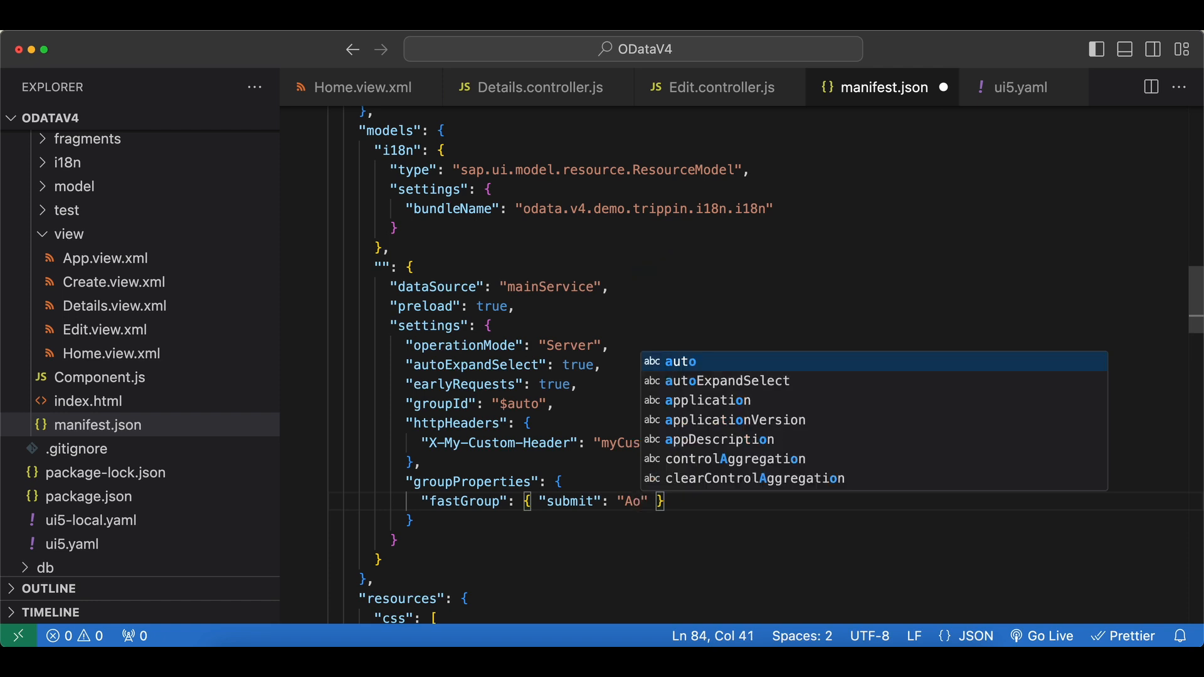
type("to")
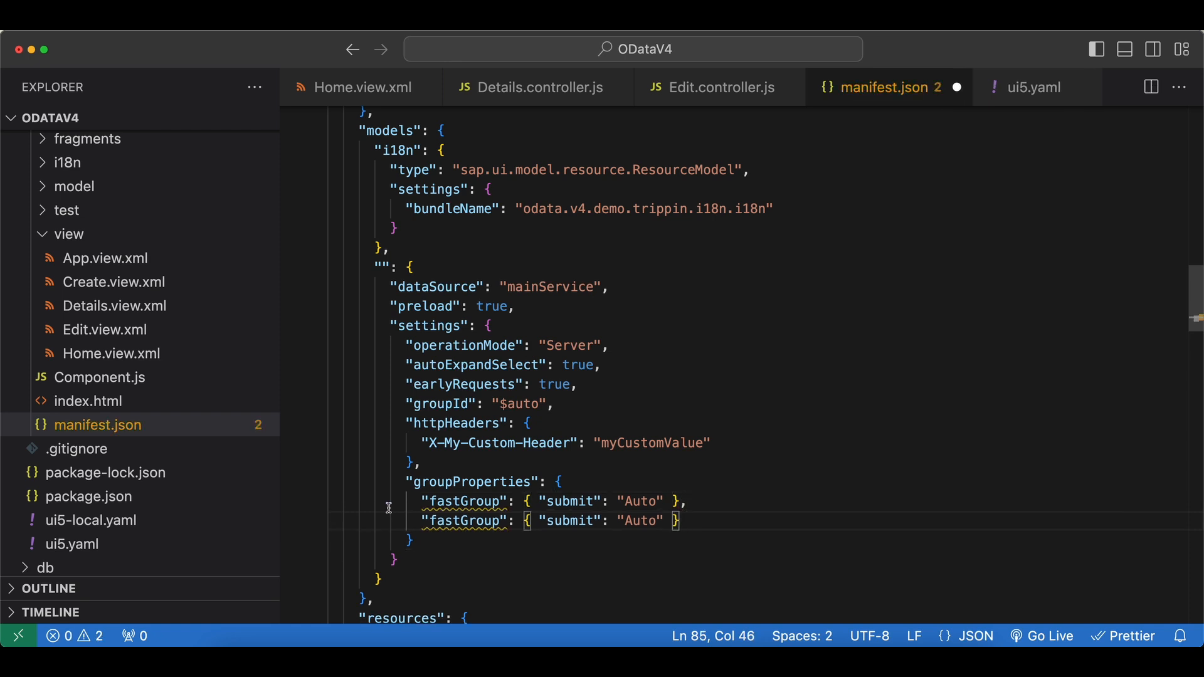
Duplicate fastGroup and rename the copy to slowGroup, also submitting Auto, then save manifest.json.
double_click(467, 520)
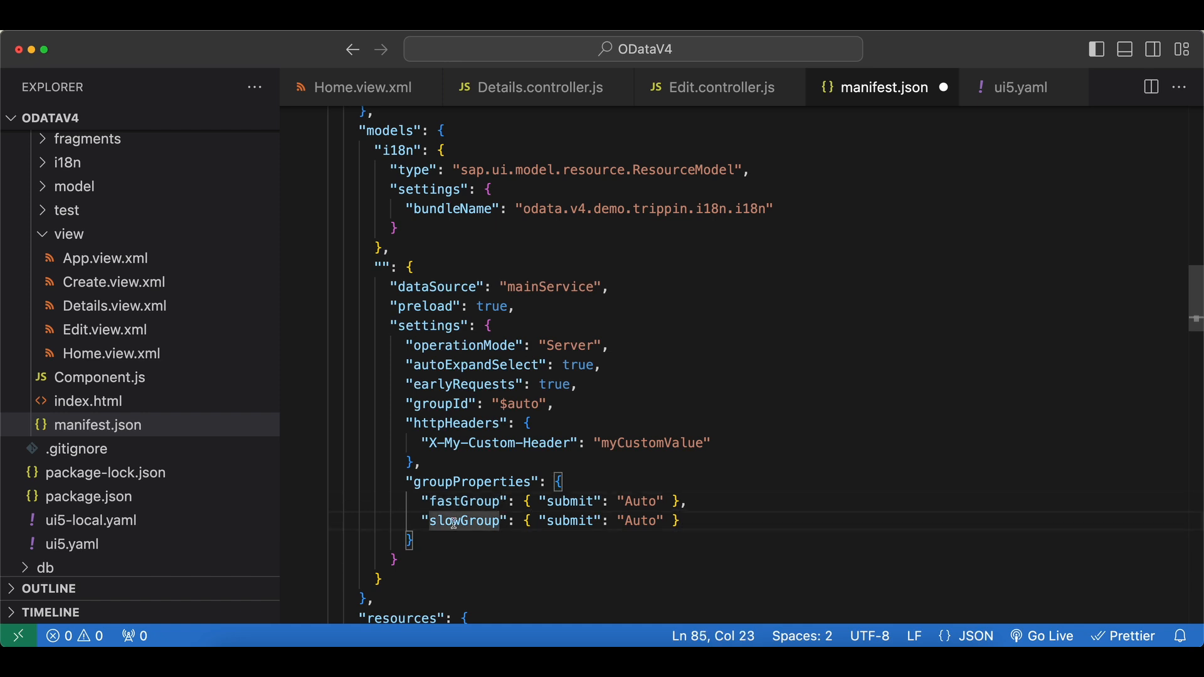
double_click(464, 501)
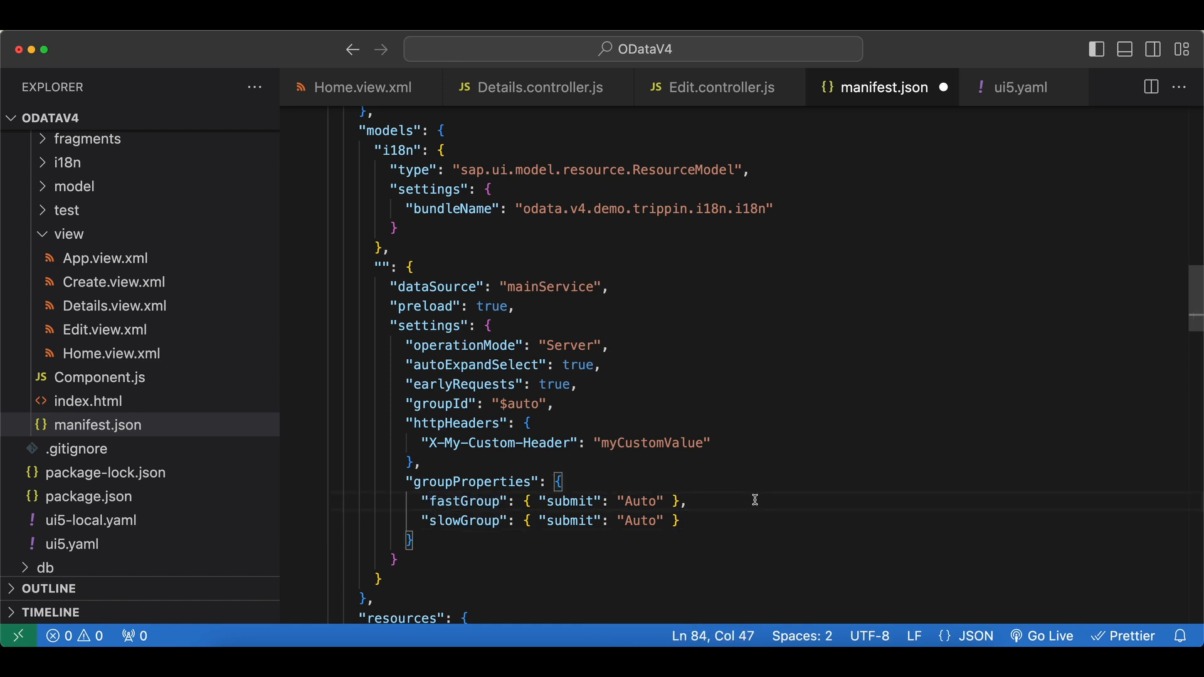
mouse_move(446, 533)
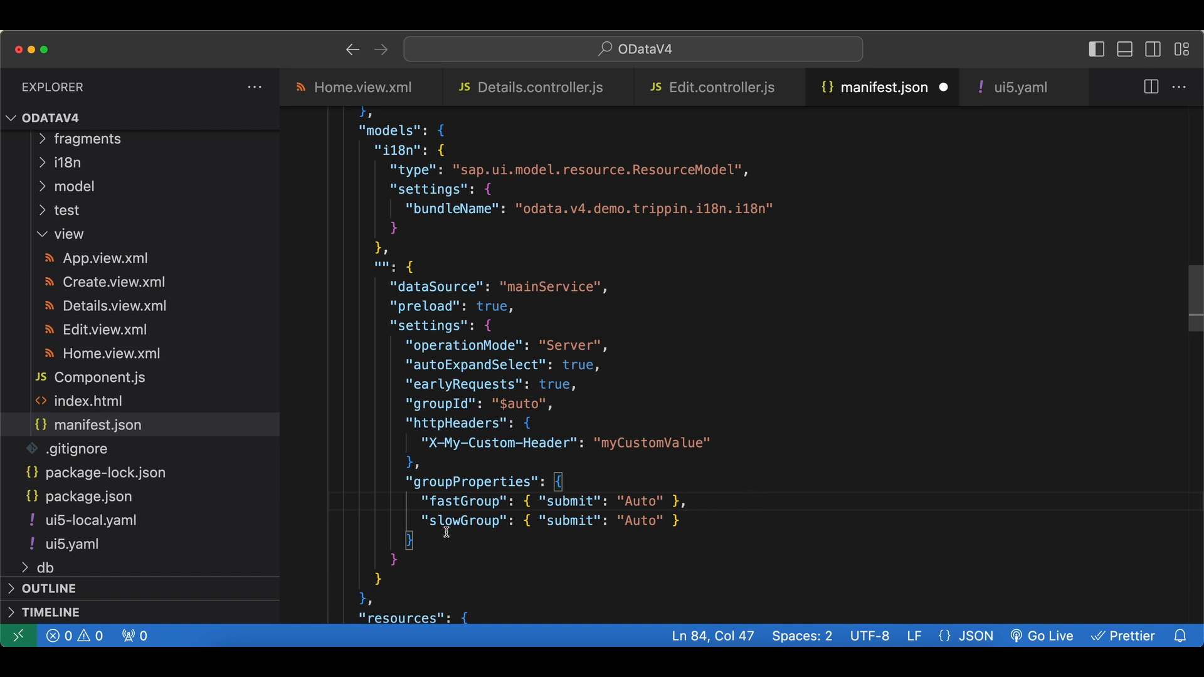
double_click(465, 521)
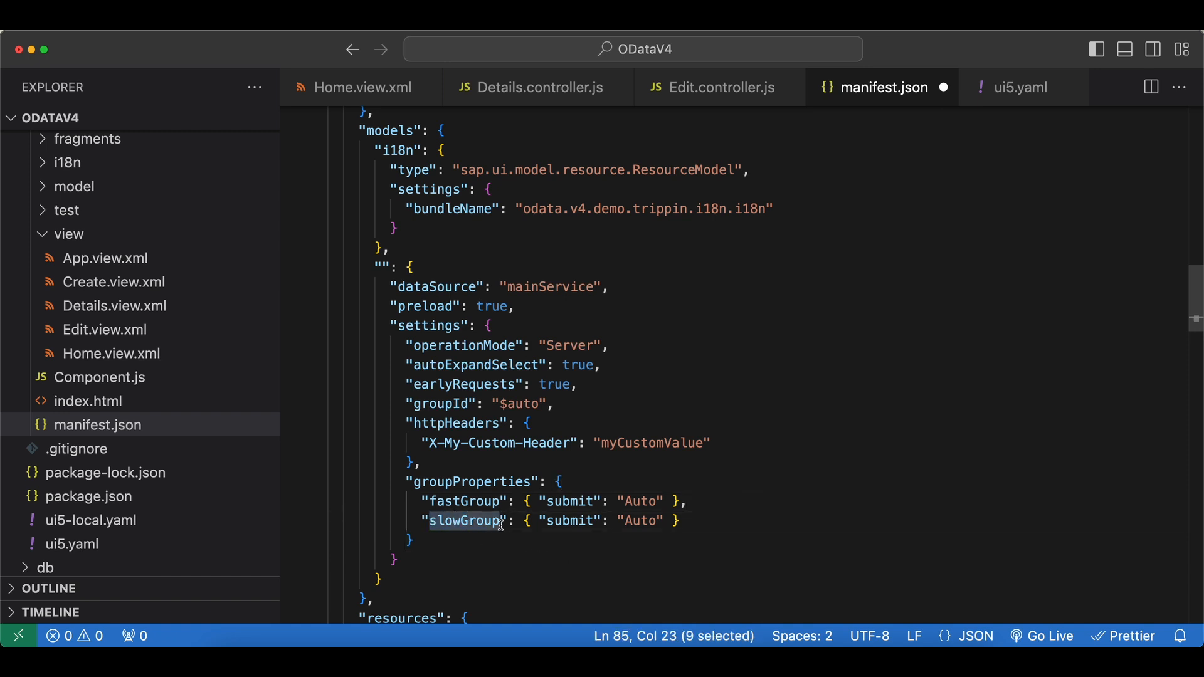
left_click(735, 536)
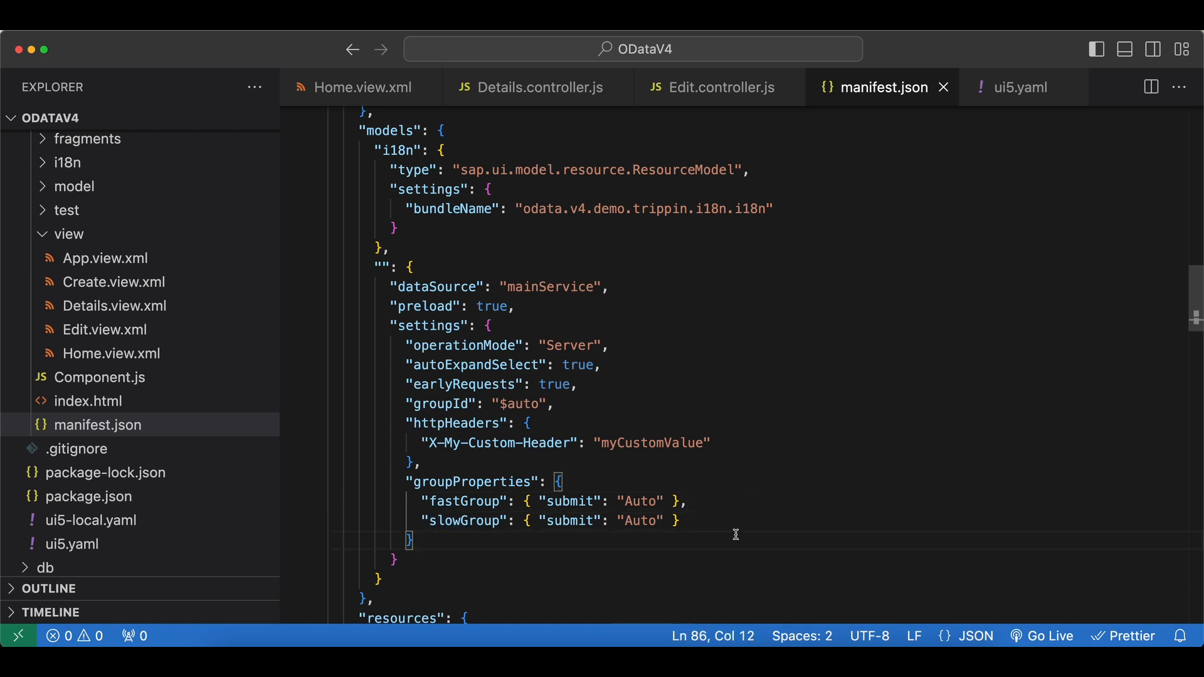
mouse_move(285, 317)
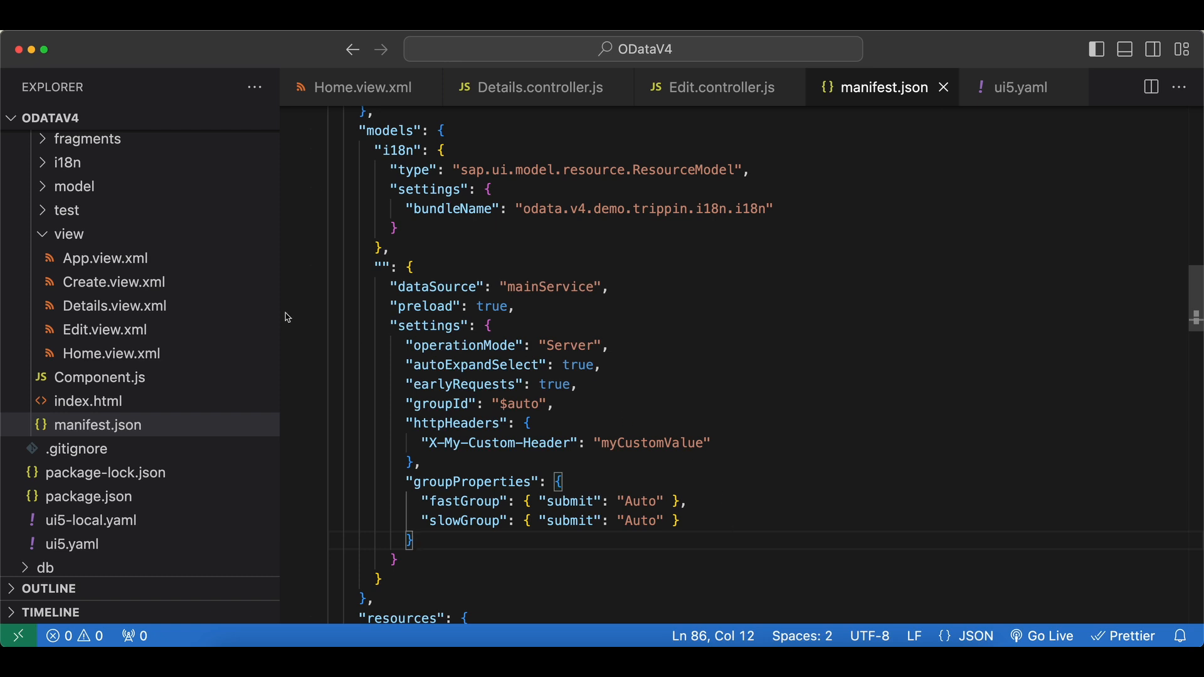
Open Edit.controller.js and place the cursor inside its empty onPressSave handler.
scroll("up", 3)
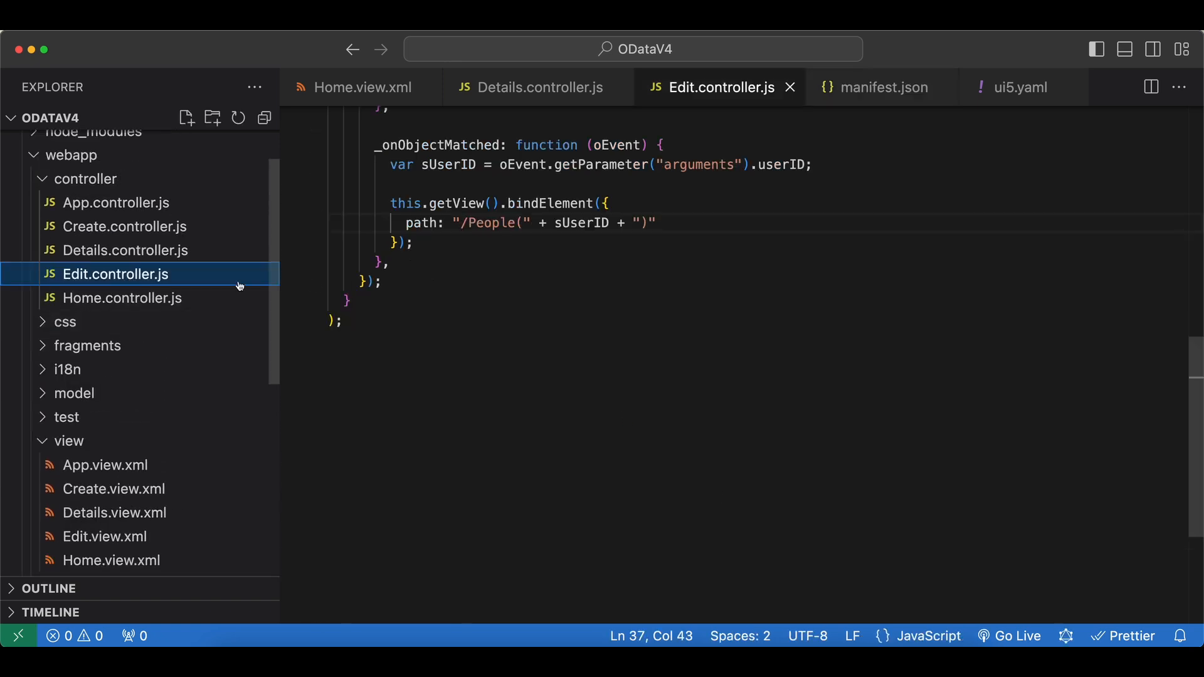
scroll("up", 3)
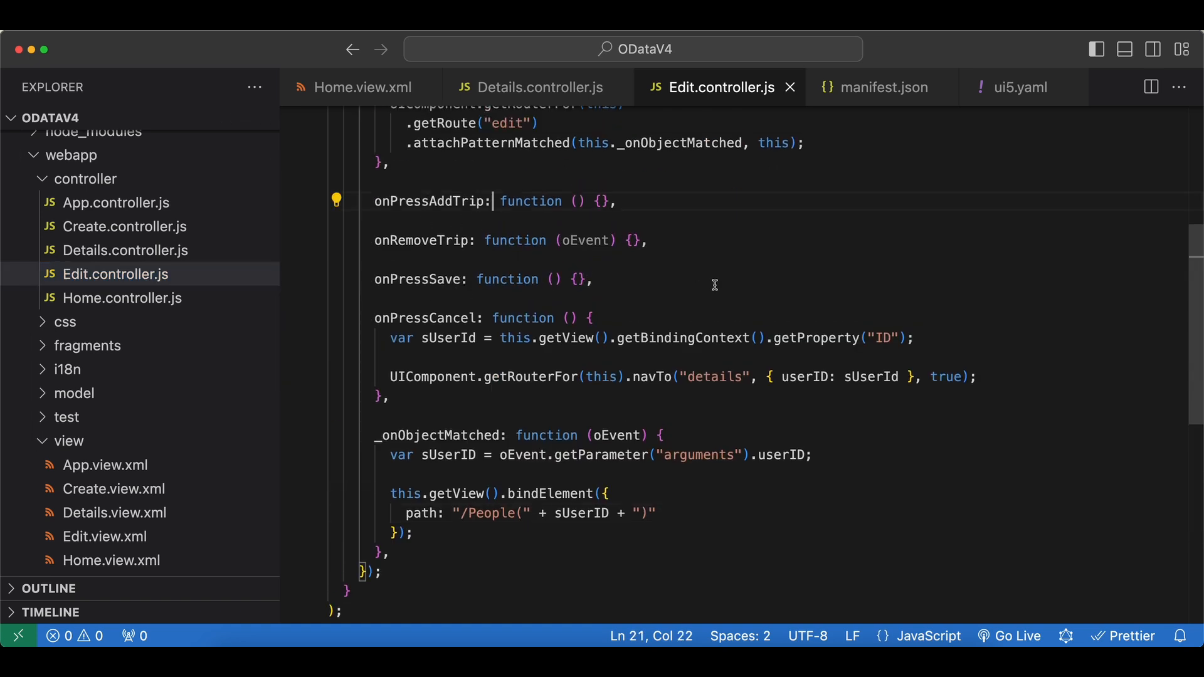
left_click(743, 253)
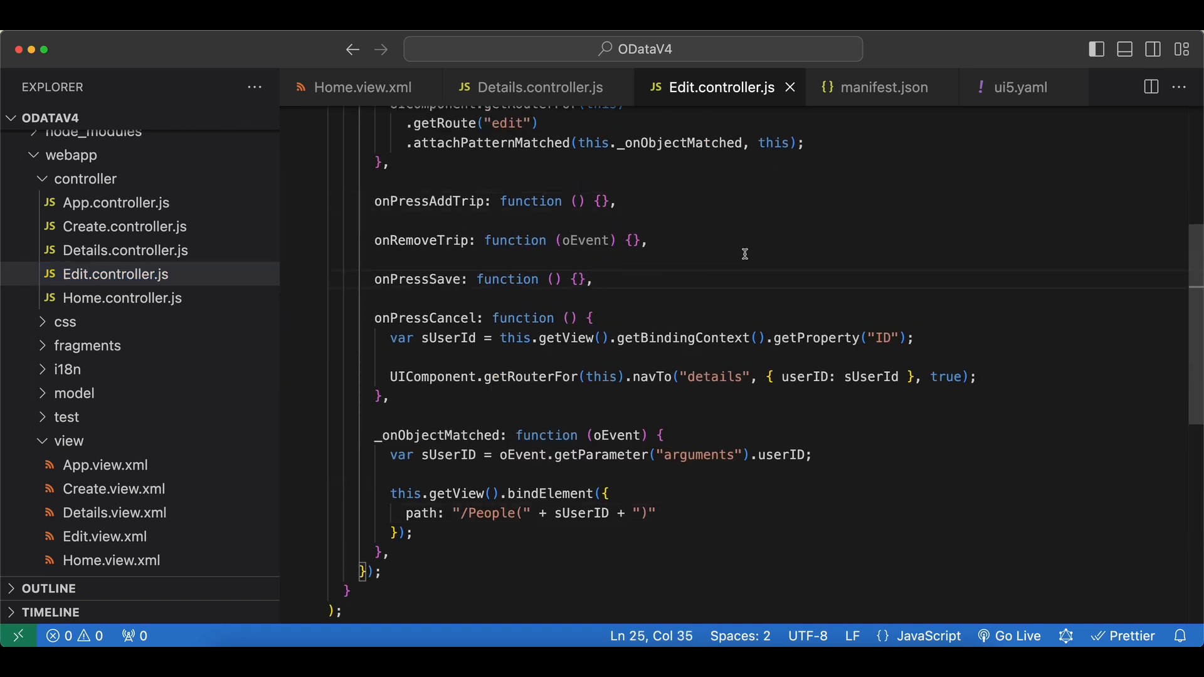